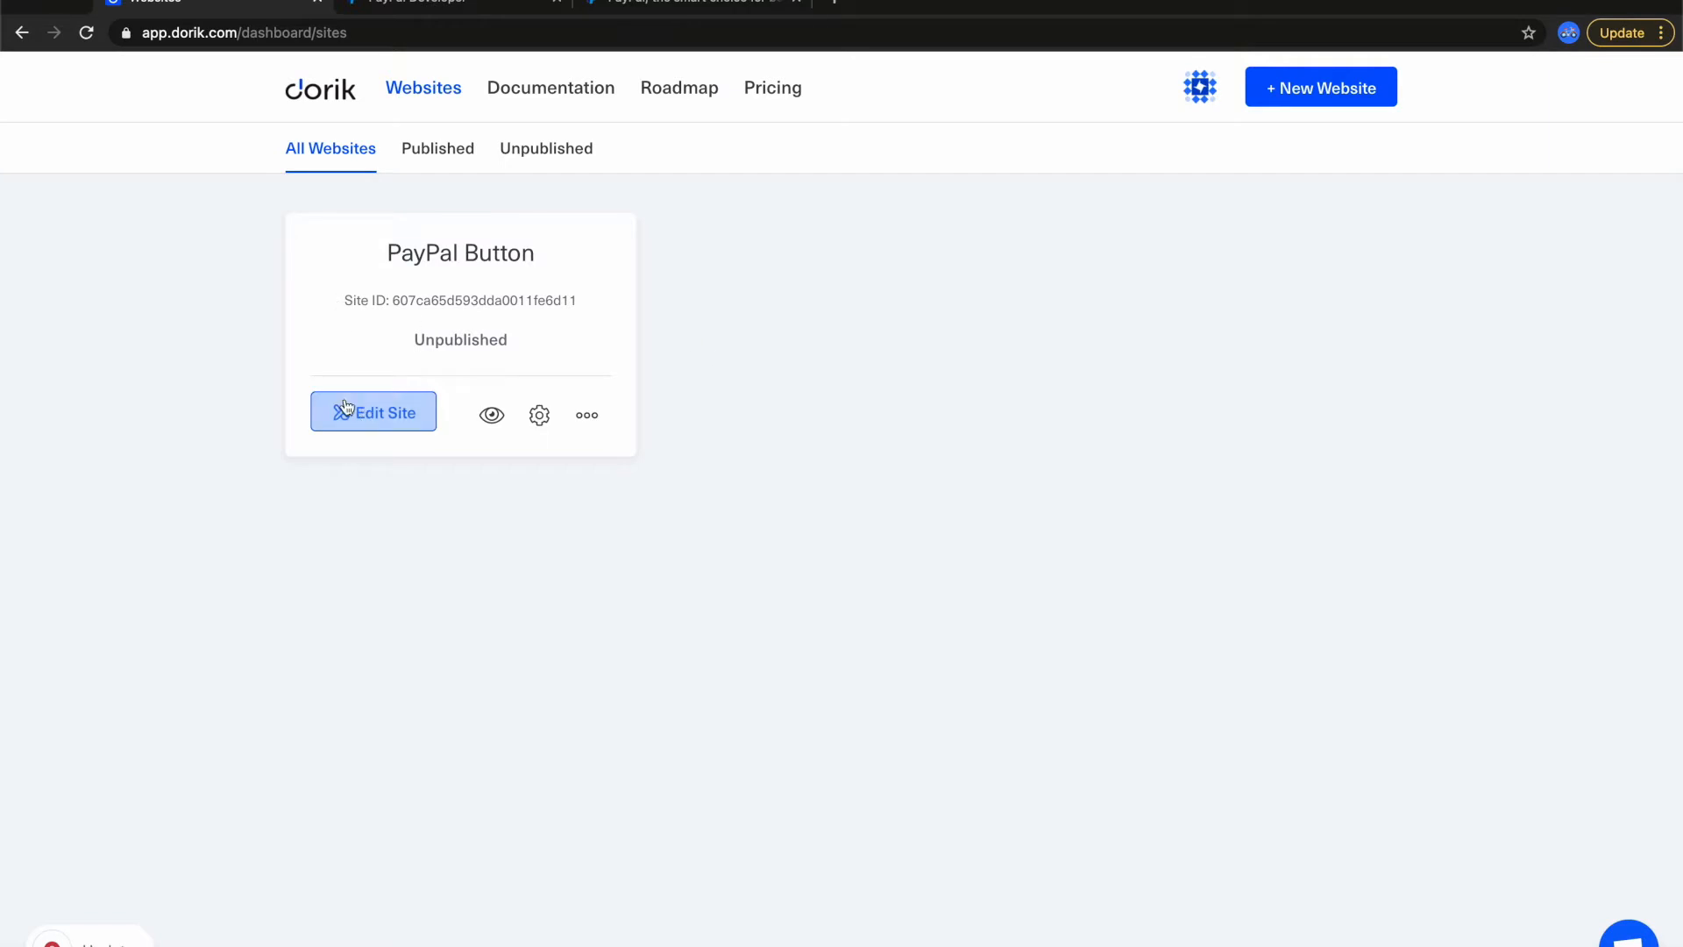
Edit the PayPal Button site and add a two-column free-trial heading and laptop photo section.
left_click(373, 412)
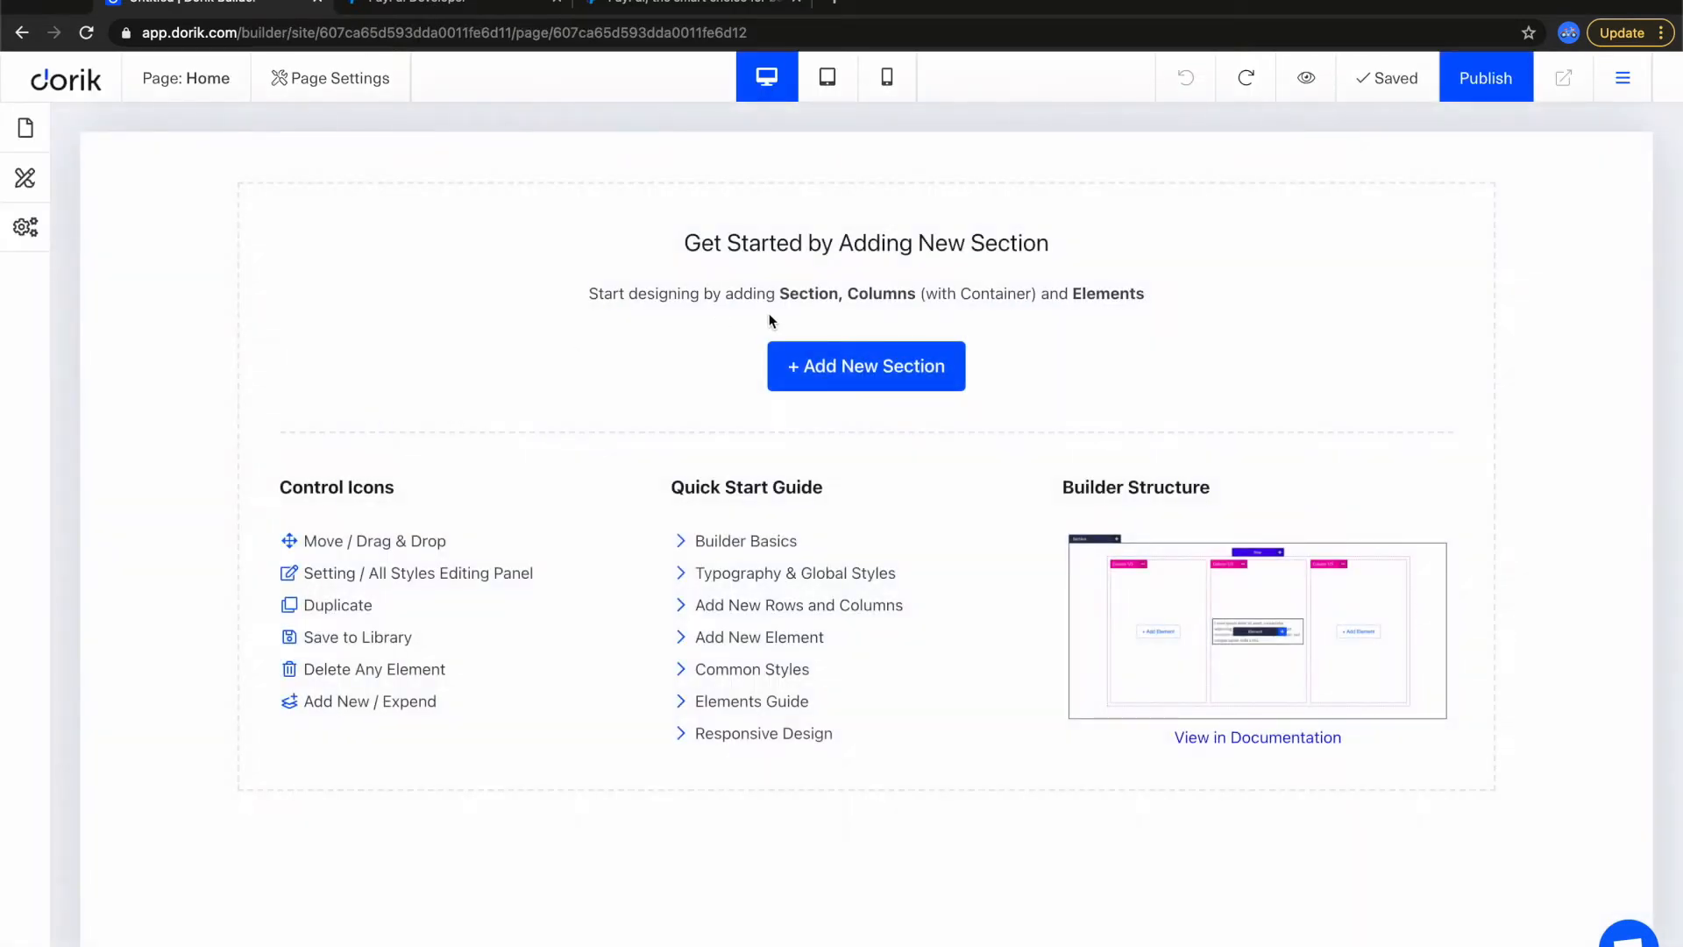
left_click(865, 365)
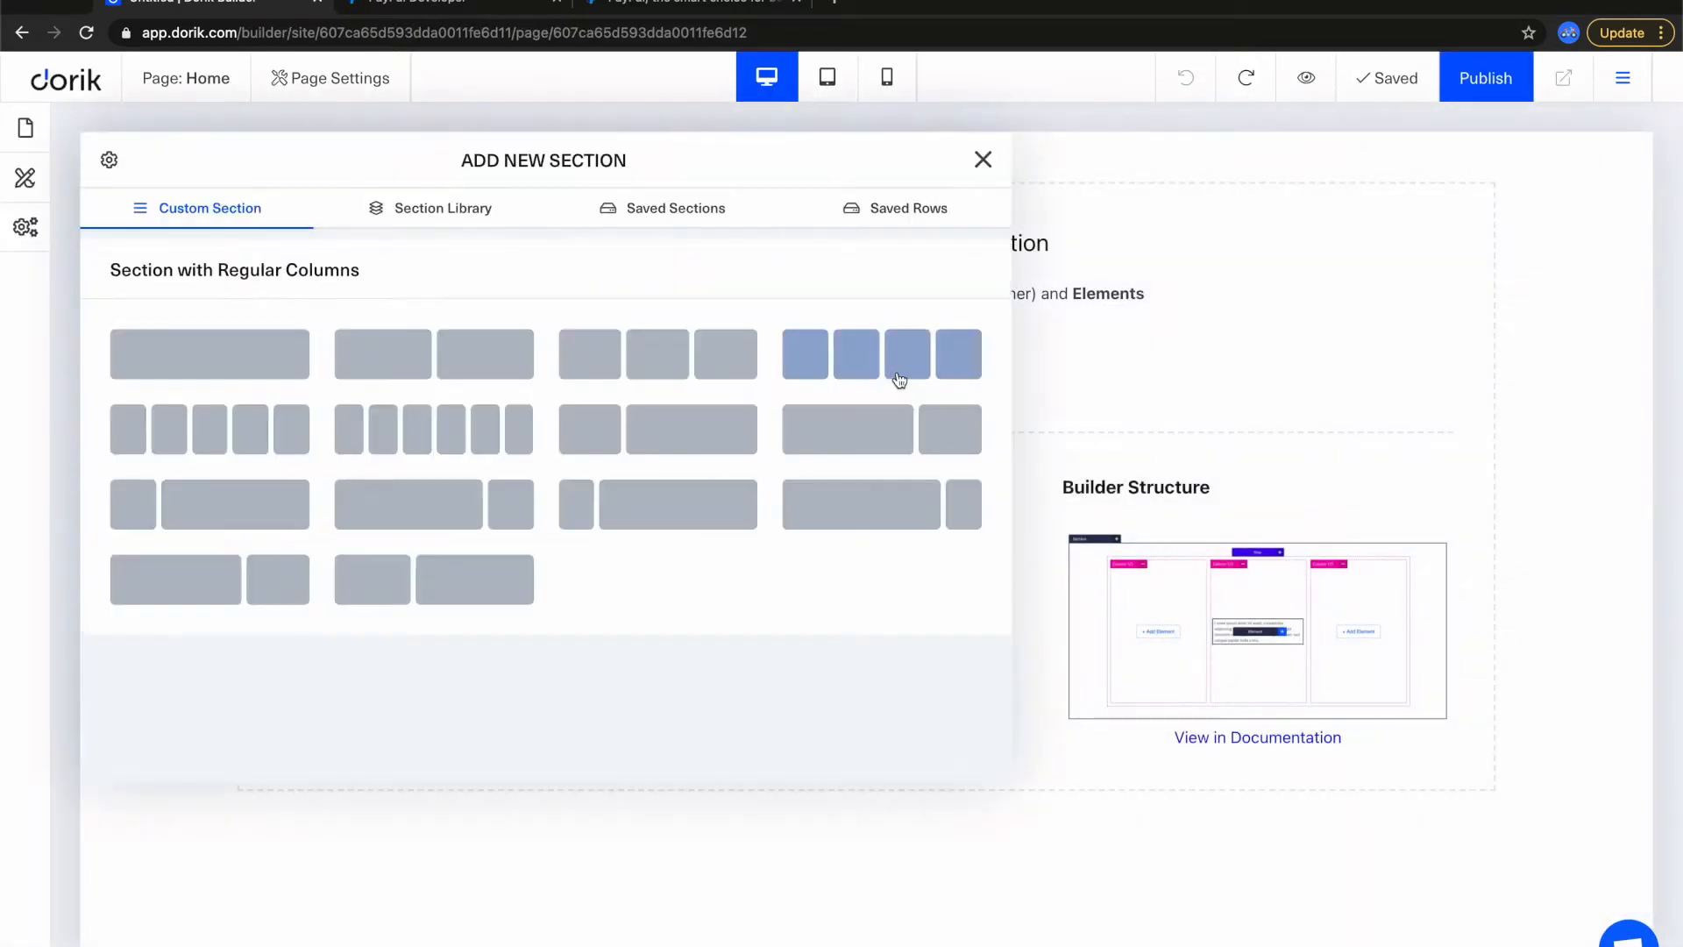
left_click(440, 207)
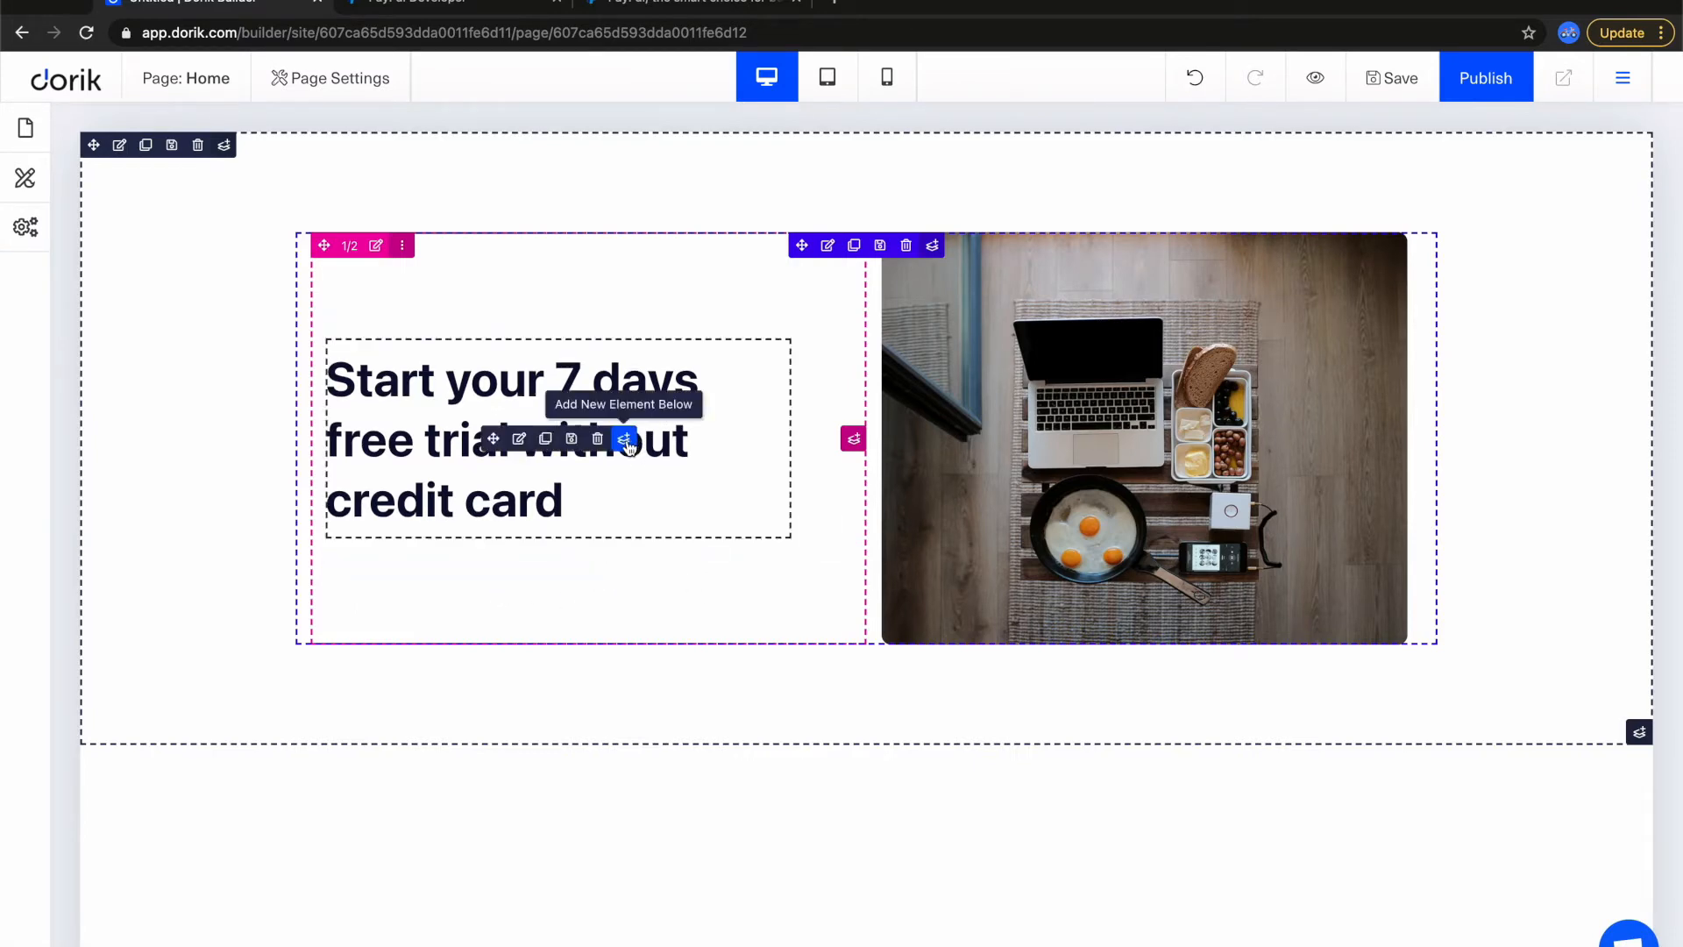
Insert a Payment Button element directly below the free-trial heading.
left_click(623, 439)
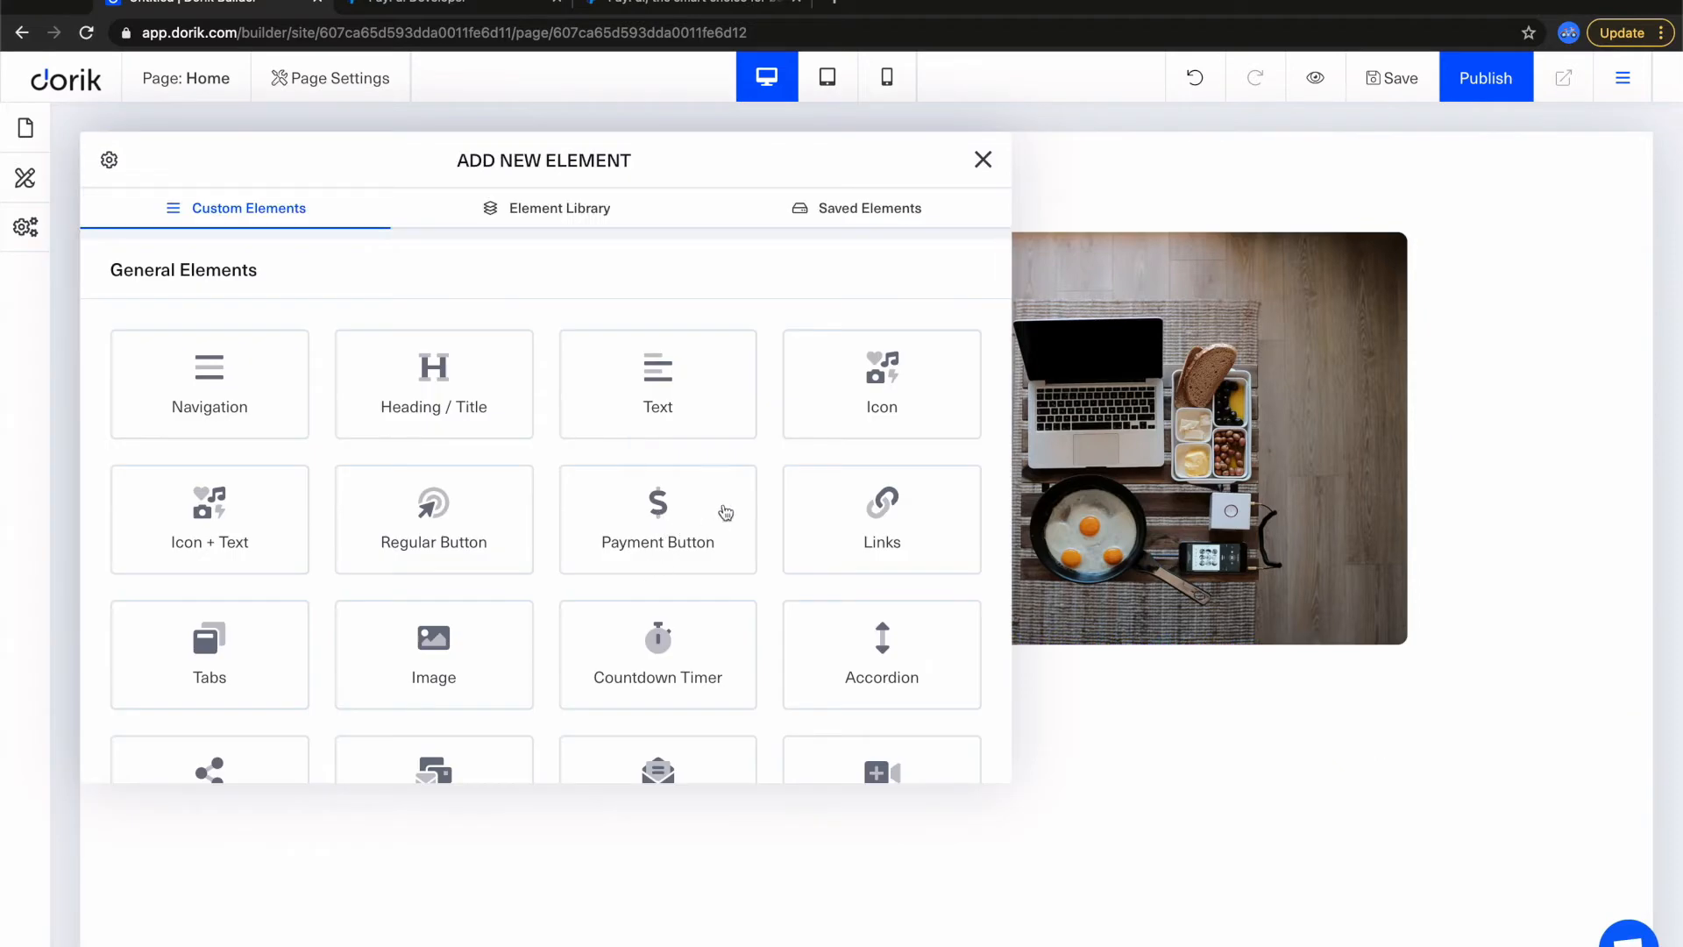
left_click(656, 518)
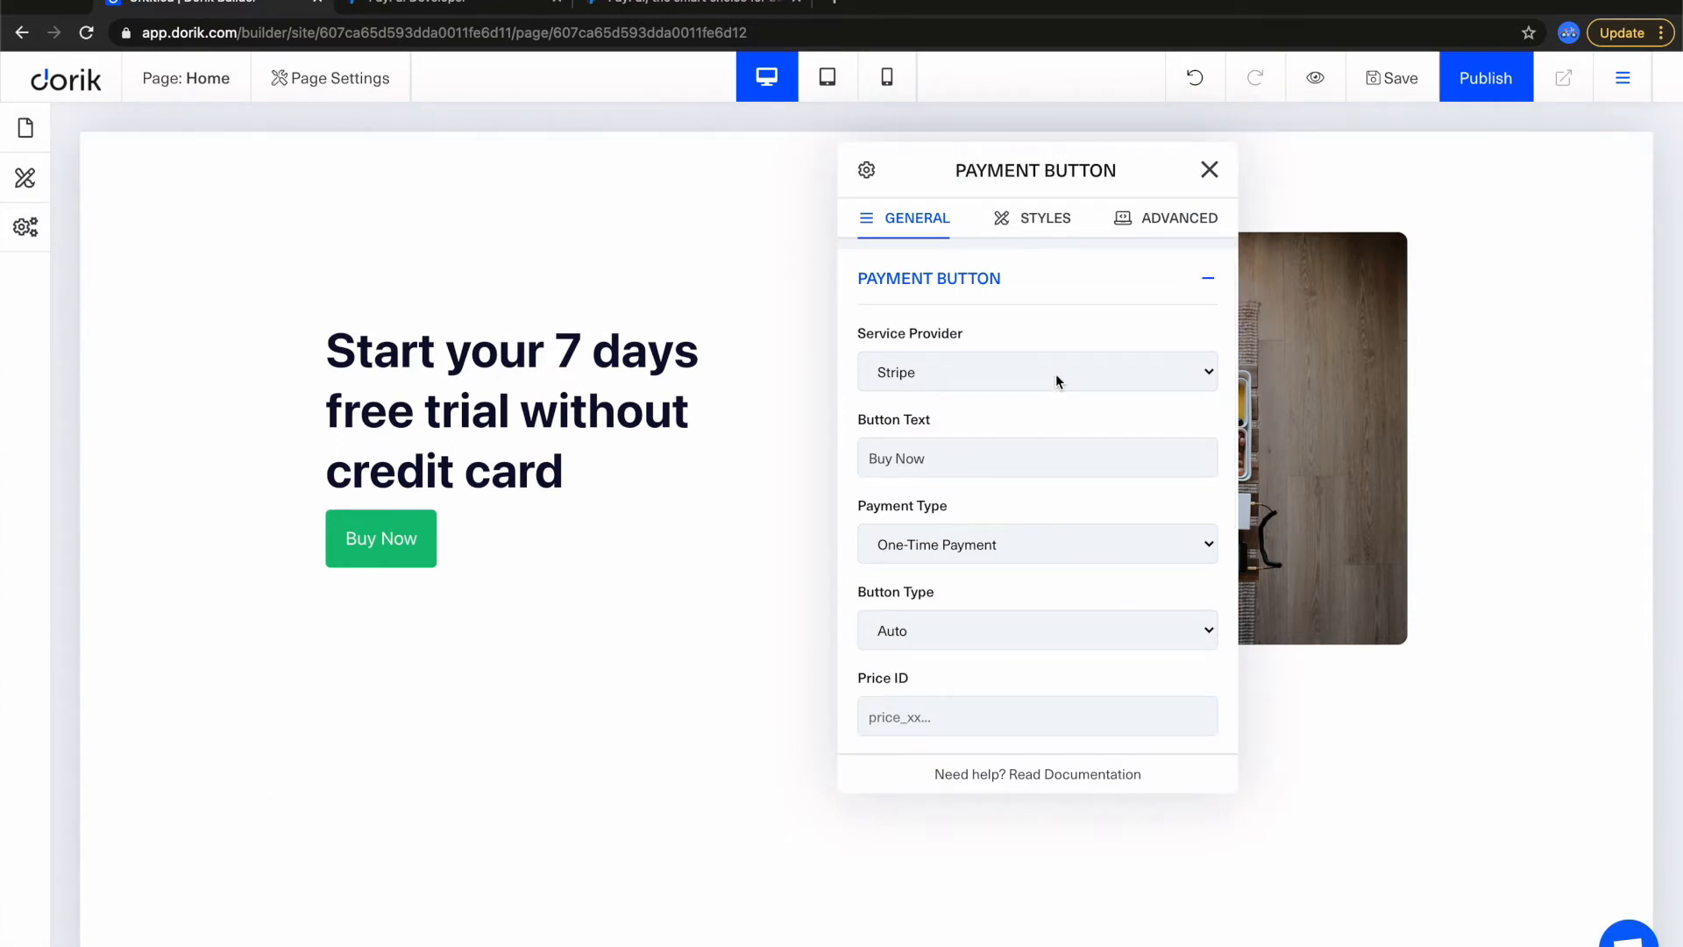
Set the payment button's provider to PayPal, keeping USD and One-Time Payment.
left_click(1037, 372)
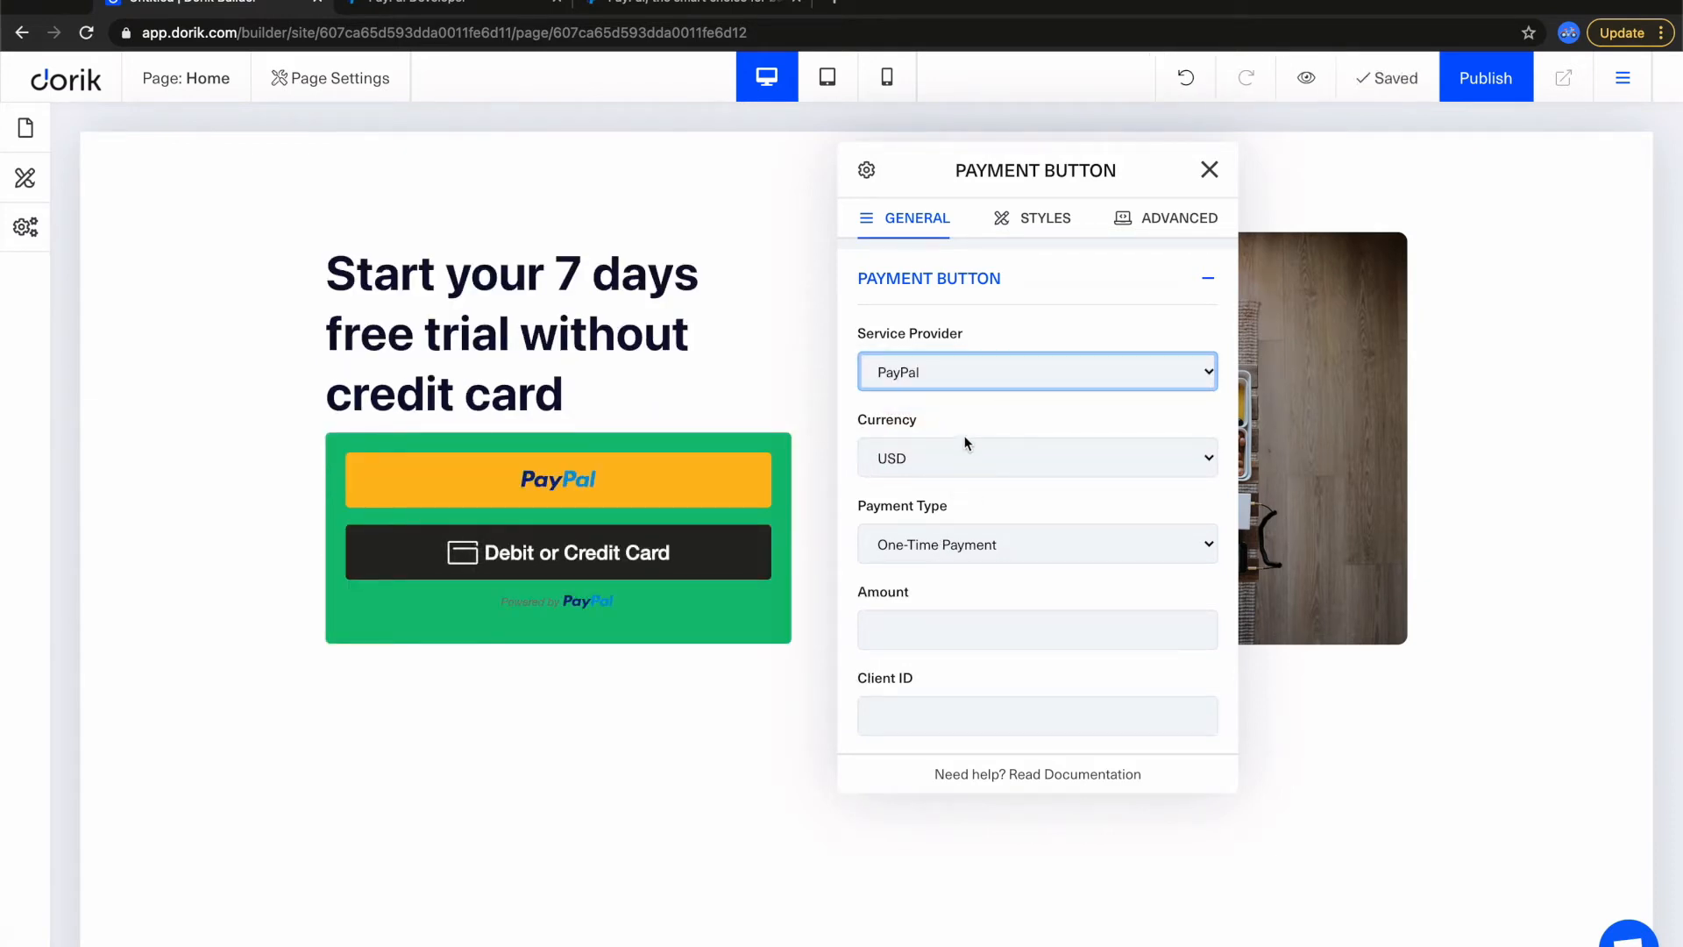
mouse_move(952, 430)
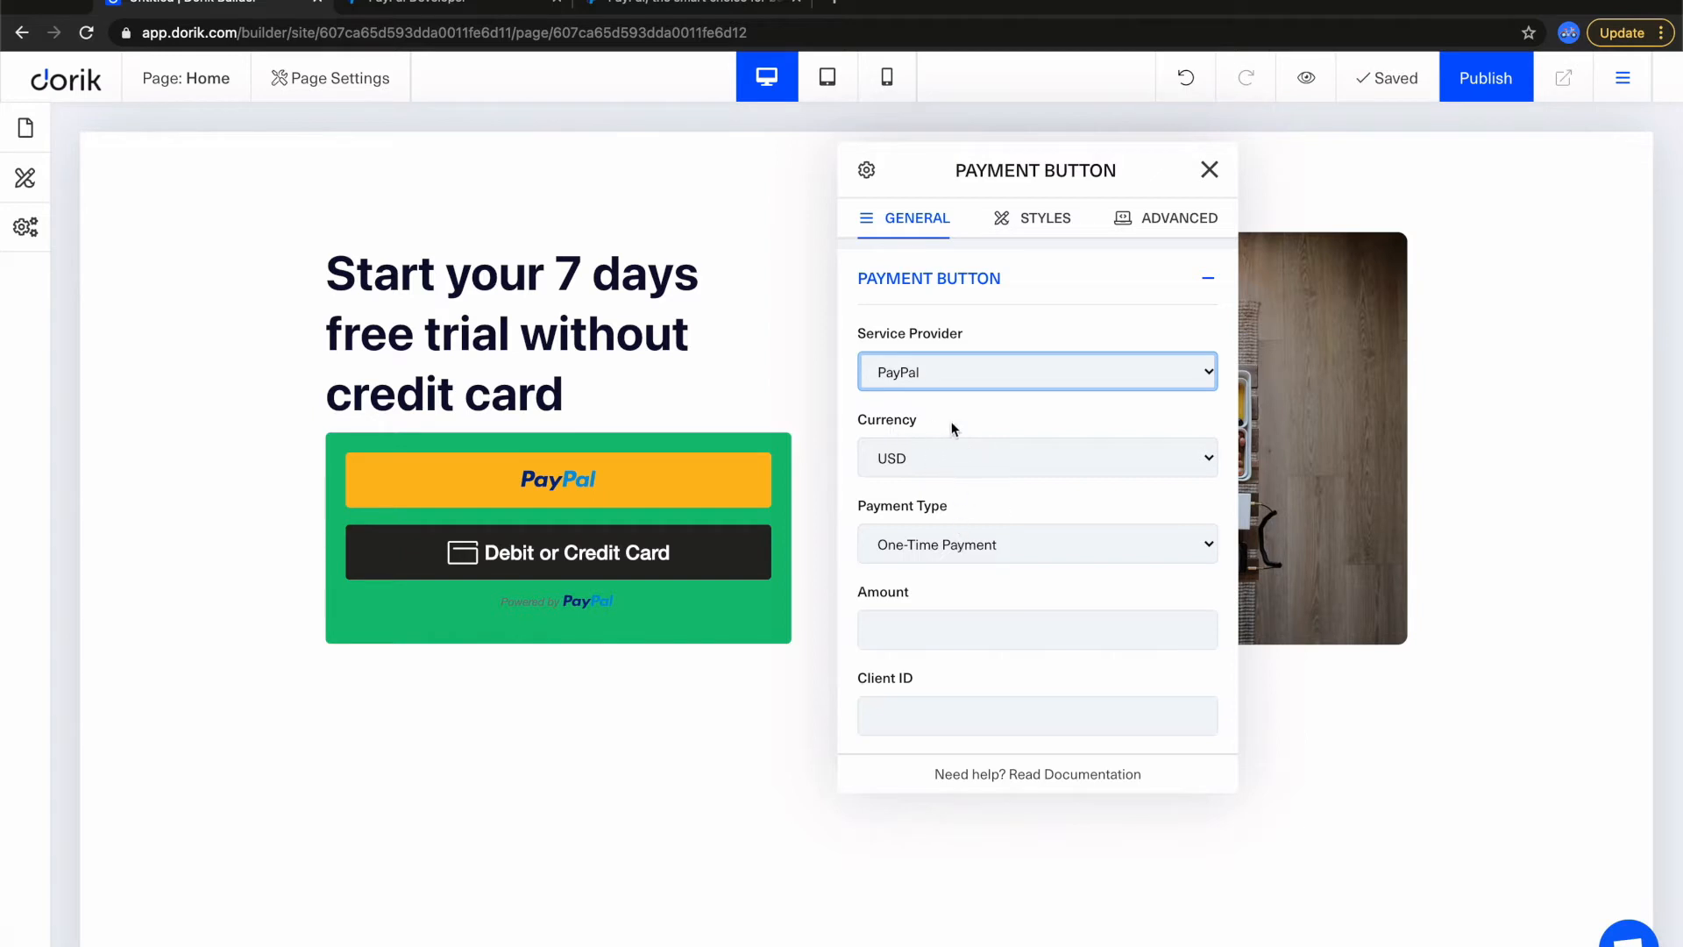
left_click(1037, 457)
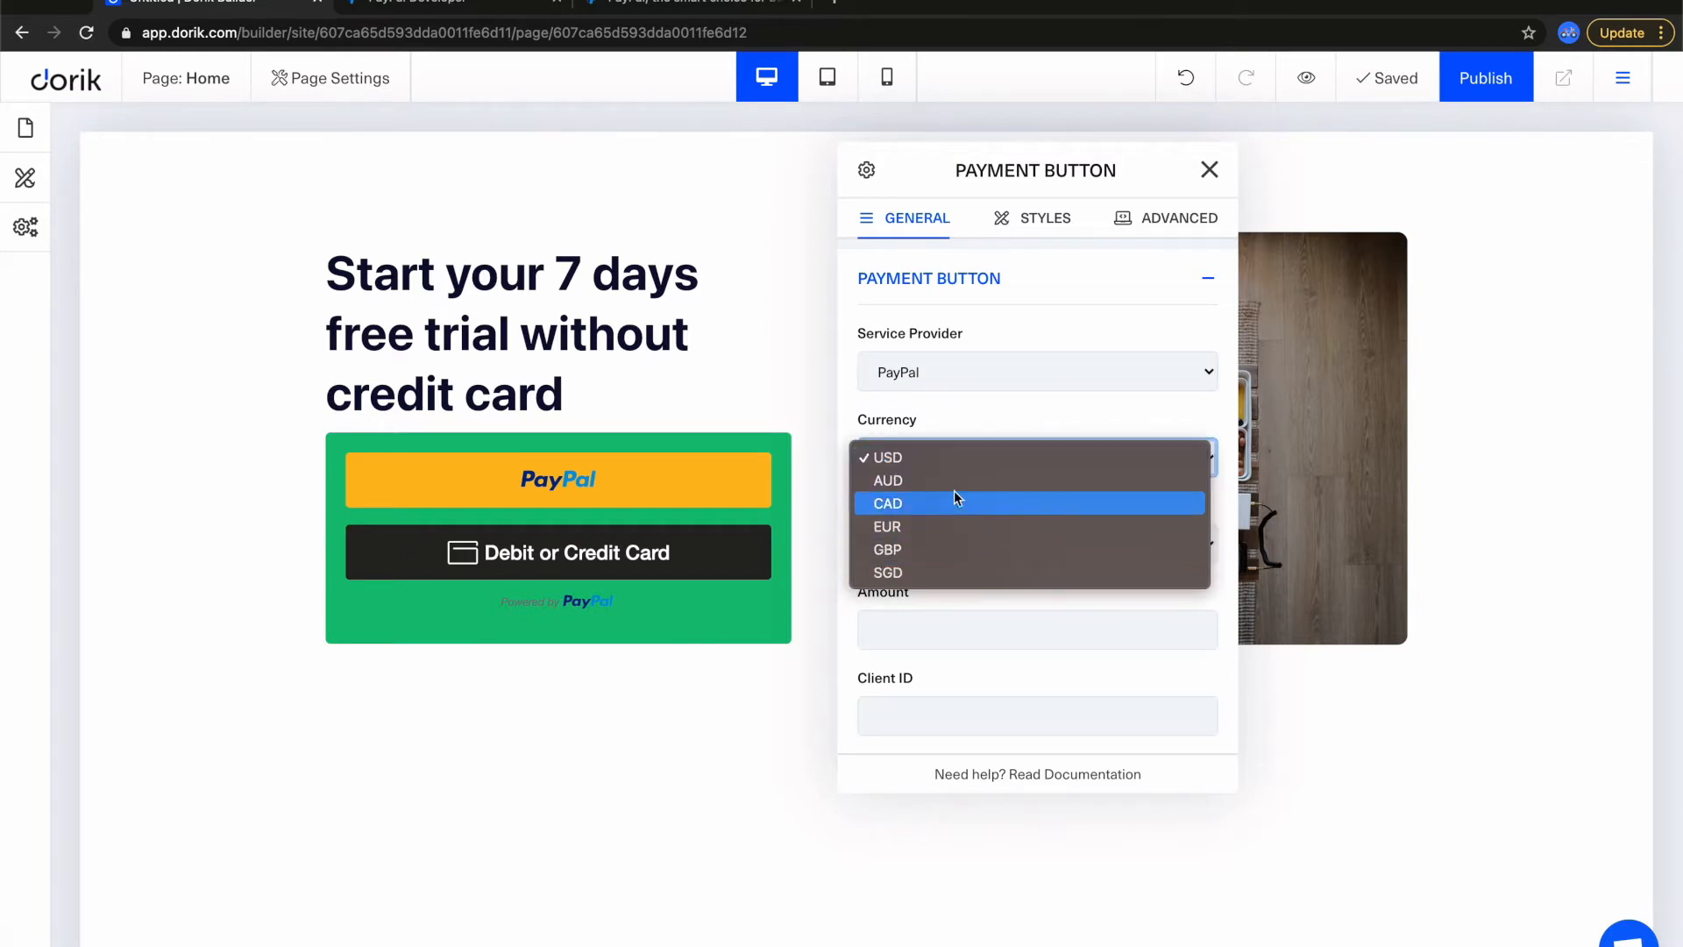
mouse_move(932, 527)
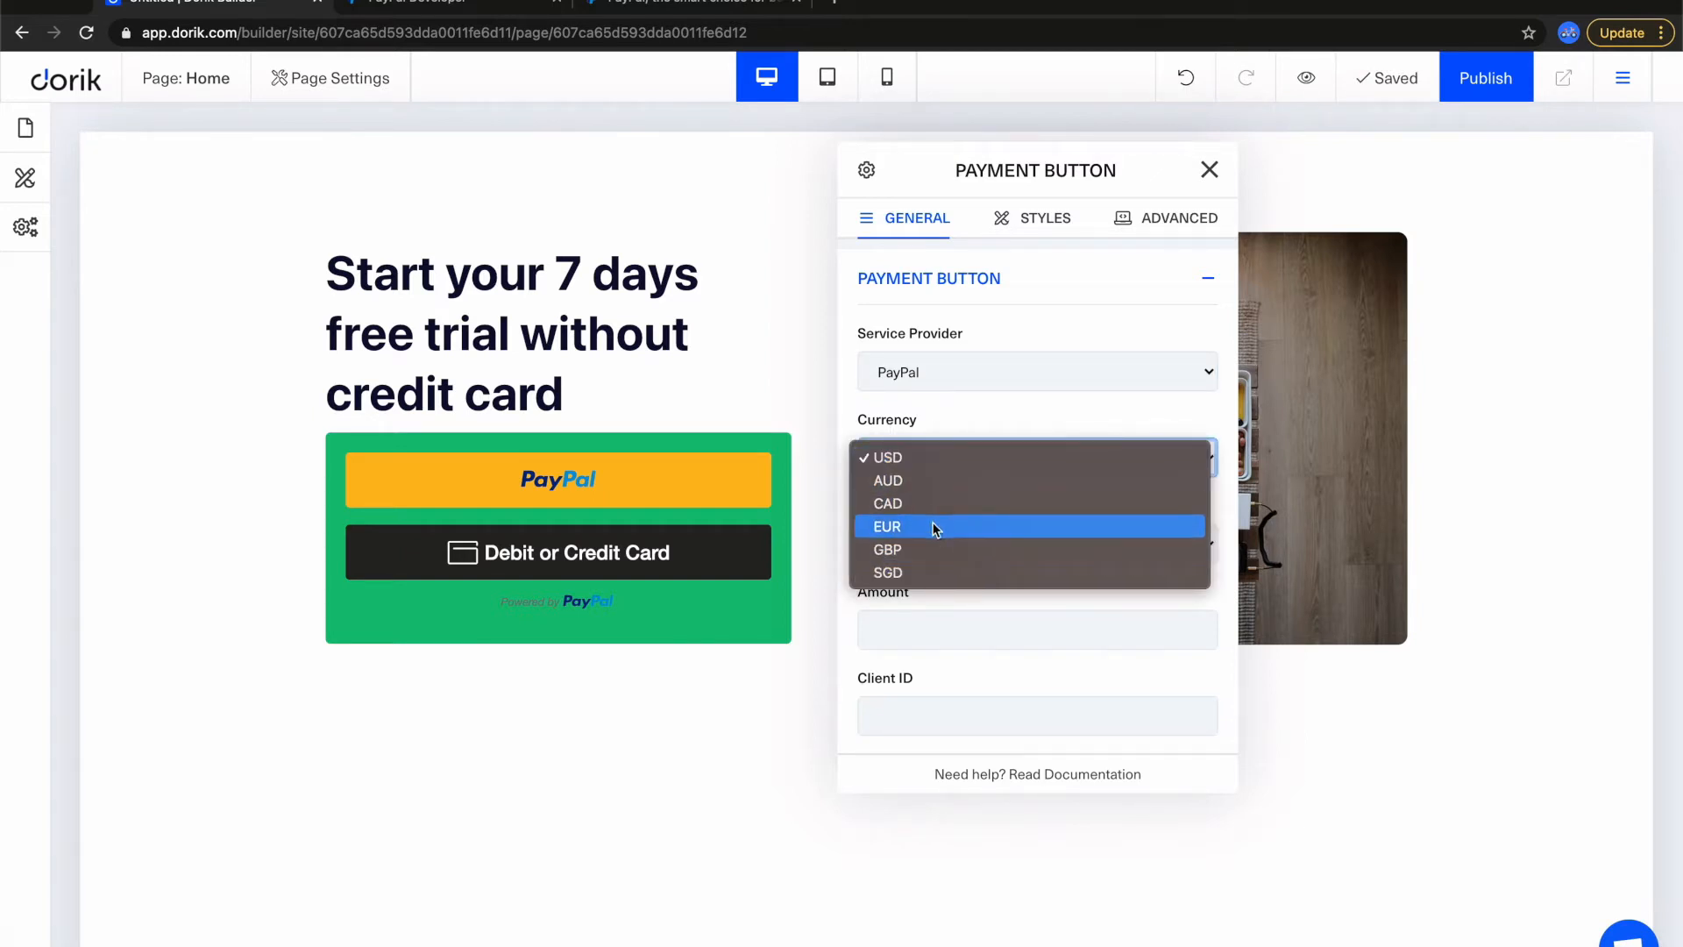
mouse_move(933, 503)
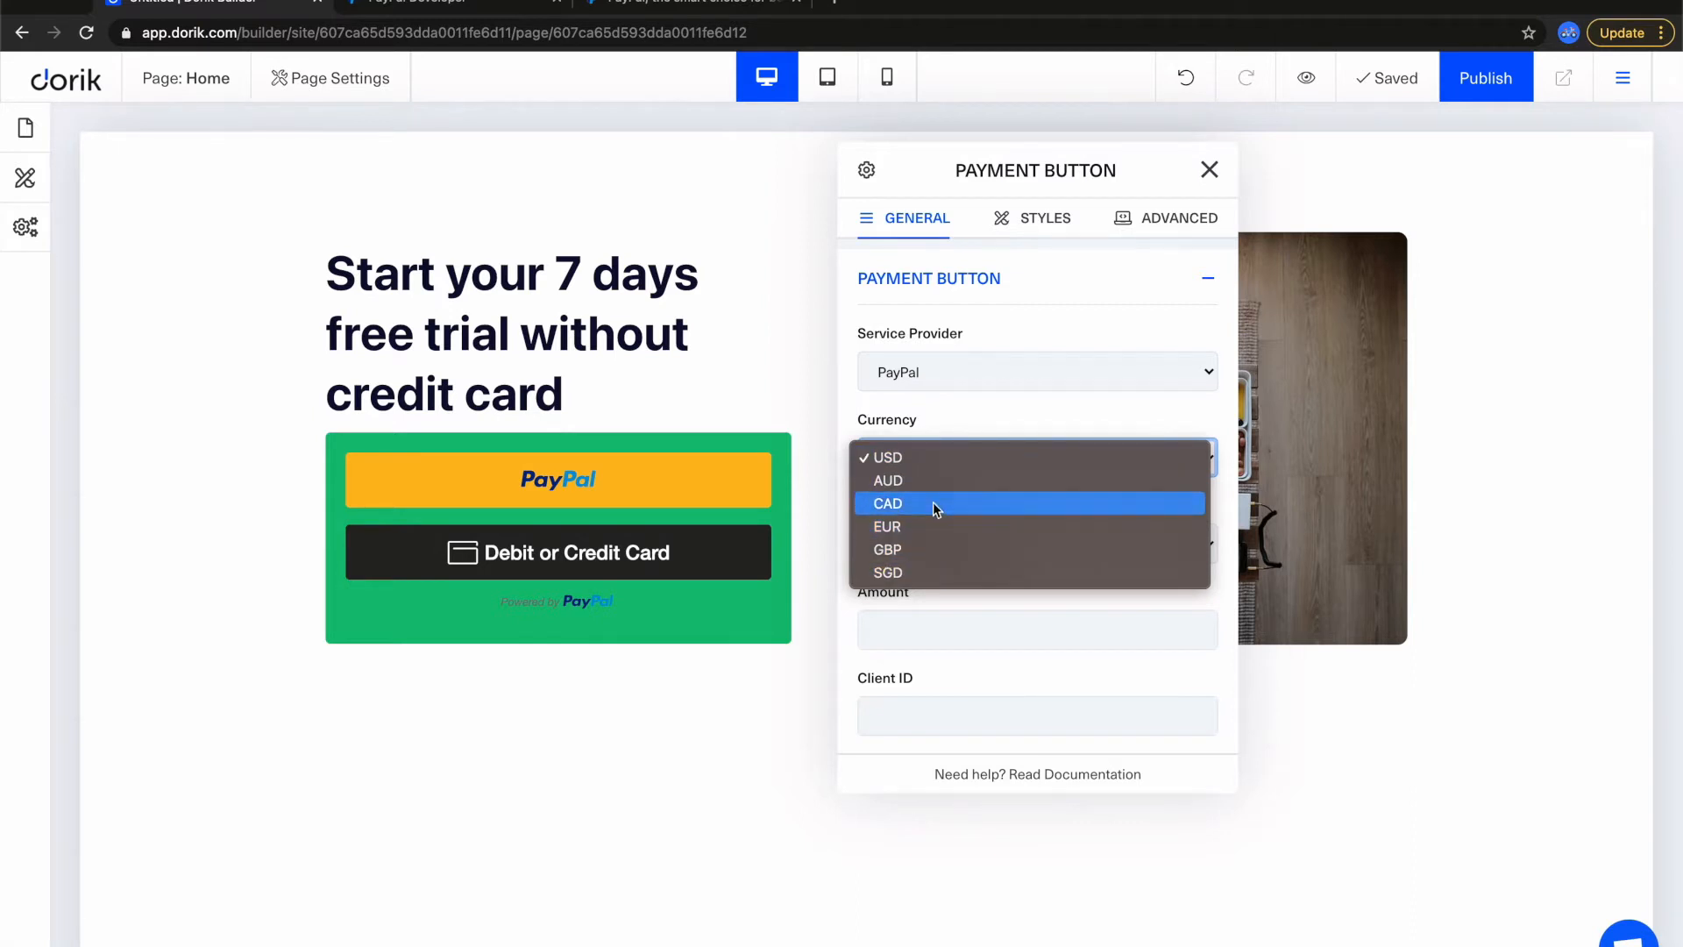
left_click(889, 456)
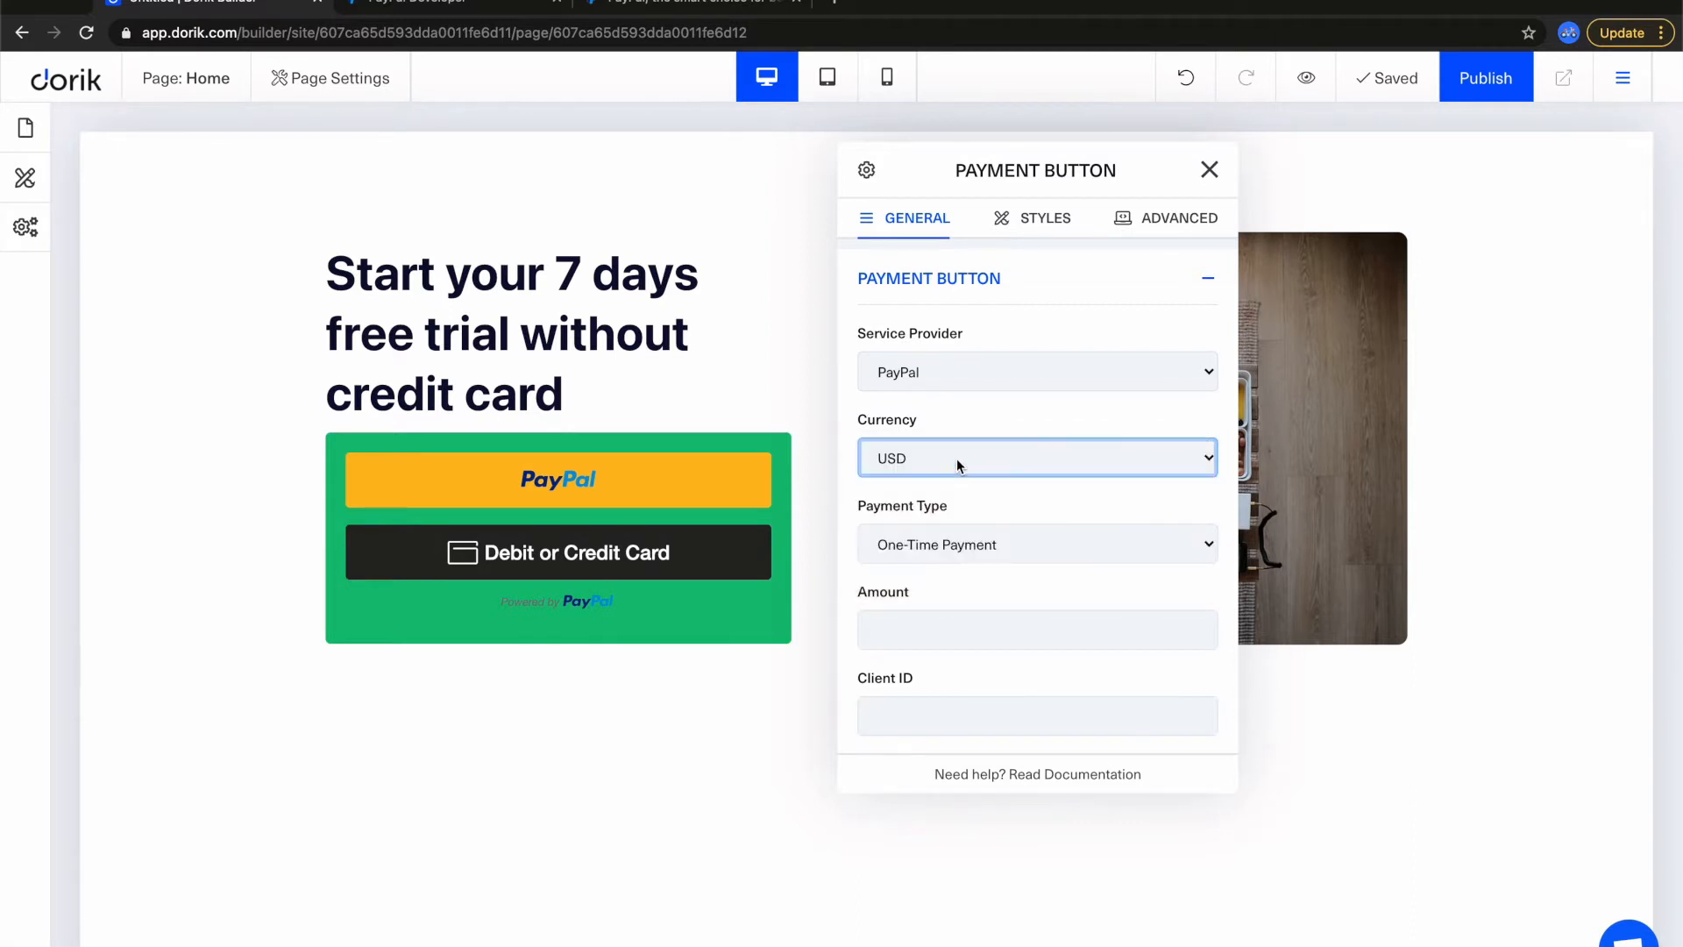
mouse_move(1001, 540)
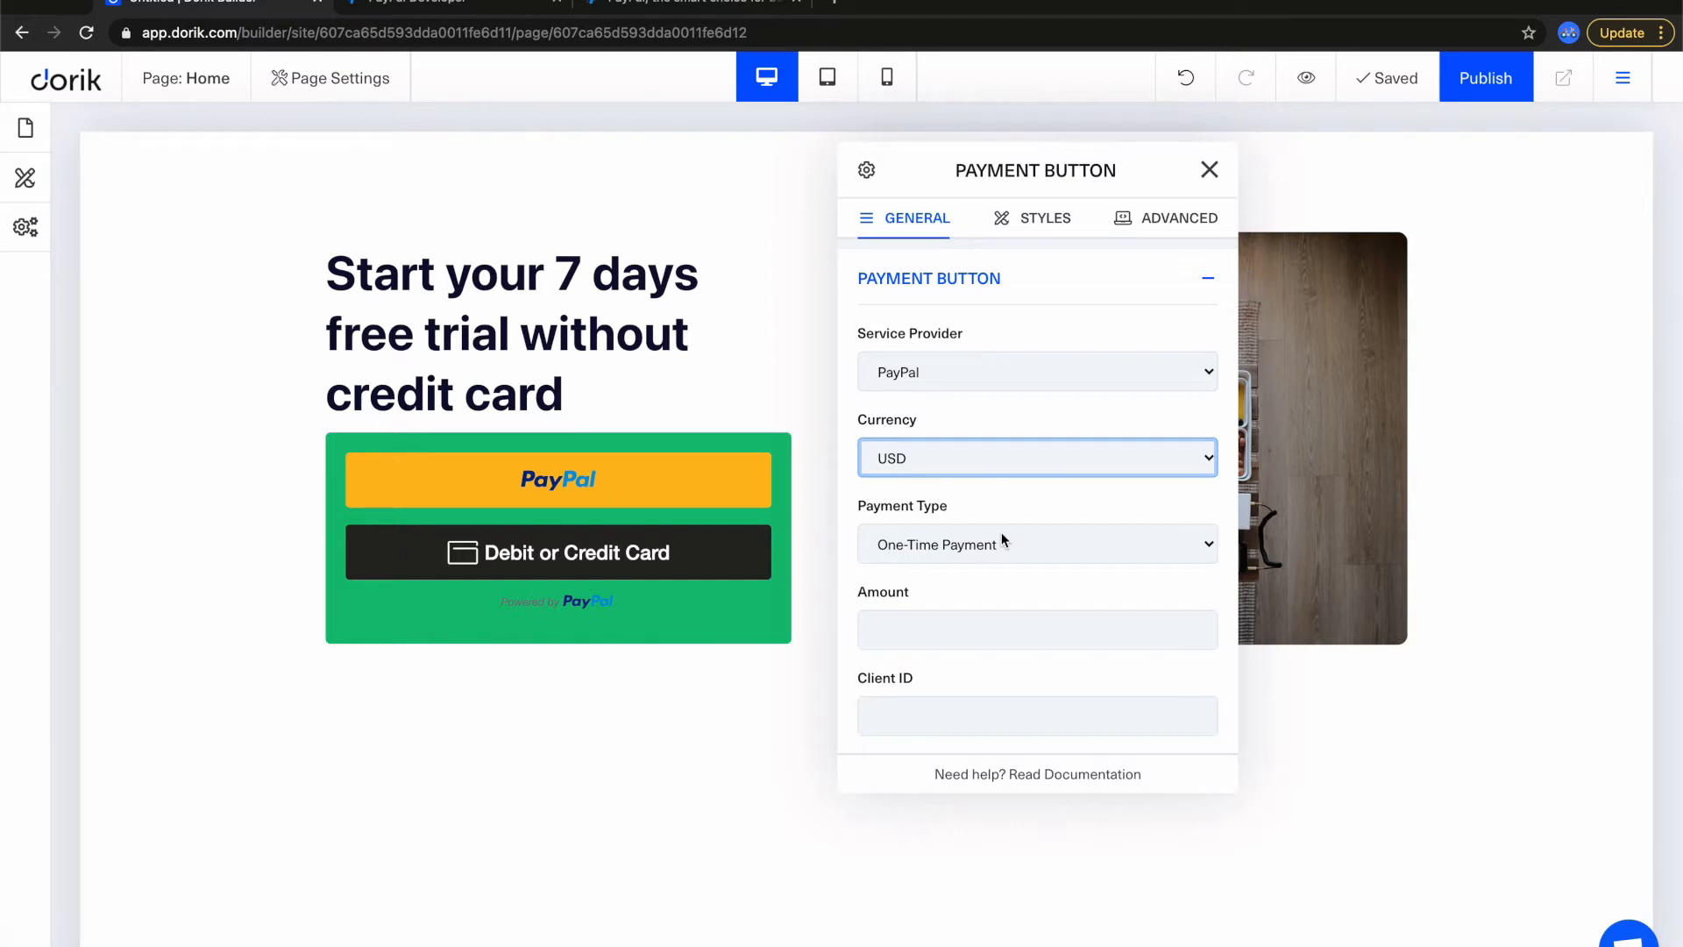
mouse_move(1039, 547)
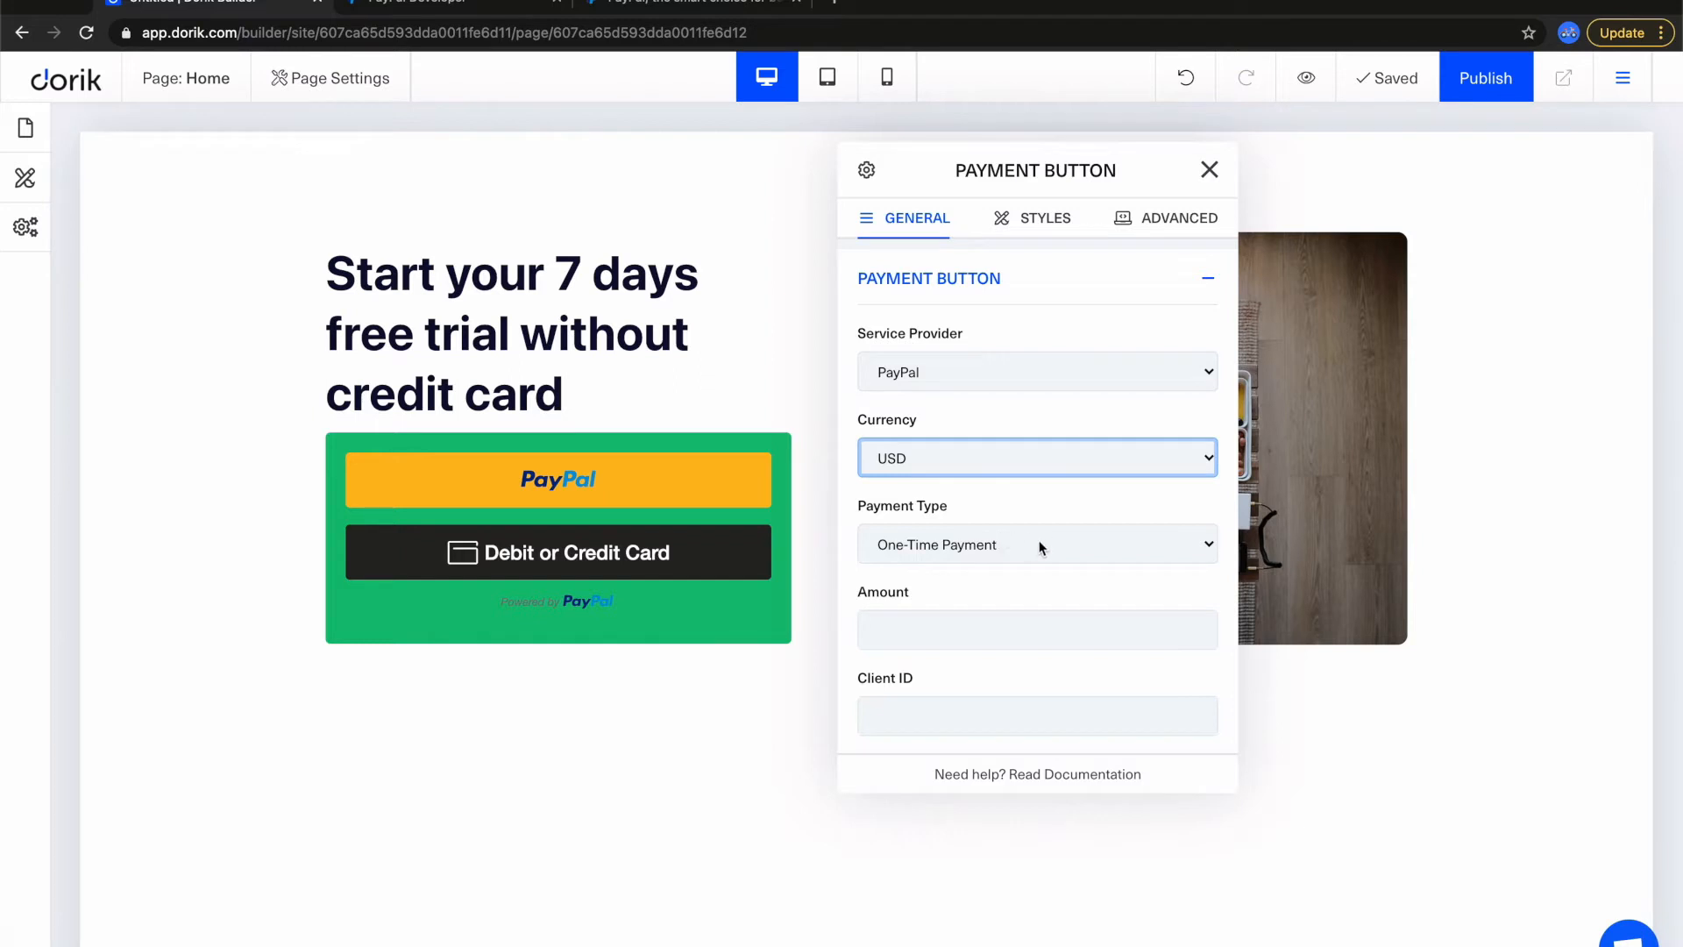
left_click(1037, 543)
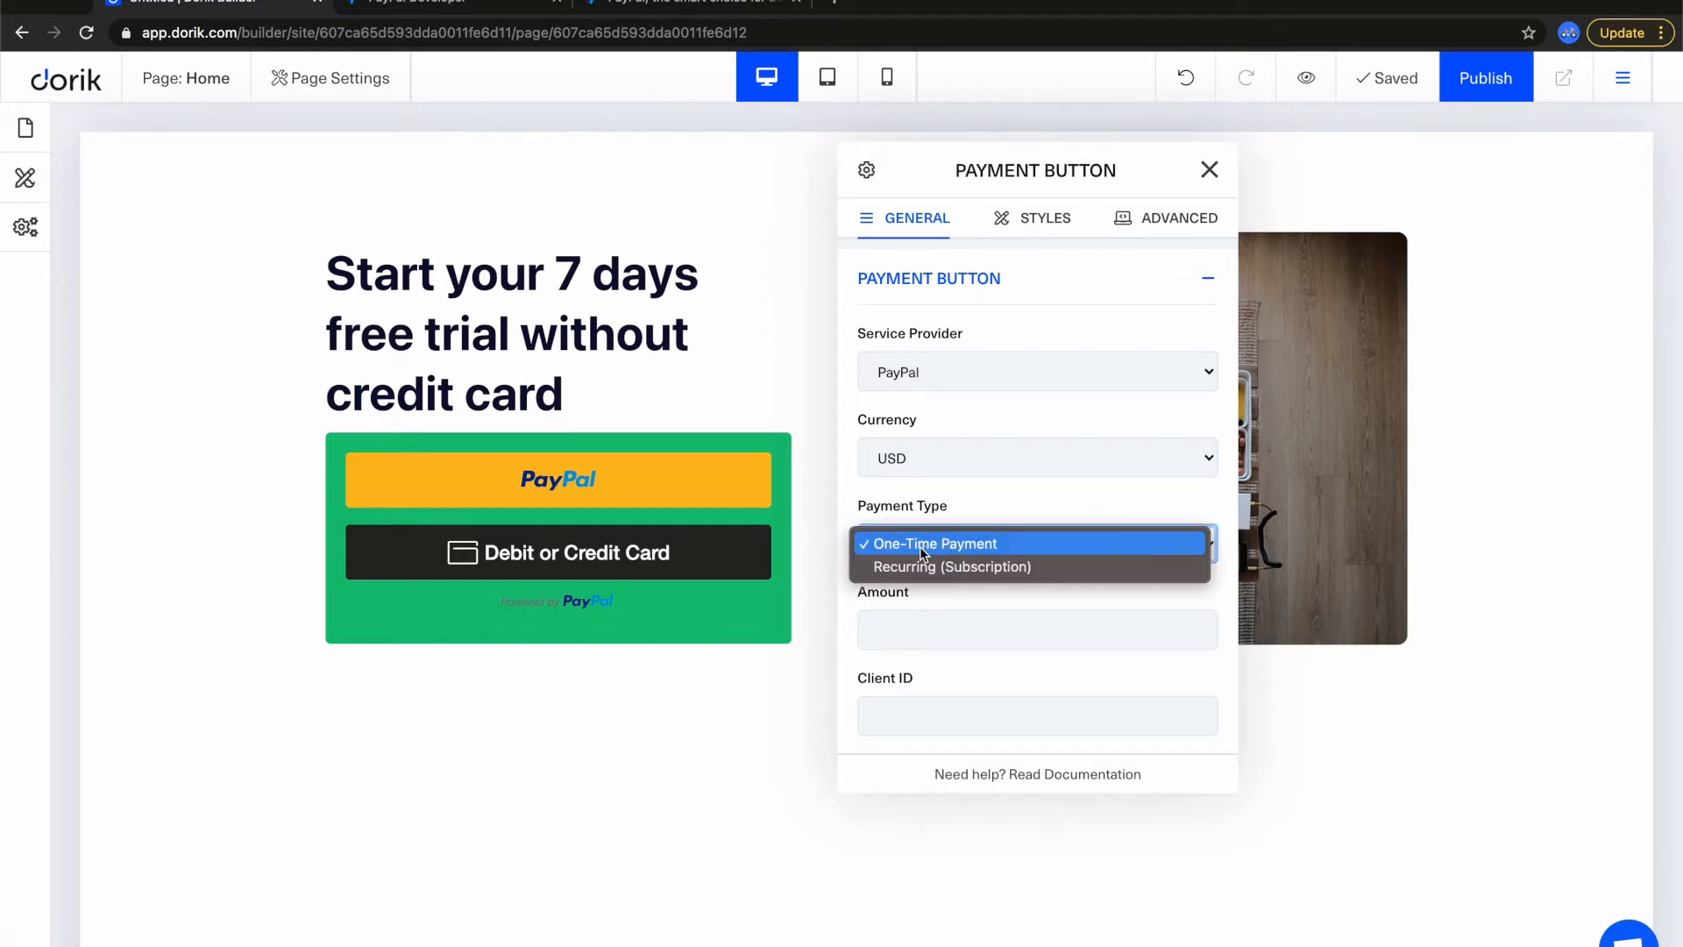
mouse_move(951, 567)
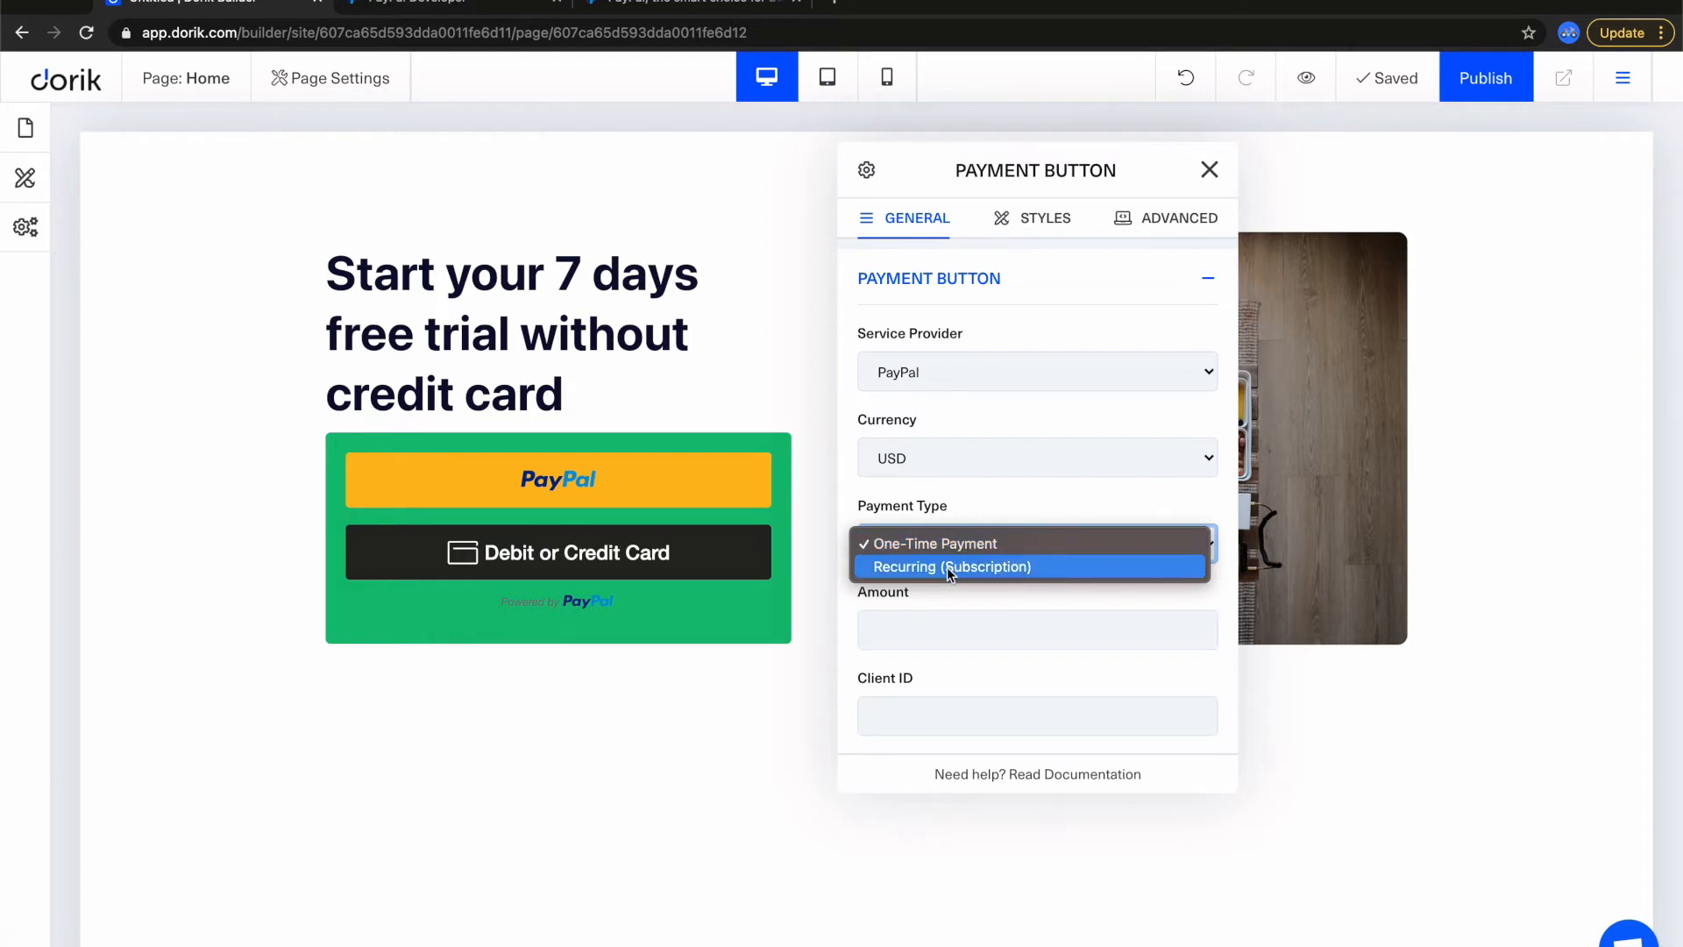
mouse_move(1018, 509)
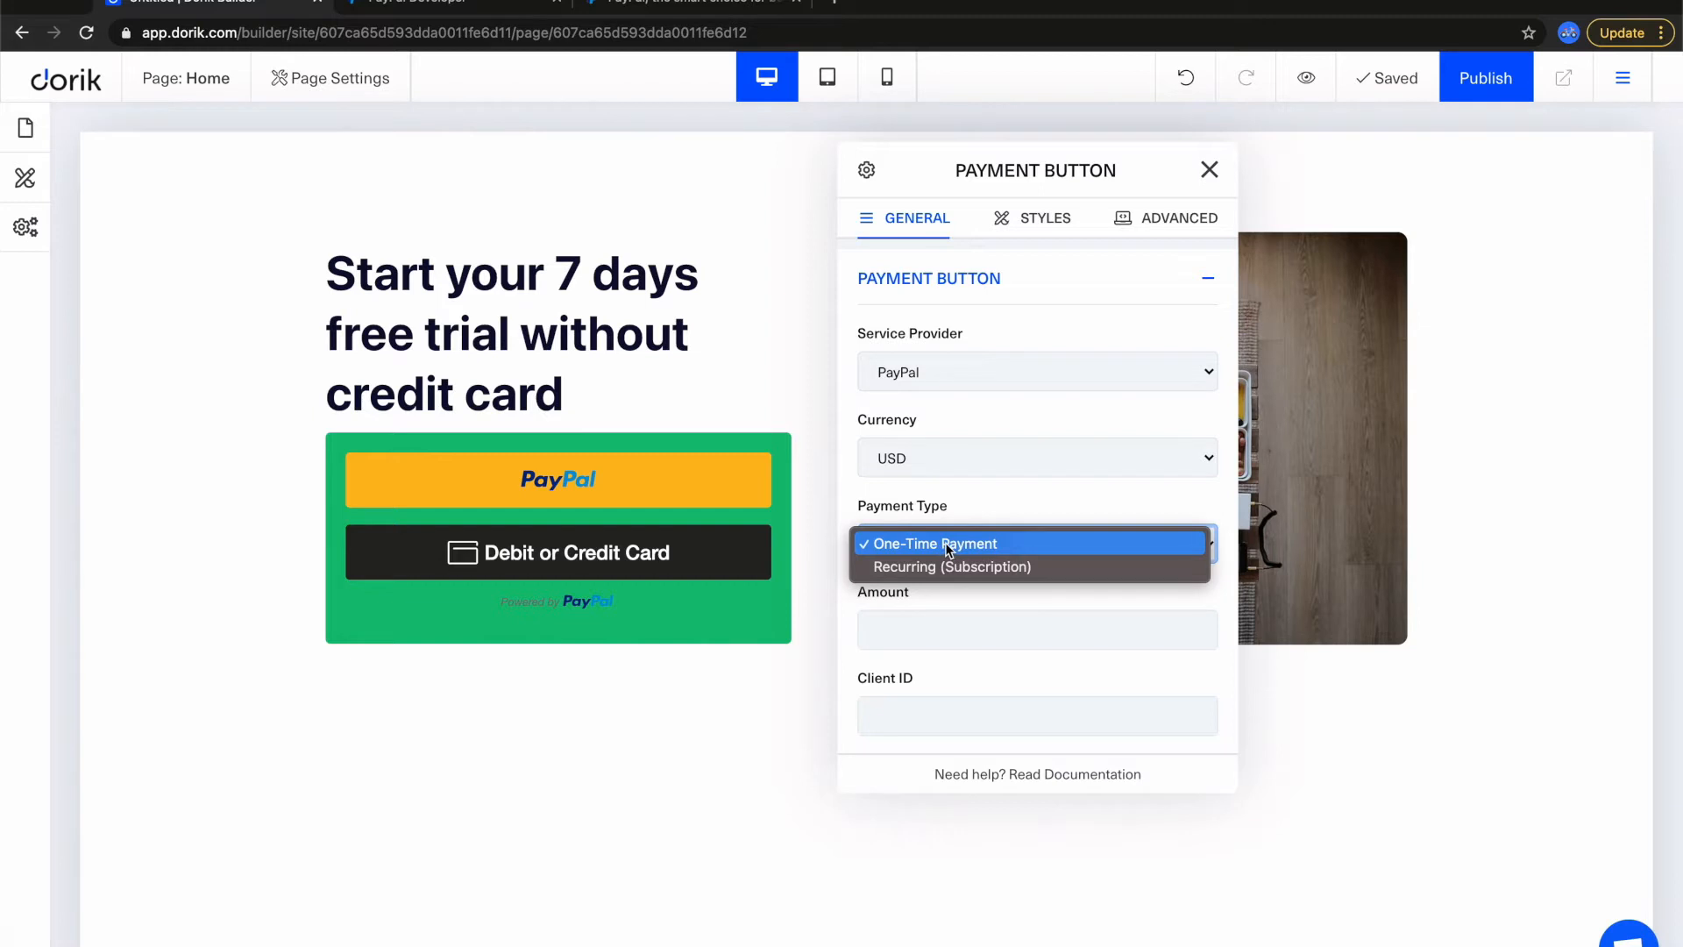
left_click(932, 543)
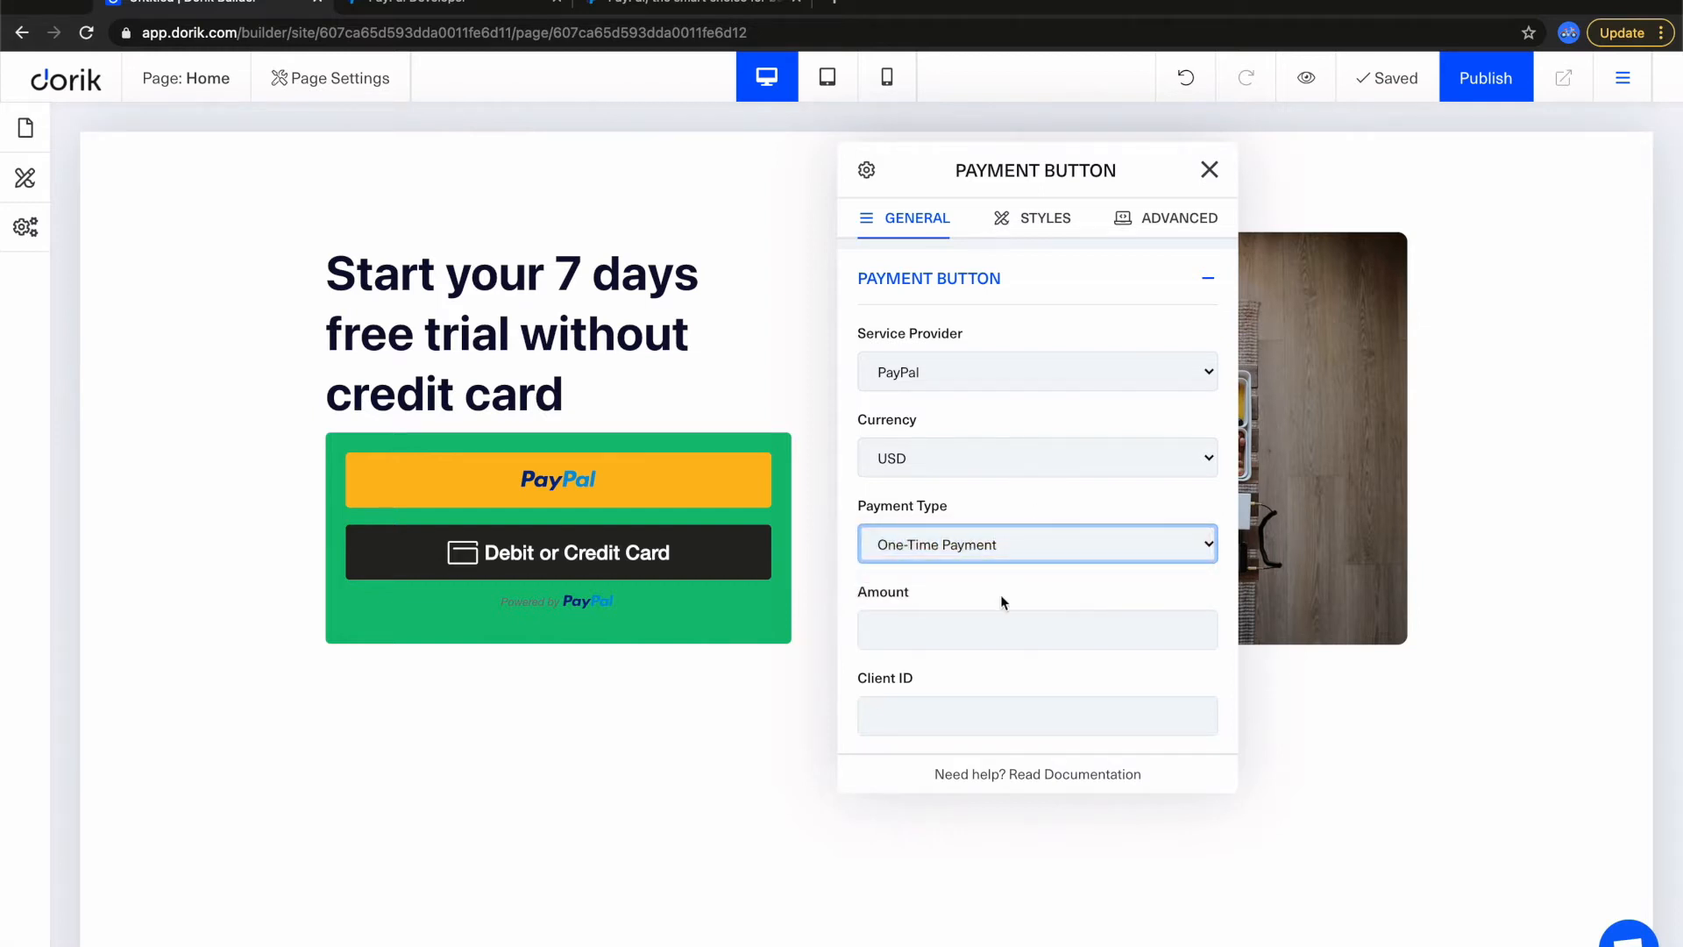
left_click(1031, 630)
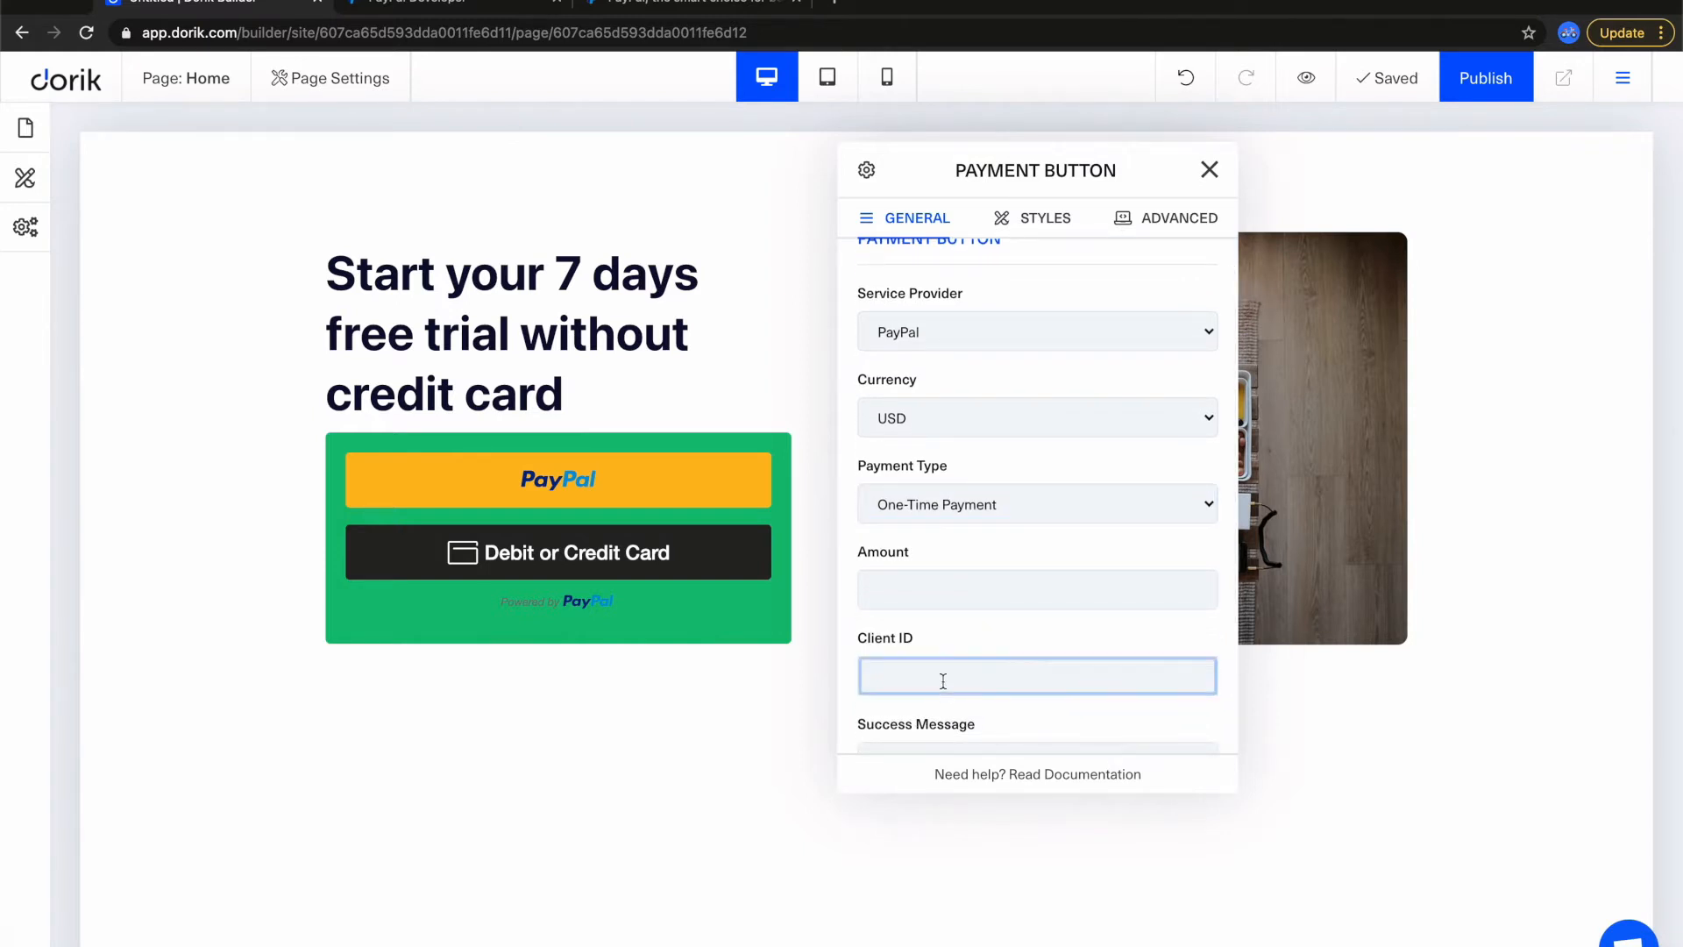
Enter 20 as the PayPal button's amount, leaving Client ID and success message blank.
left_click(1036, 588)
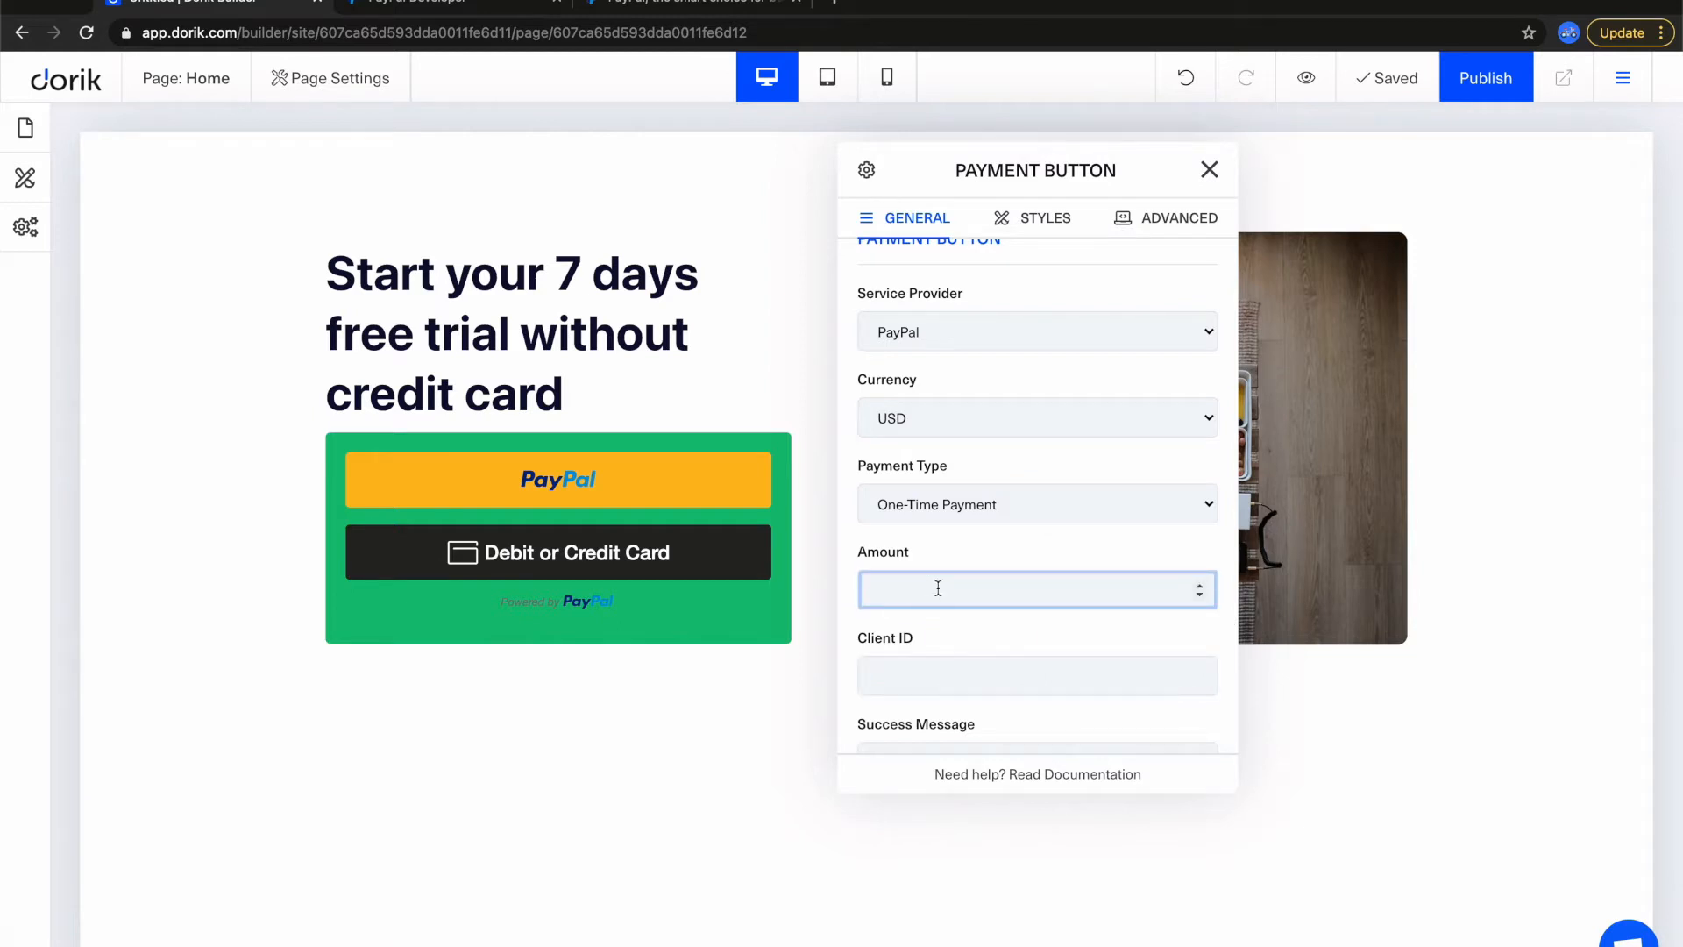
type("20")
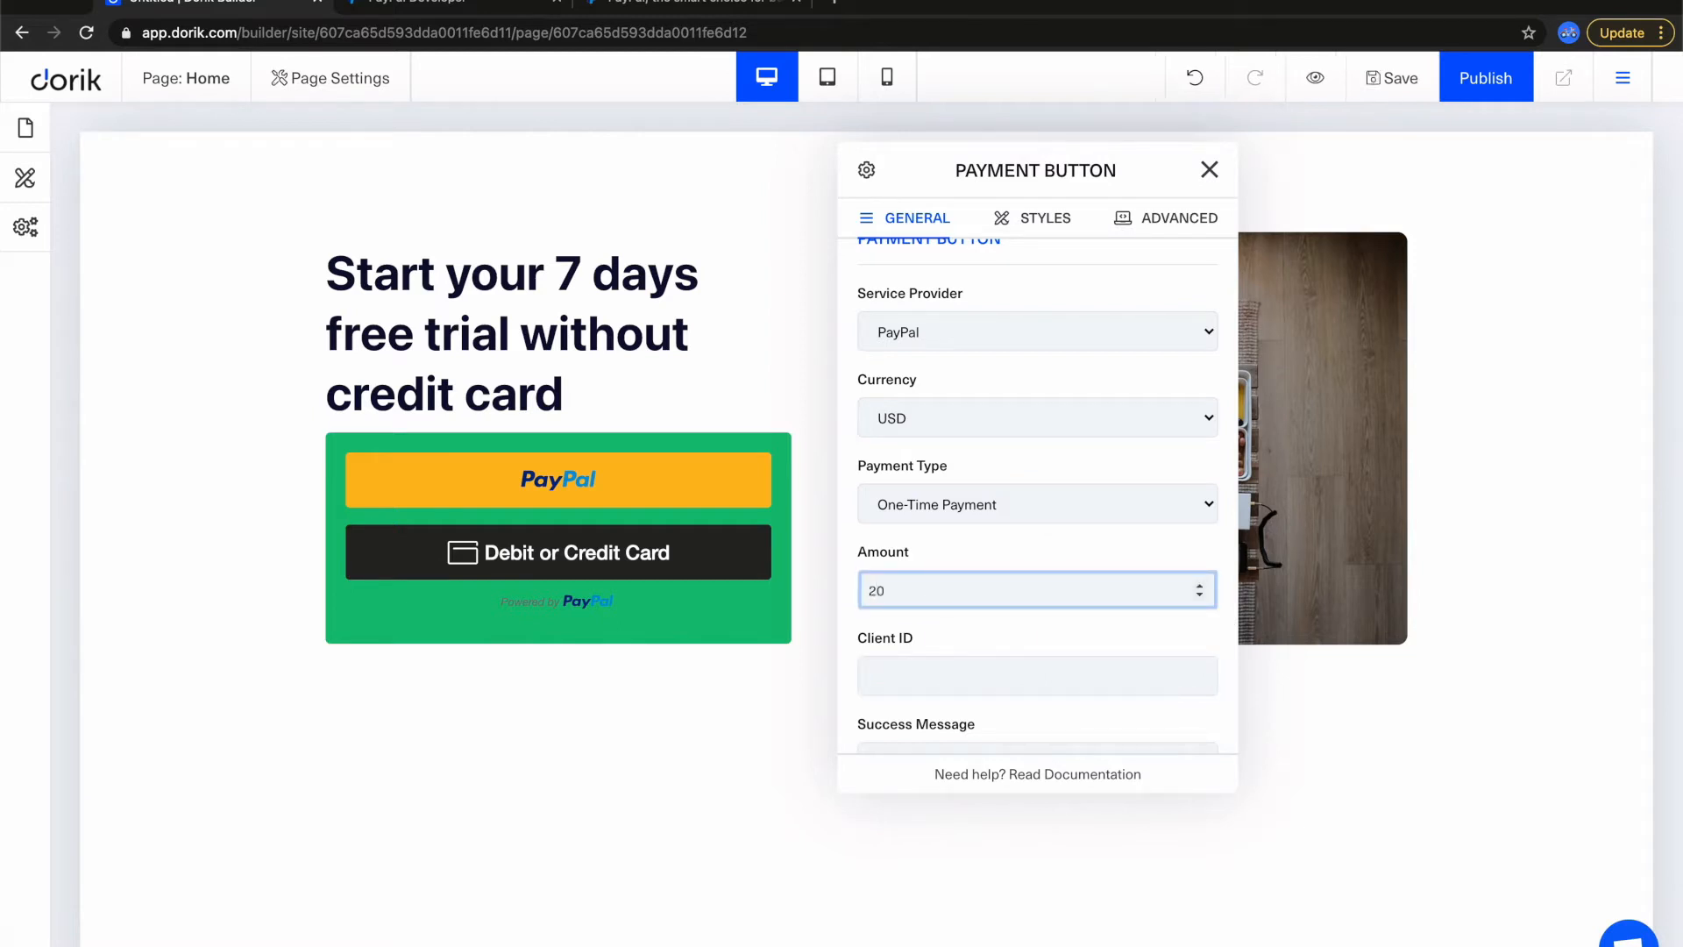
left_click(1035, 675)
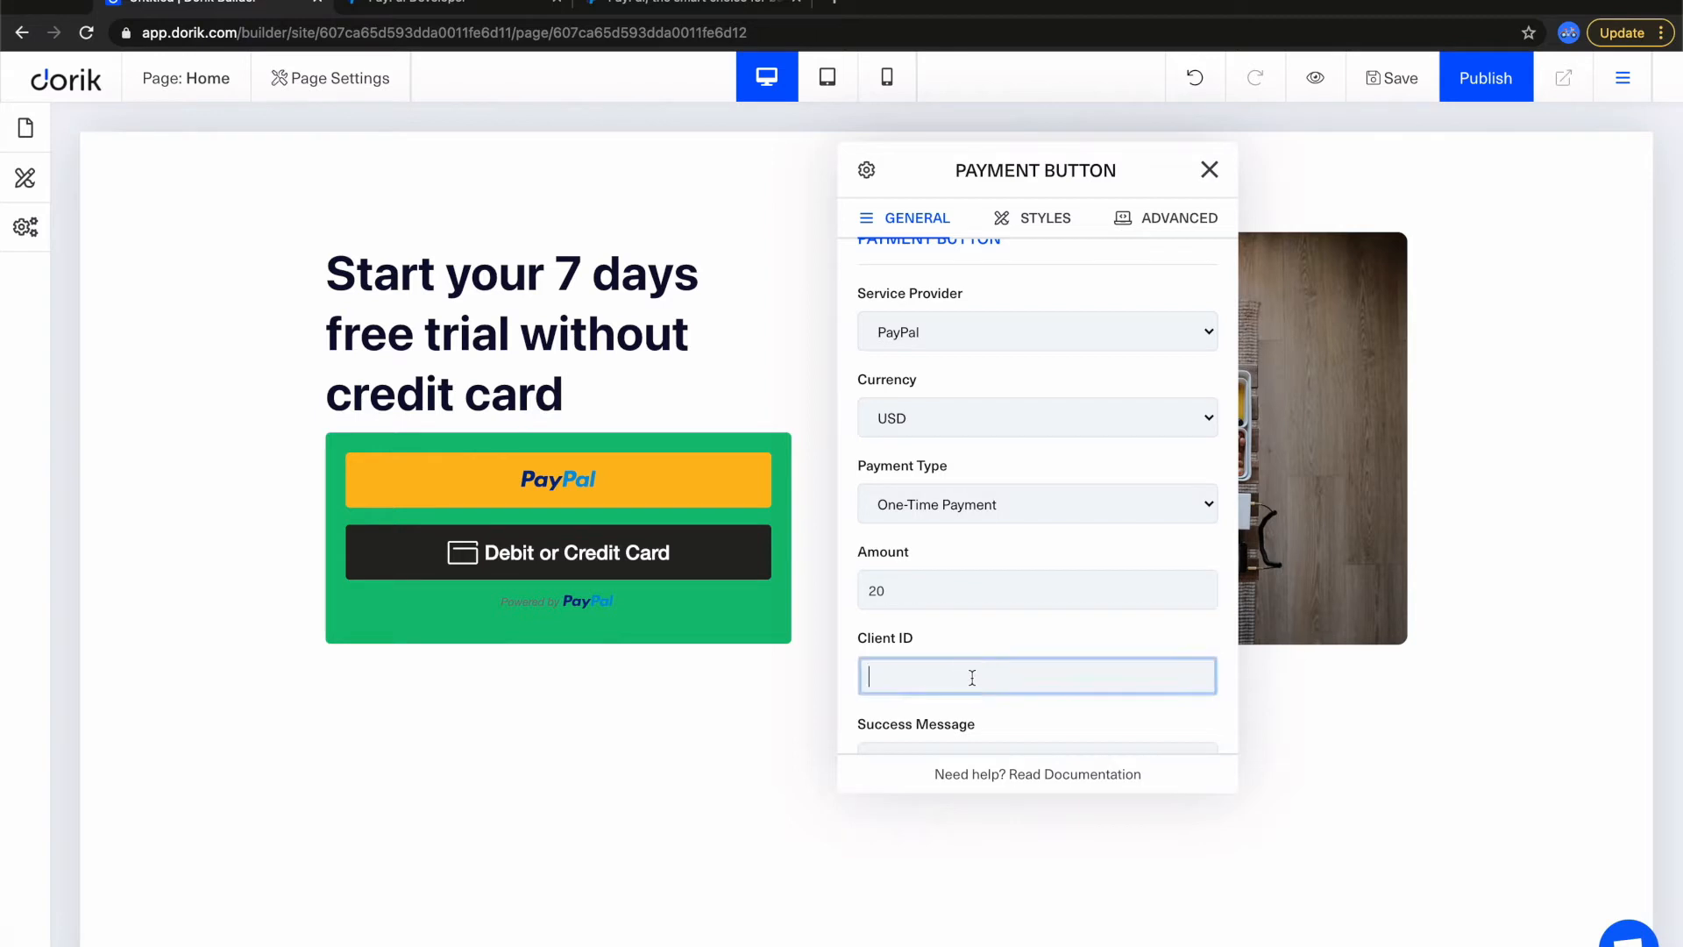
left_click(1392, 78)
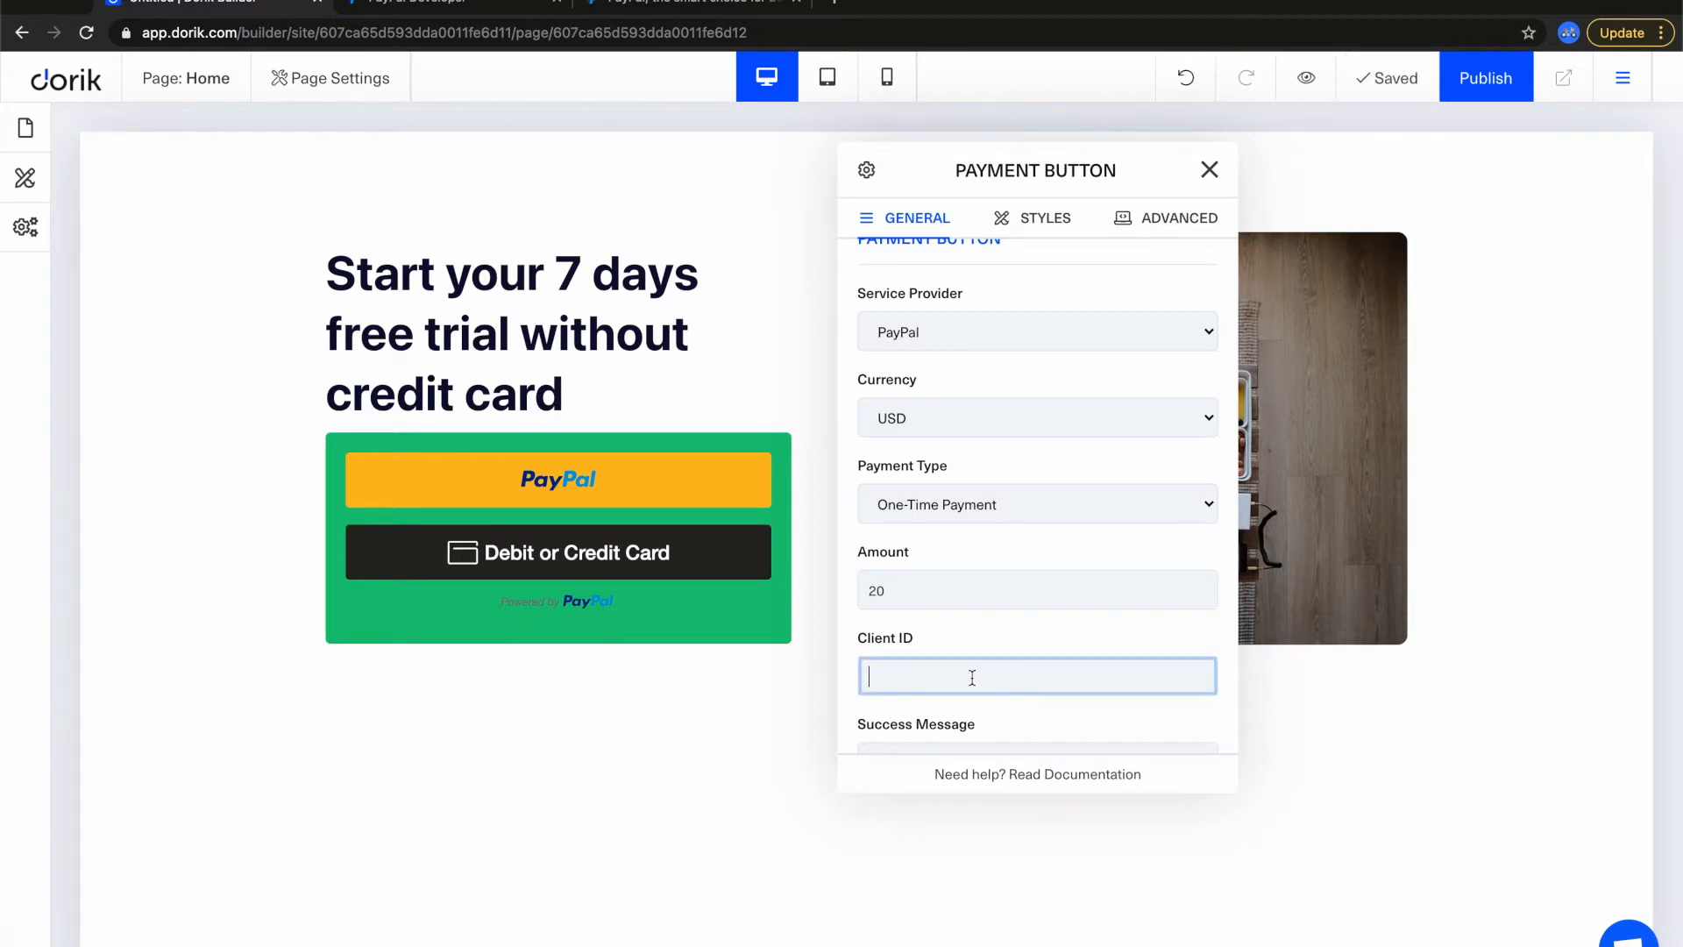
mouse_move(1028, 630)
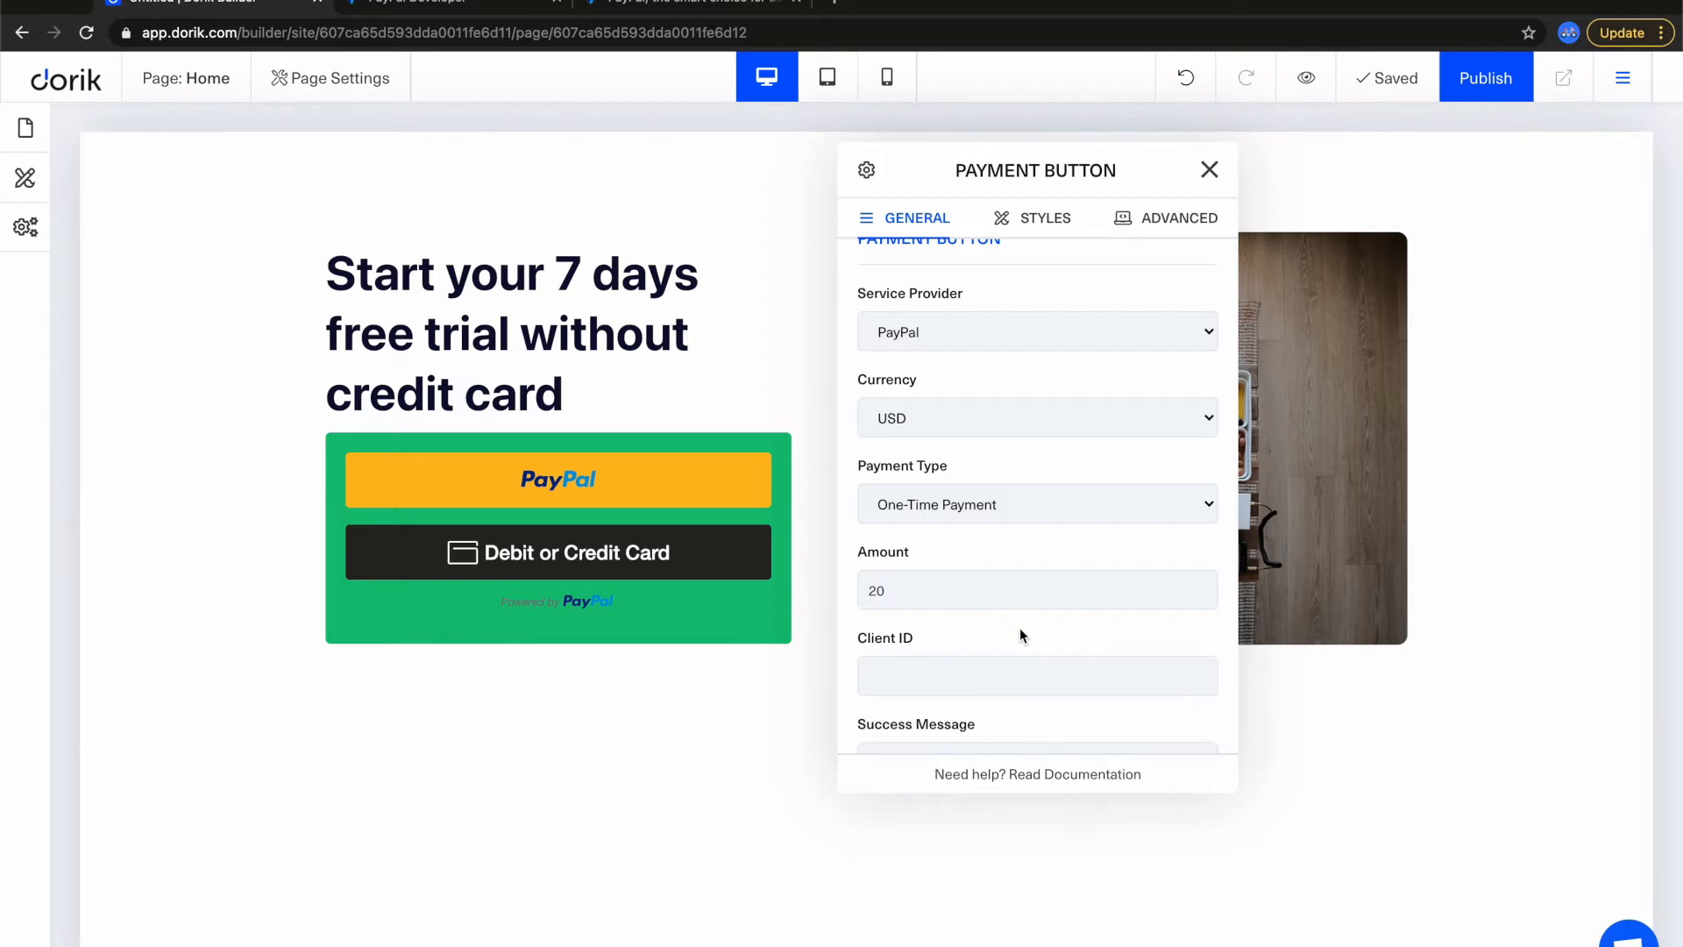
scroll("down", 3)
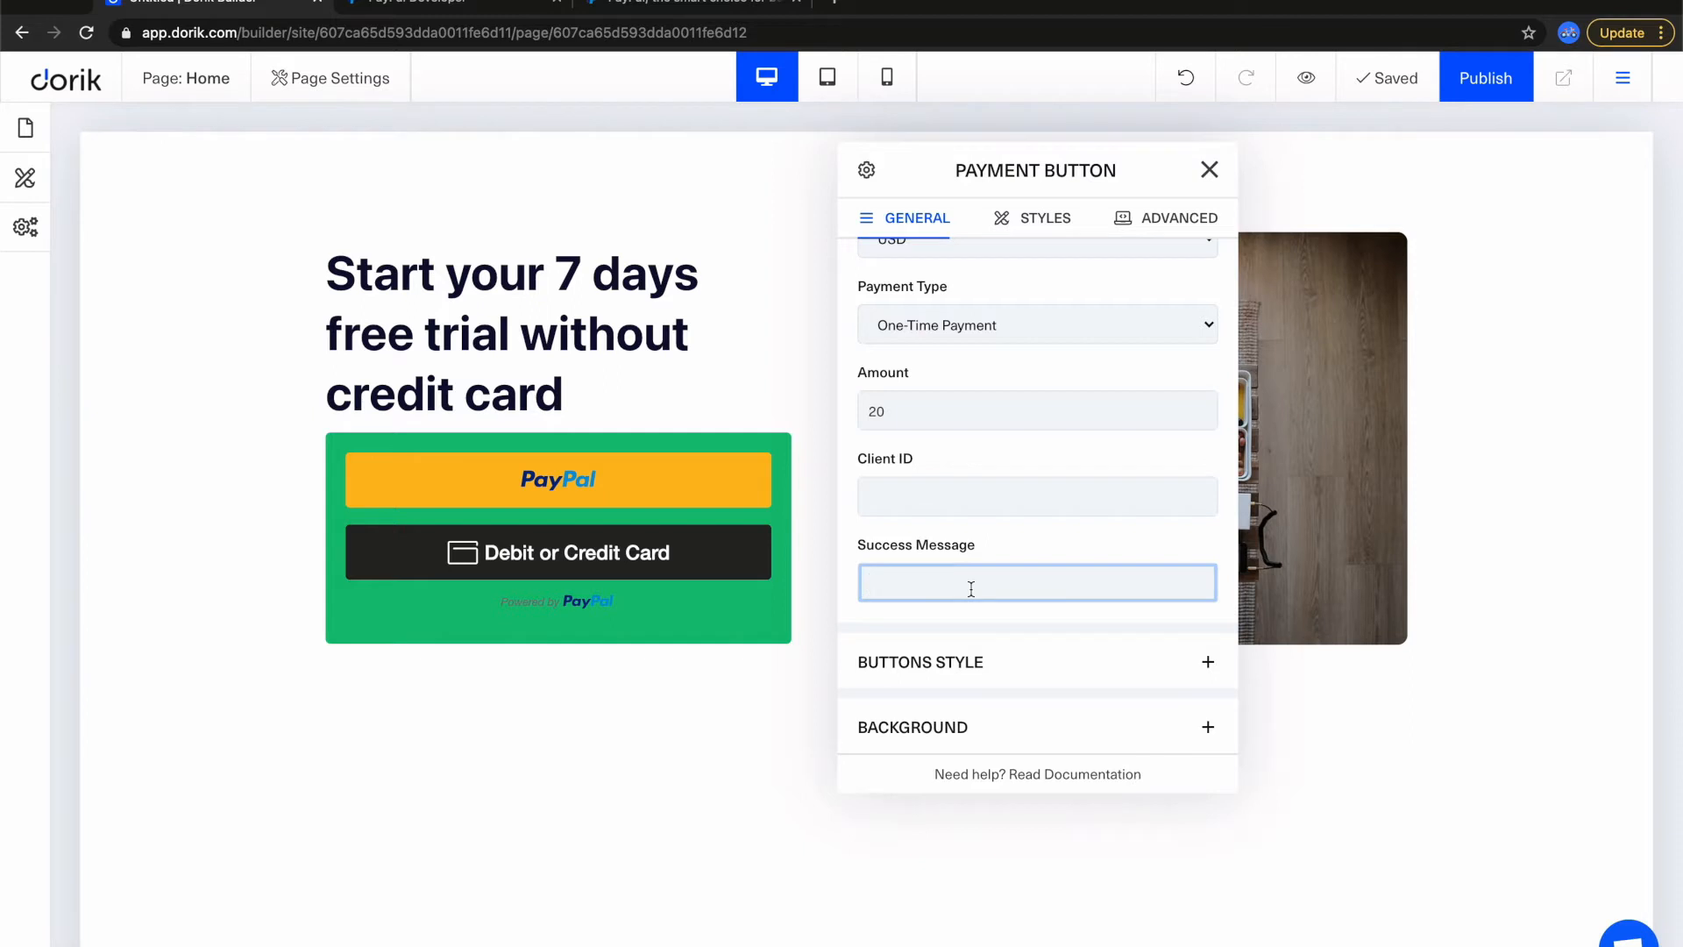
left_click(920, 663)
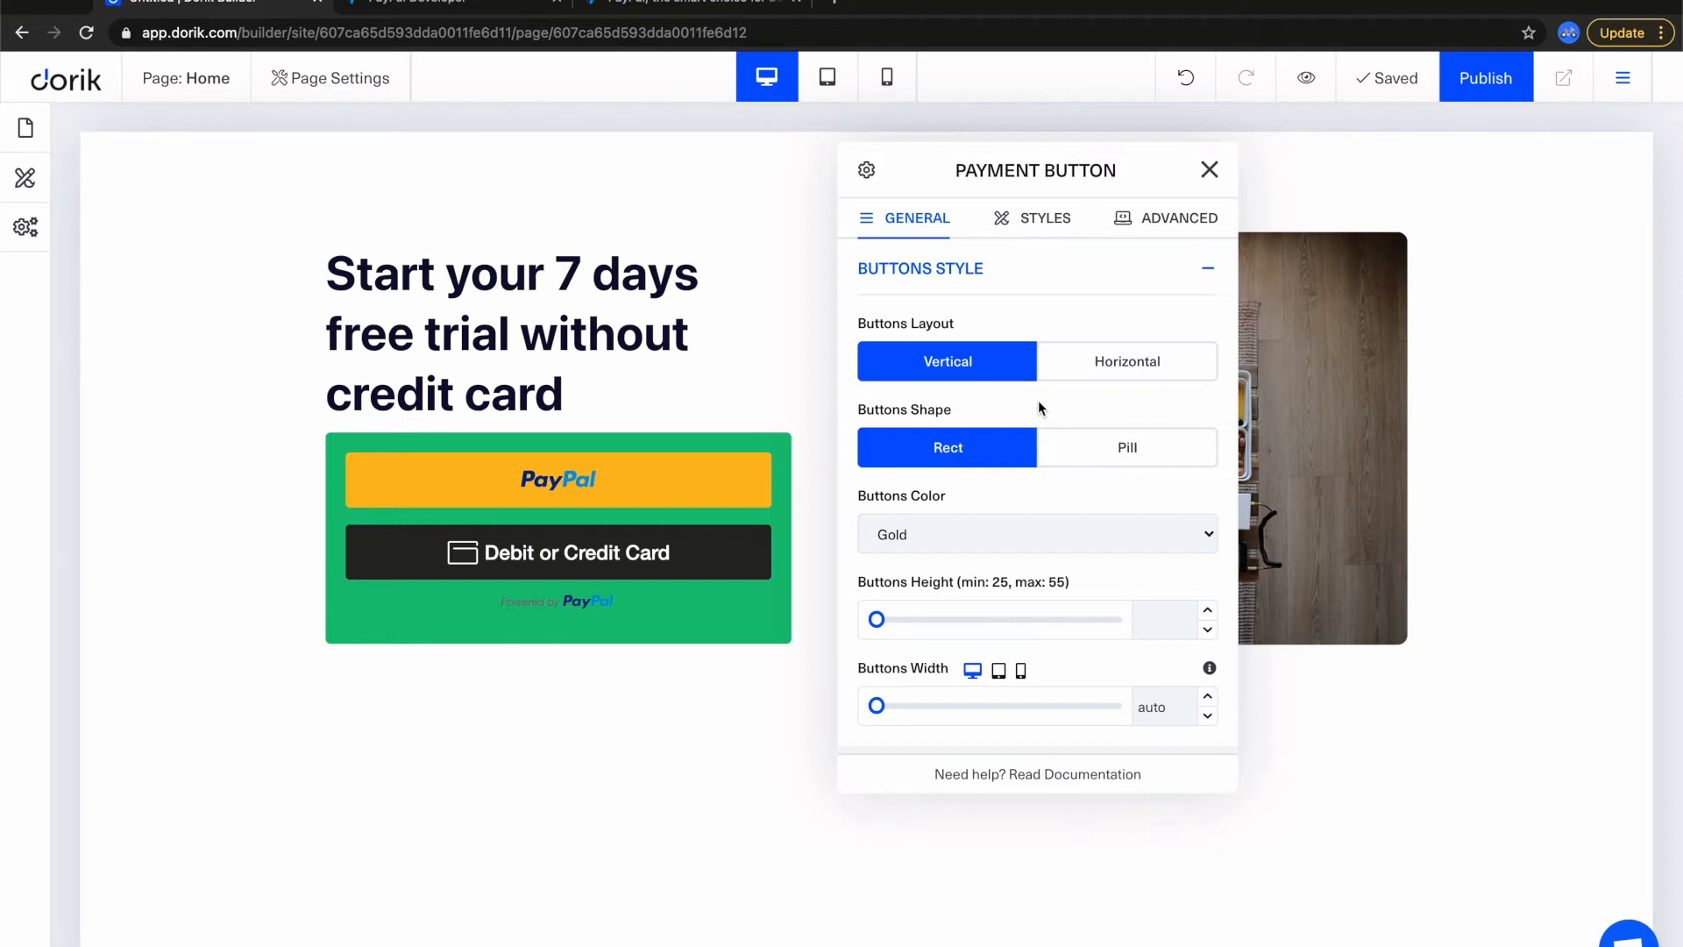
mouse_move(1106, 372)
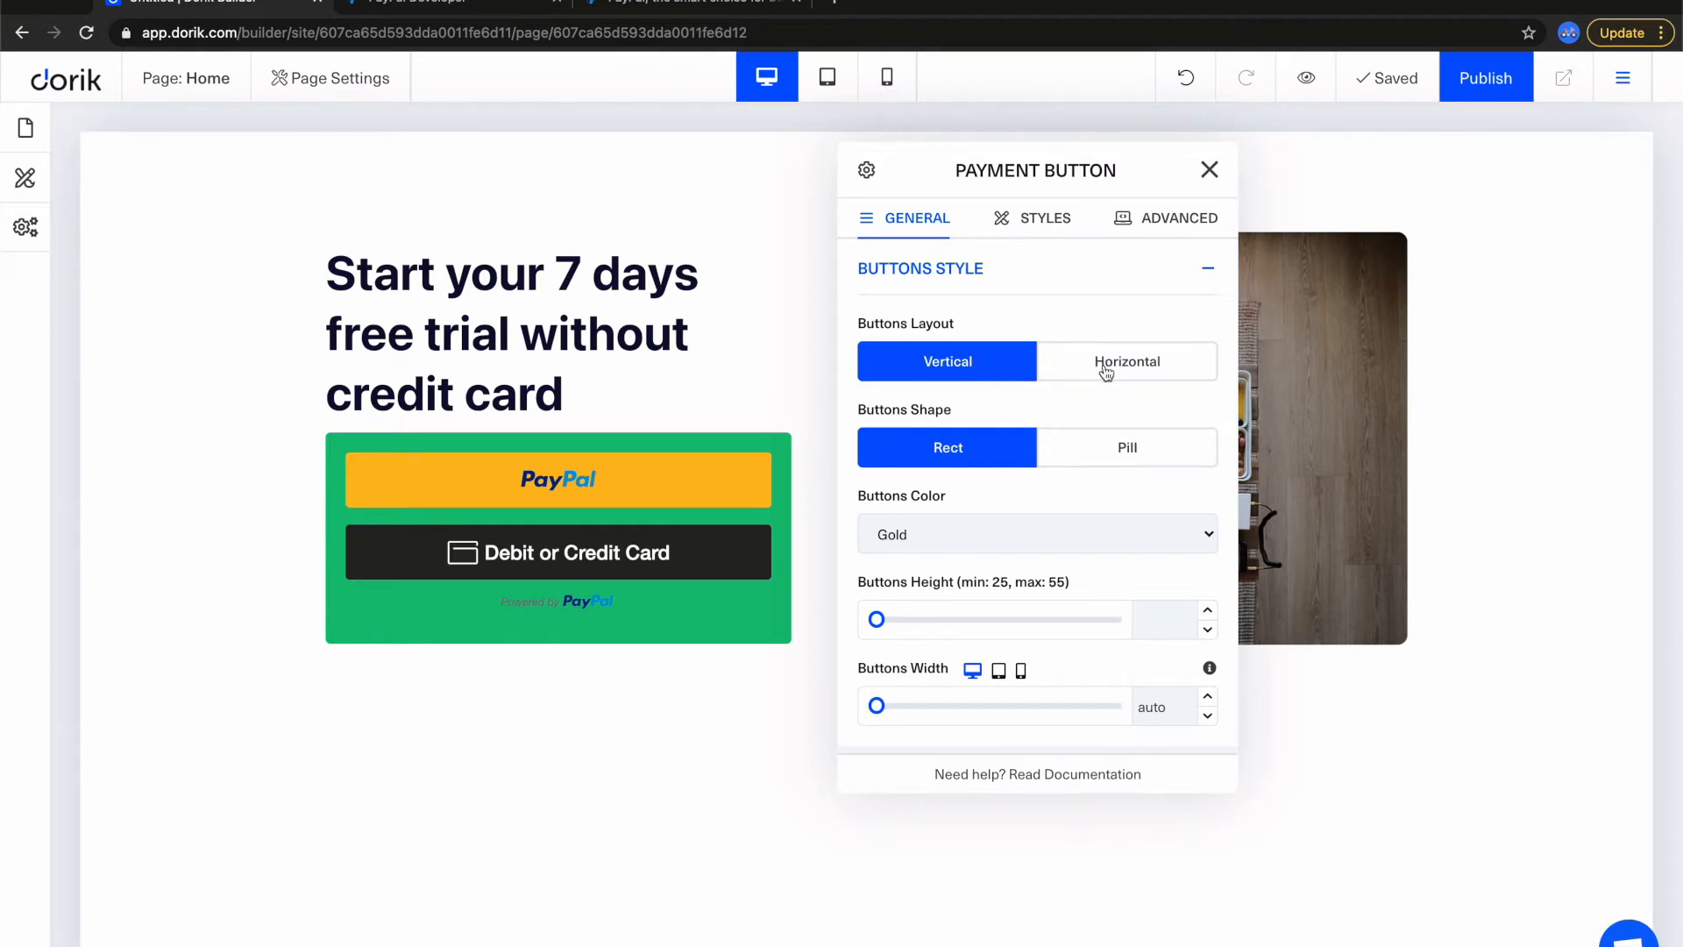
Give the PayPal button a horizontal pill-shaped layout and change its colour from Gold to Blue.
left_click(1128, 360)
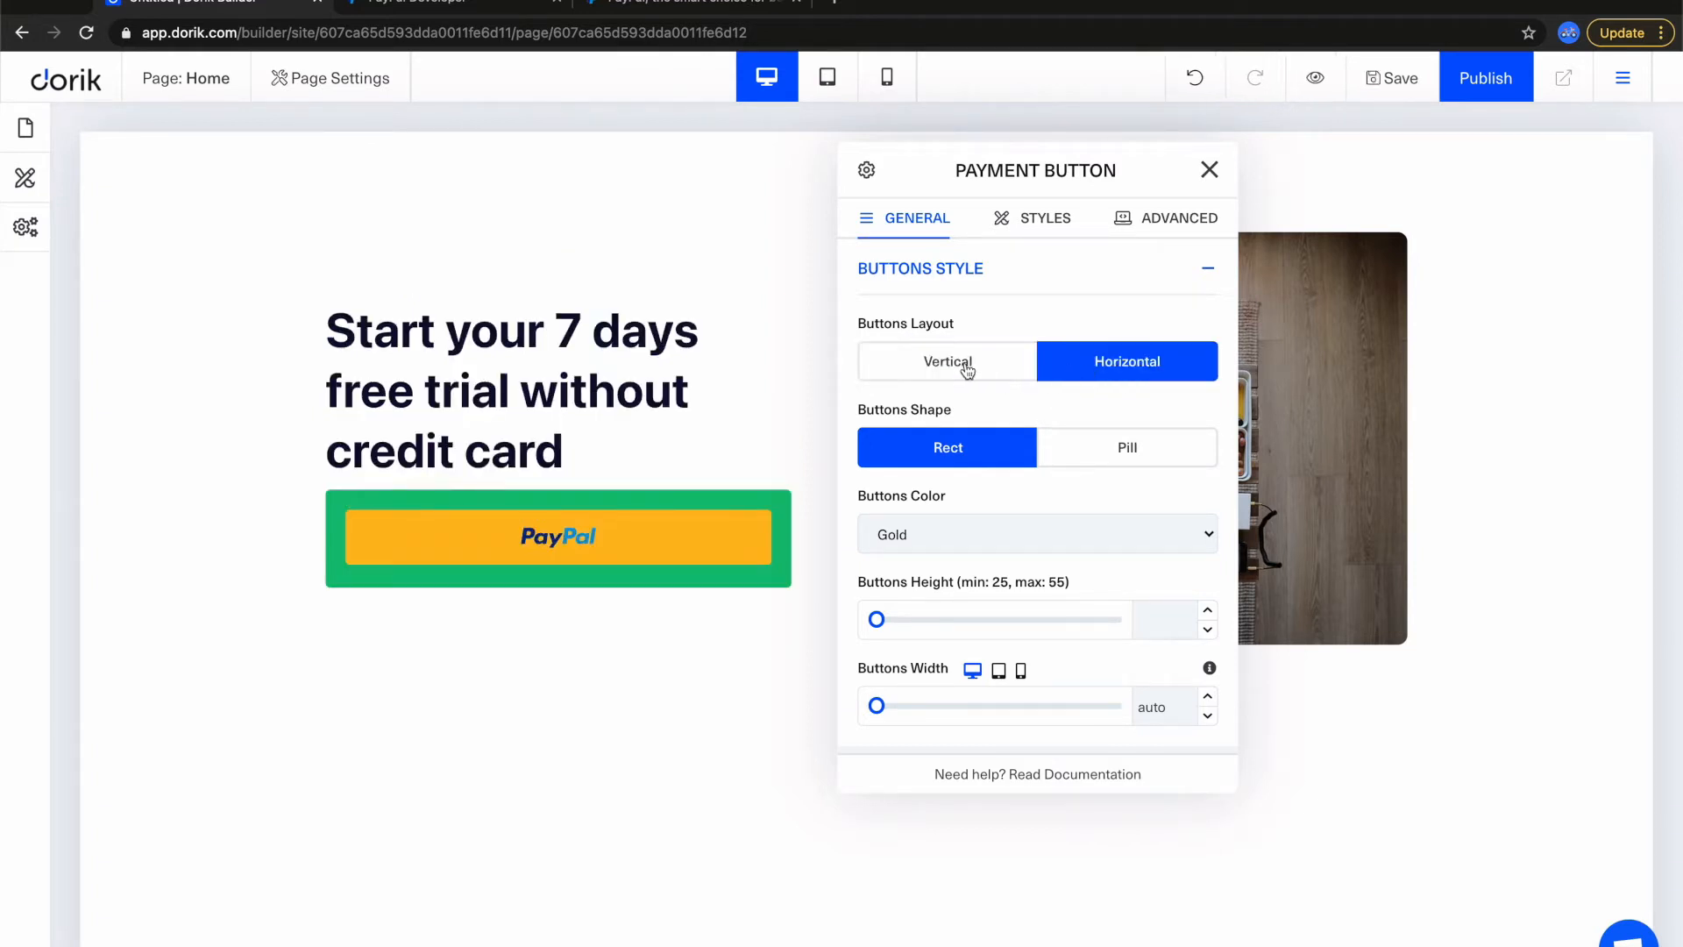
left_click(947, 361)
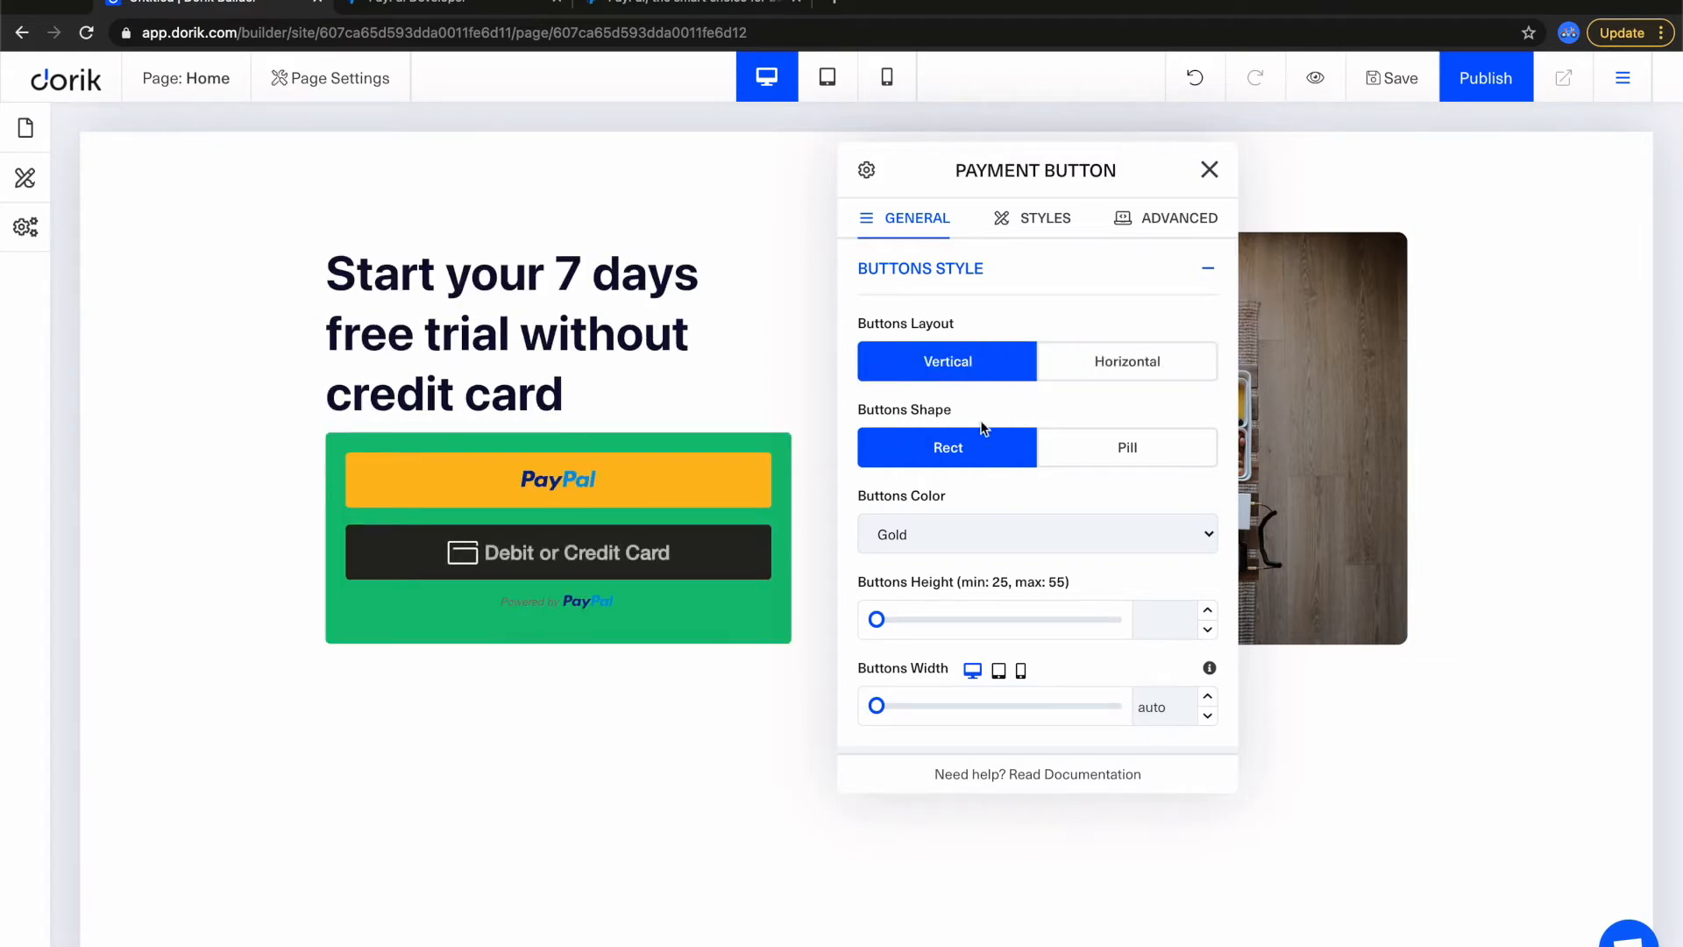
left_click(1126, 448)
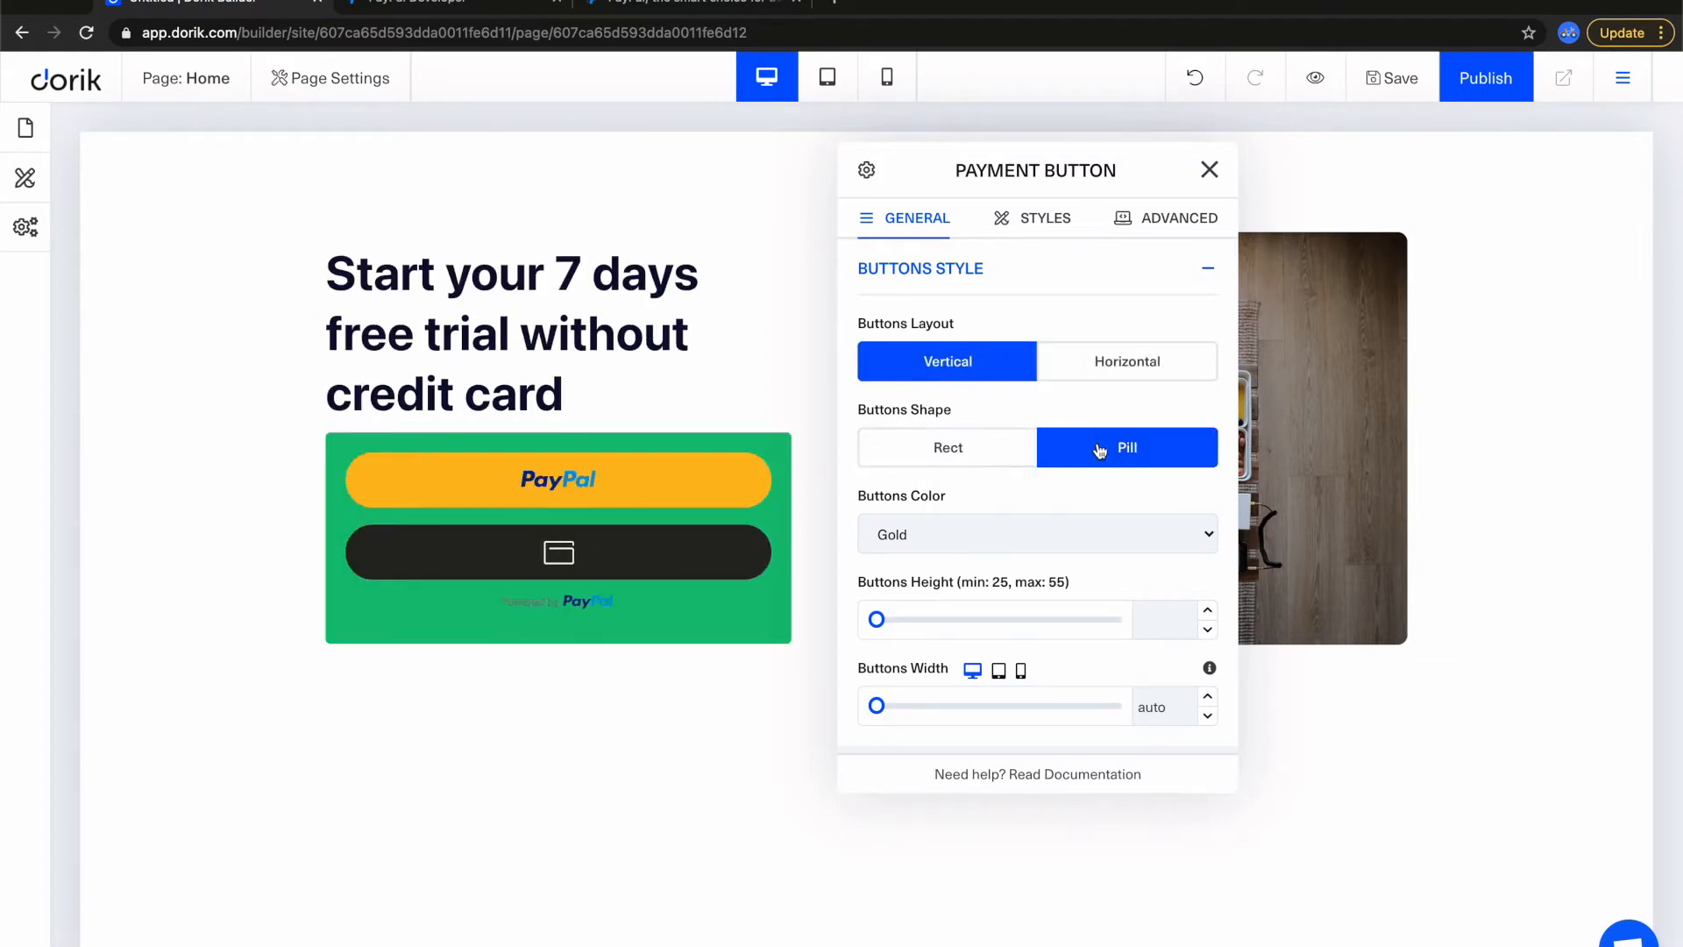
left_click(1126, 360)
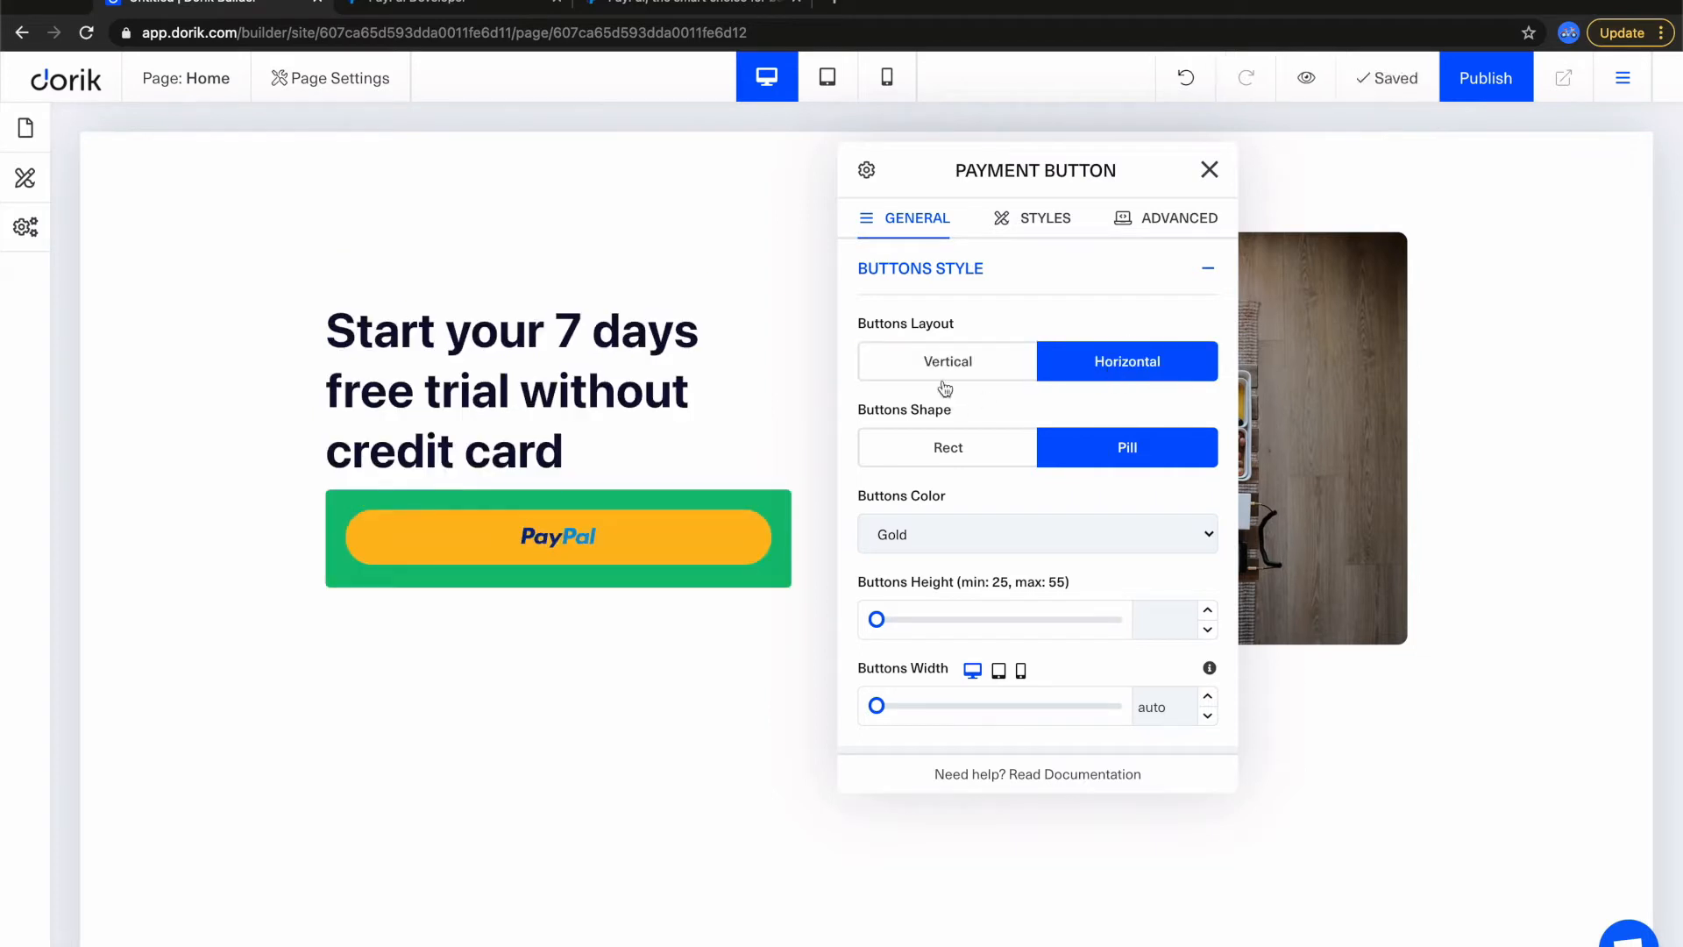
left_click(946, 361)
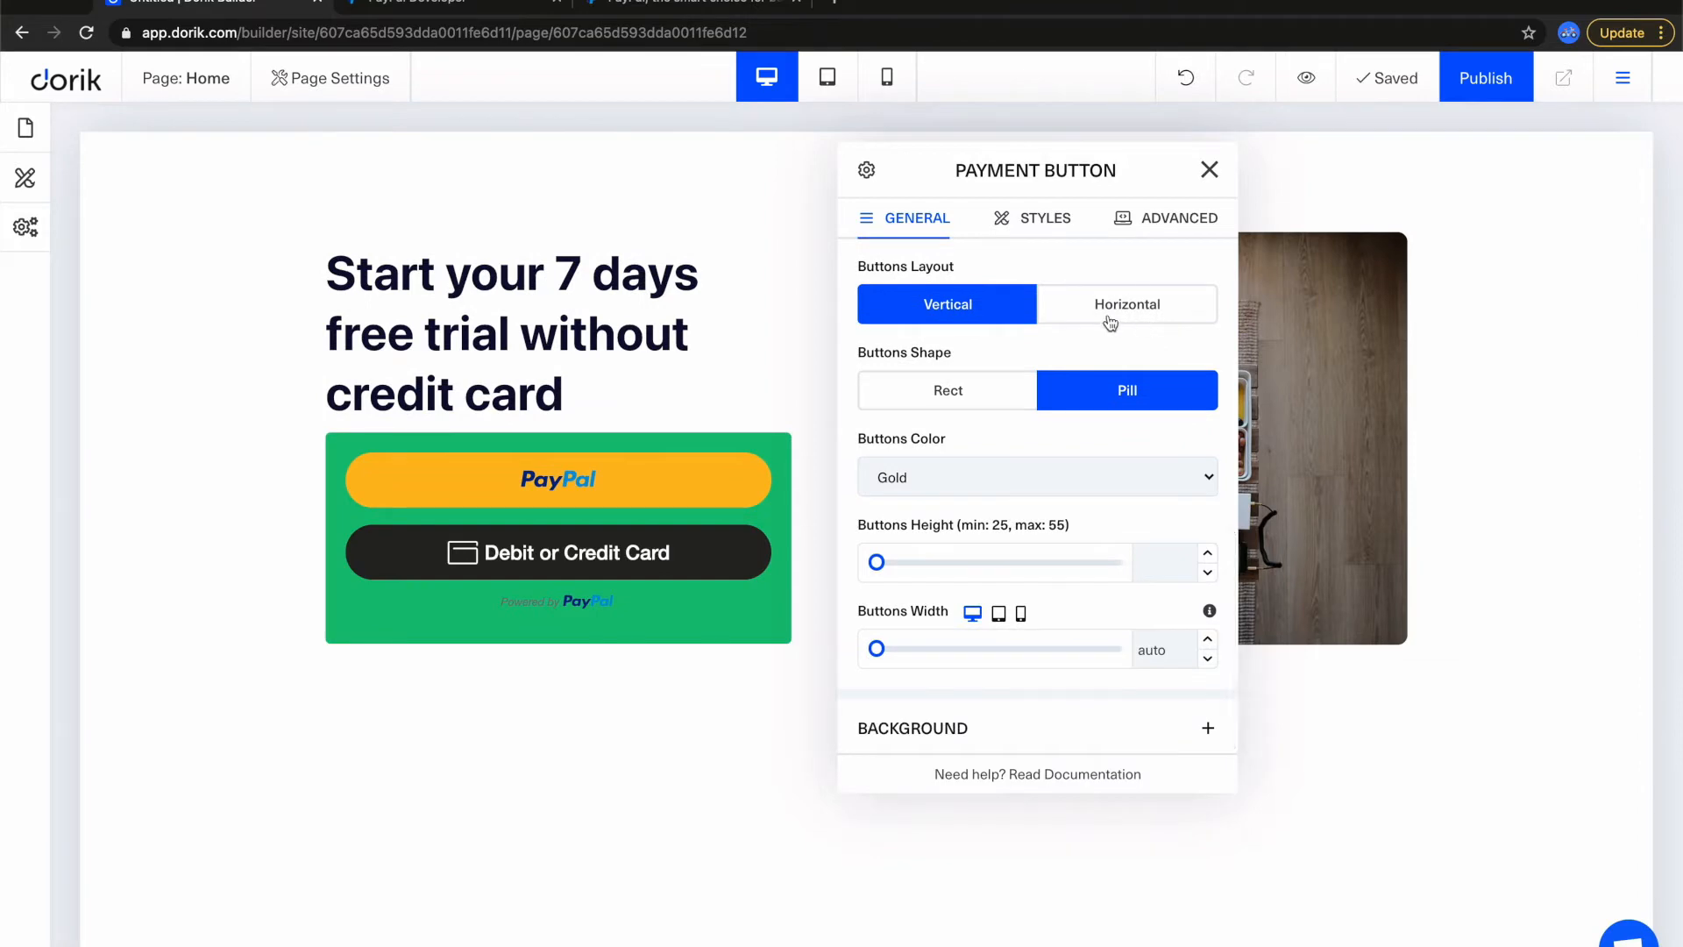
left_click(1127, 304)
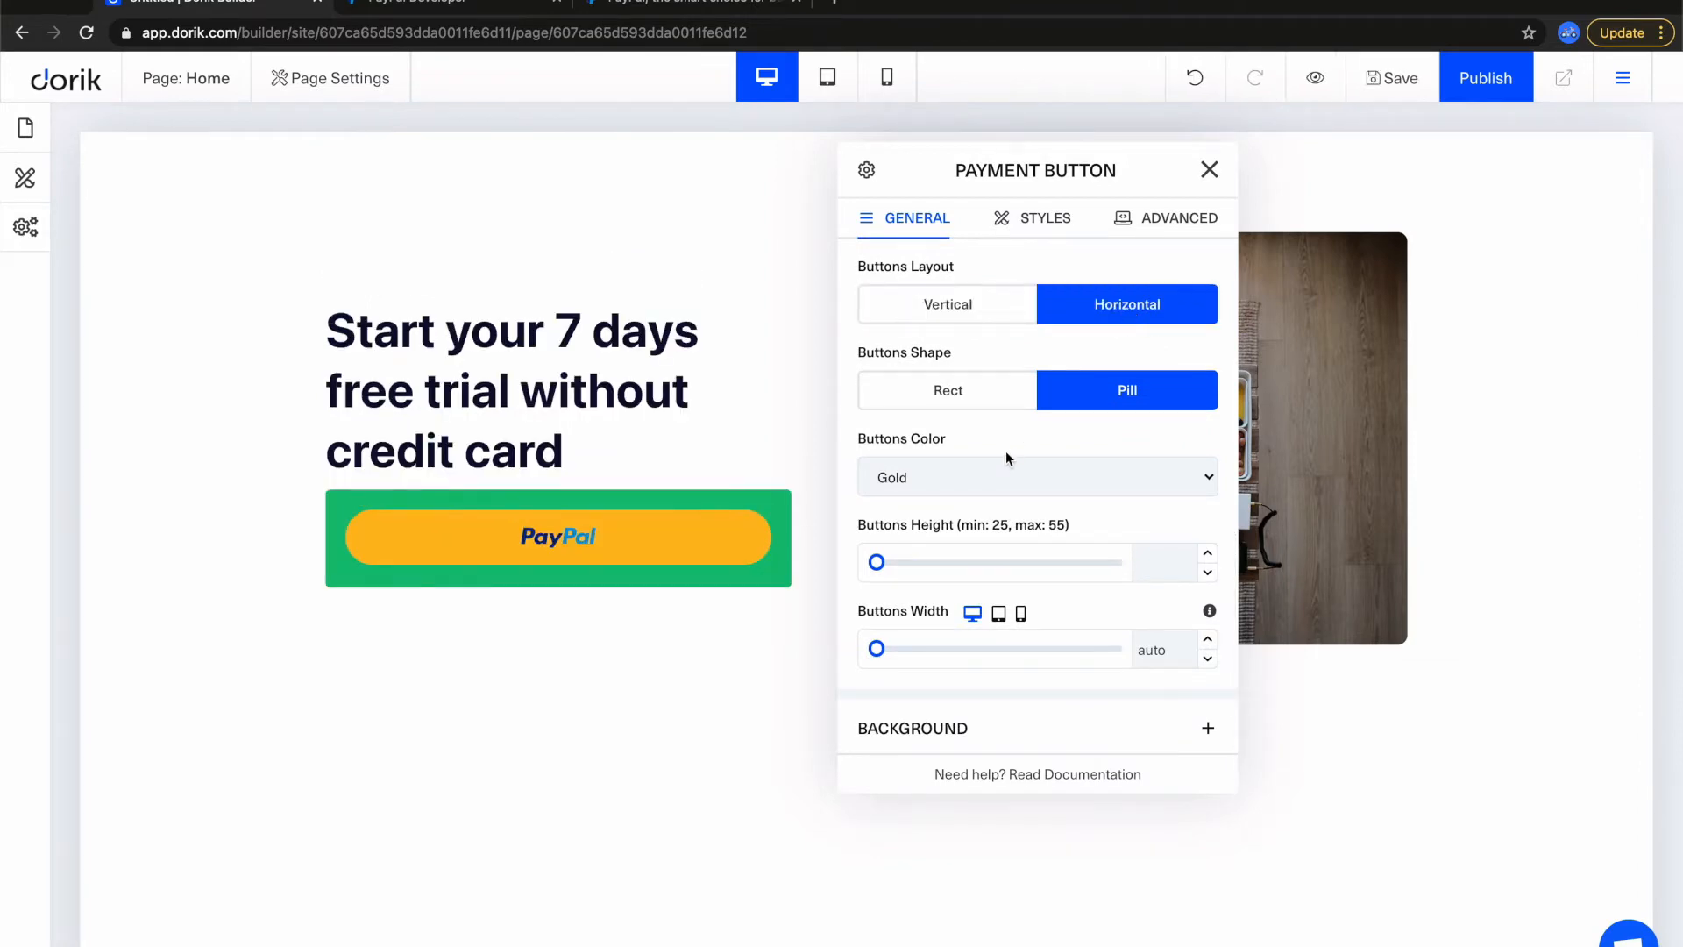
left_click(1036, 477)
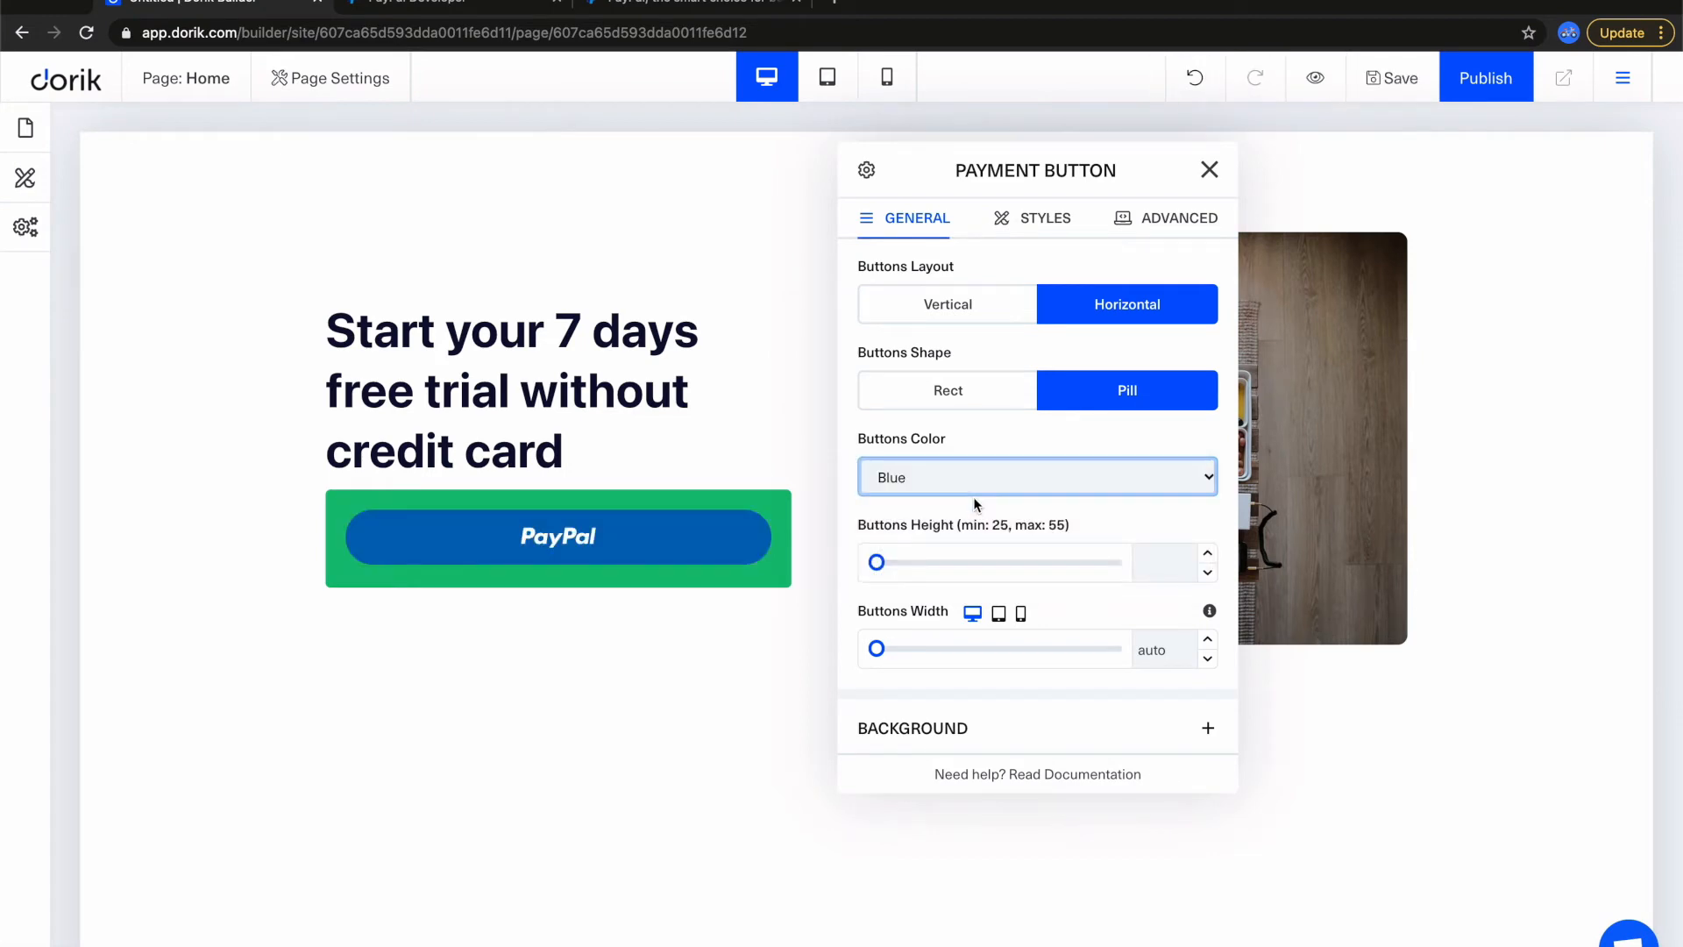
left_click(1389, 77)
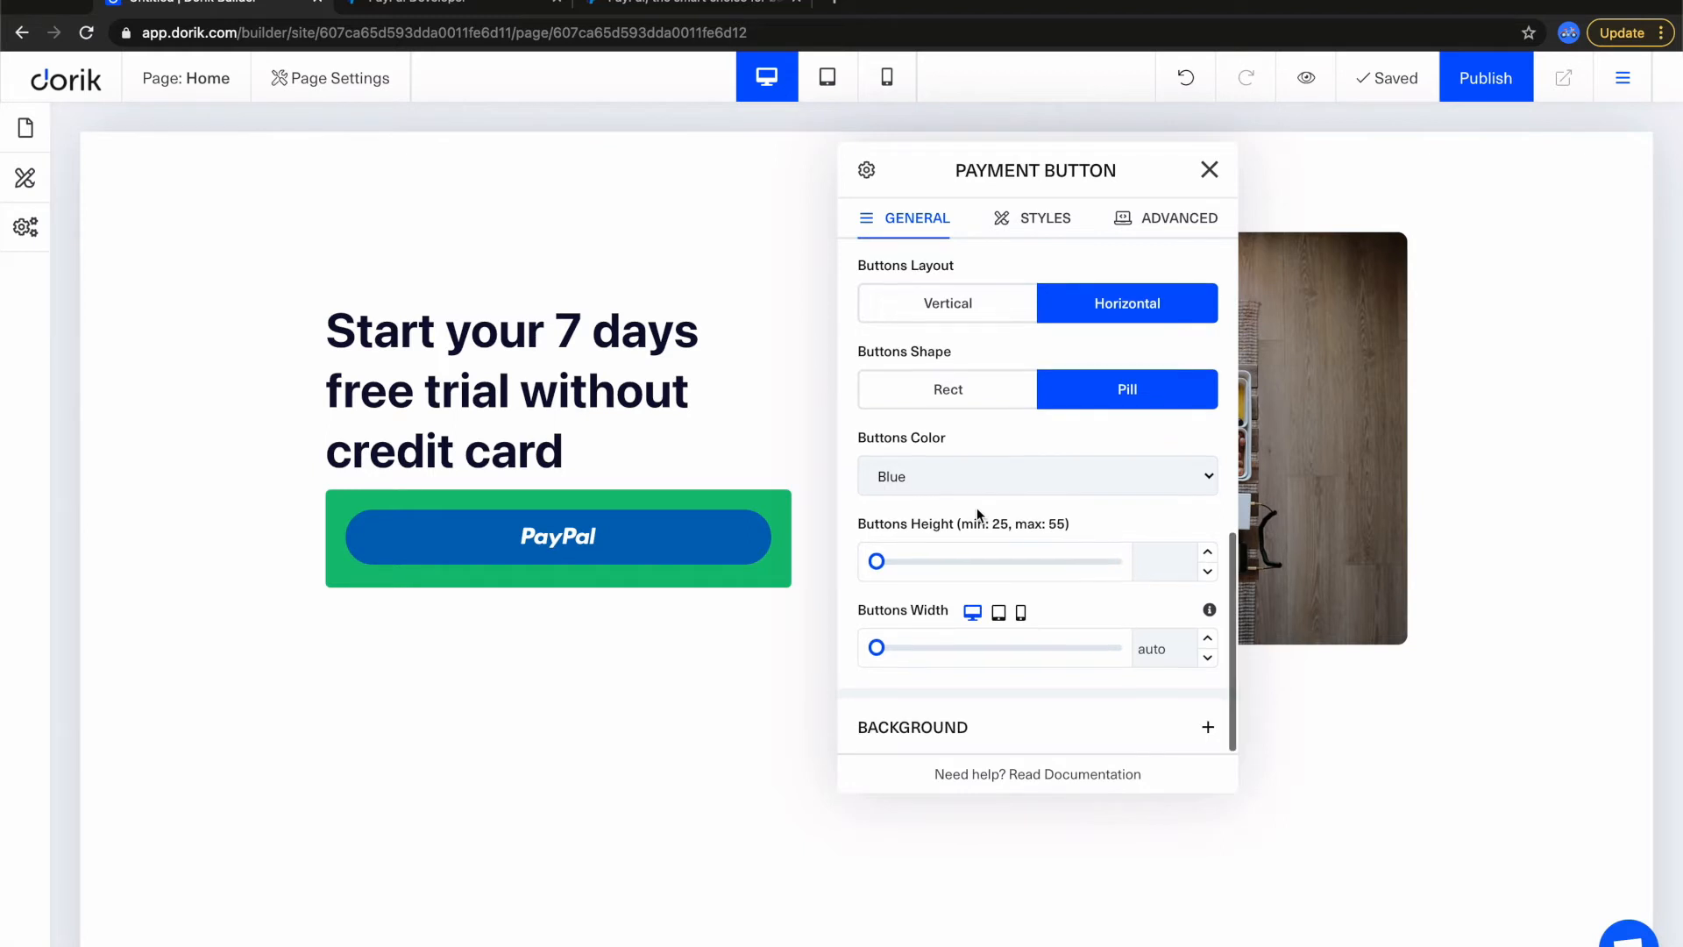
Expand the button block's Background settings and clear the green background colour.
left_click(1207, 727)
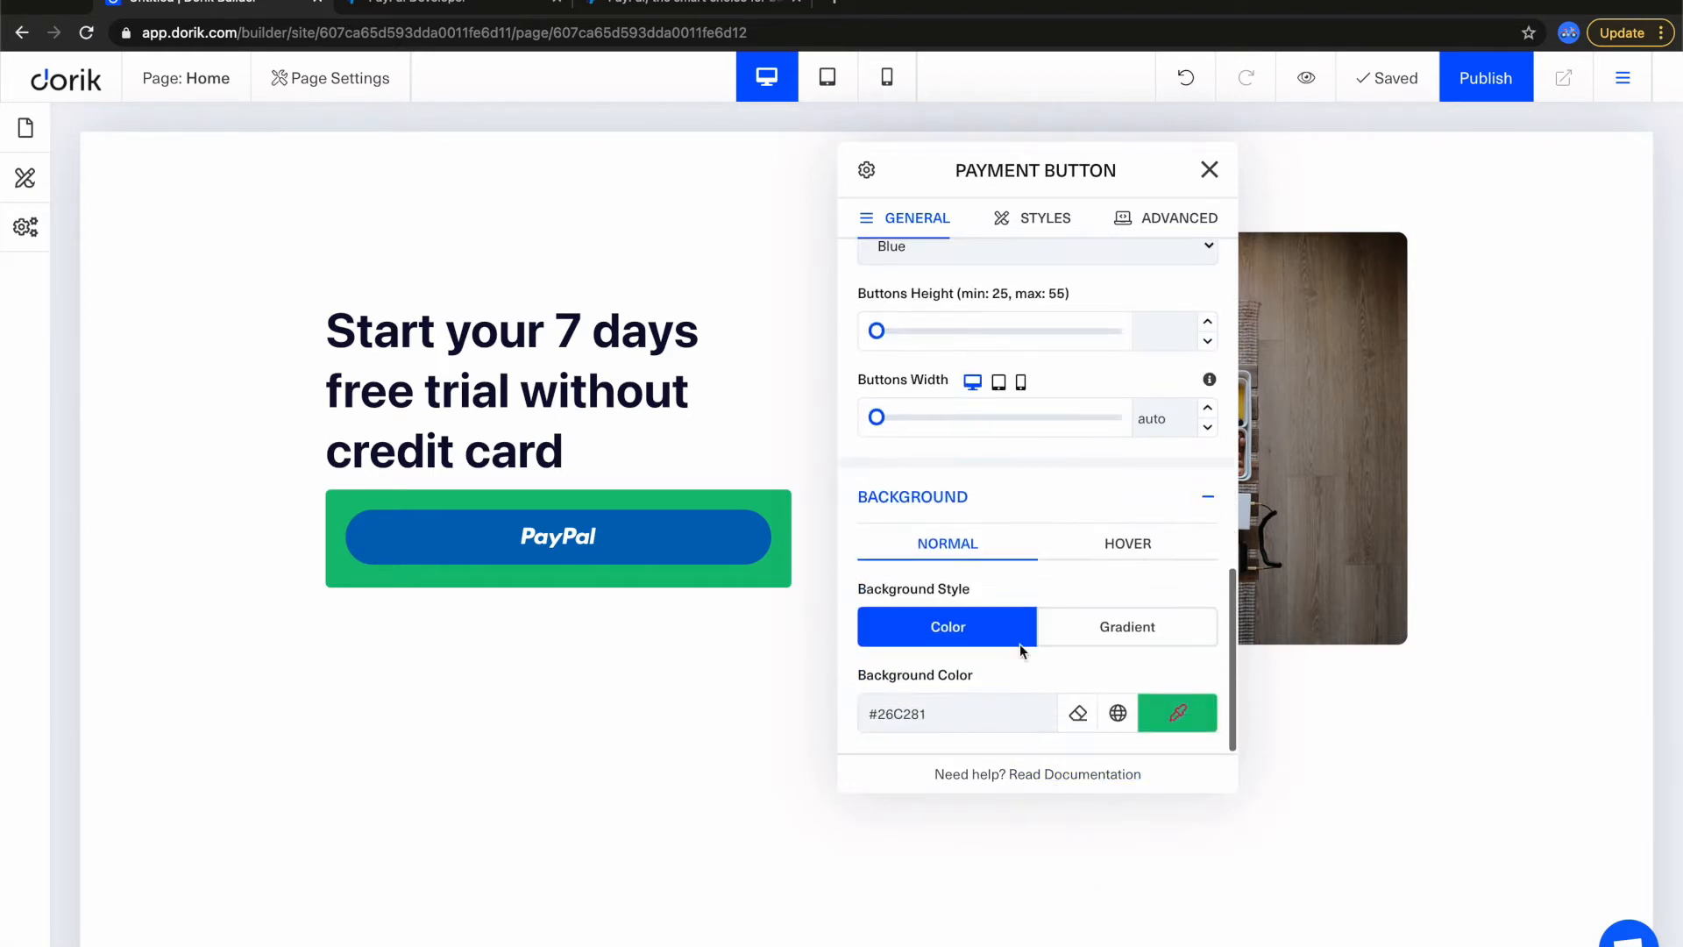
left_click(1076, 713)
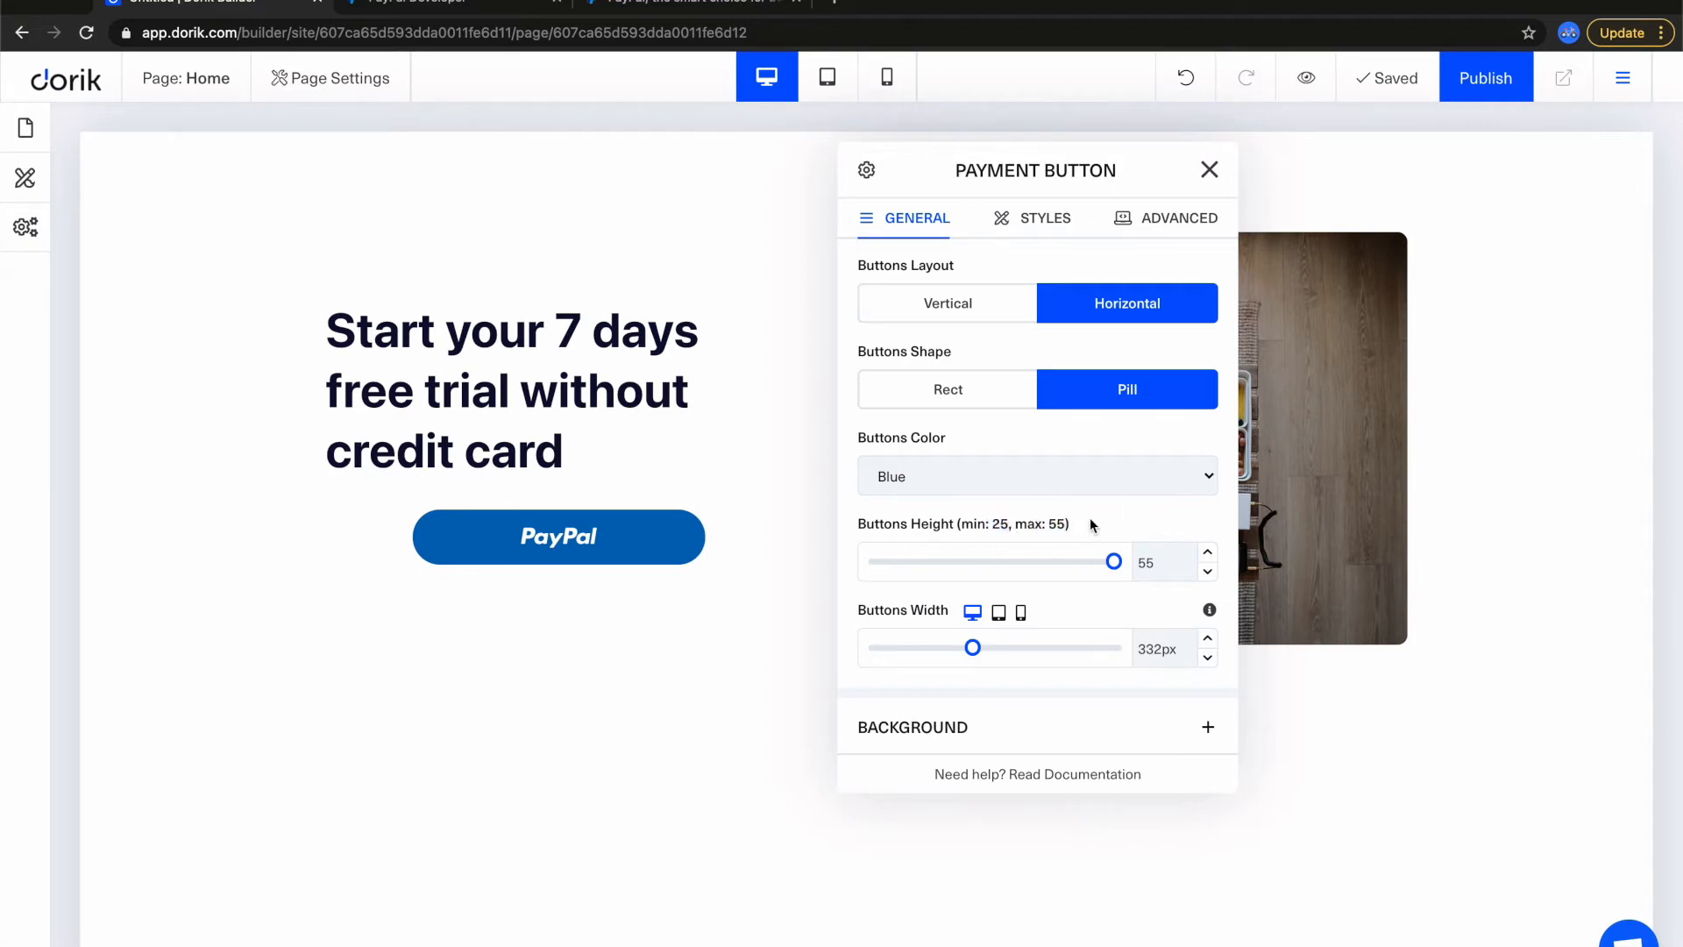
mouse_move(966, 533)
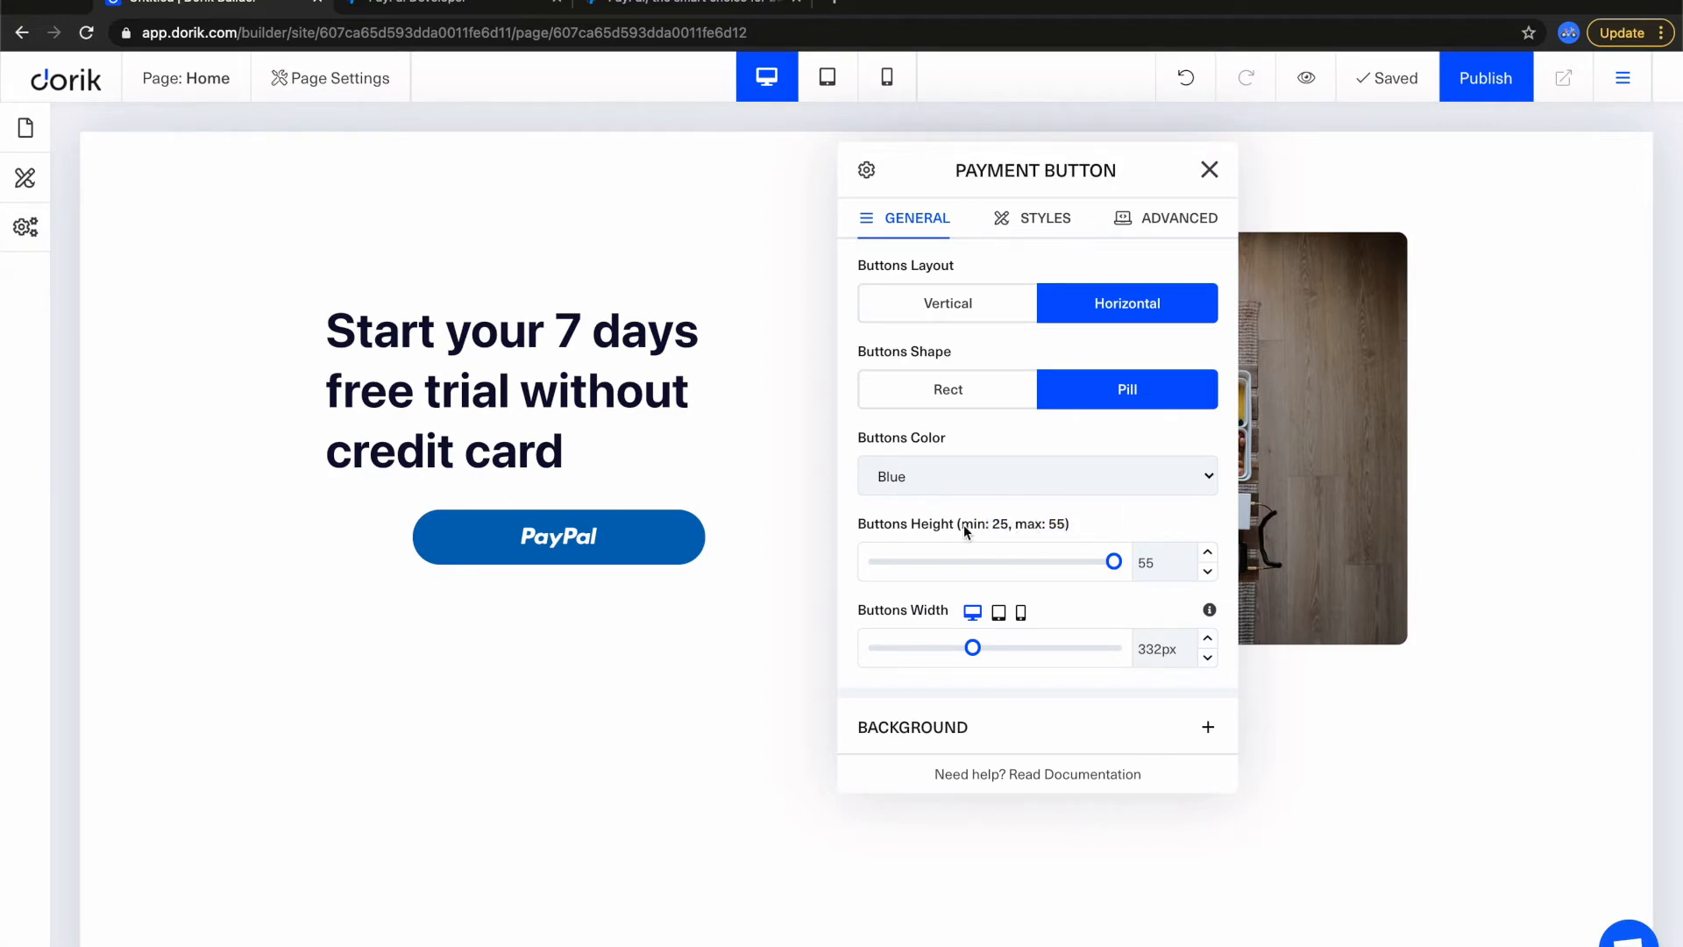
mouse_move(1080, 615)
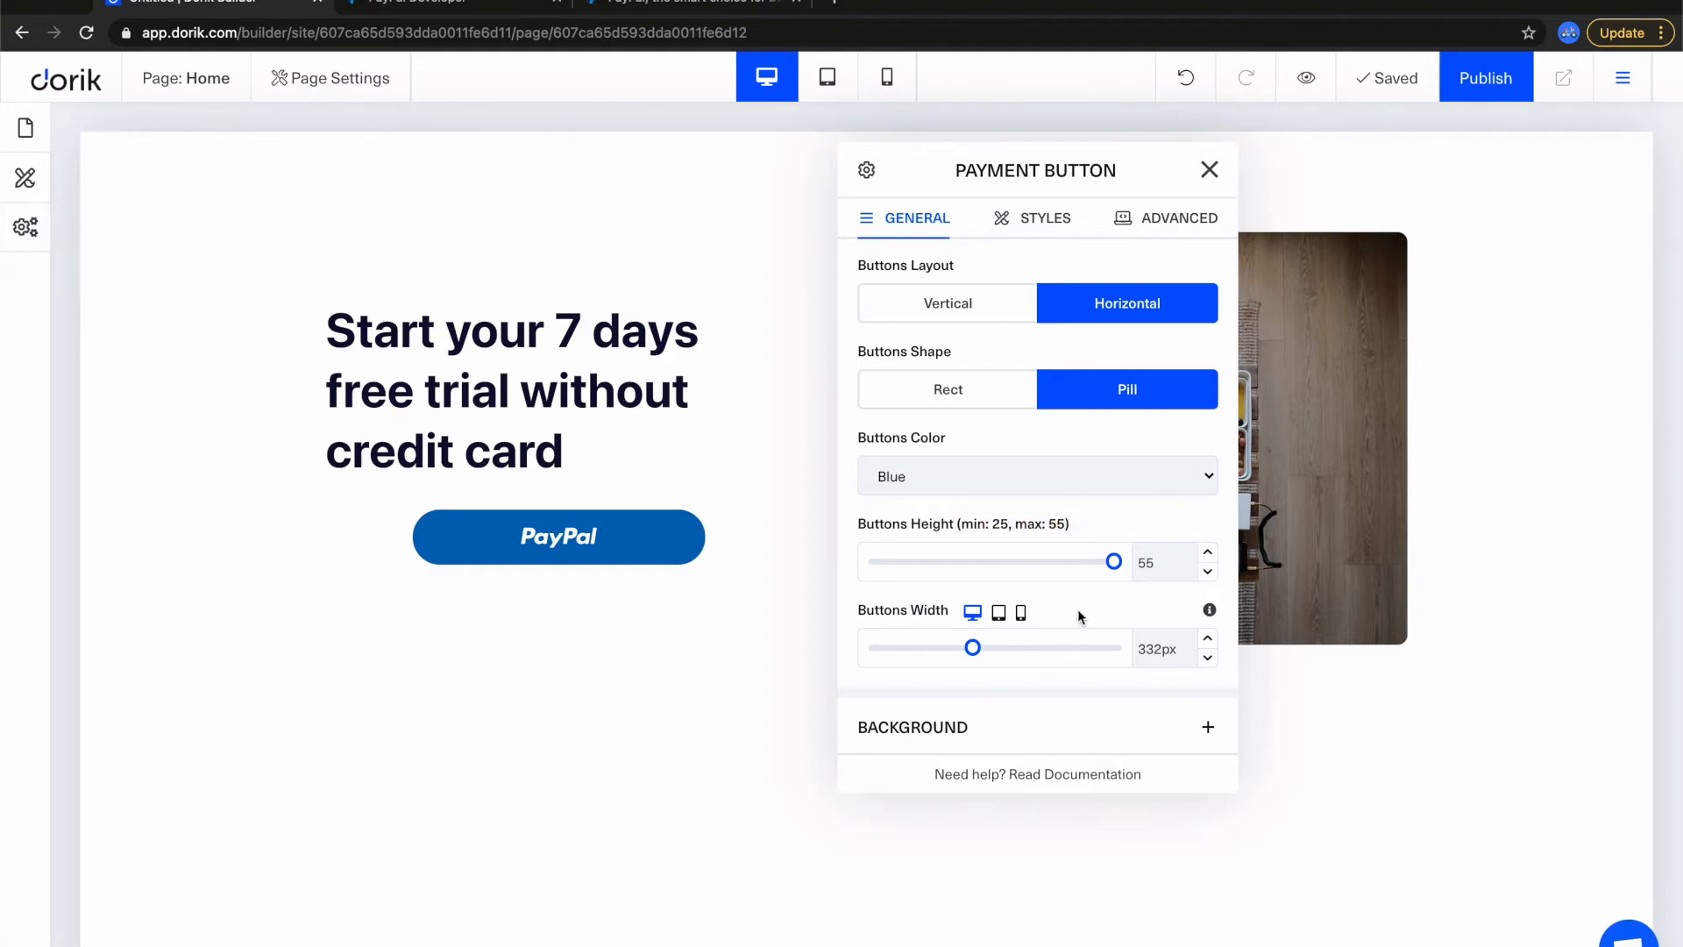
Check the still-empty Client ID in the Payment Button panel, then switch to PayPal Developer.
scroll("up", 3)
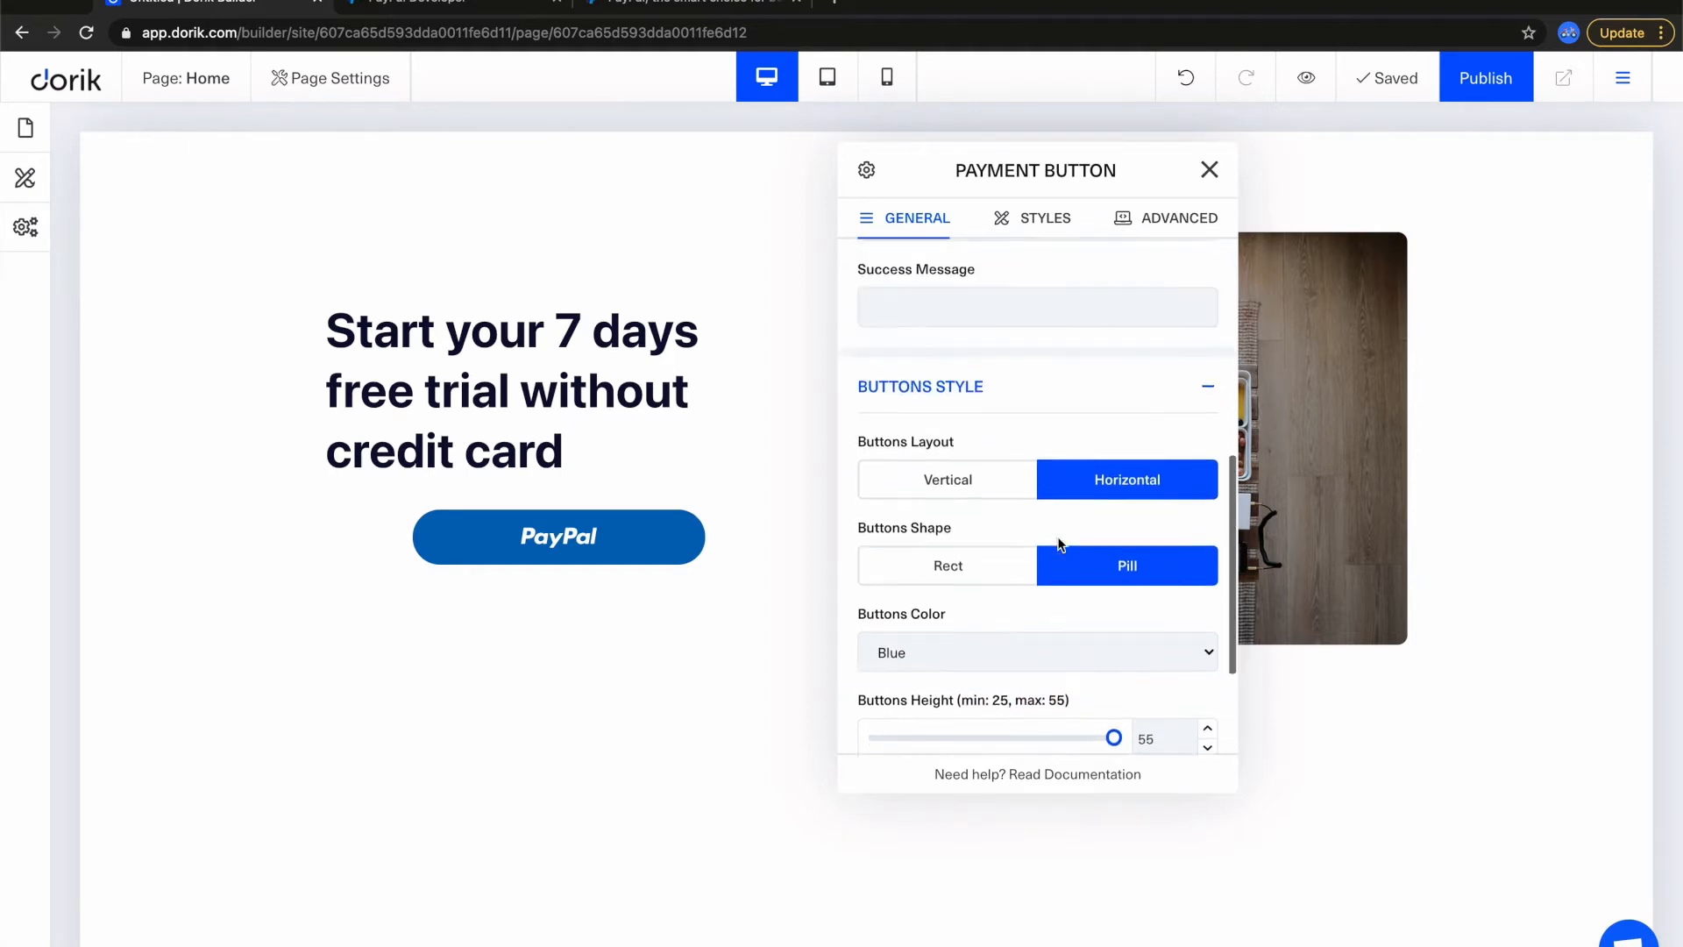
scroll("up", 3)
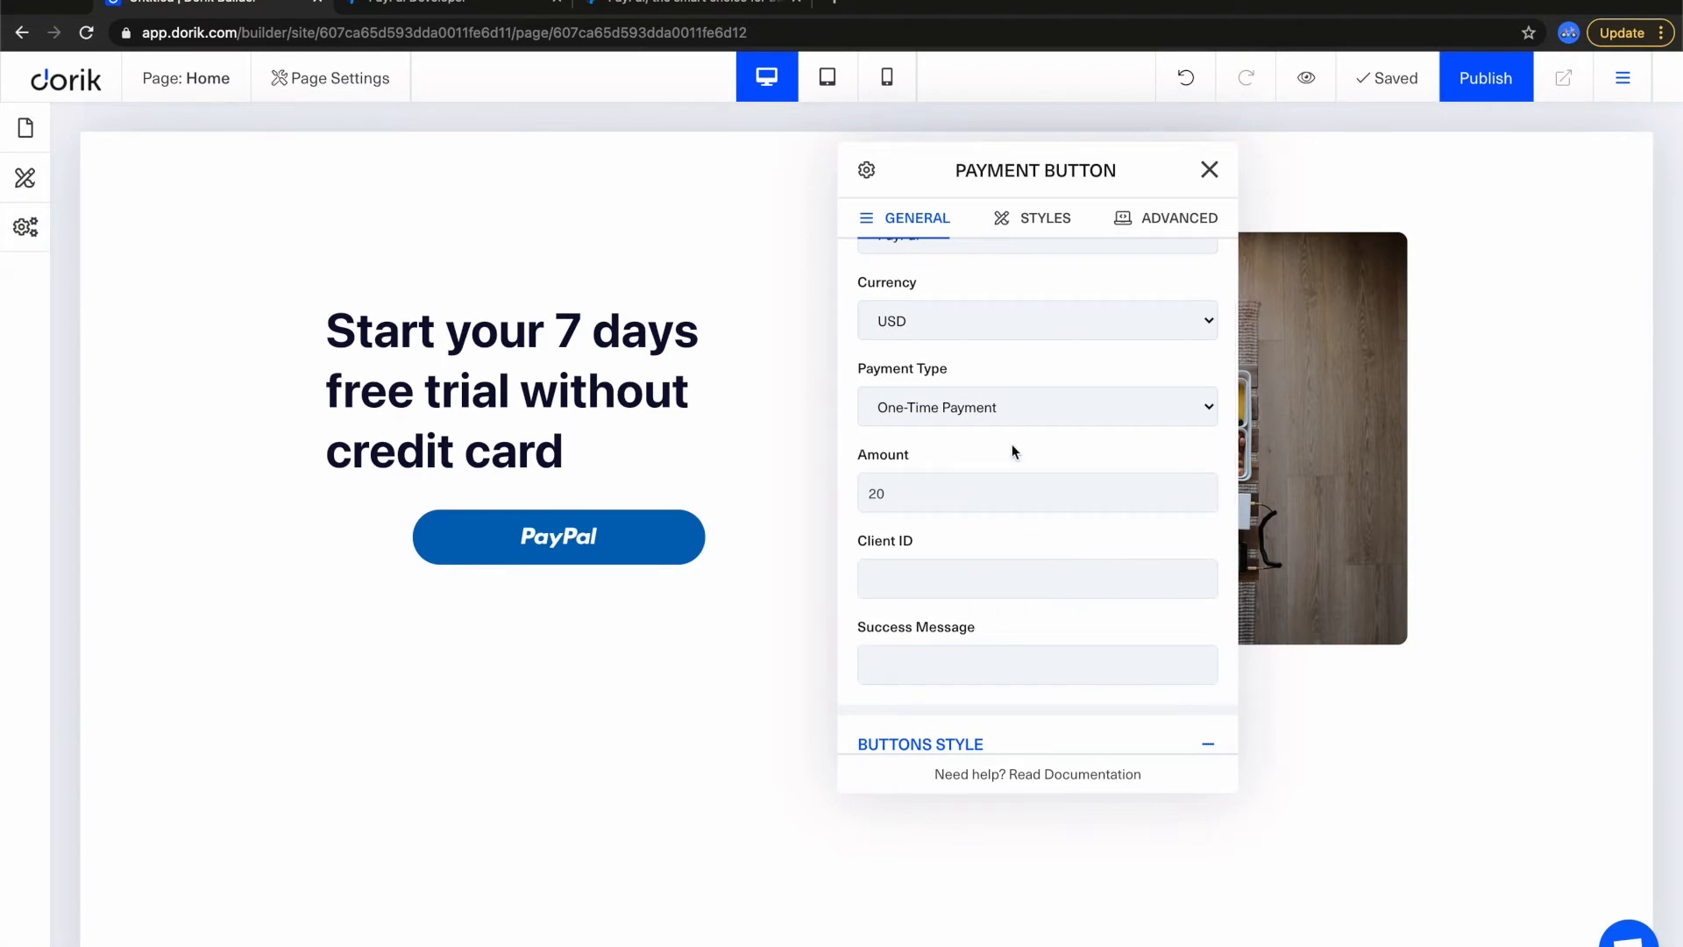
scroll("down", 3)
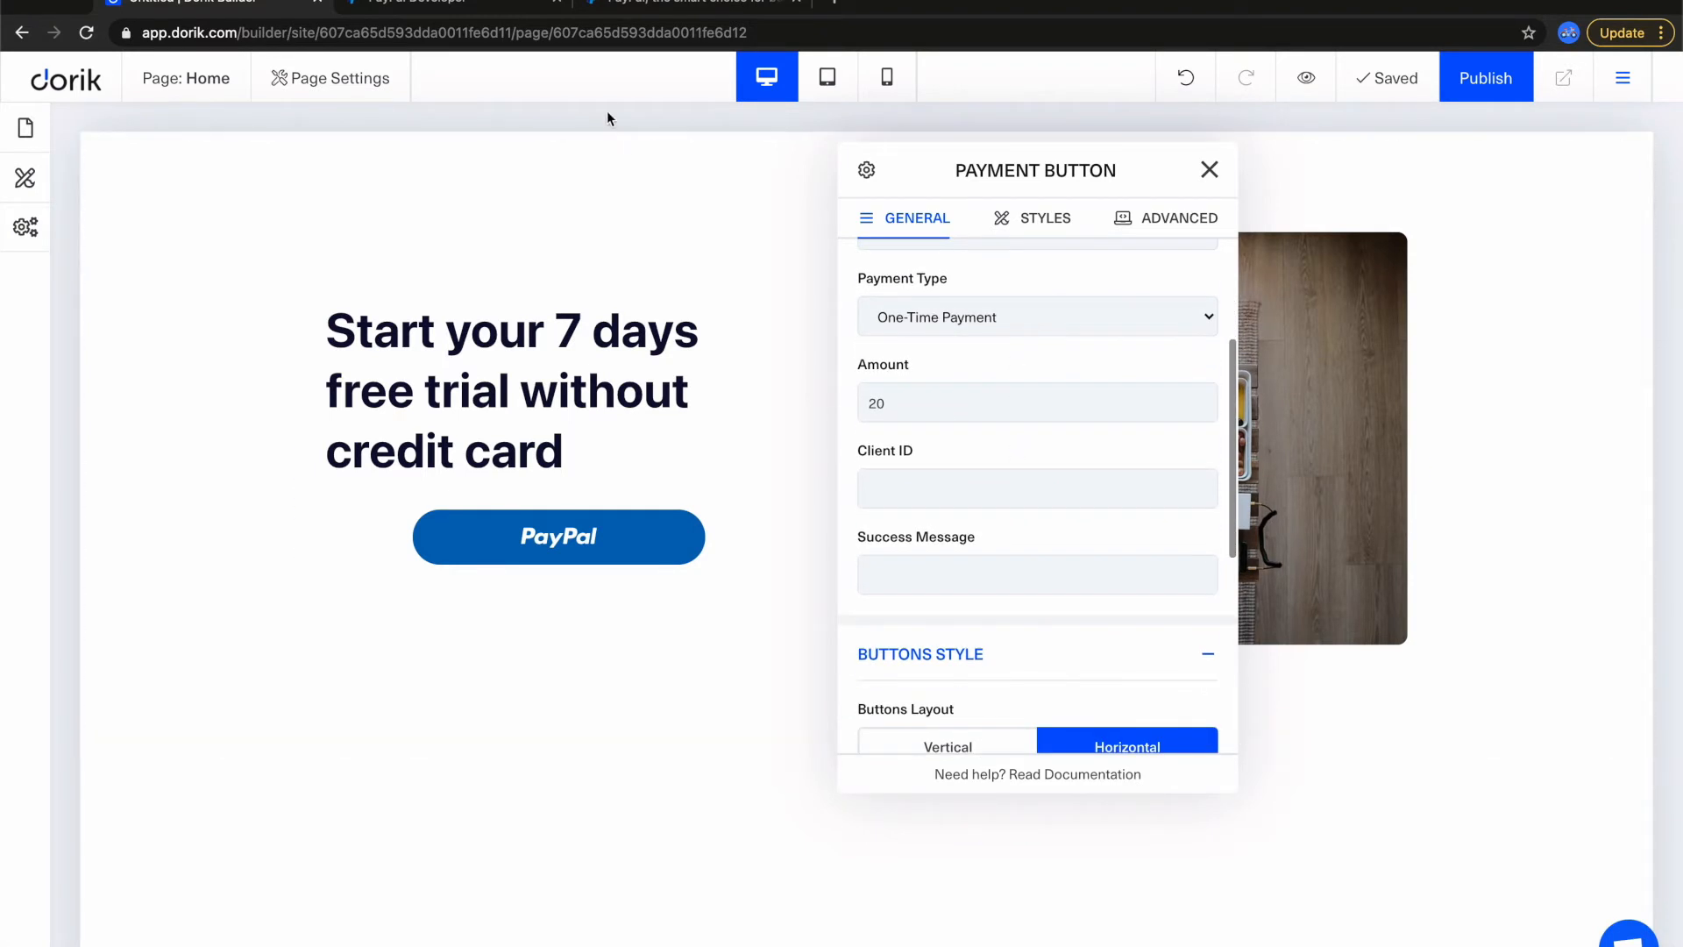
left_click(430, 4)
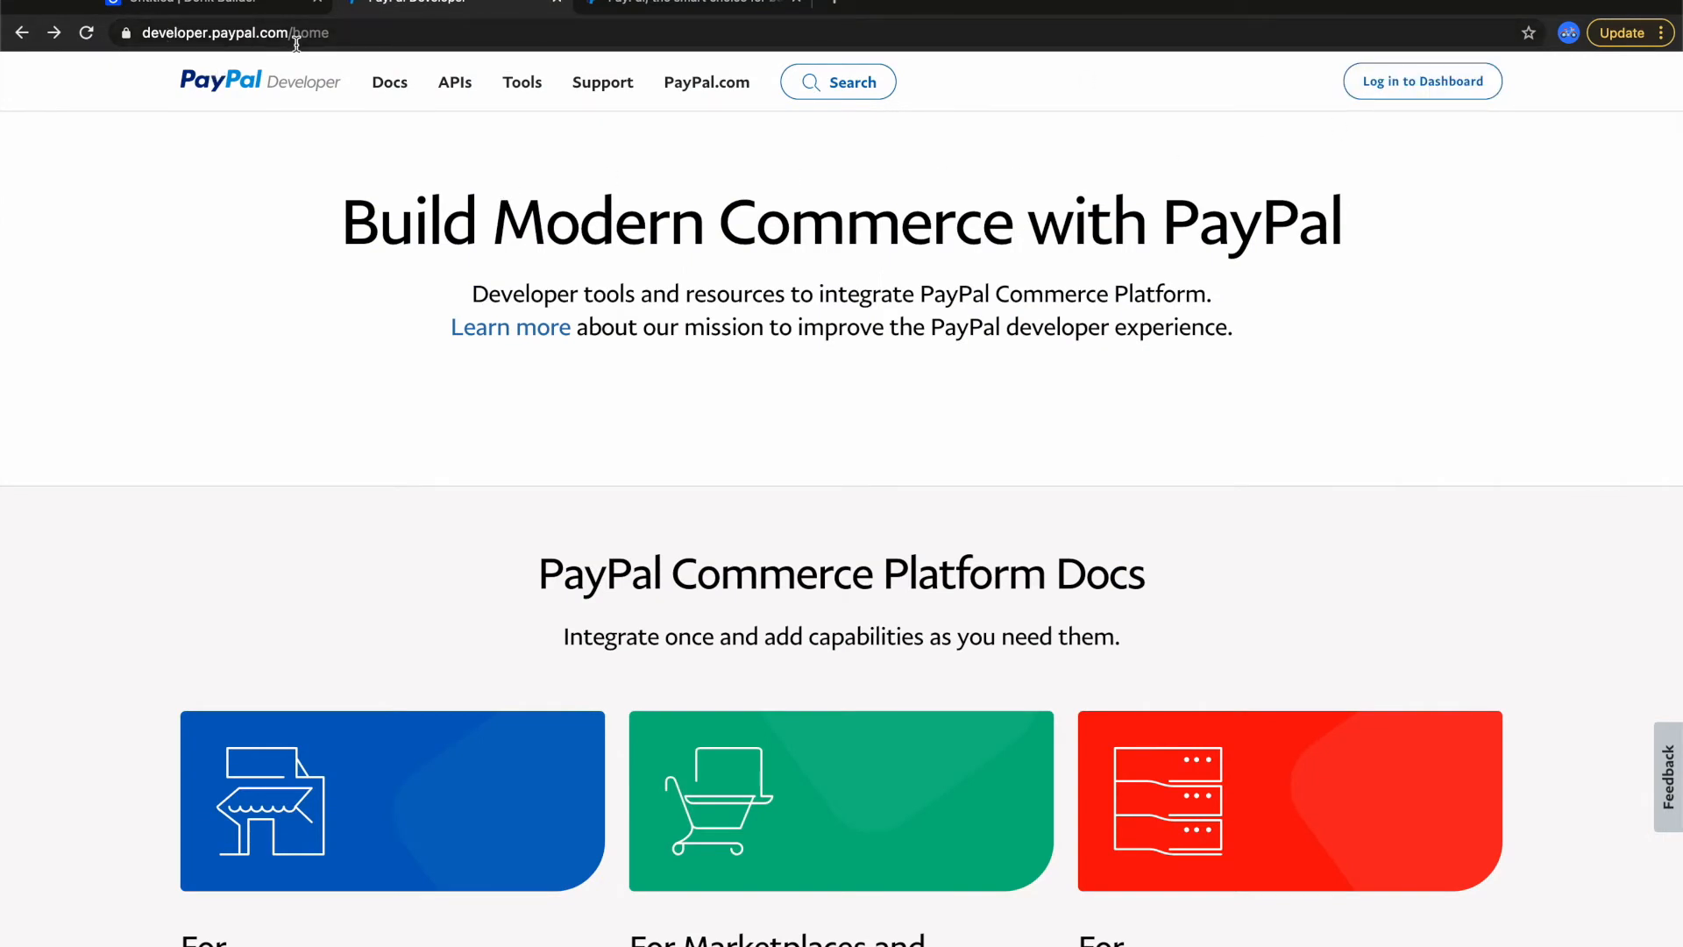
Log in to the PayPal Developer dashboard and view the sandbox REST API apps list.
left_click(1422, 81)
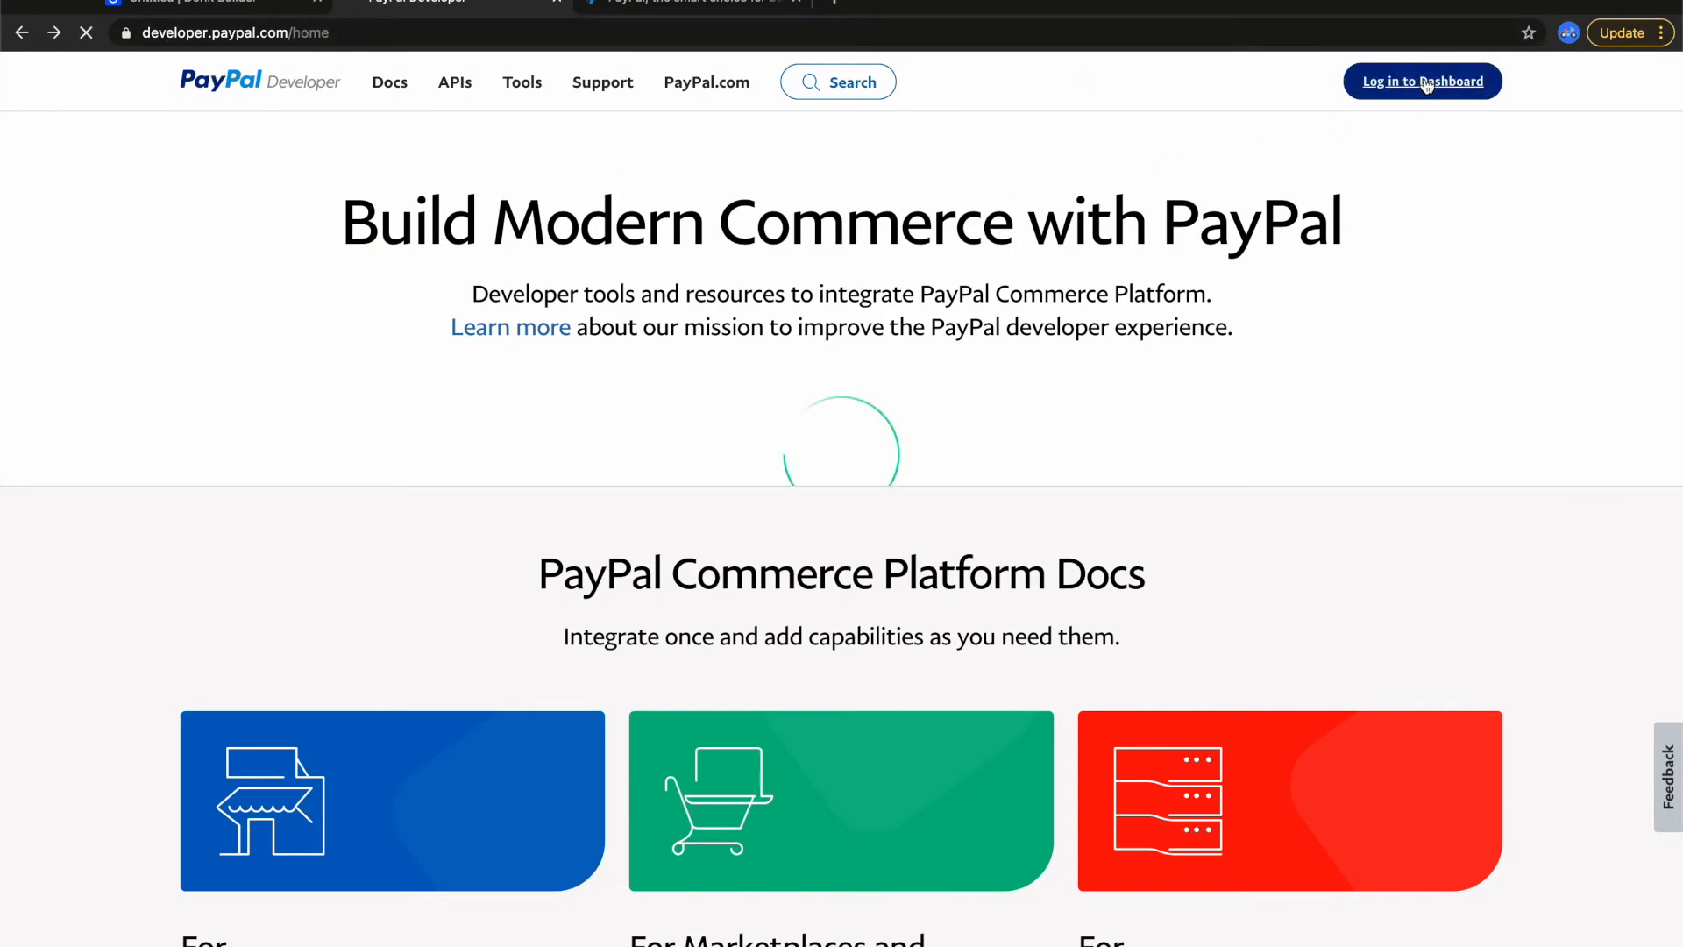
left_click(1422, 81)
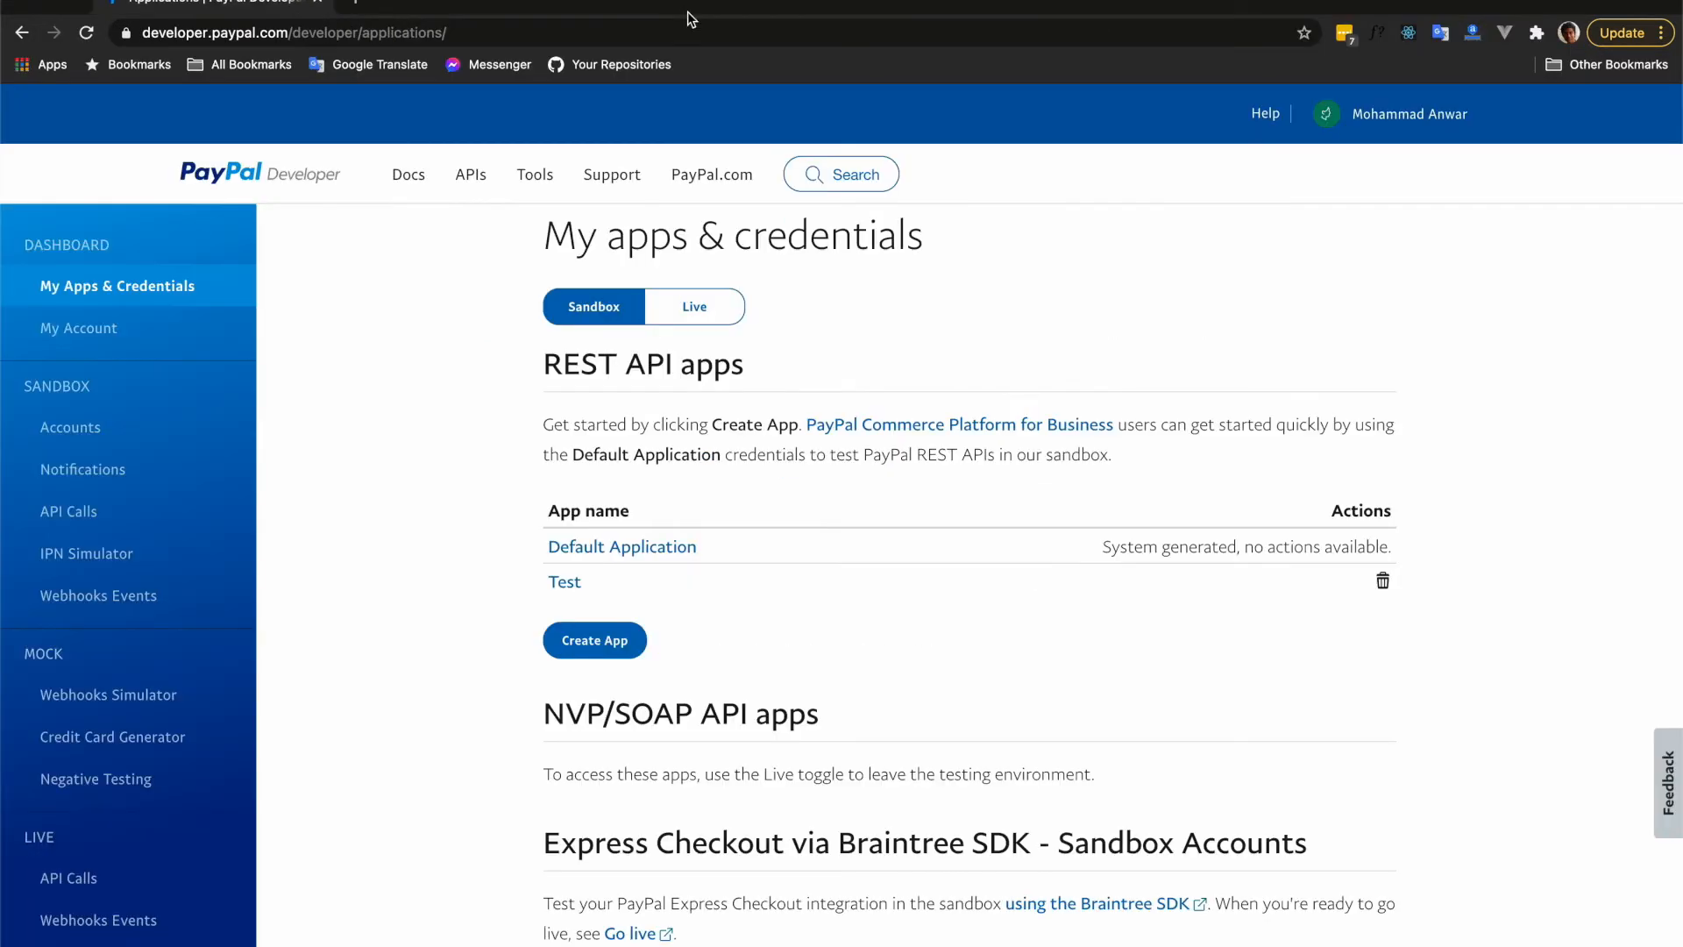
mouse_move(420, 287)
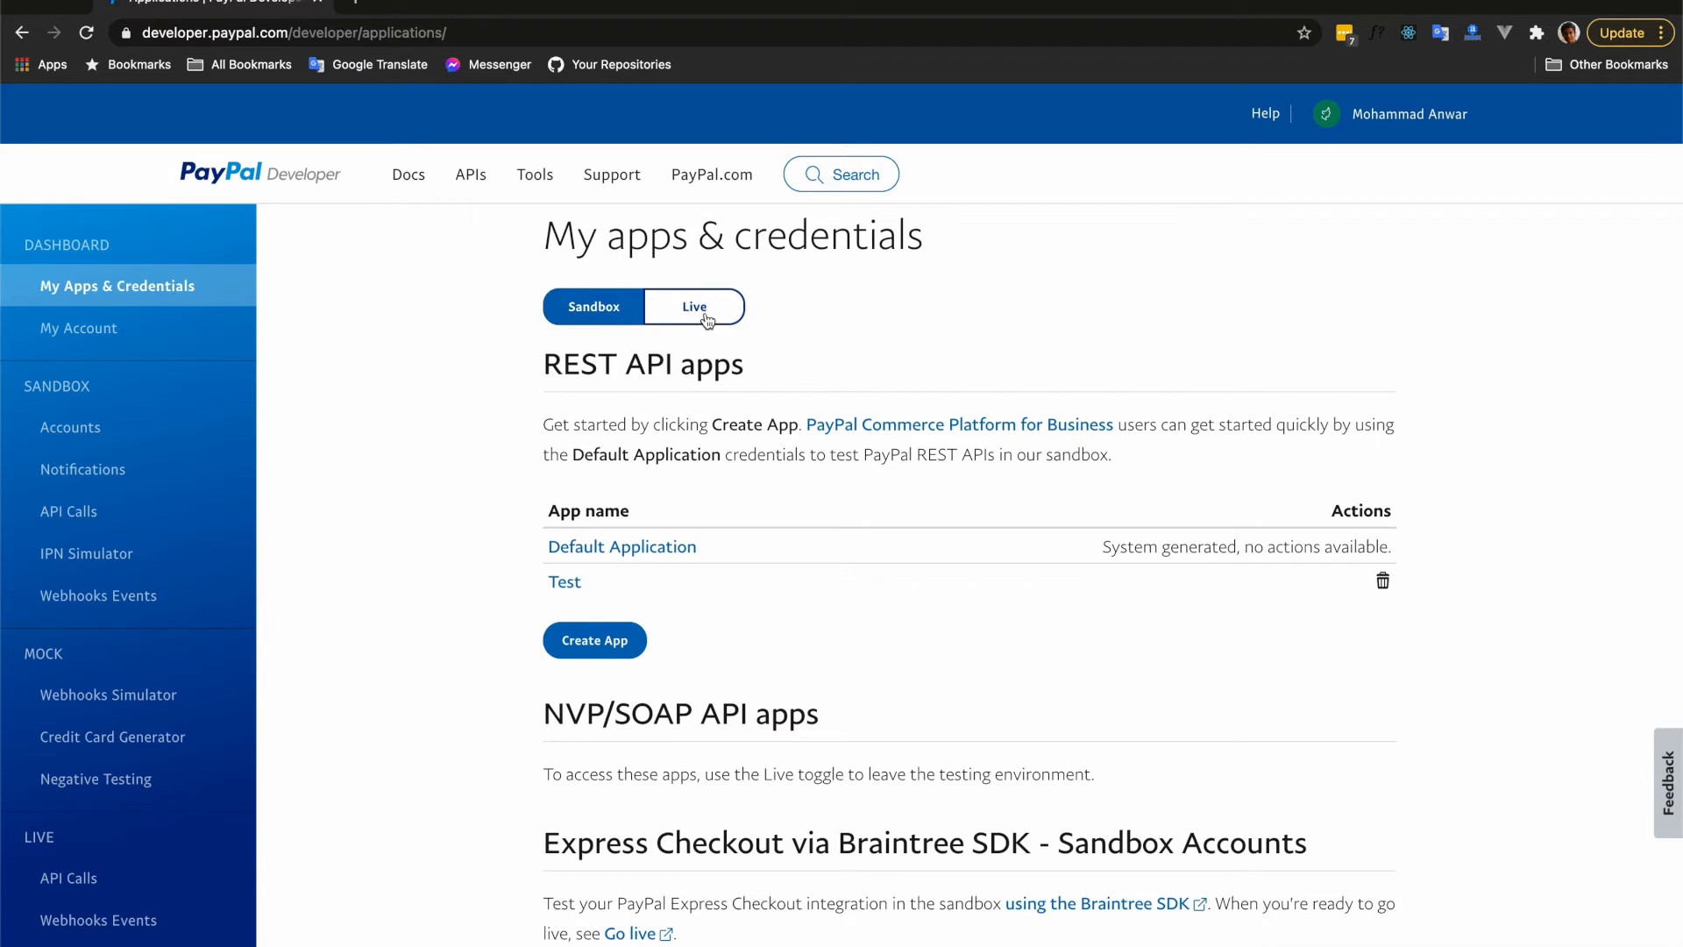
left_click(694, 306)
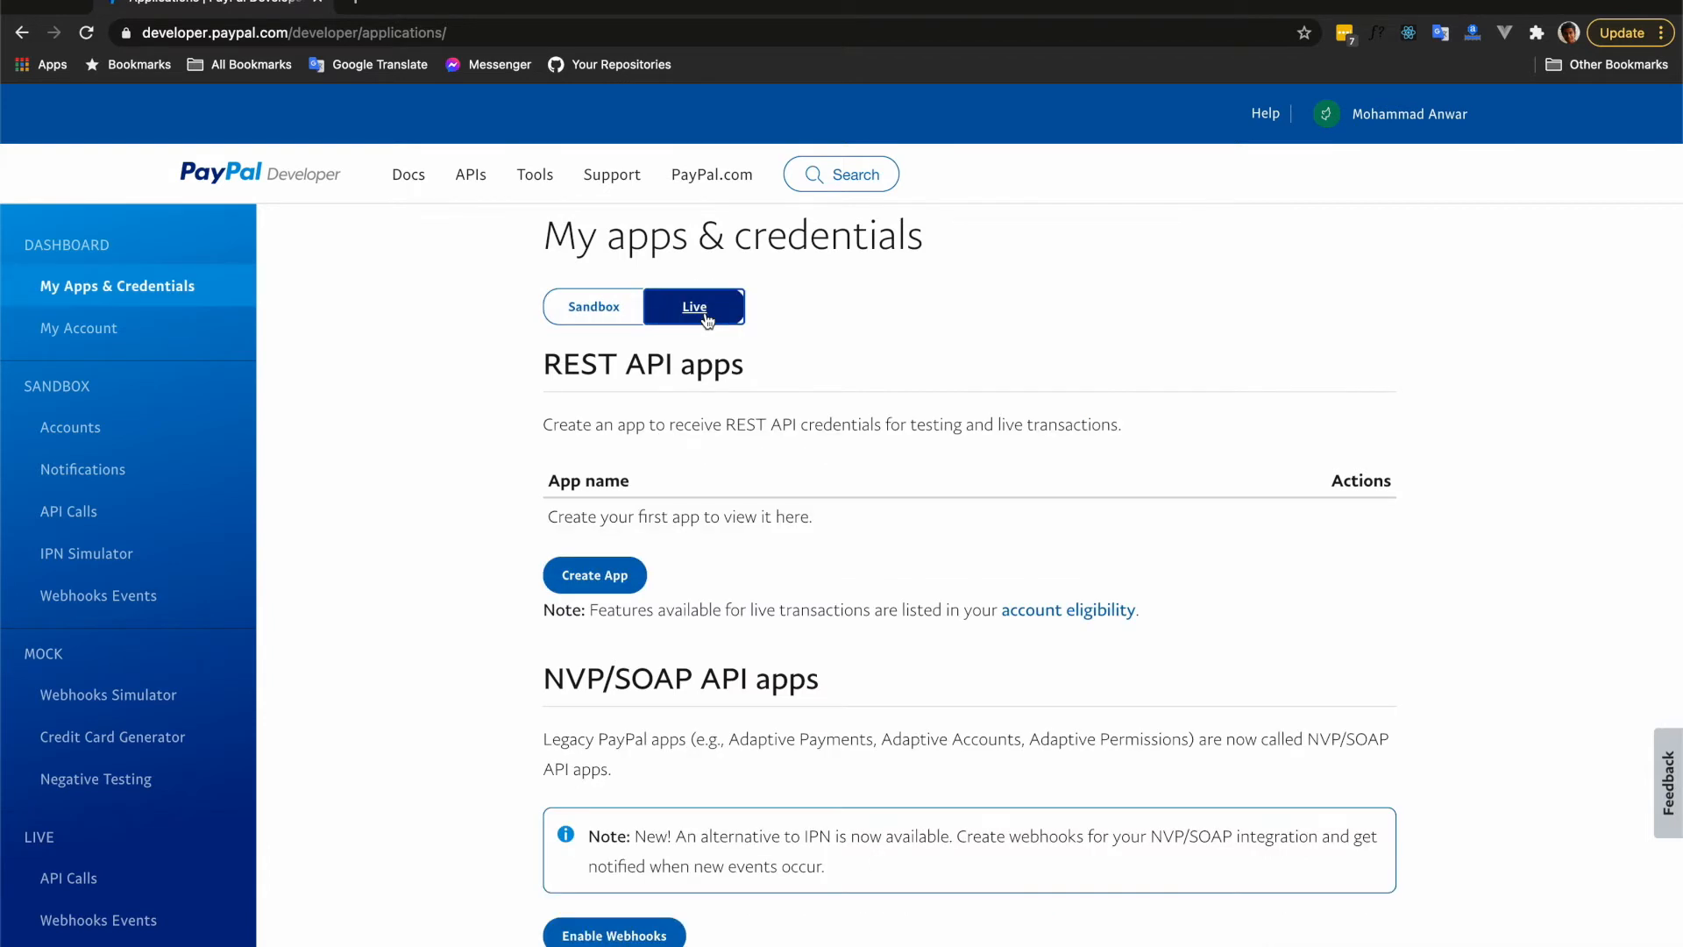
mouse_move(659, 424)
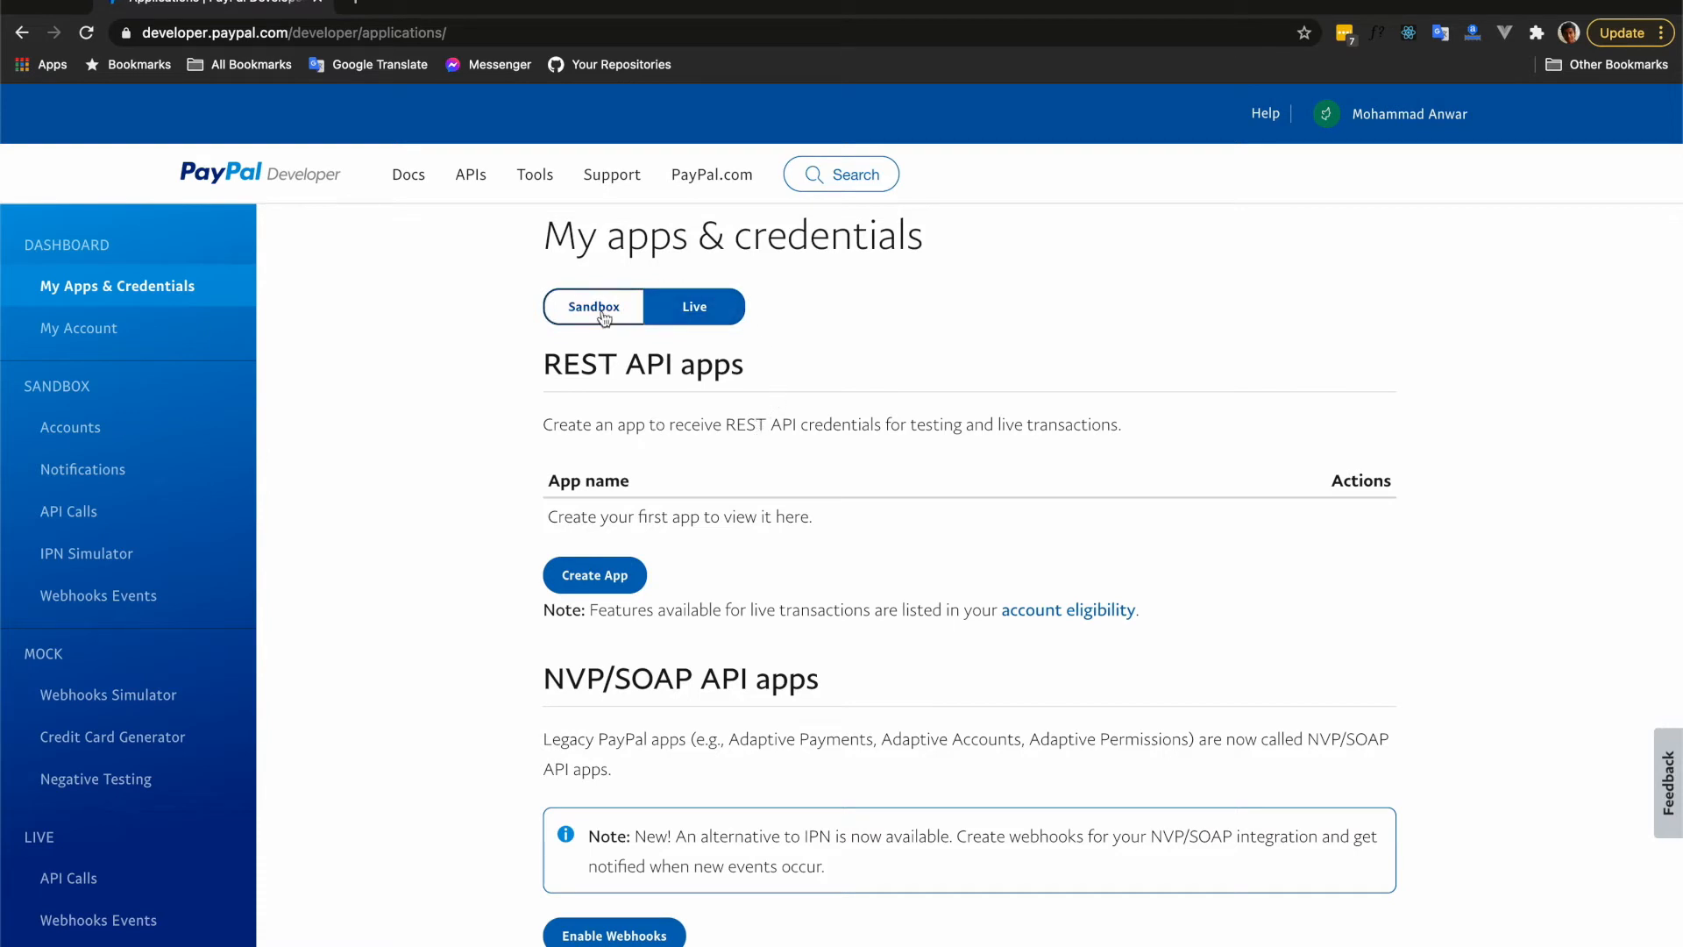
left_click(592, 306)
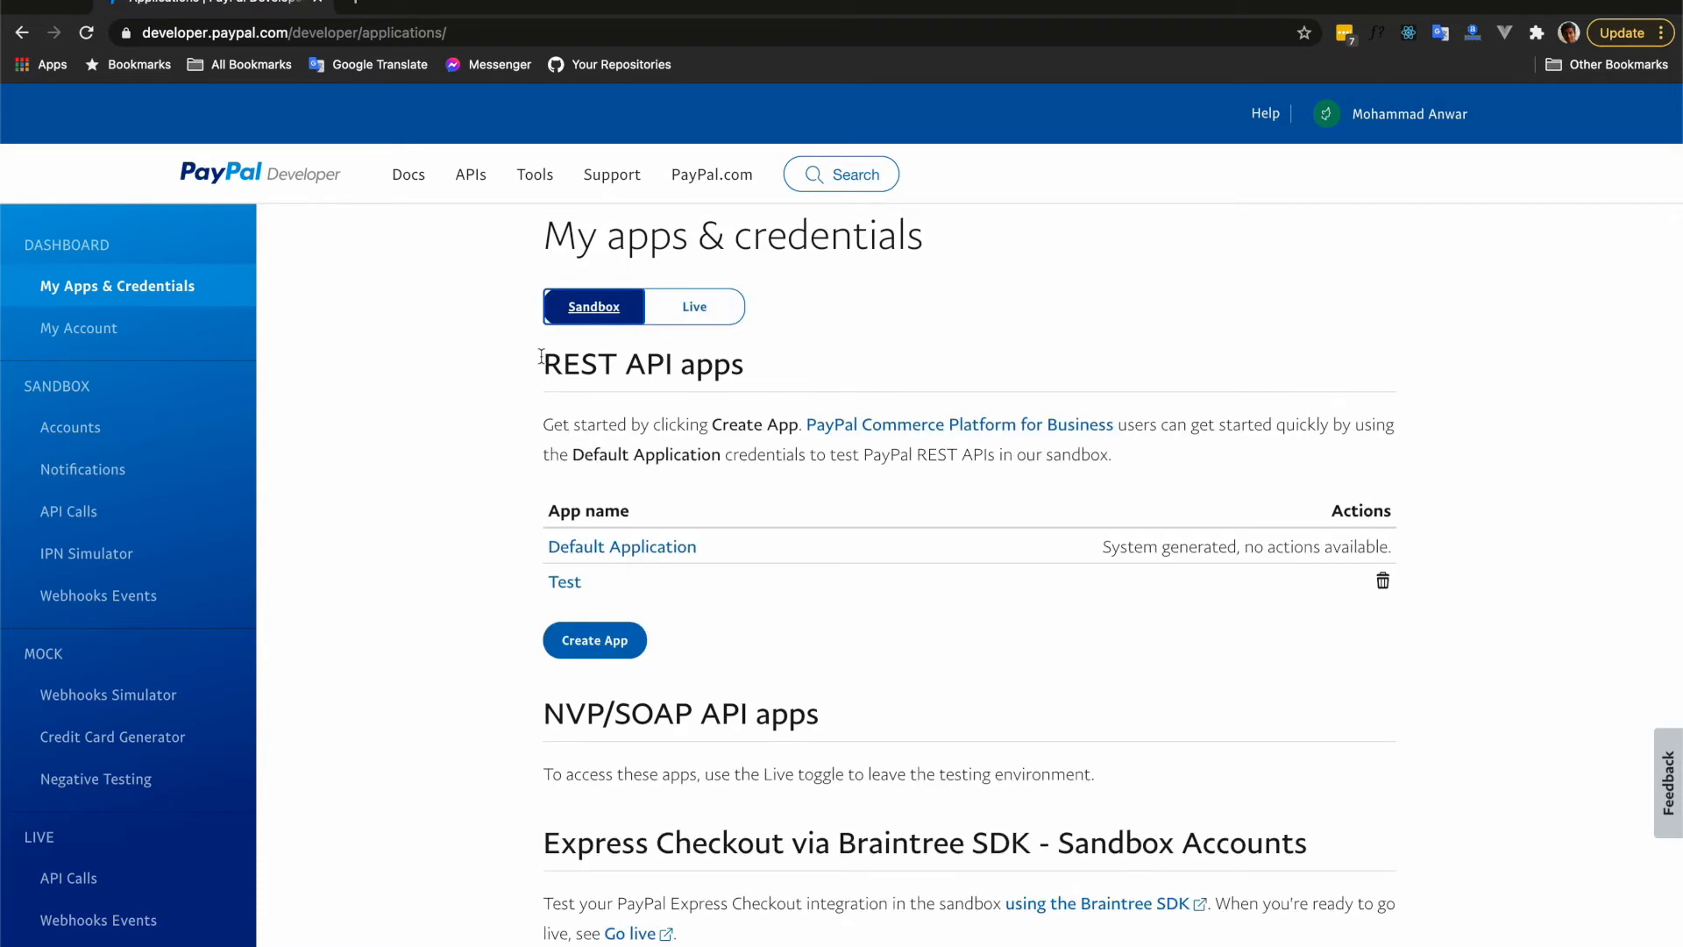
scroll("down", 3)
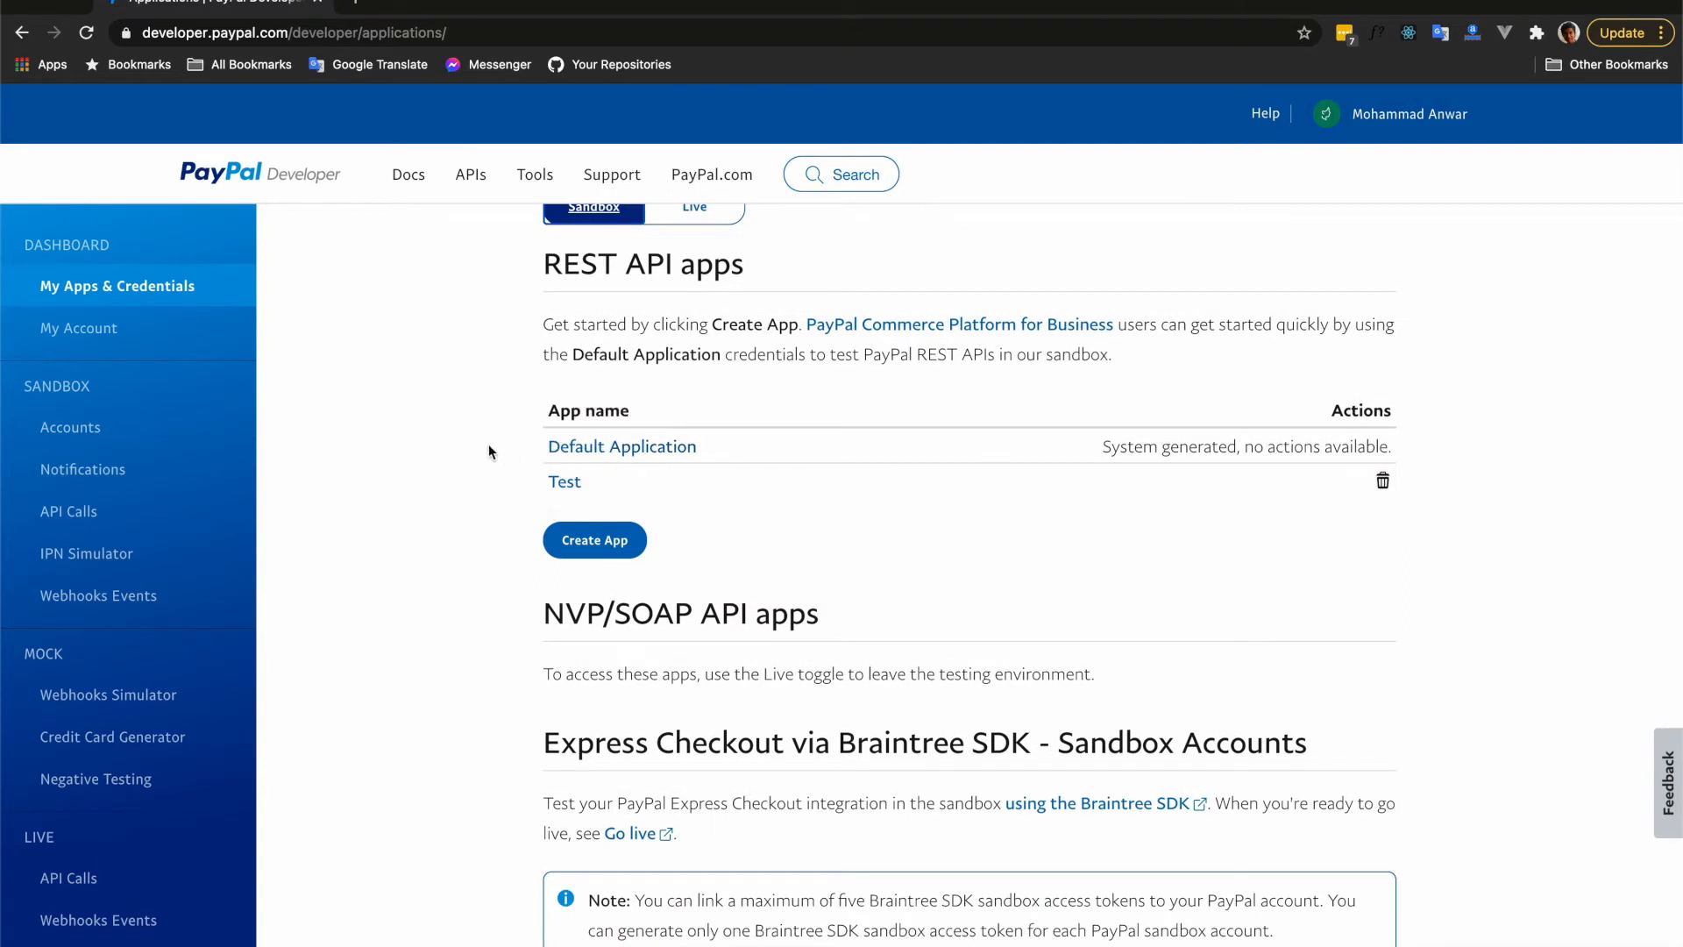
mouse_move(565, 481)
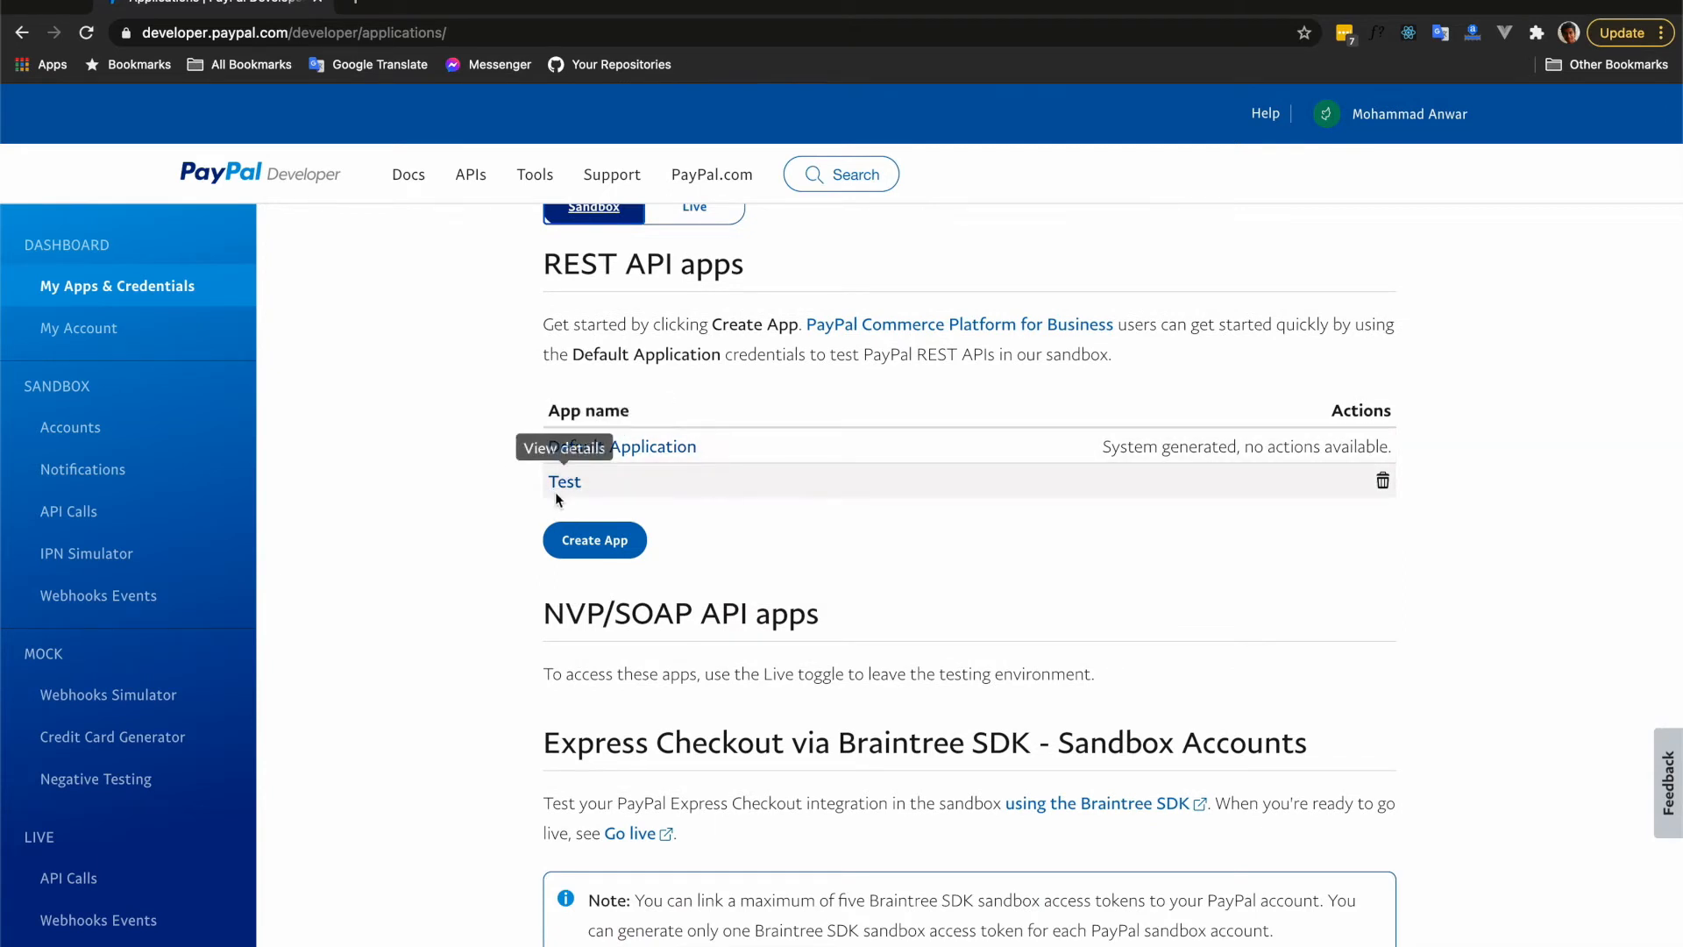
mouse_move(550, 522)
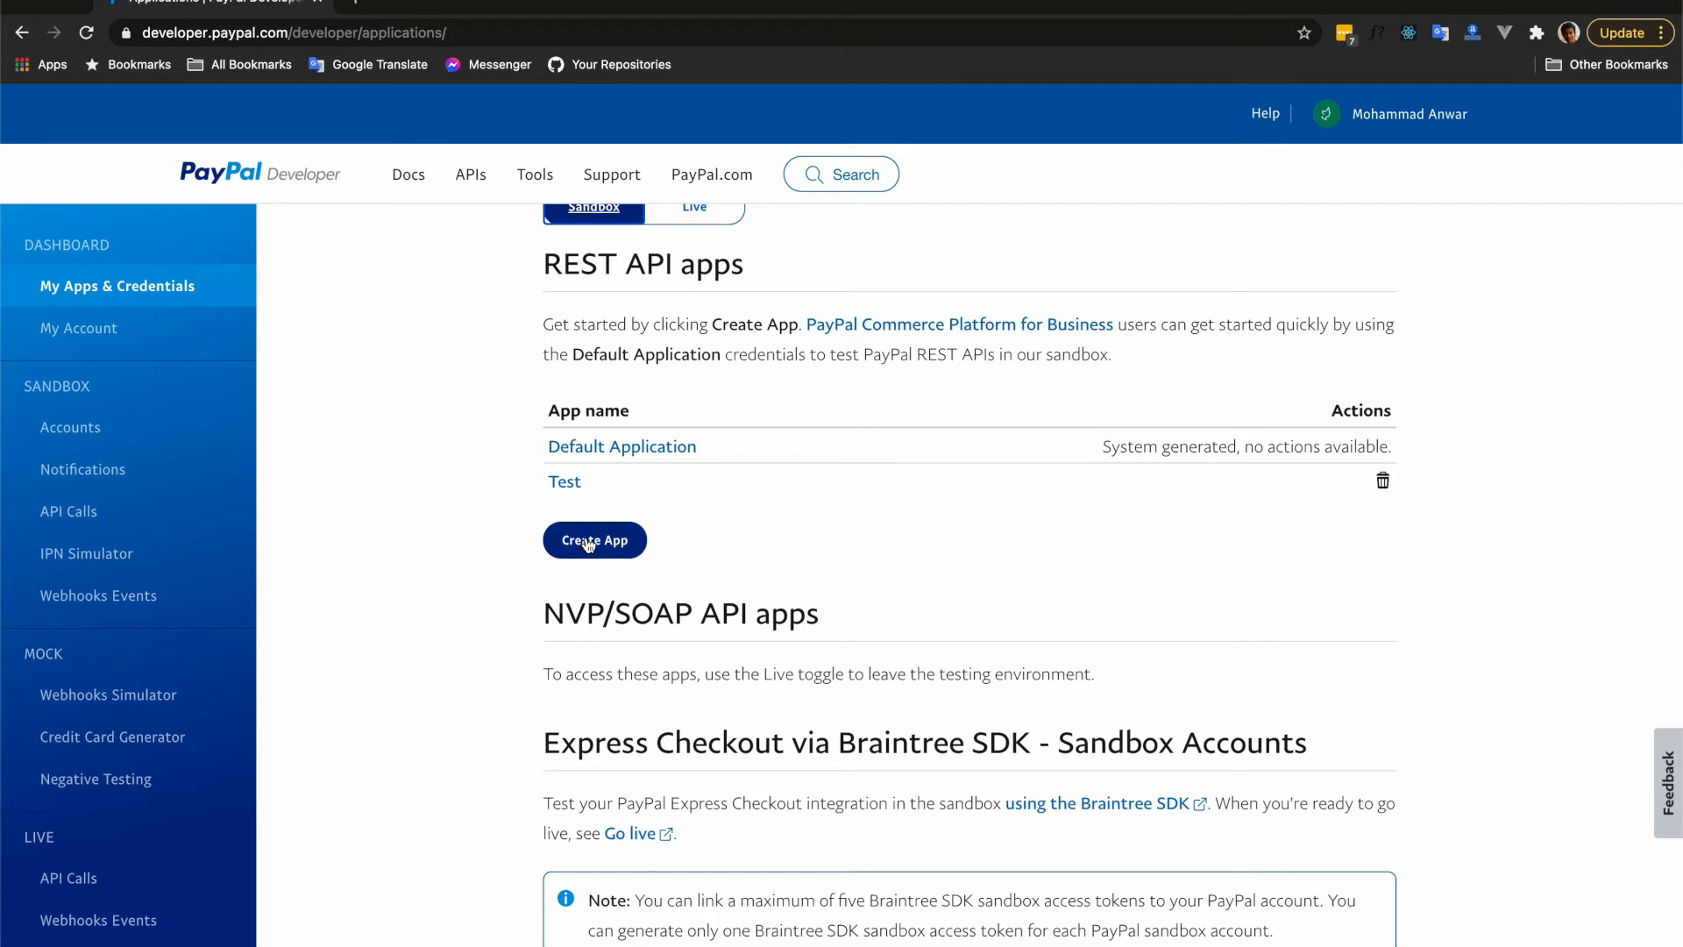
Create a sandbox merchant app 'Dorik Test' linked to the seller sandbox business account.
left_click(593, 541)
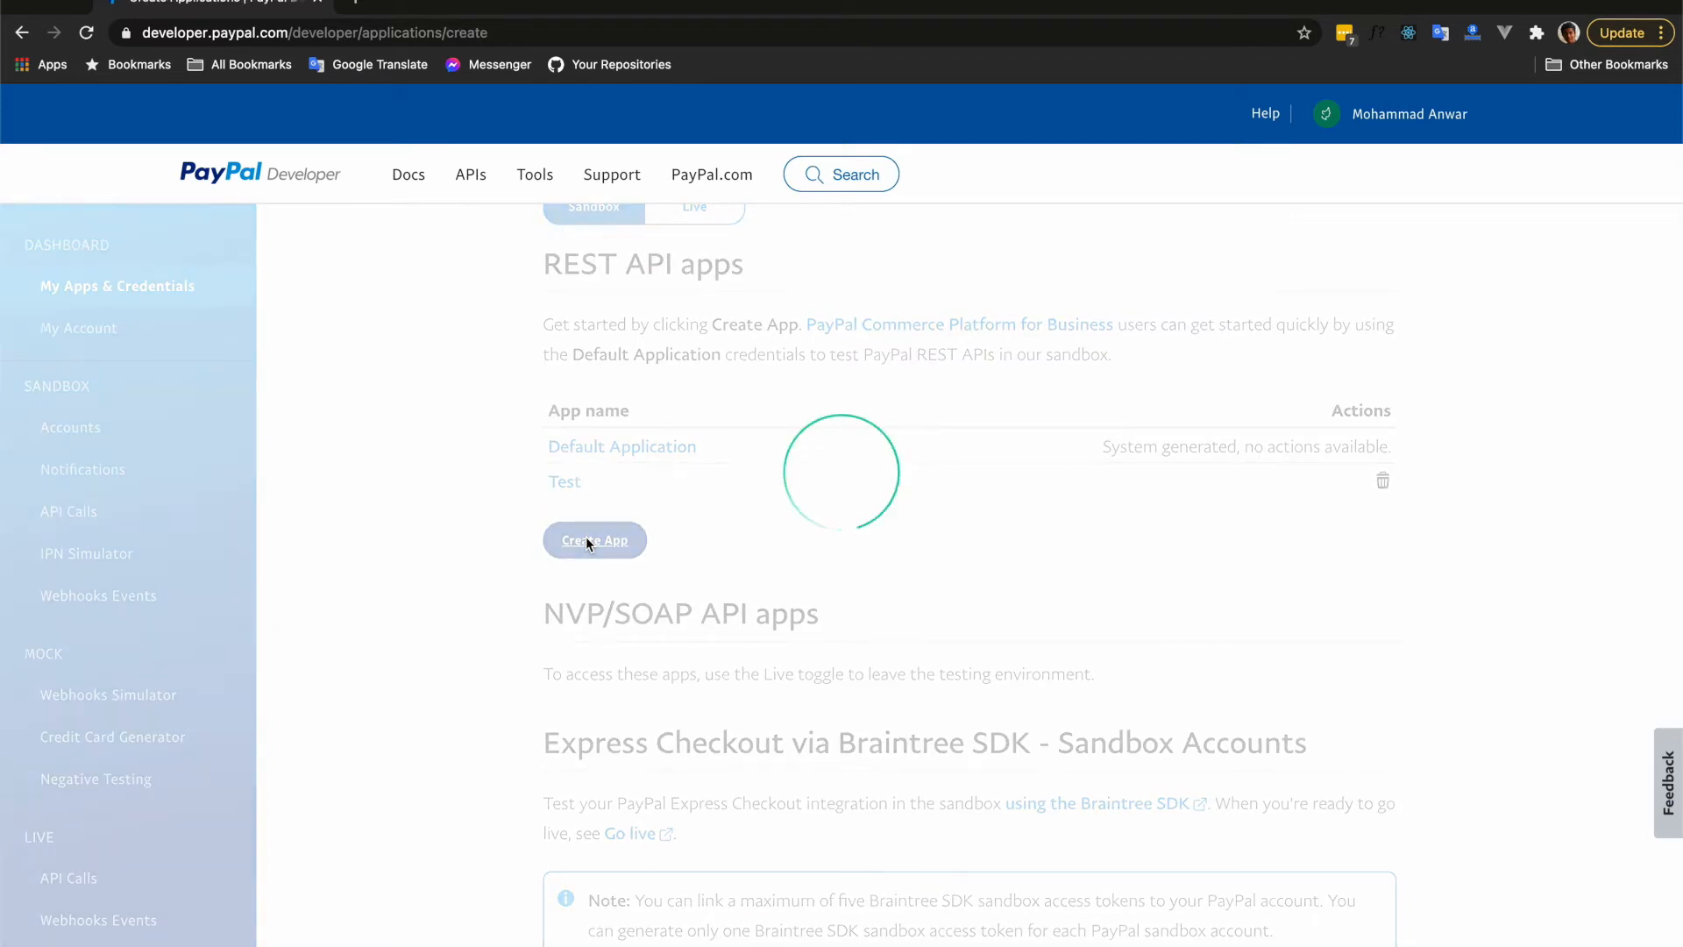
left_click(593, 540)
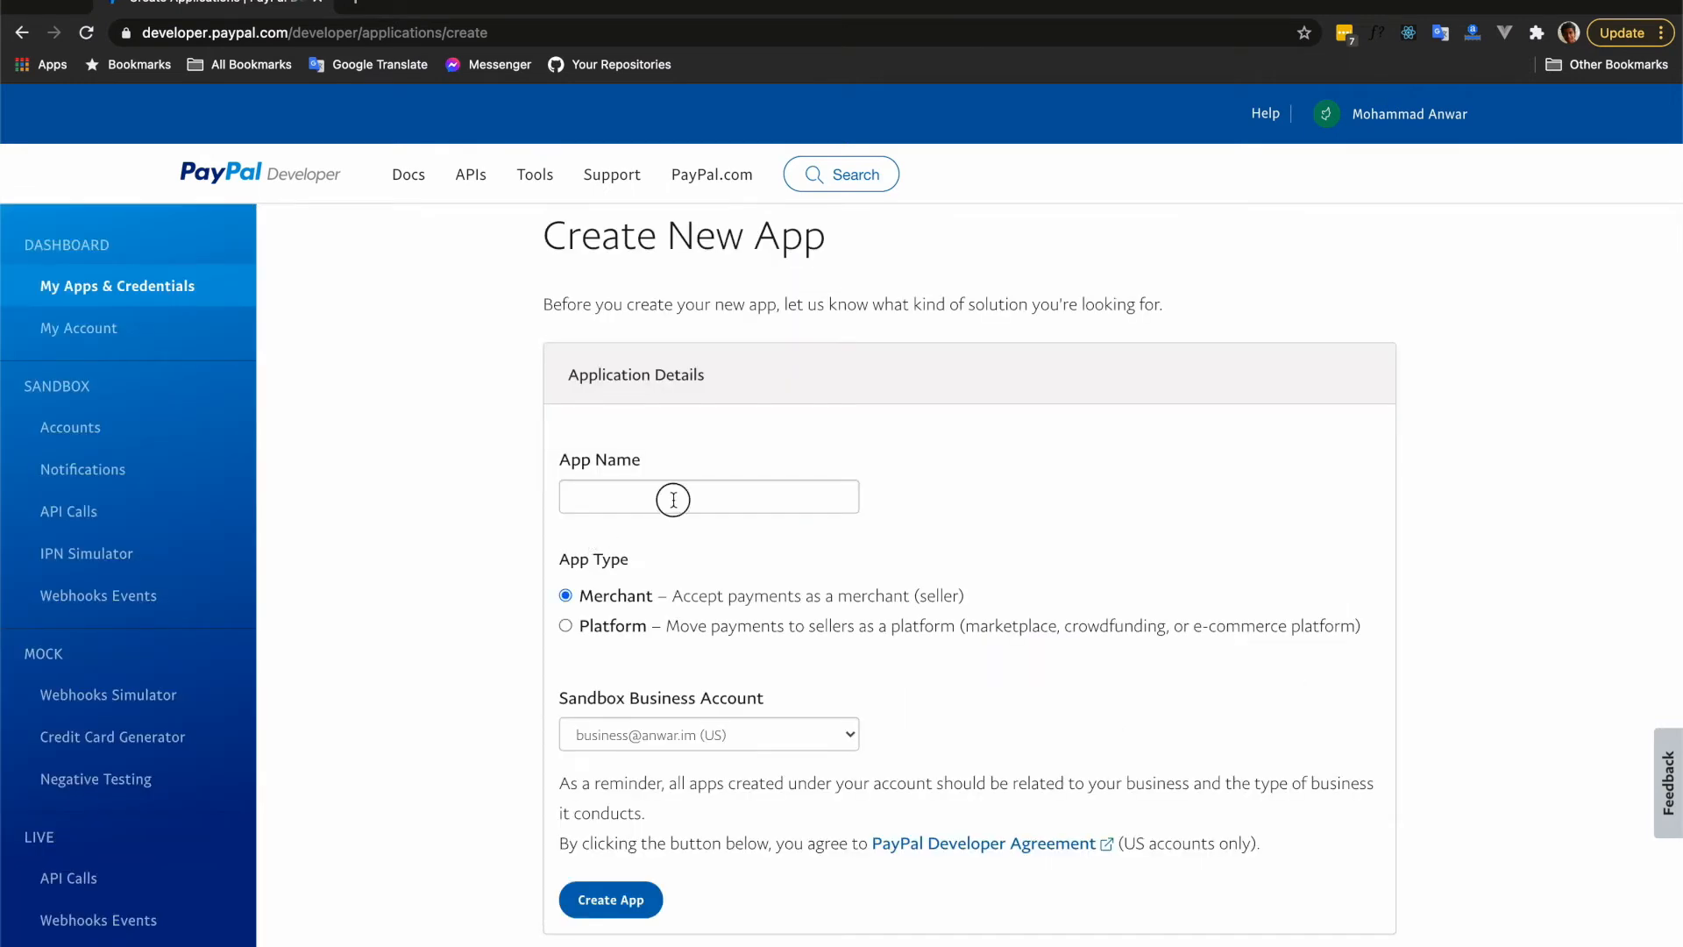
left_click(709, 497)
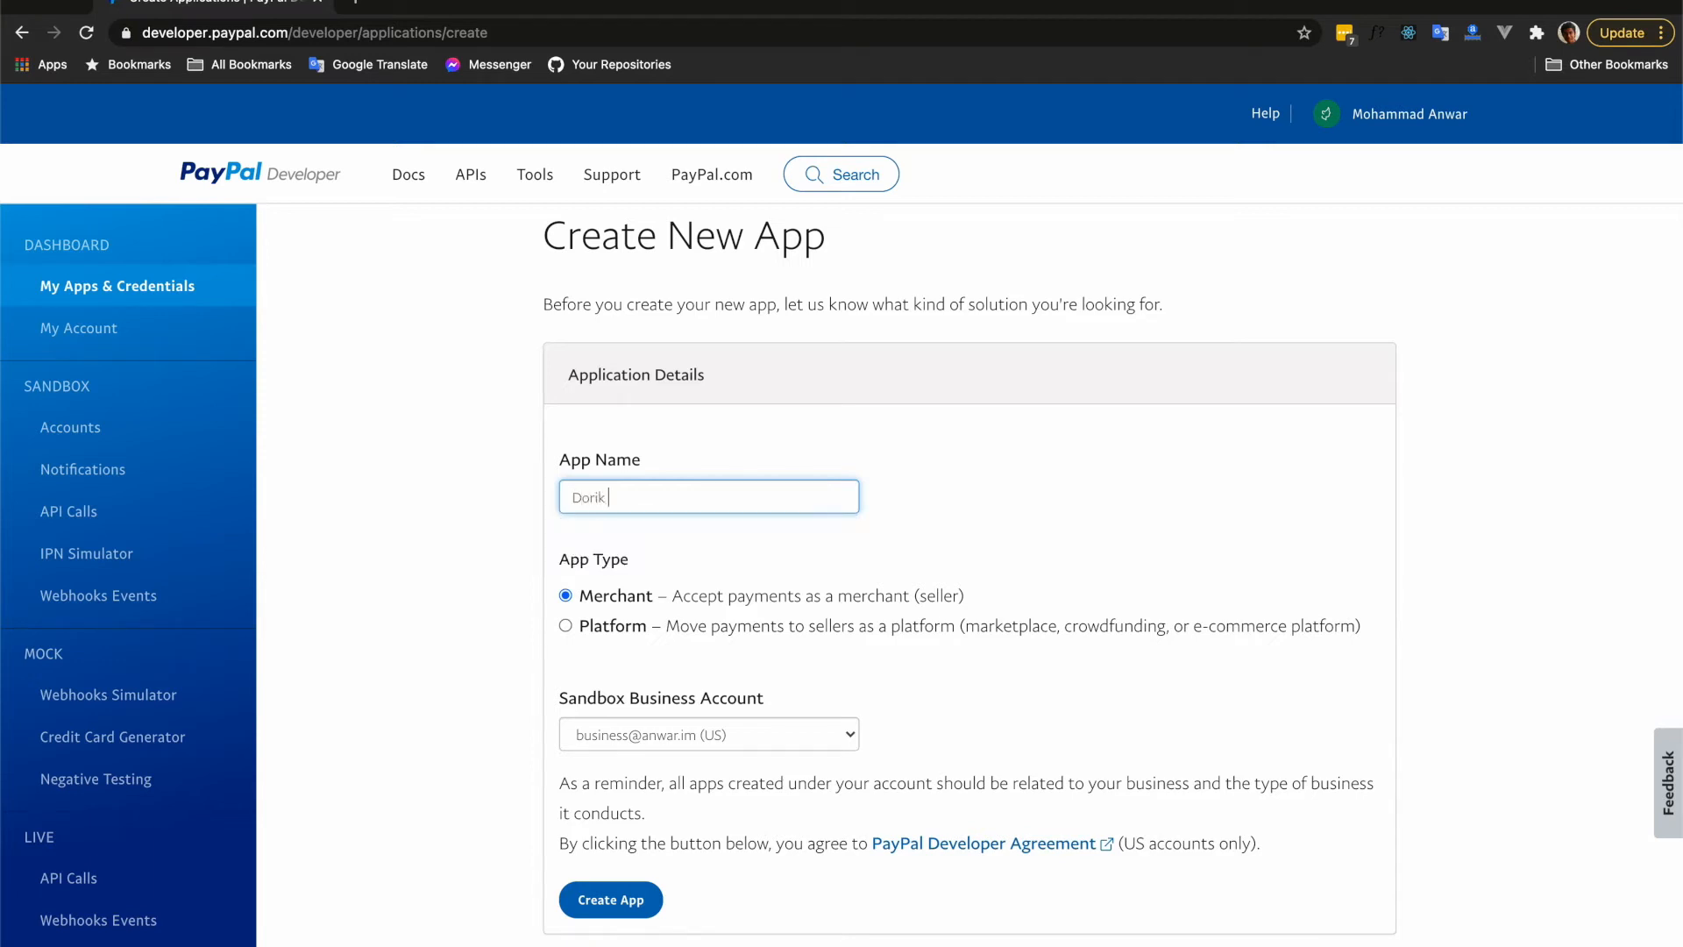
type("Test")
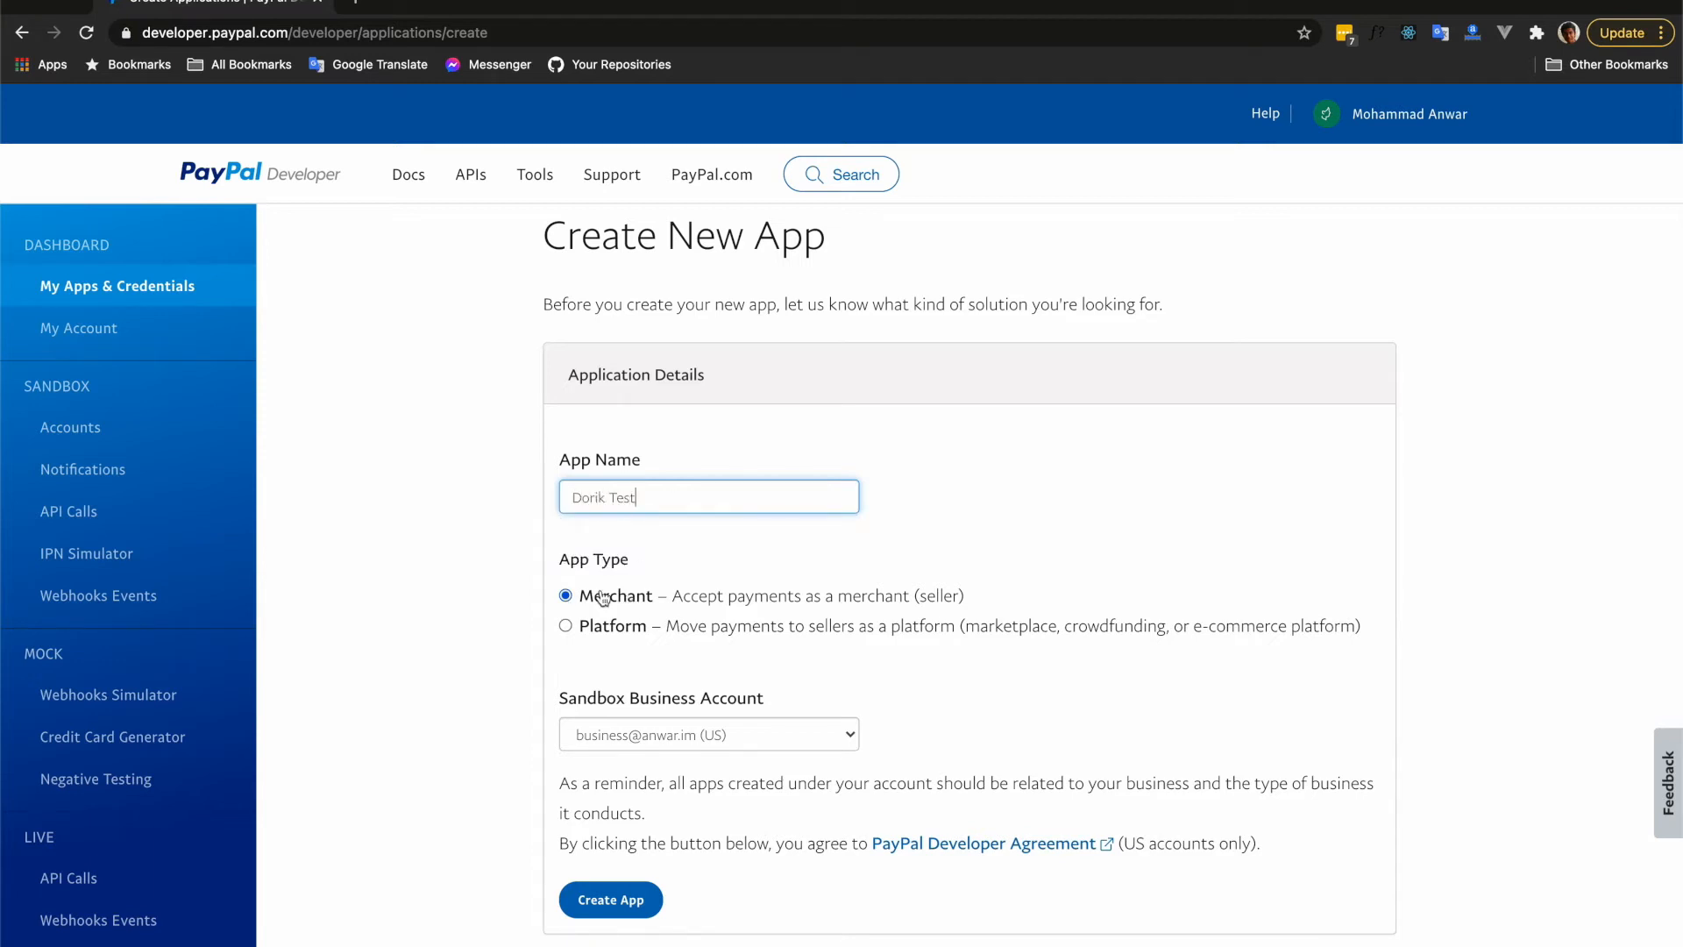
scroll("up", 3)
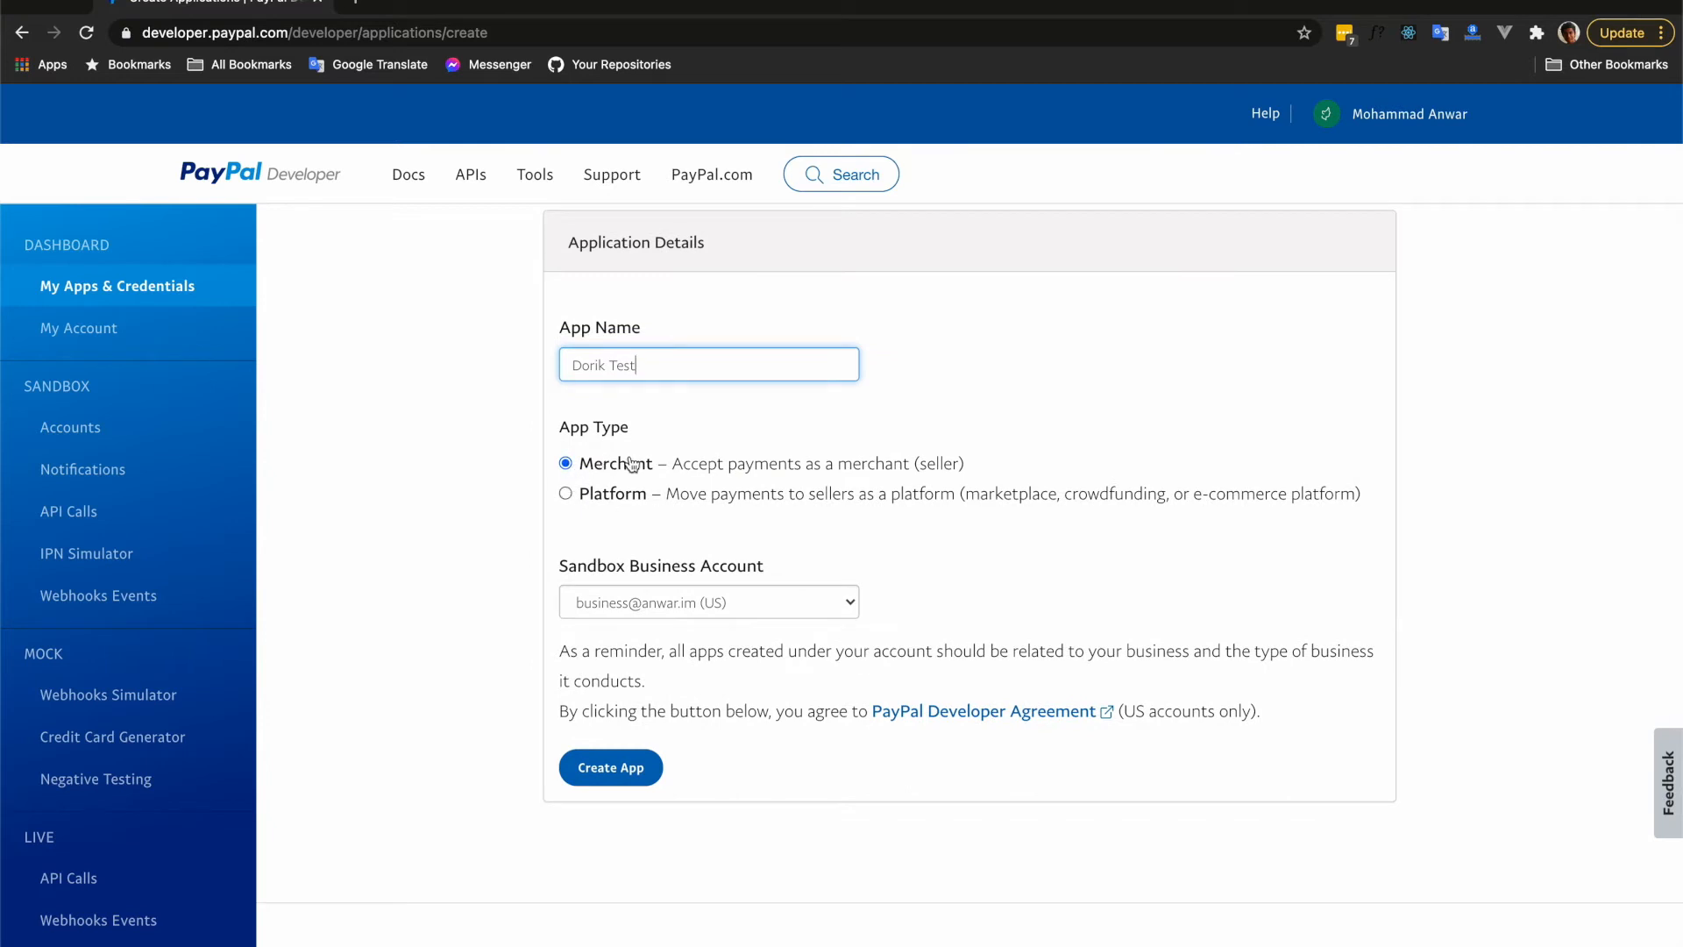
left_click(708, 601)
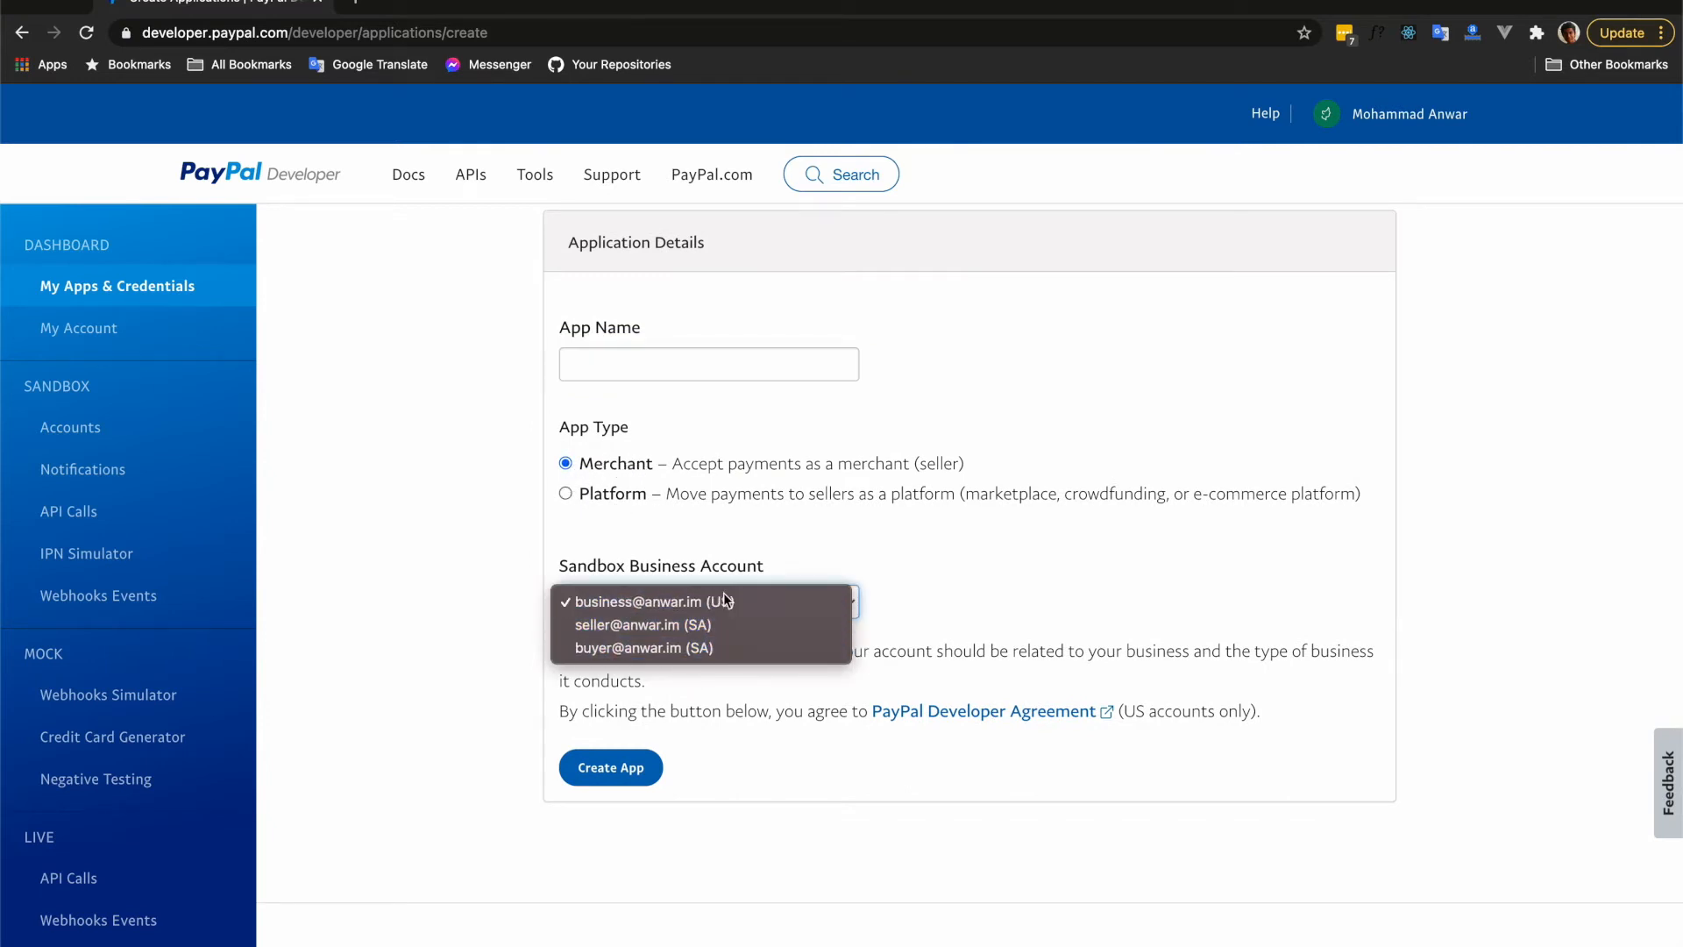
mouse_move(701, 601)
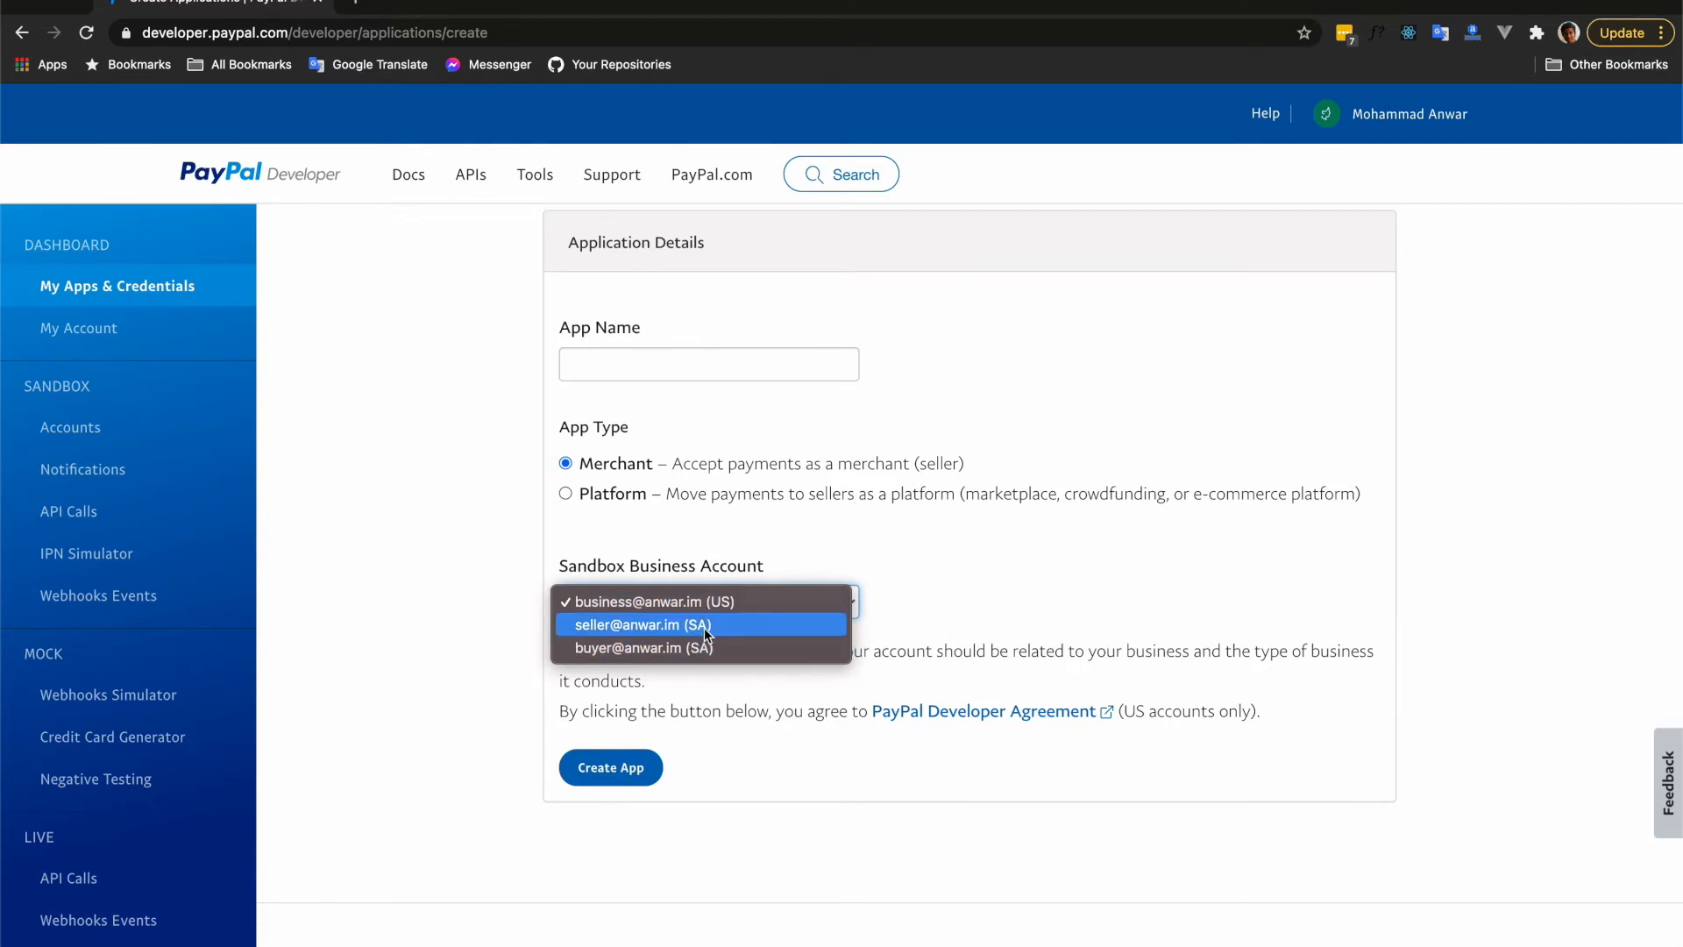
mouse_move(725, 613)
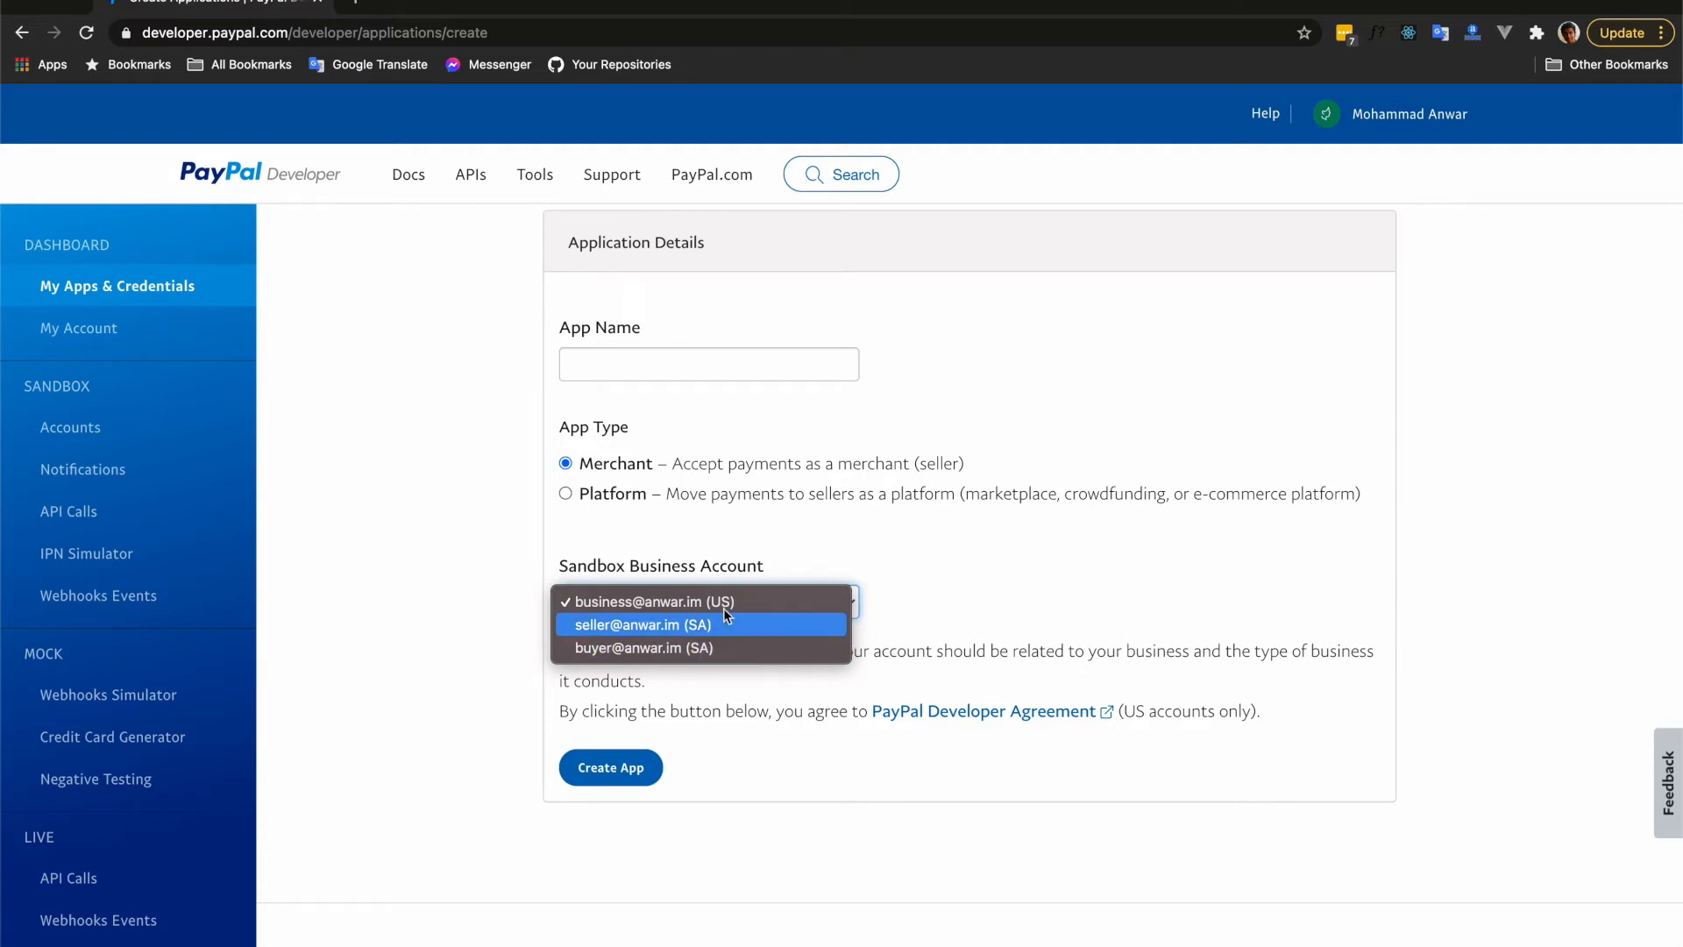
mouse_move(669, 636)
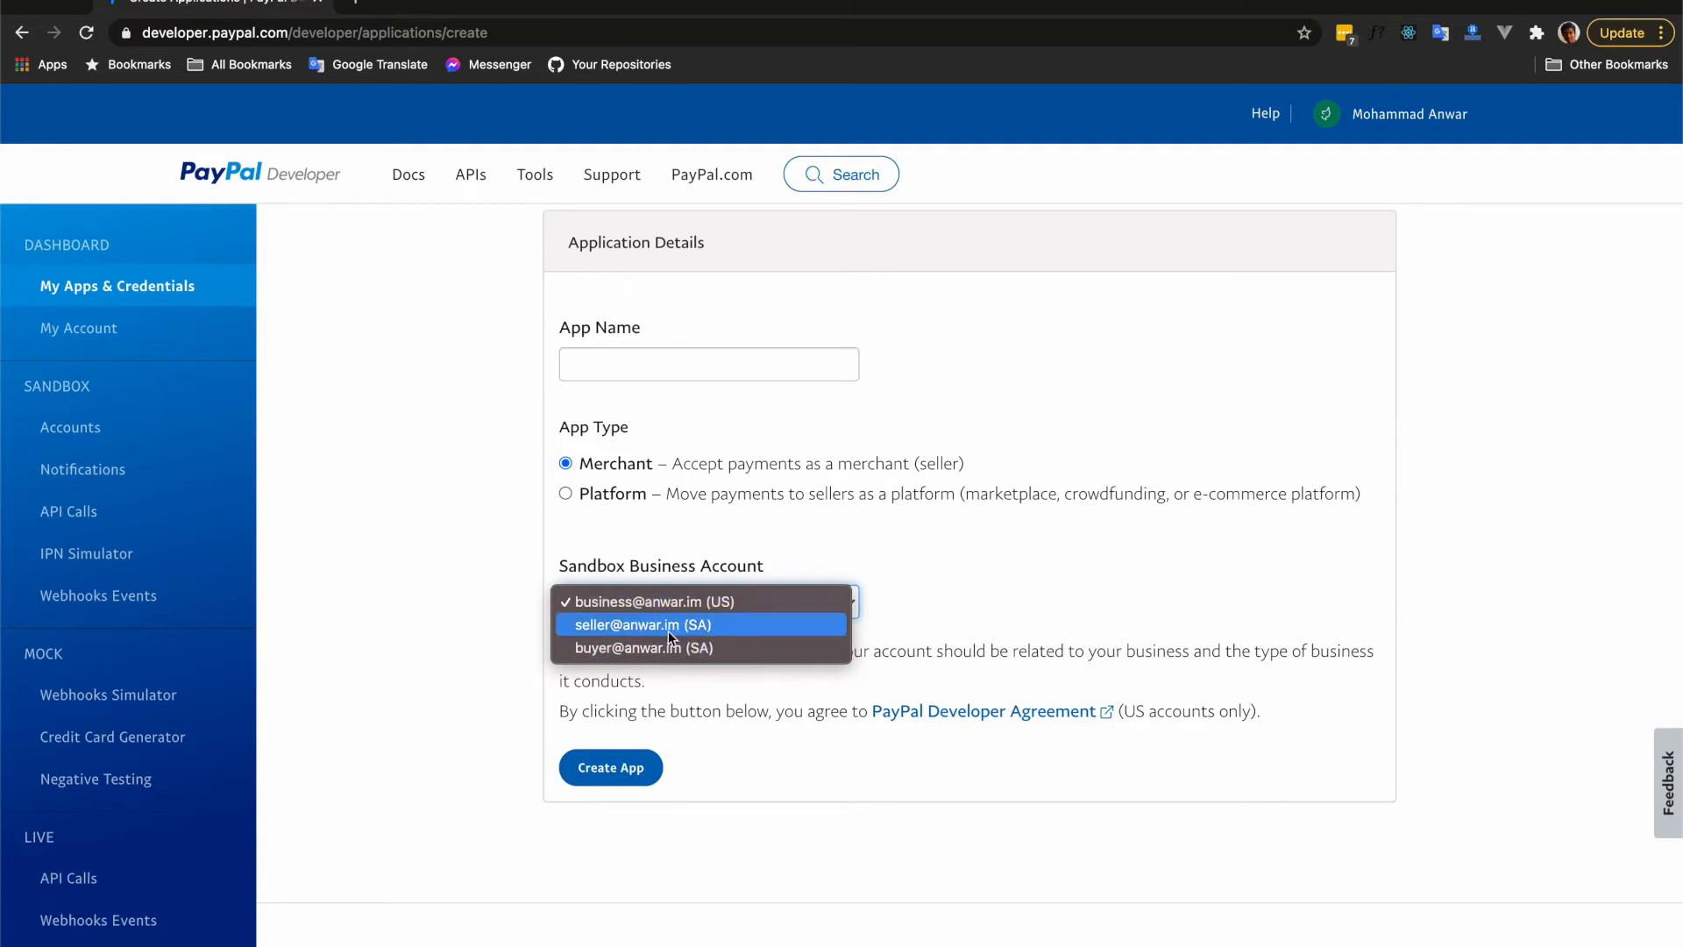
left_click(644, 625)
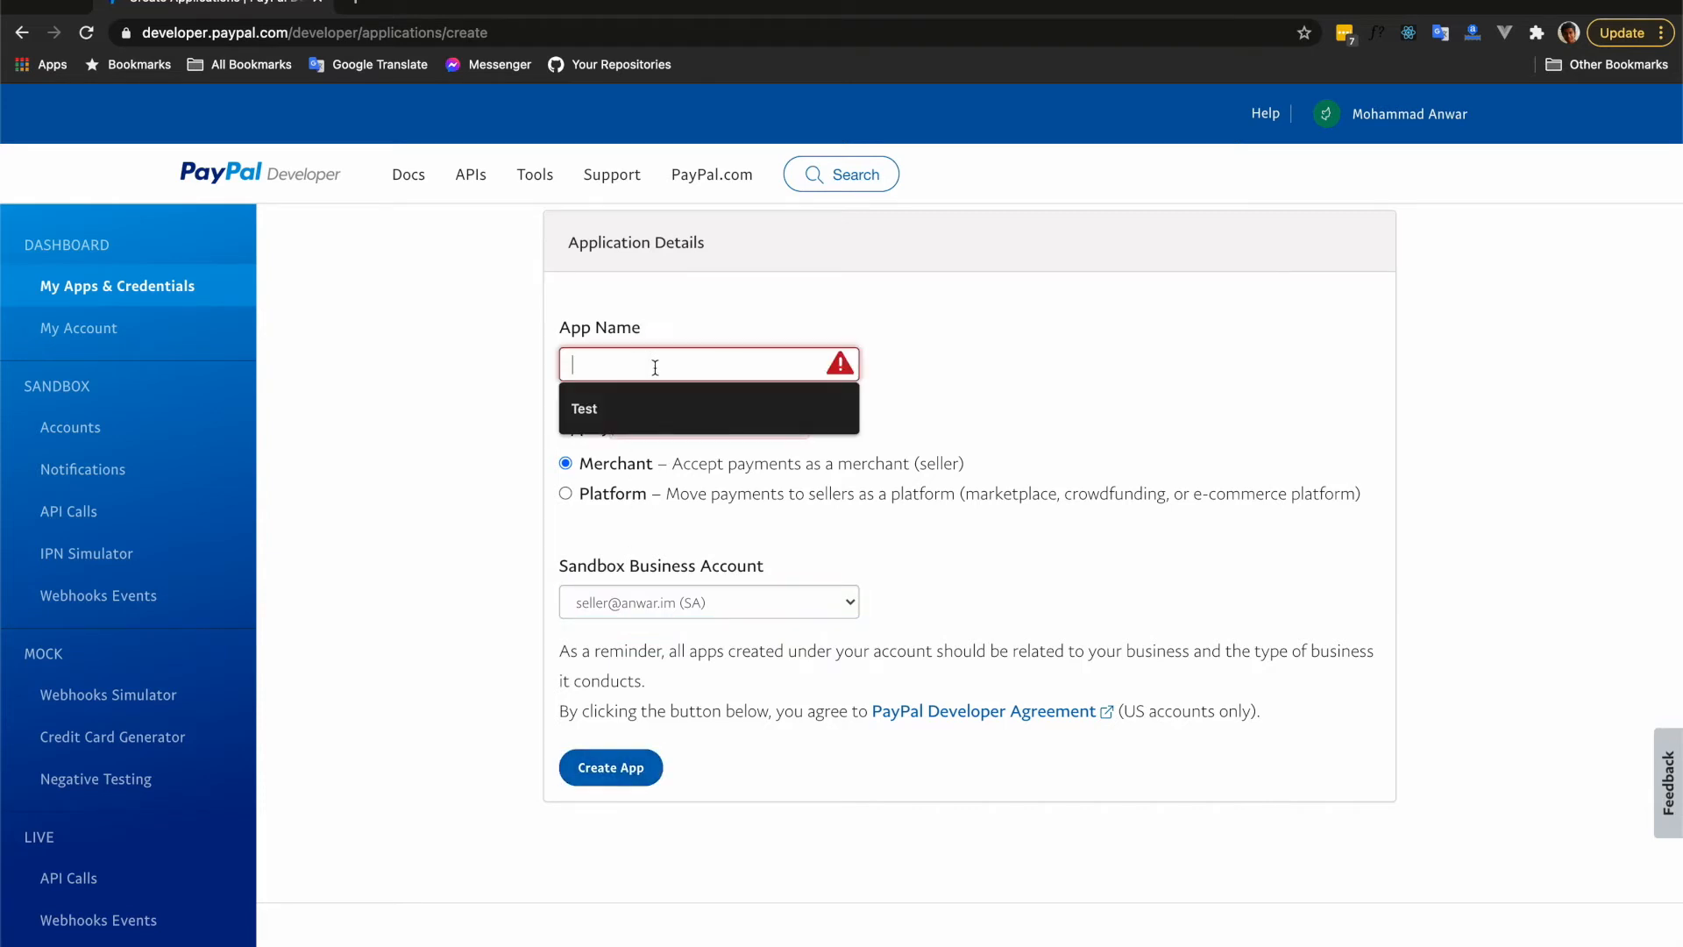
type("Dorik Test")
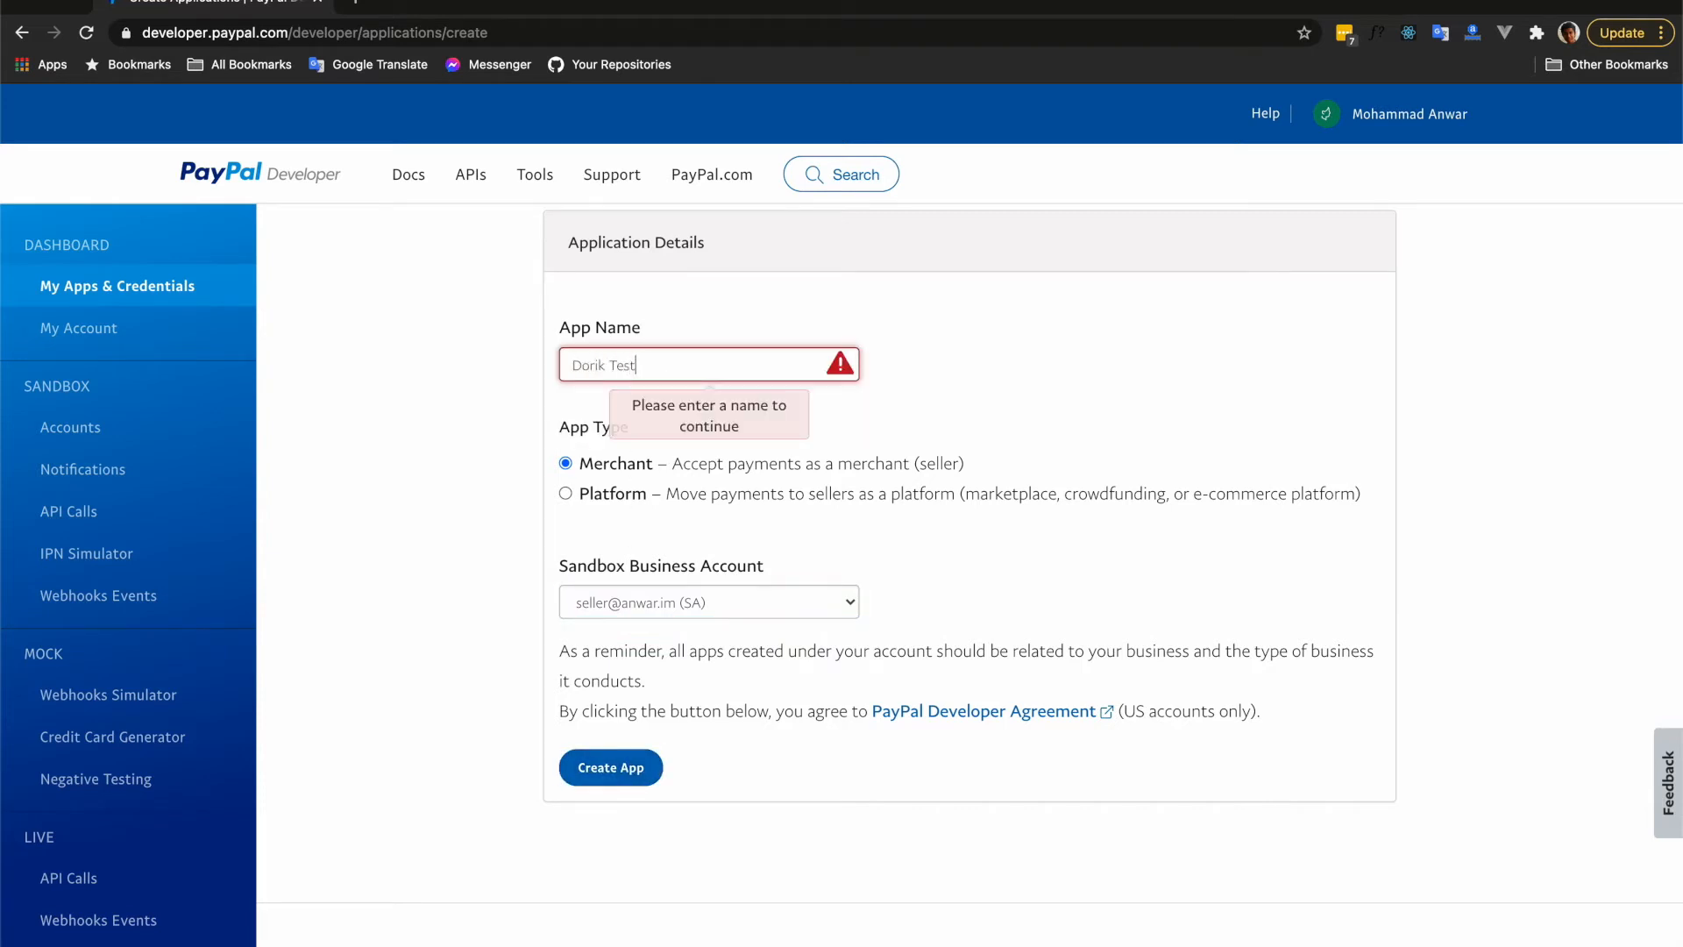
left_click(610, 766)
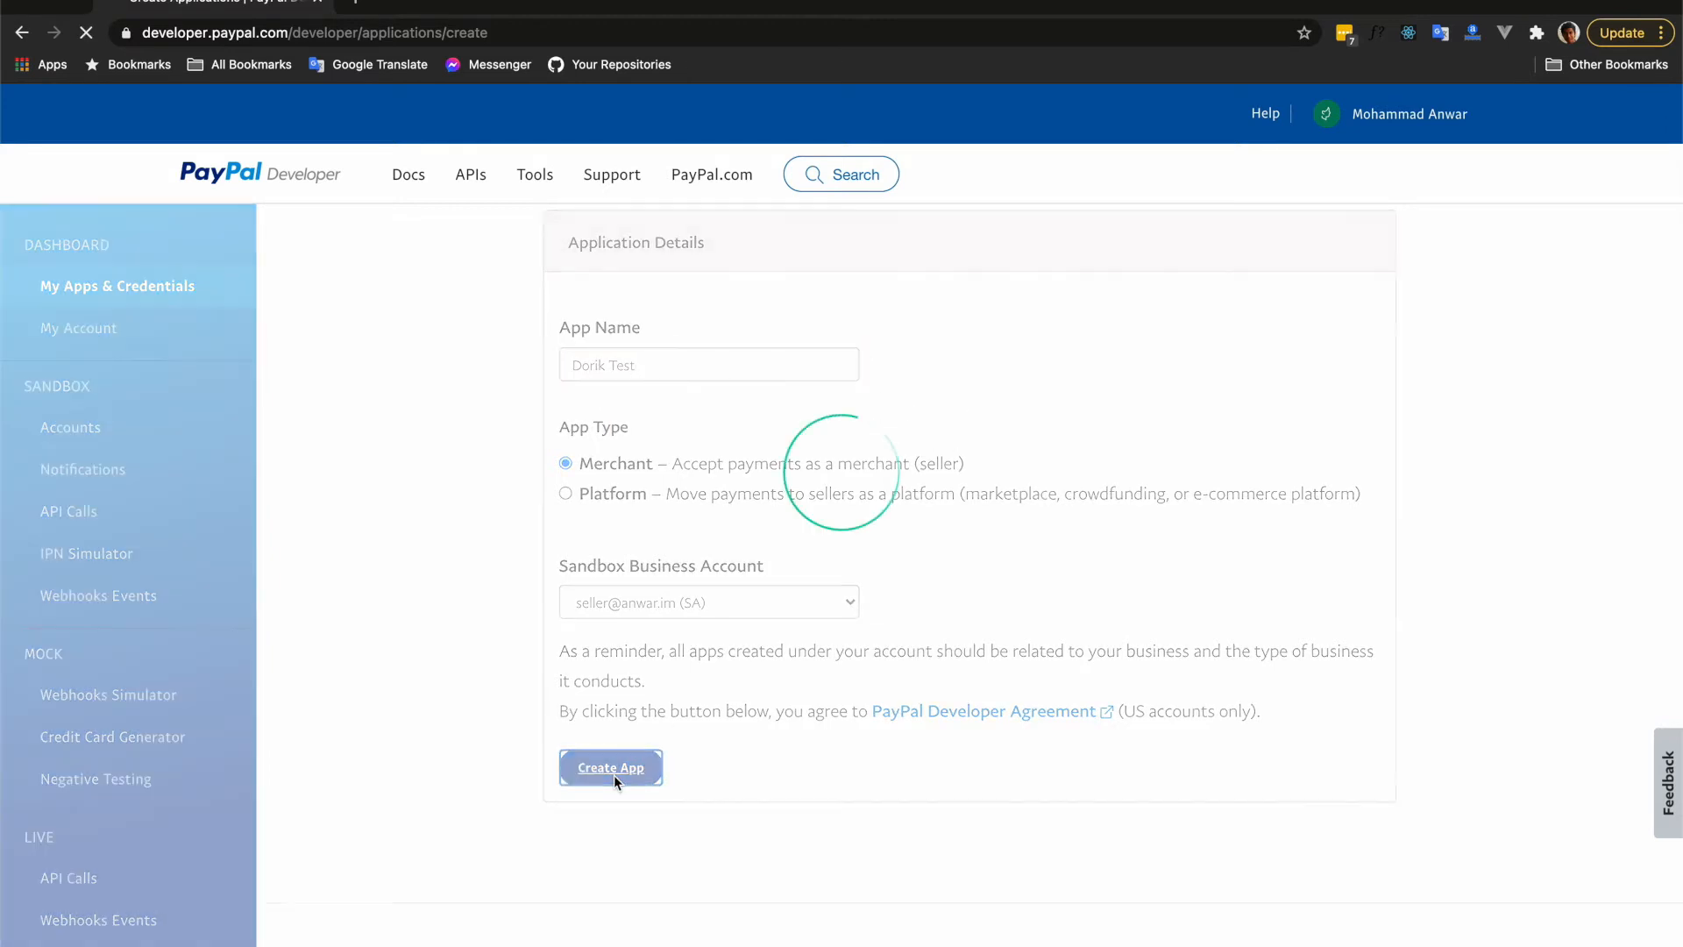
left_click(610, 766)
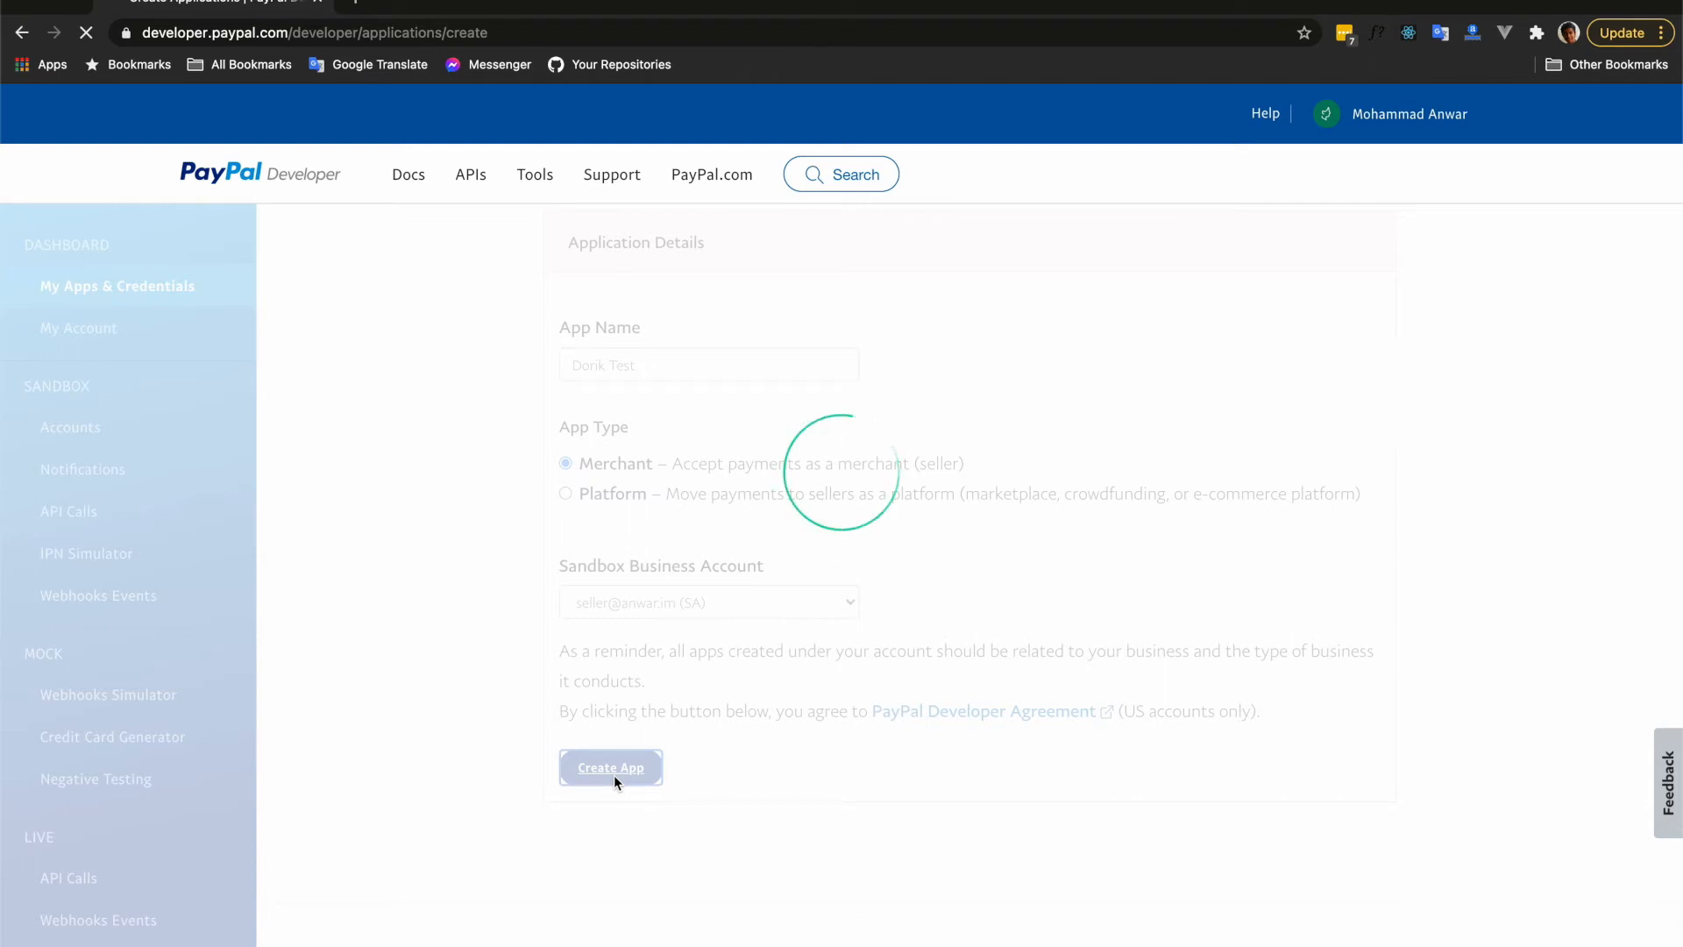
left_click(611, 766)
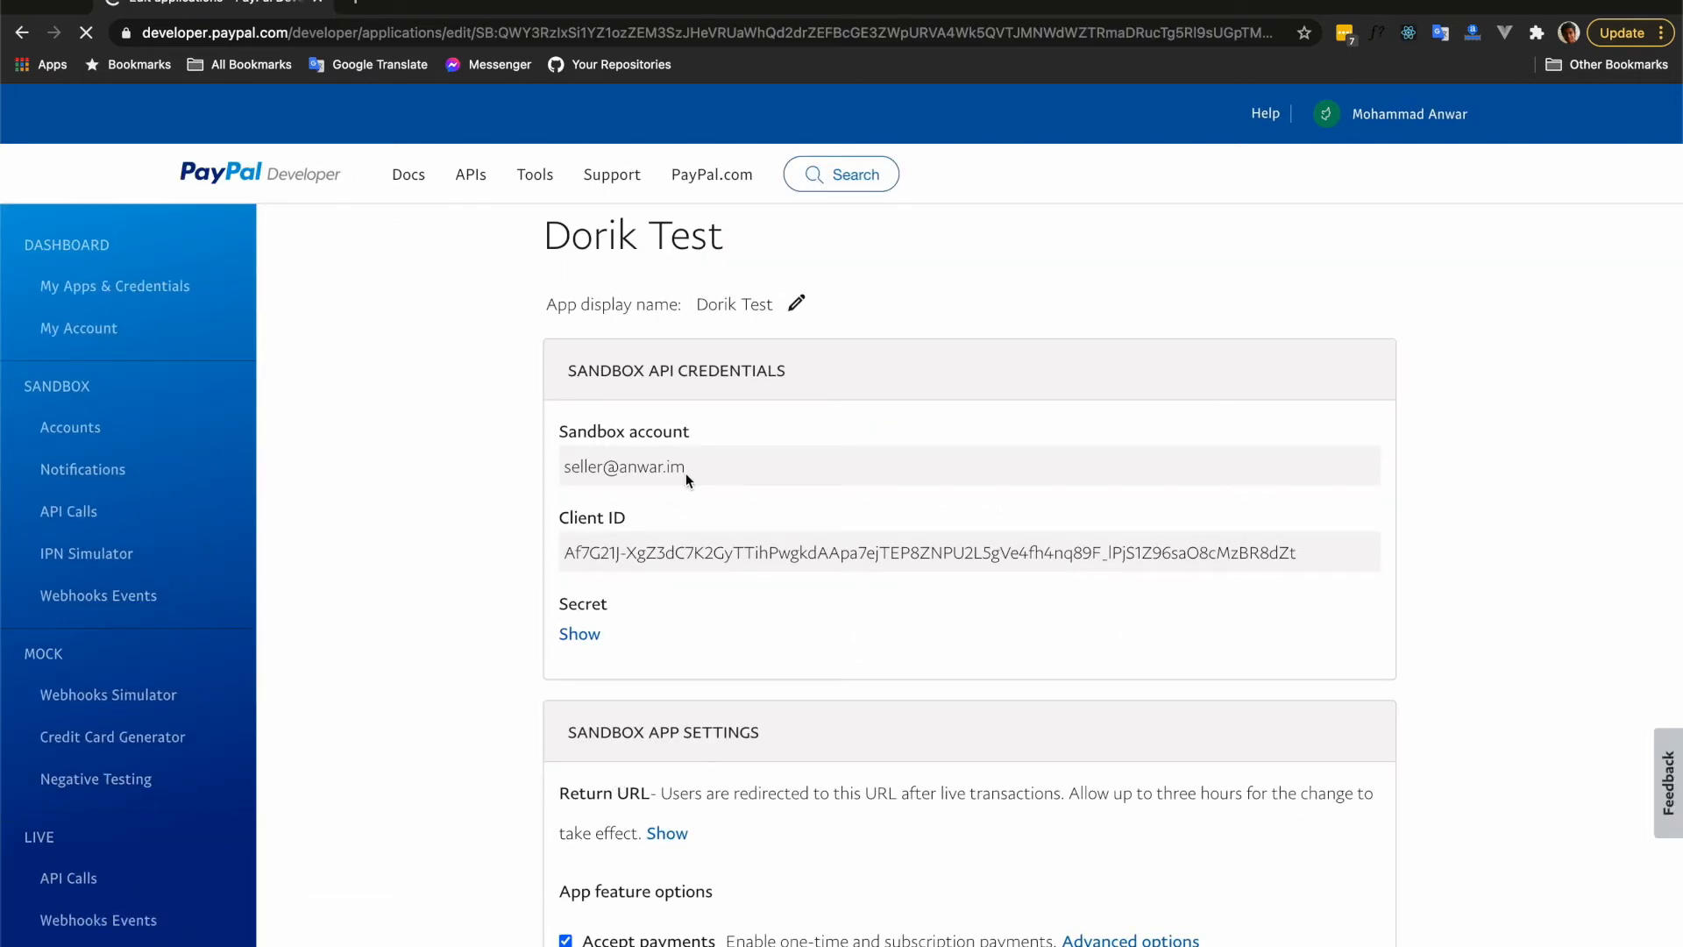
Select the Dorik Test app's sandbox Client ID and return to the Dorik tab.
left_click(114, 285)
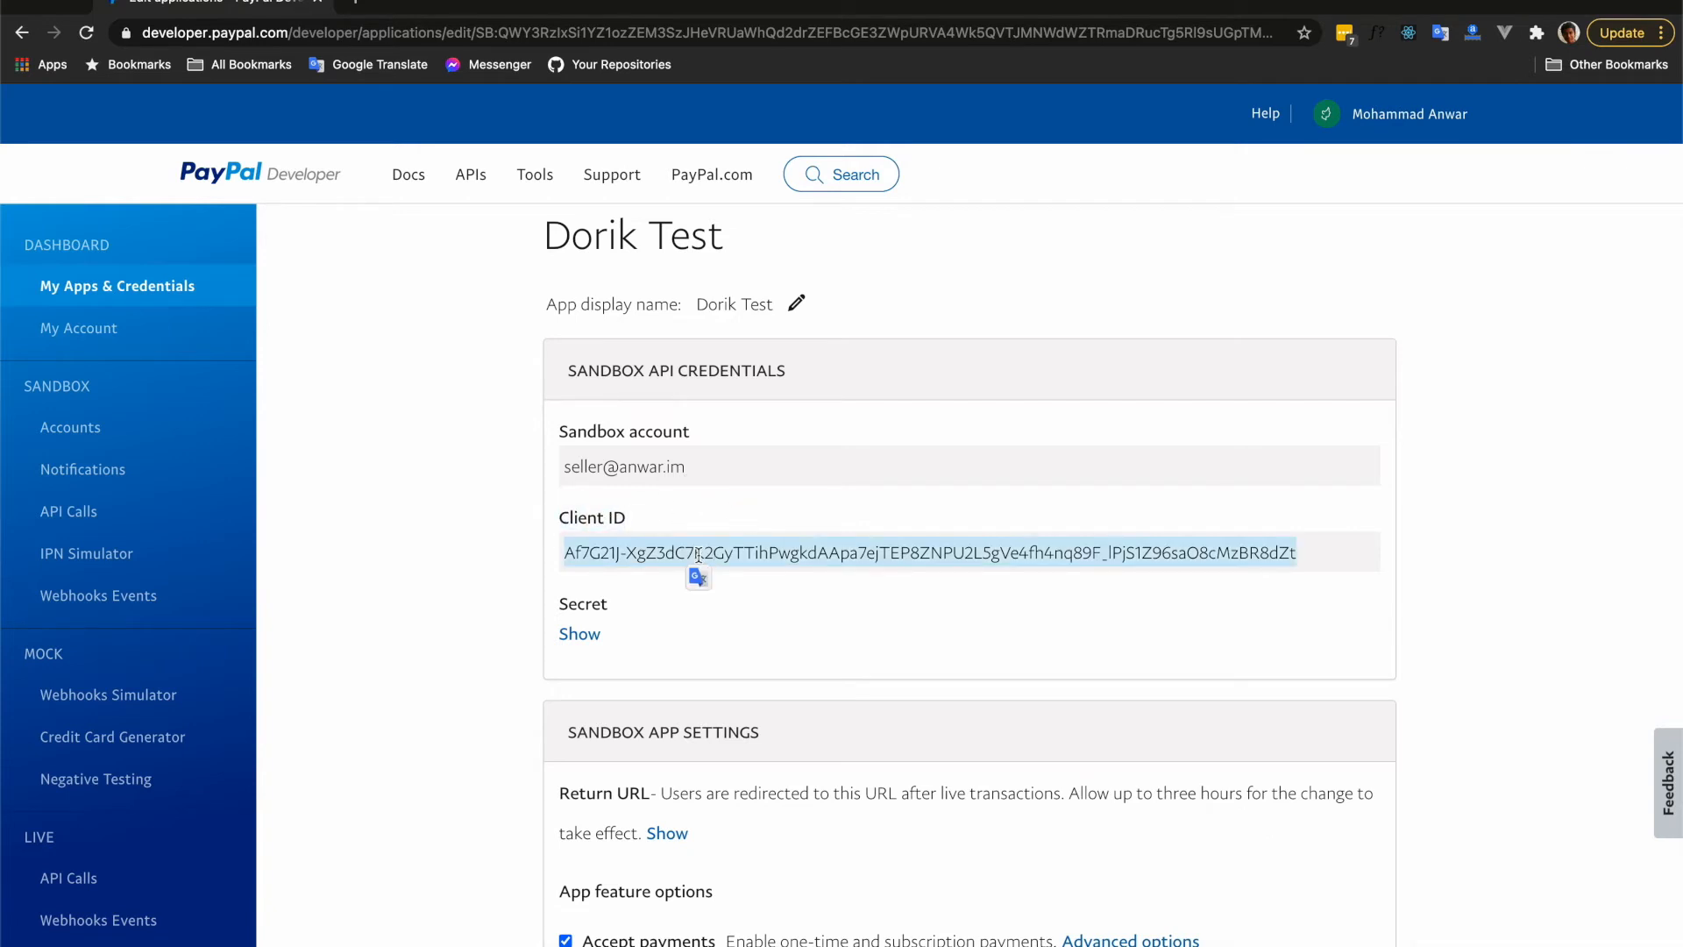
left_click(440, 3)
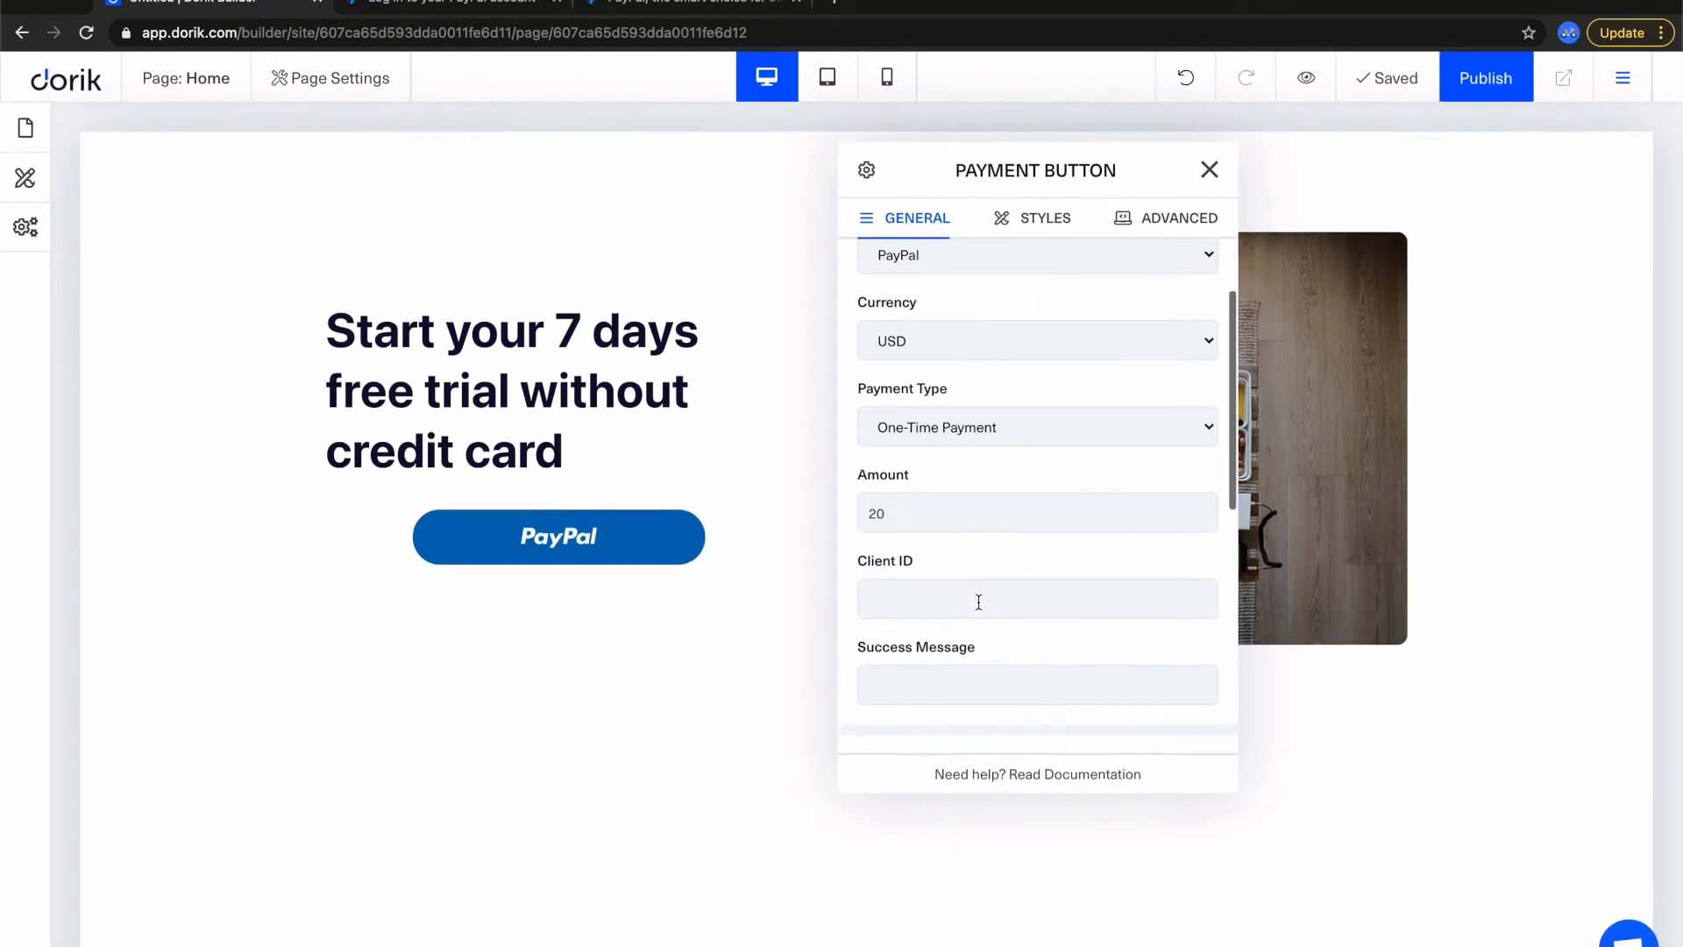
Paste the Dorik Test sandbox Client ID P8ZNPU2L5gVe4fh4nq89F_… into the Client ID field and save.
type("P8ZNPU2L5gVe4fh4nq89F_IPjS1Z96saO8cMzBR8dZt")
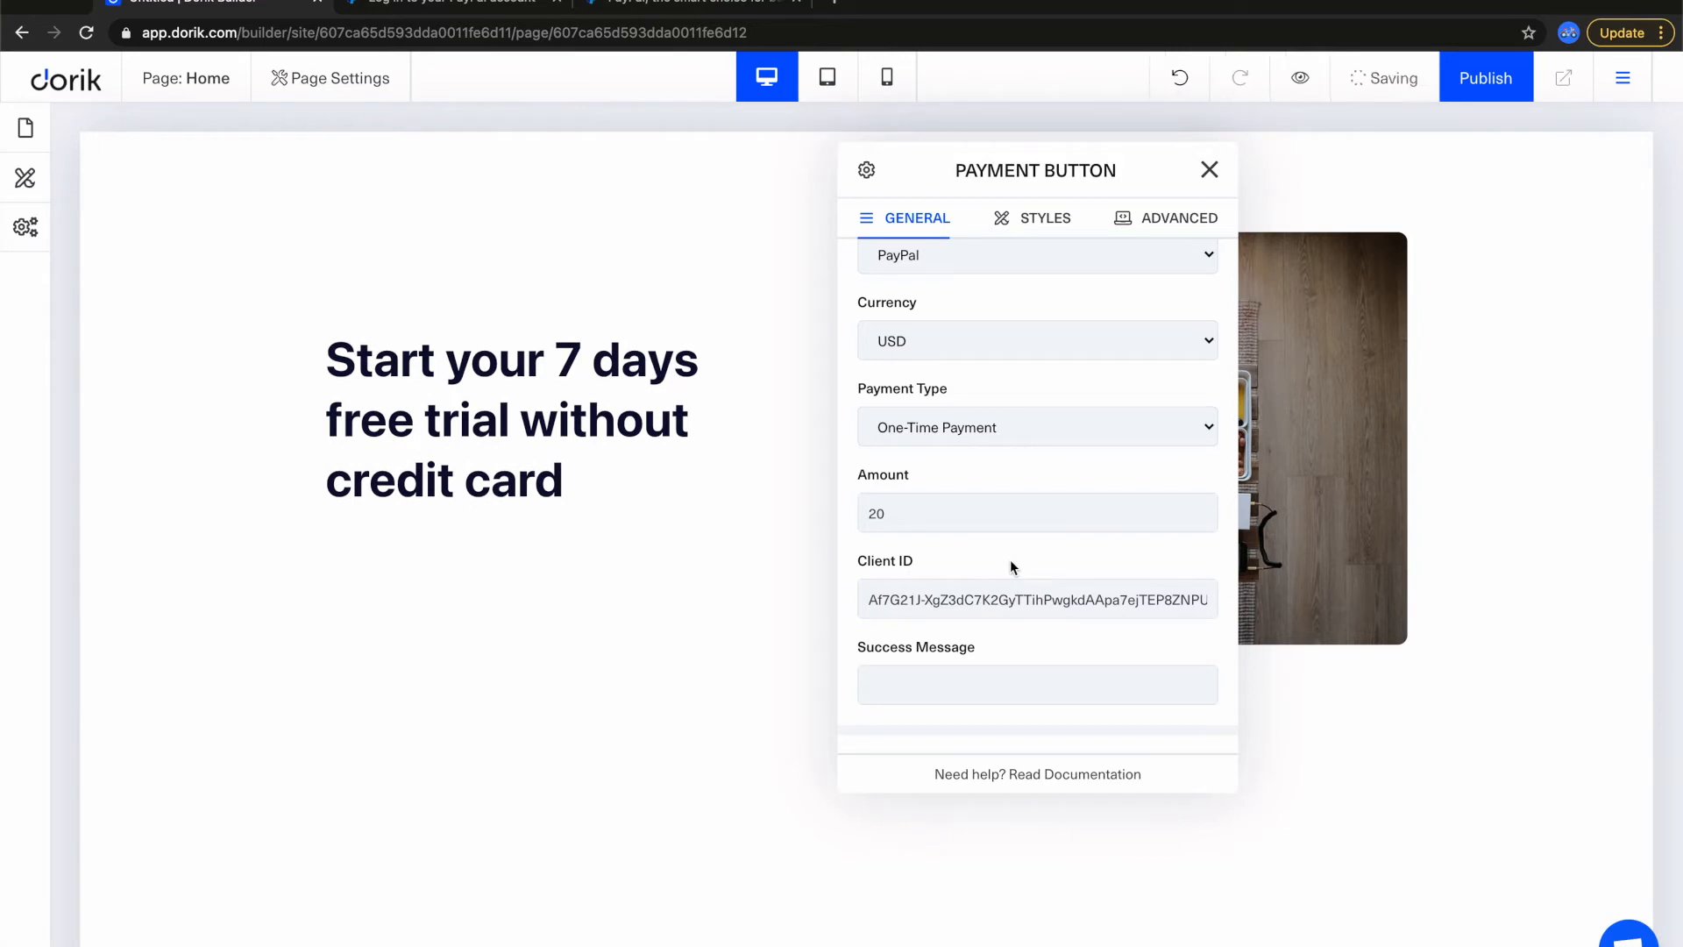
left_click(556, 539)
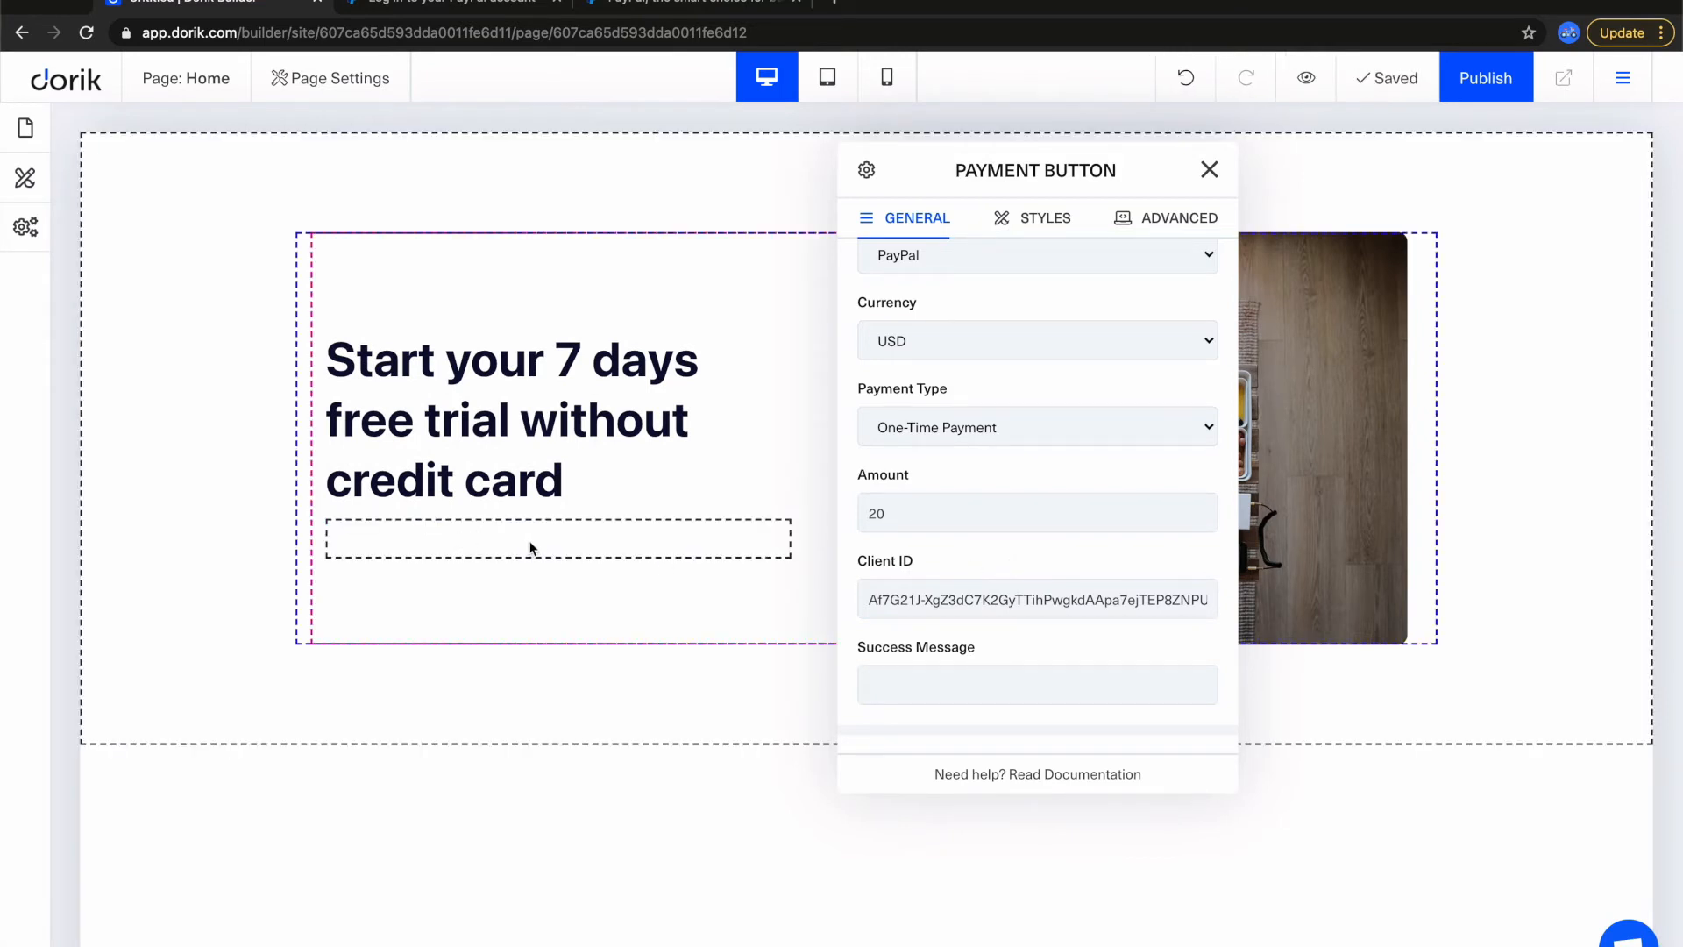
mouse_move(565, 542)
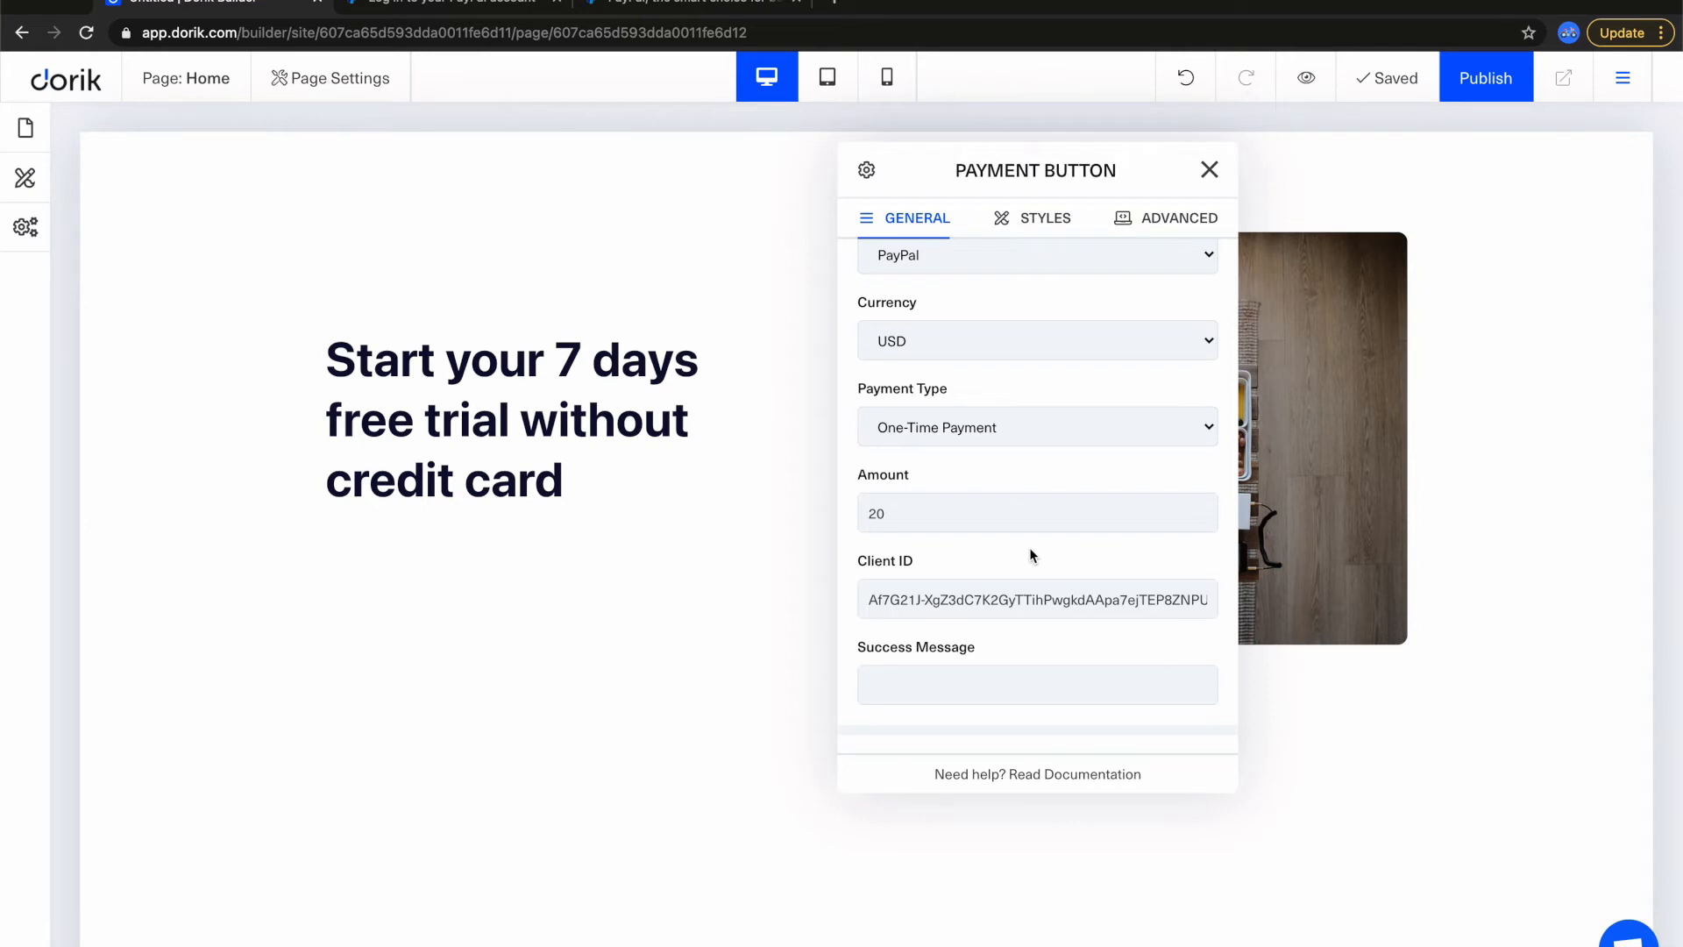
Check the PayPal button's layout and shape under Buttons Style, then close the settings panel.
scroll("down", 3)
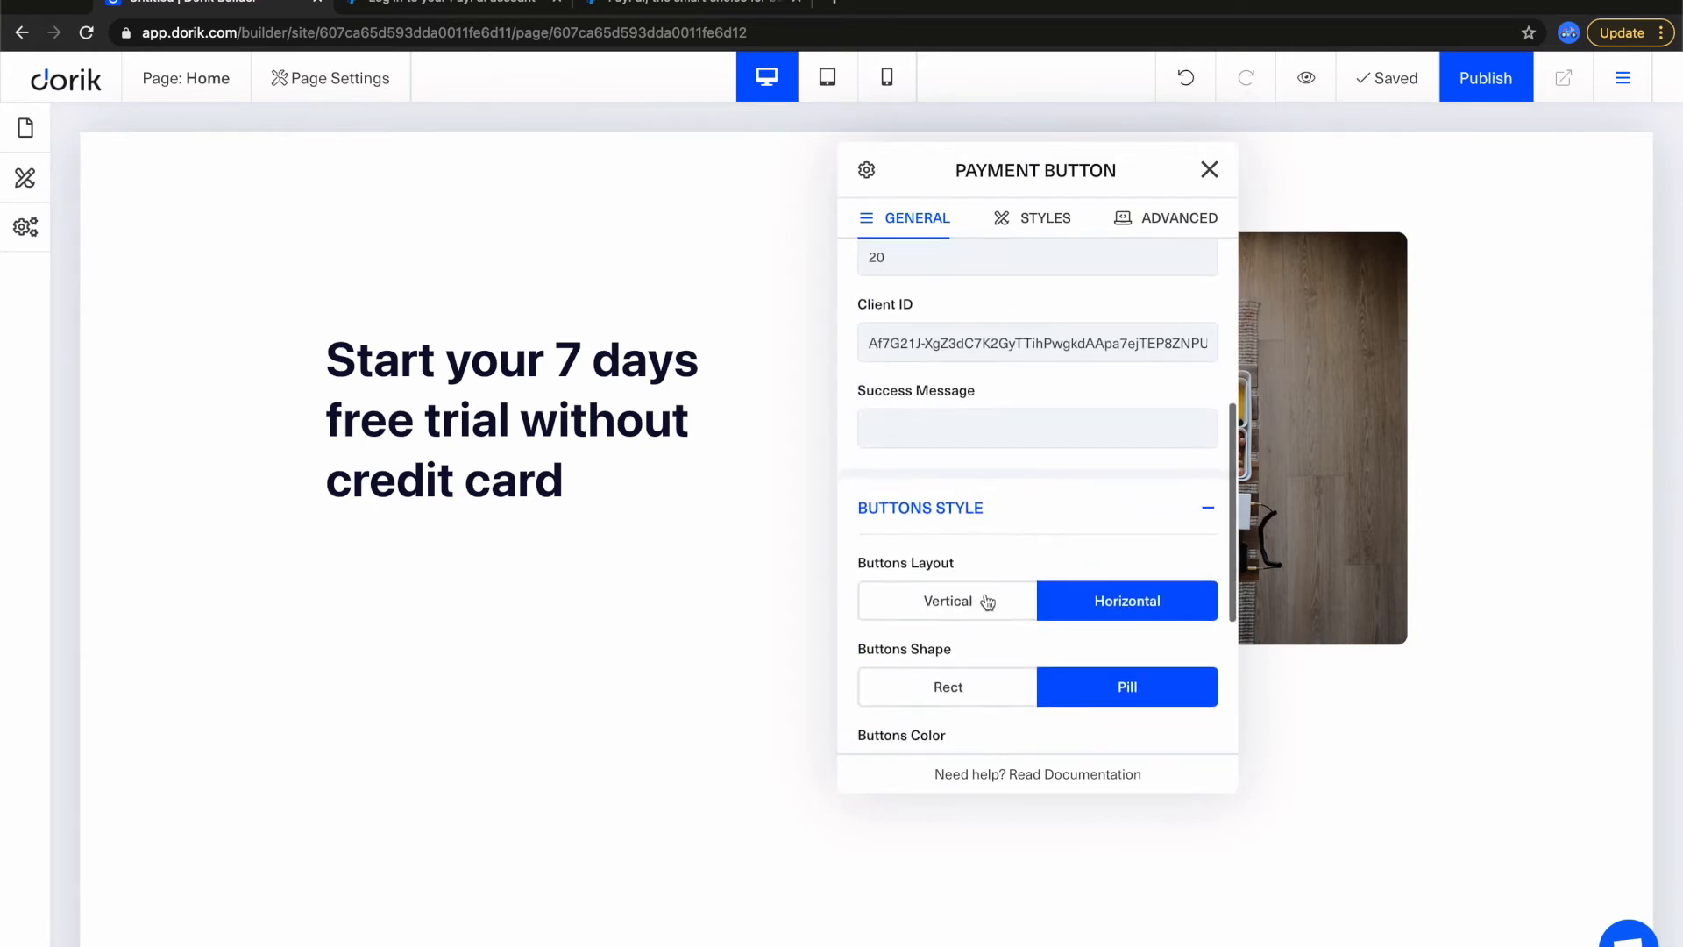
left_click(1128, 600)
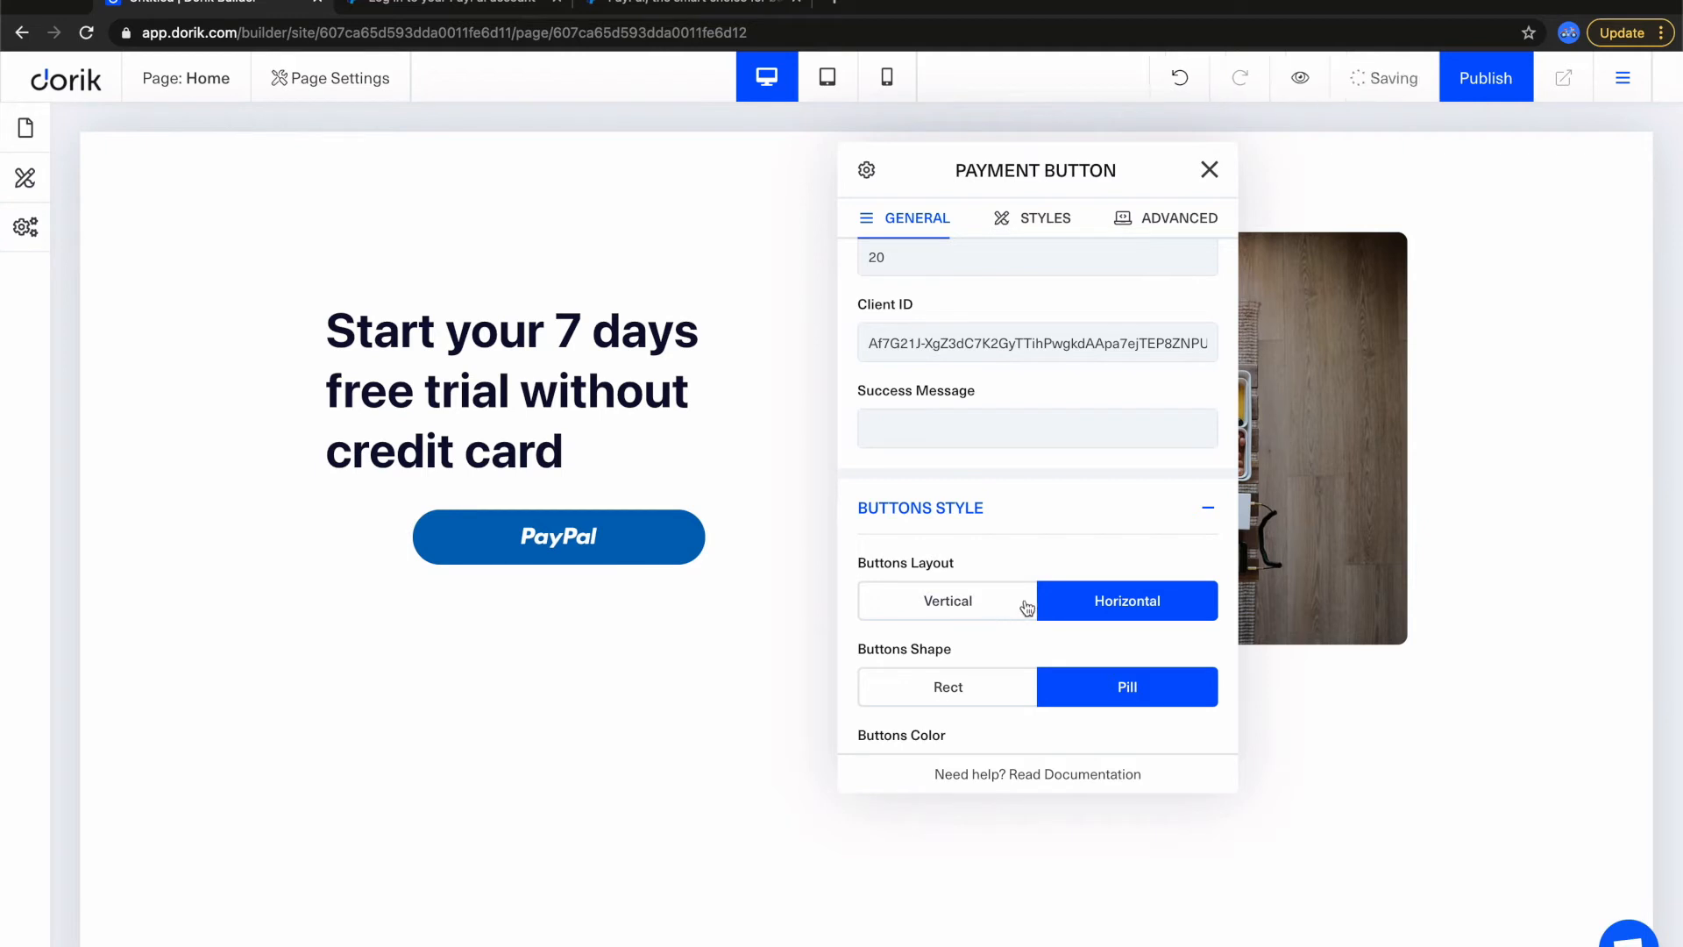
mouse_move(1085, 564)
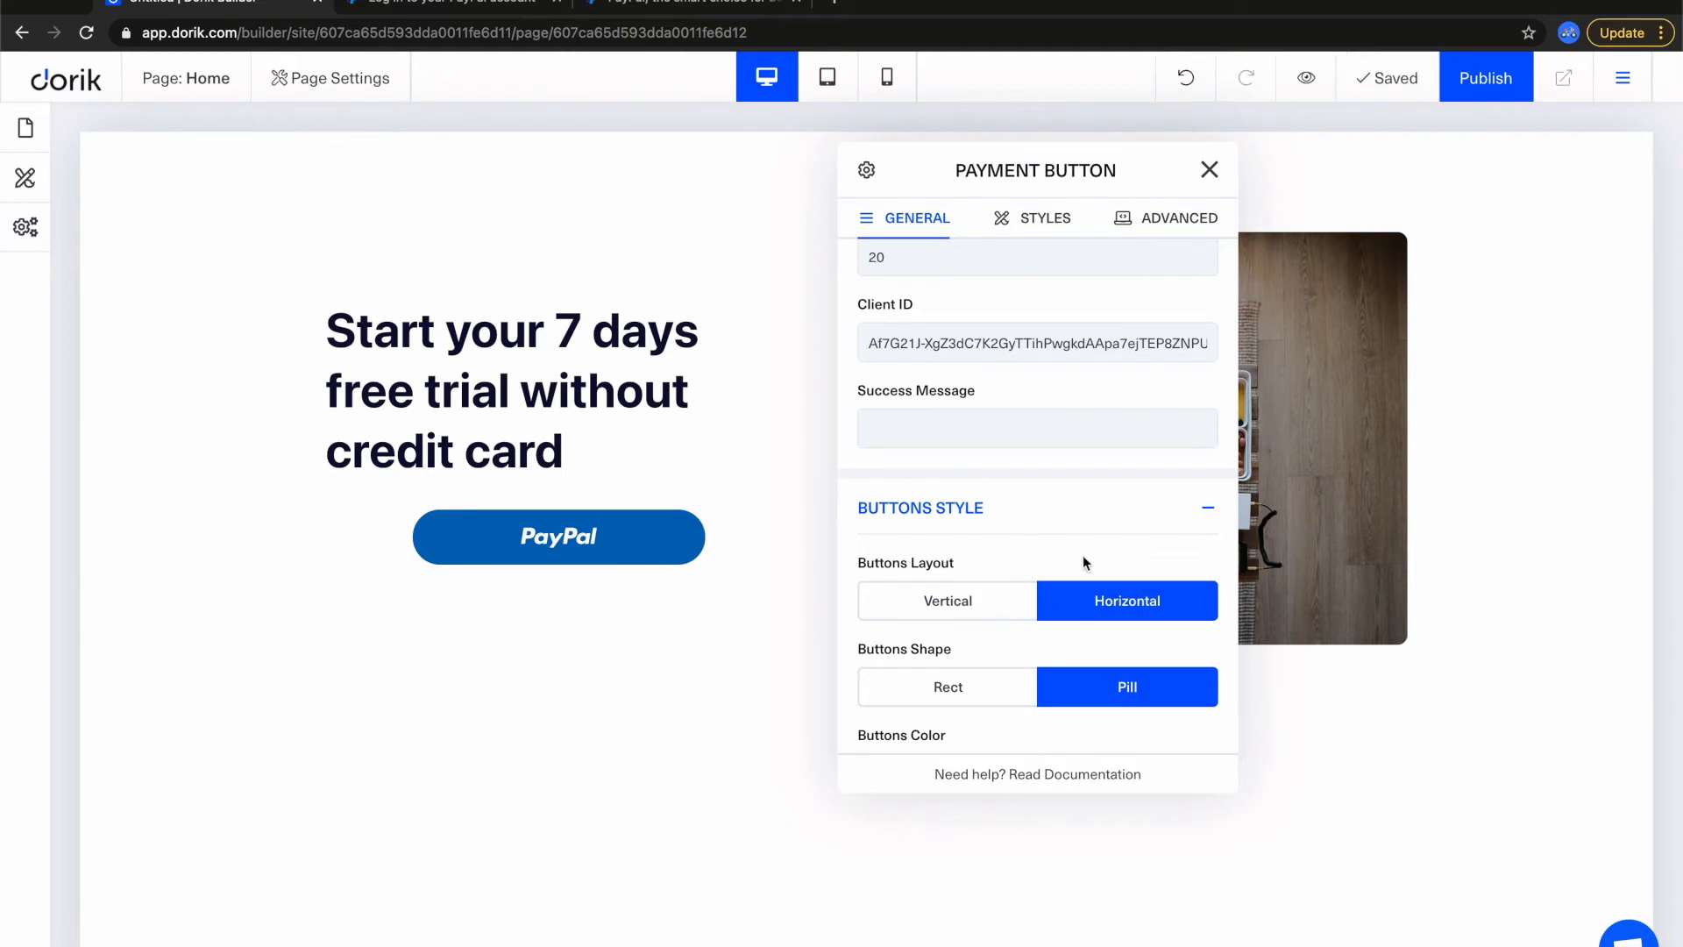
mouse_move(1033, 499)
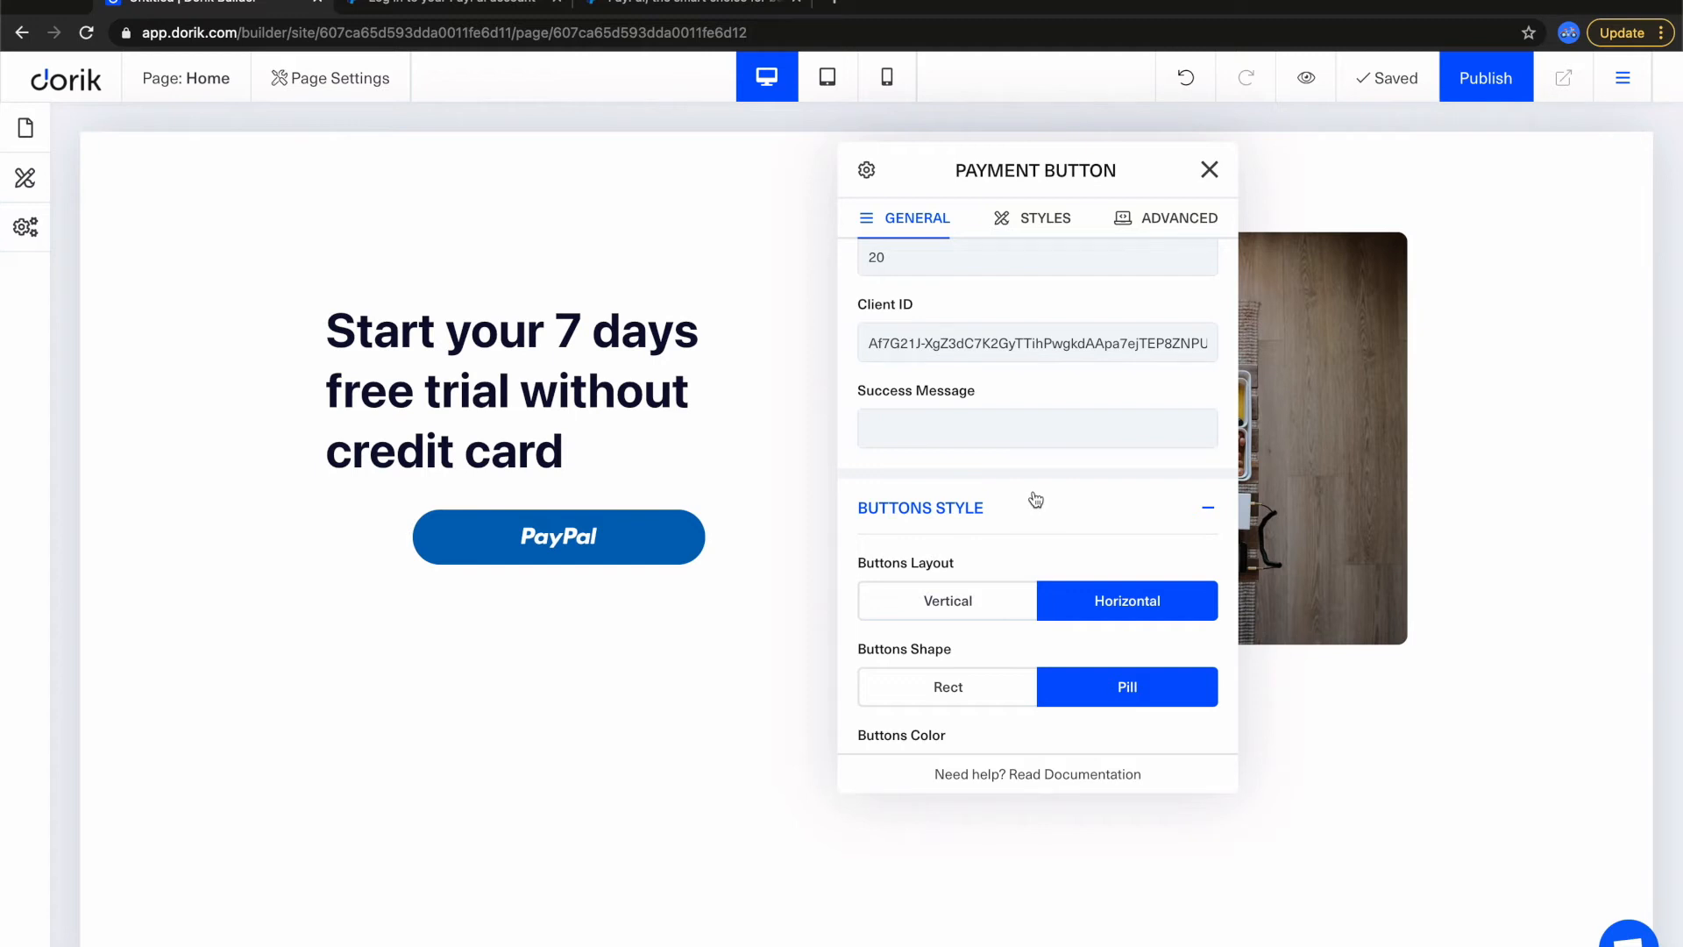
mouse_move(1082, 494)
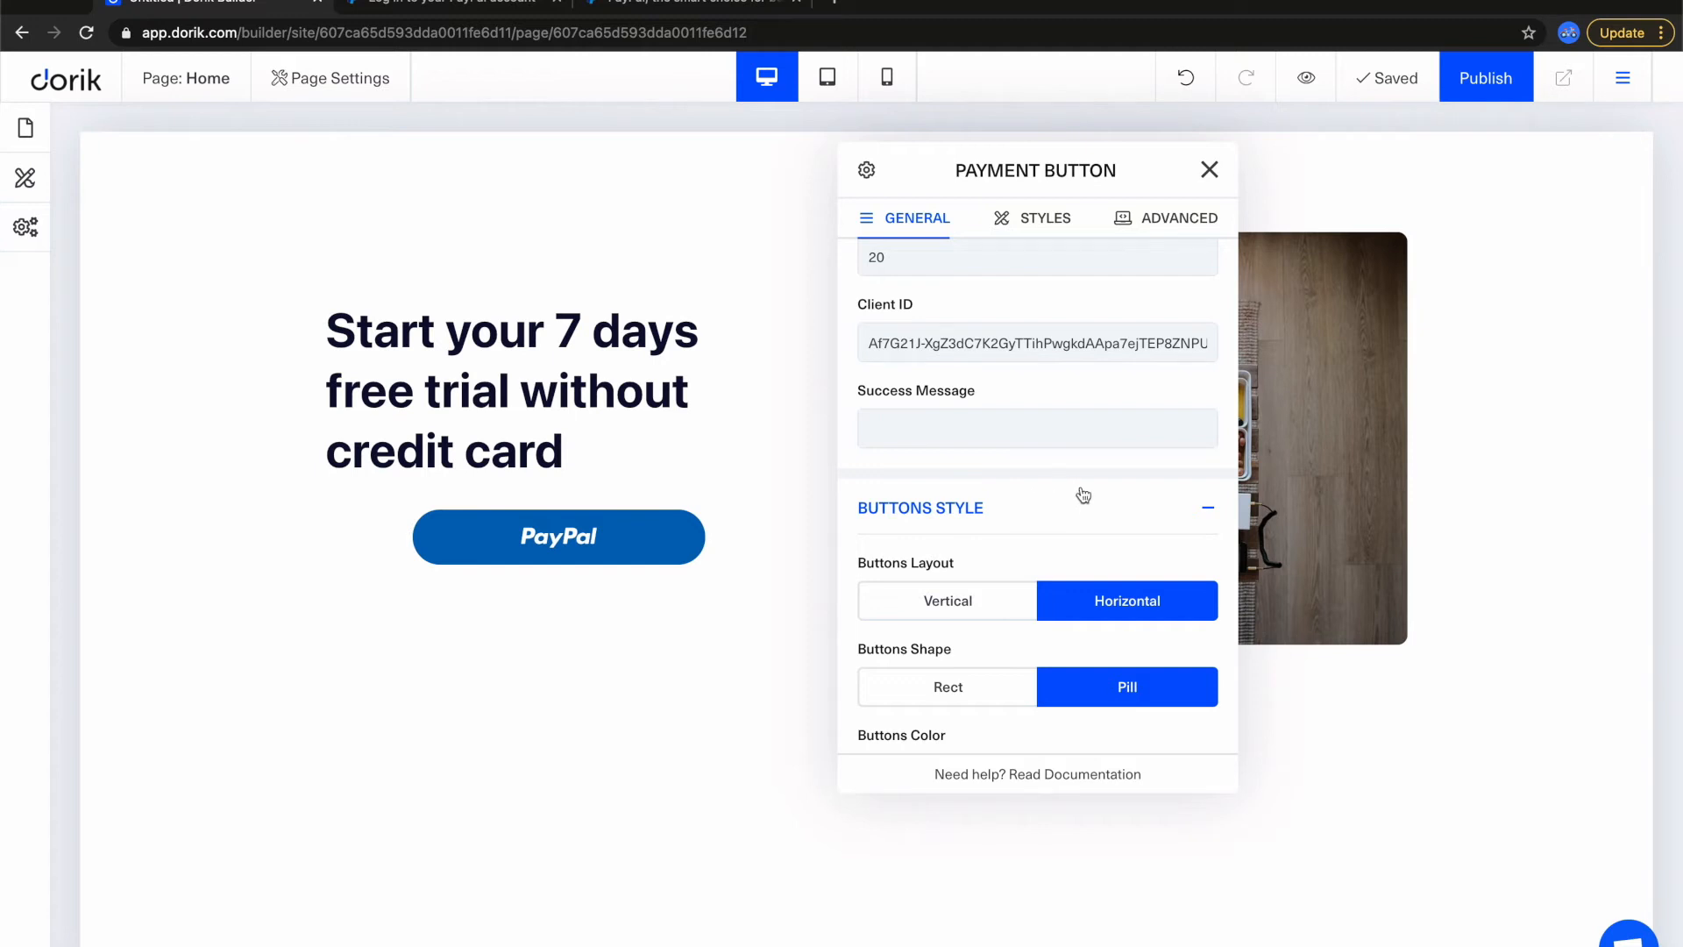
mouse_move(1061, 526)
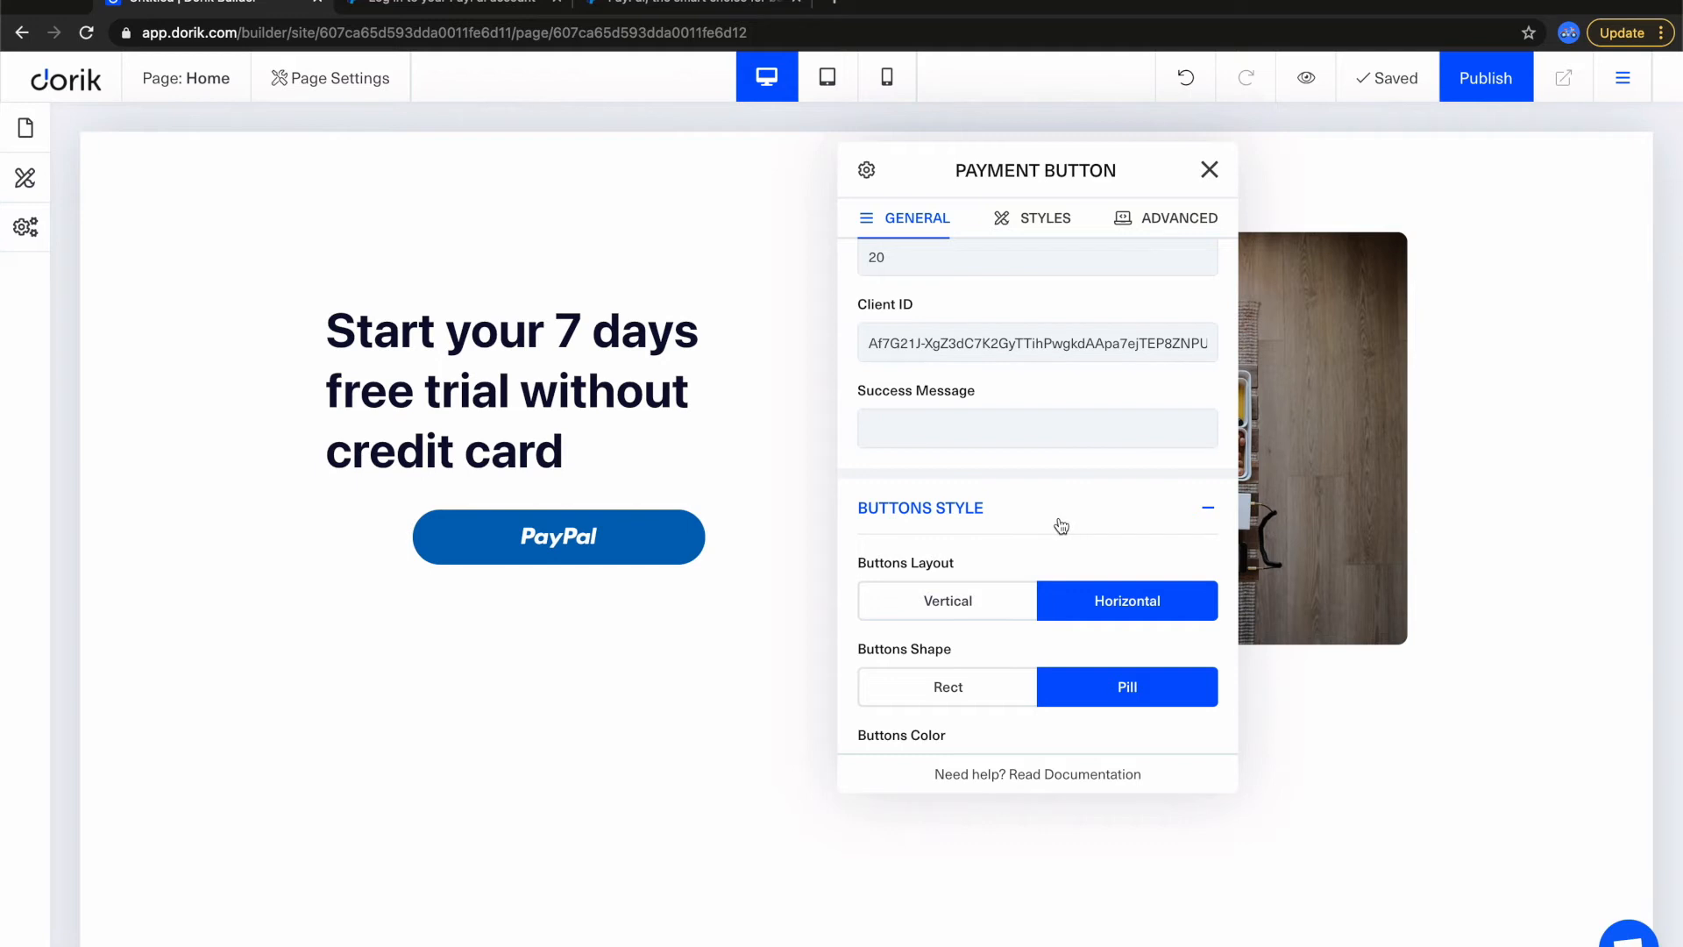
scroll("down", 3)
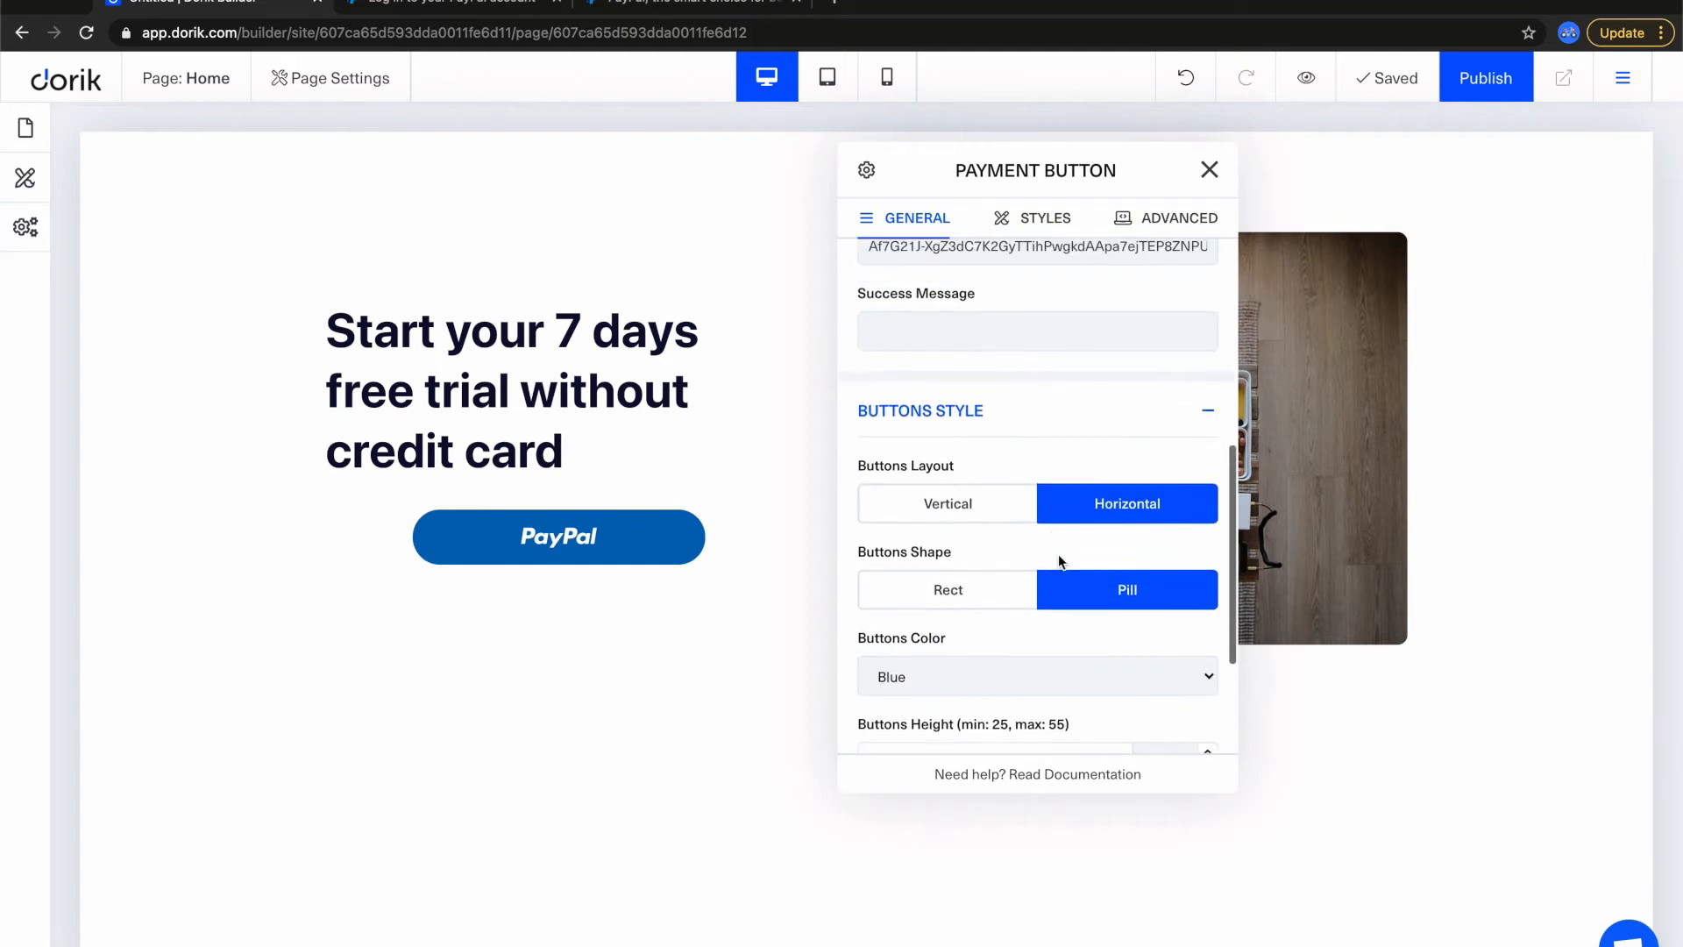
left_click(1209, 169)
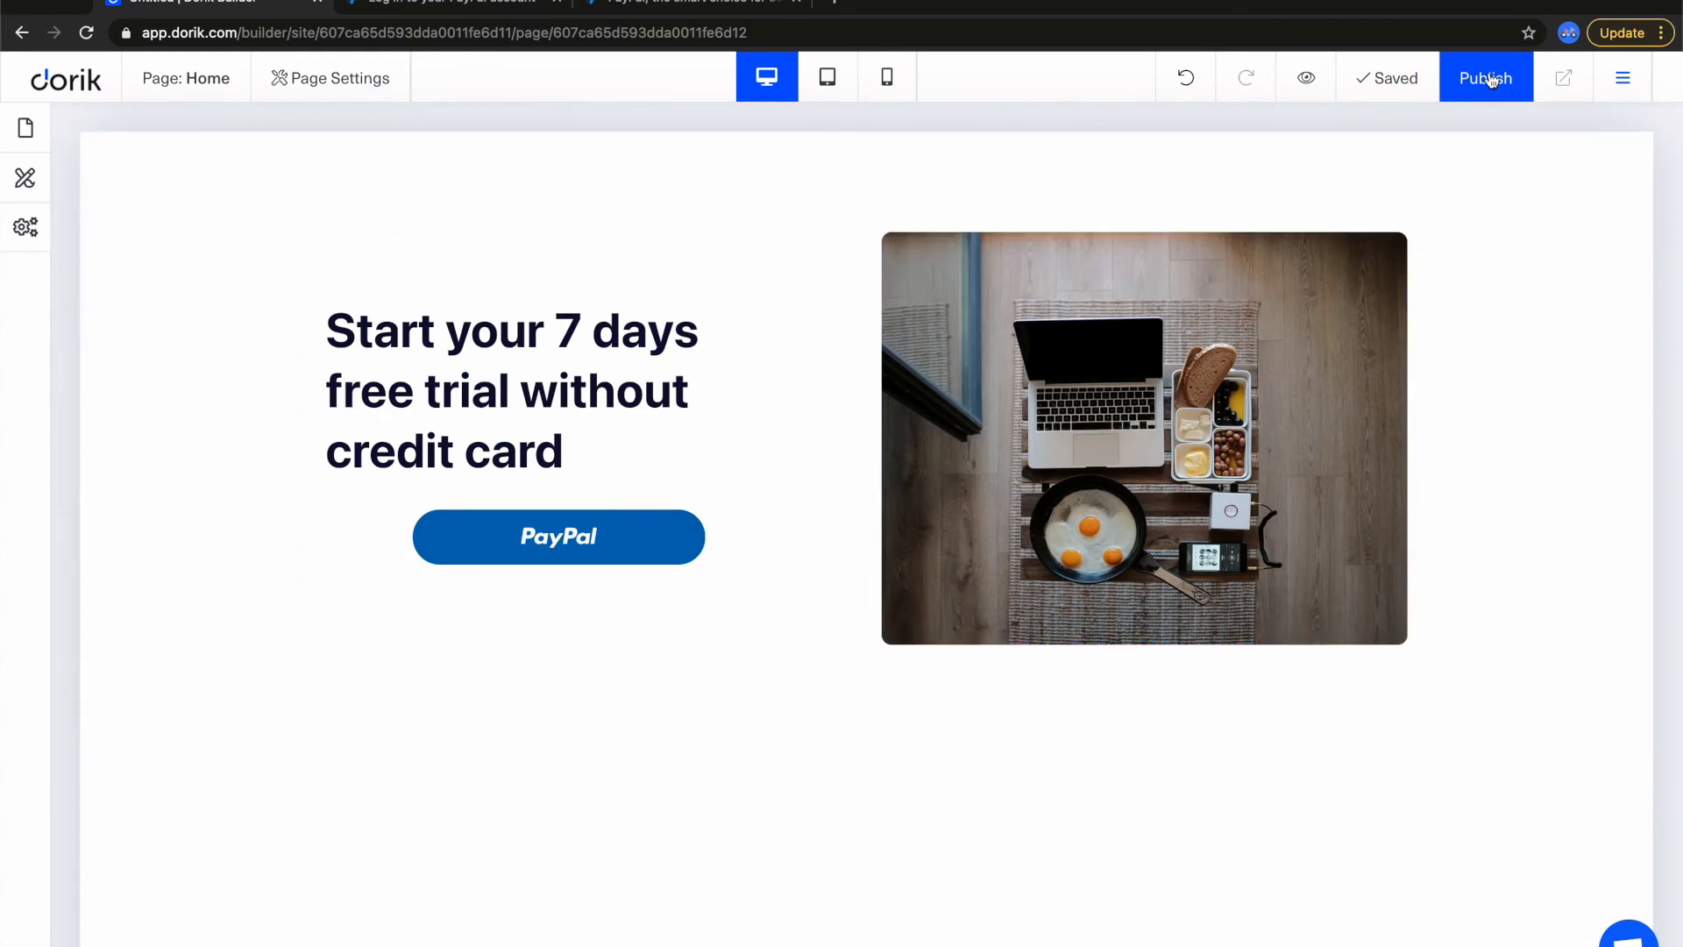
Publish the site to the 'paypal-button' Dorik.io subdomain.
left_click(1486, 77)
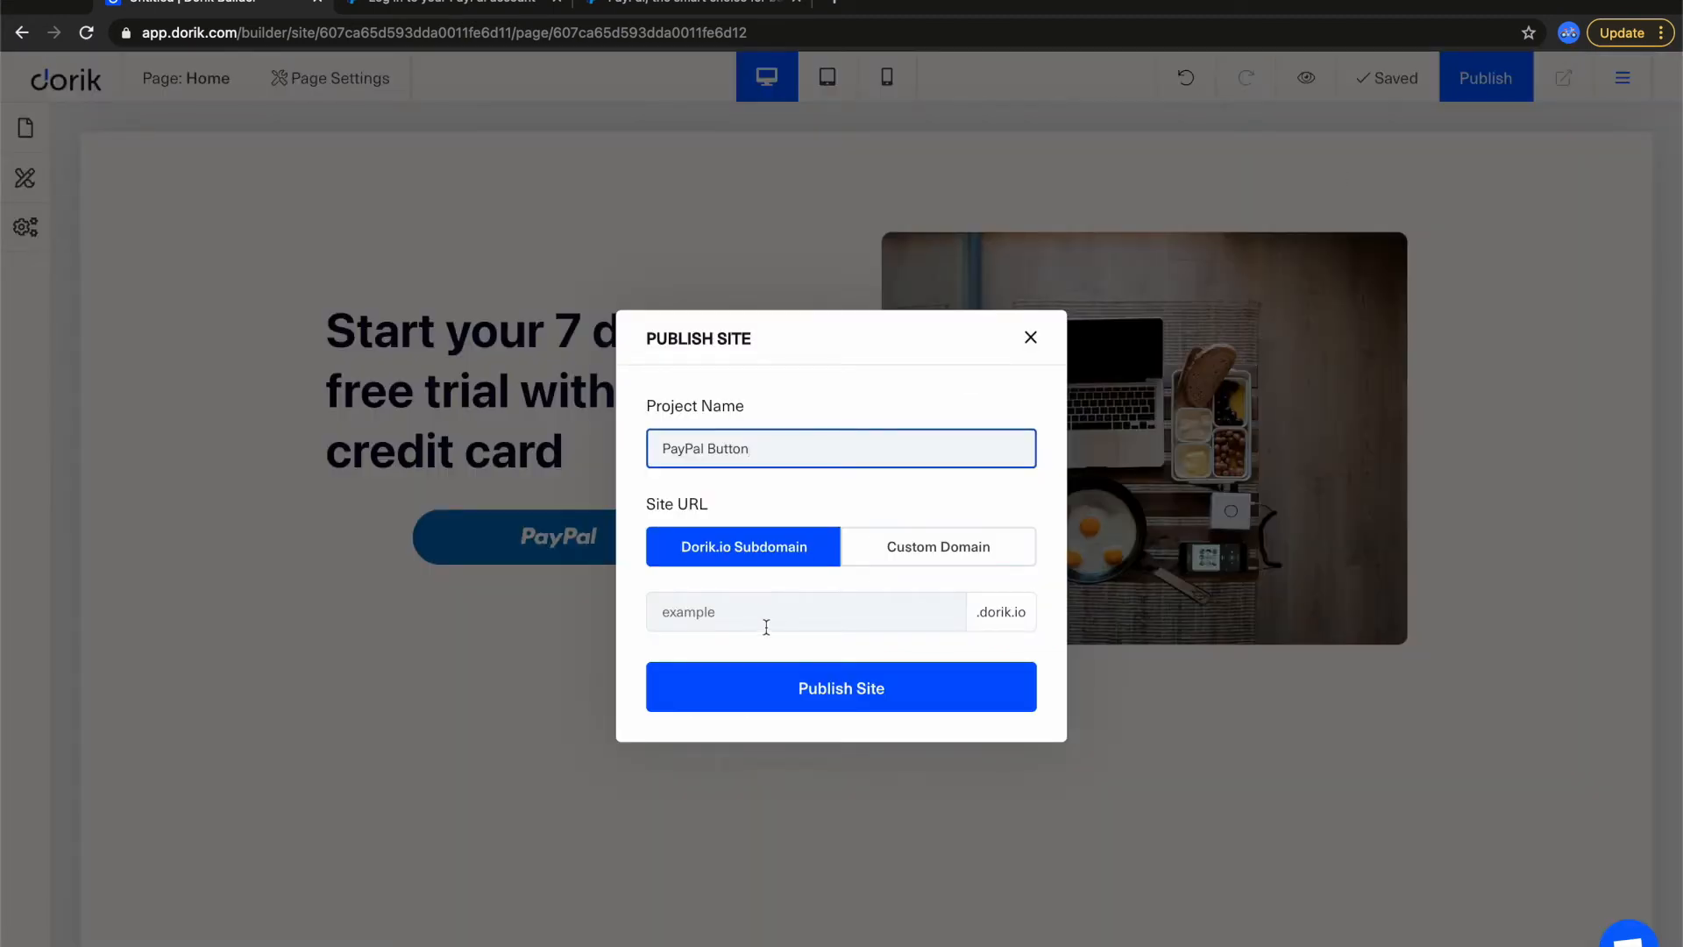
type("paypal-")
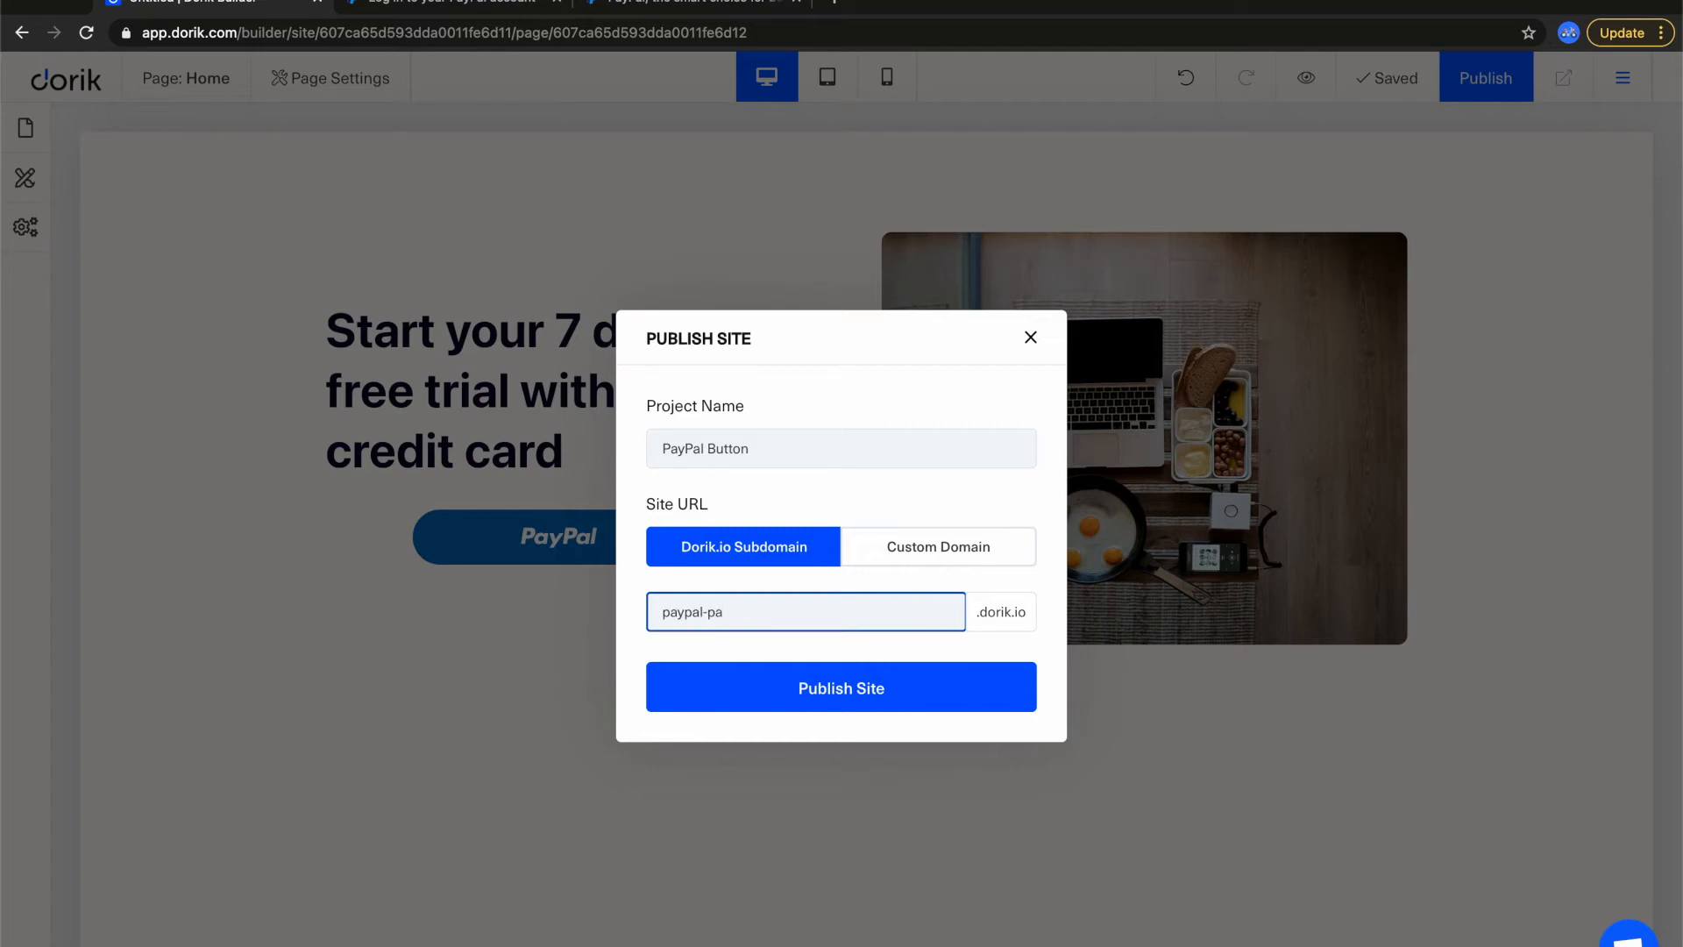
type("paypal-button")
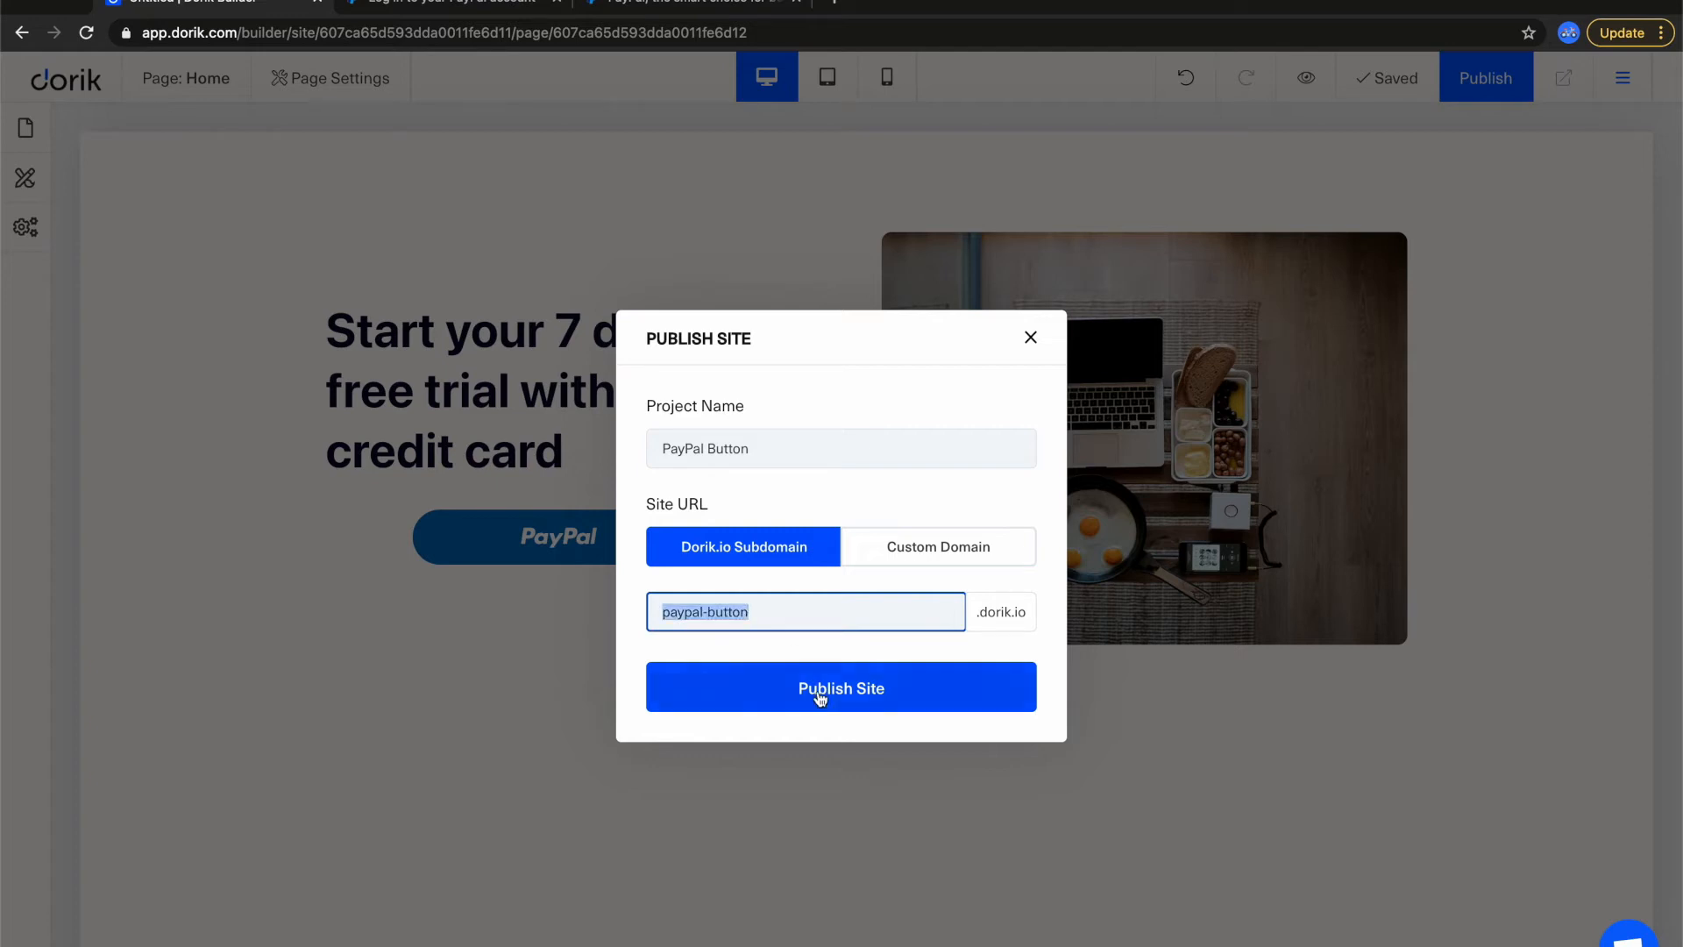
left_click(841, 688)
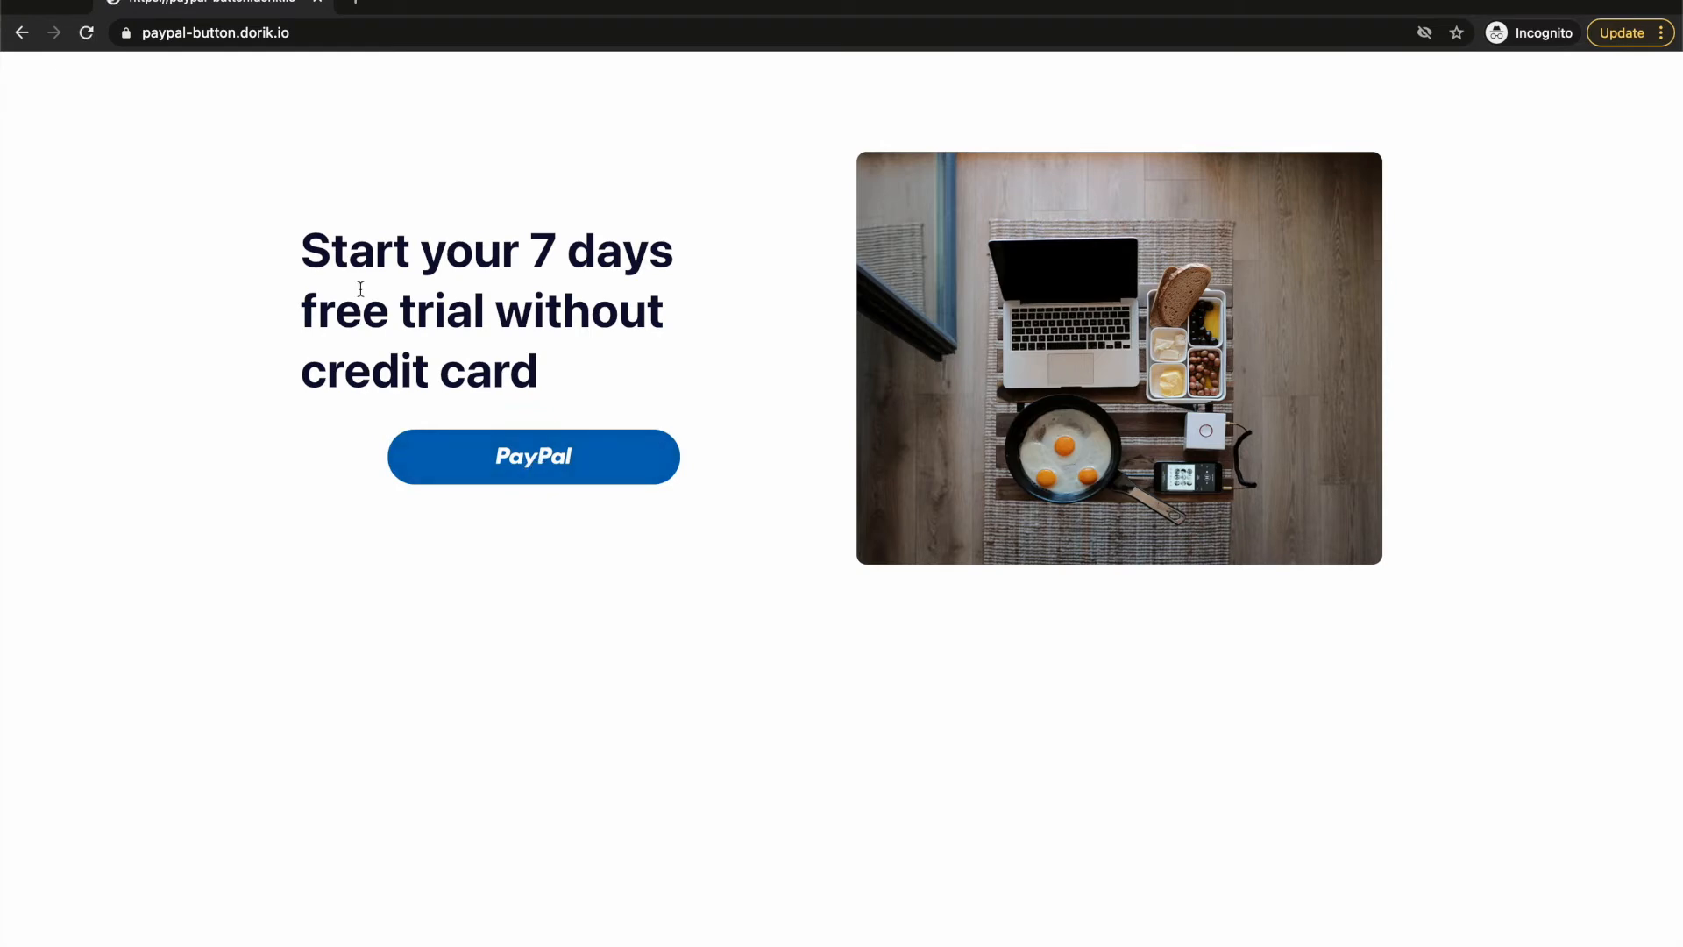
left_click(534, 456)
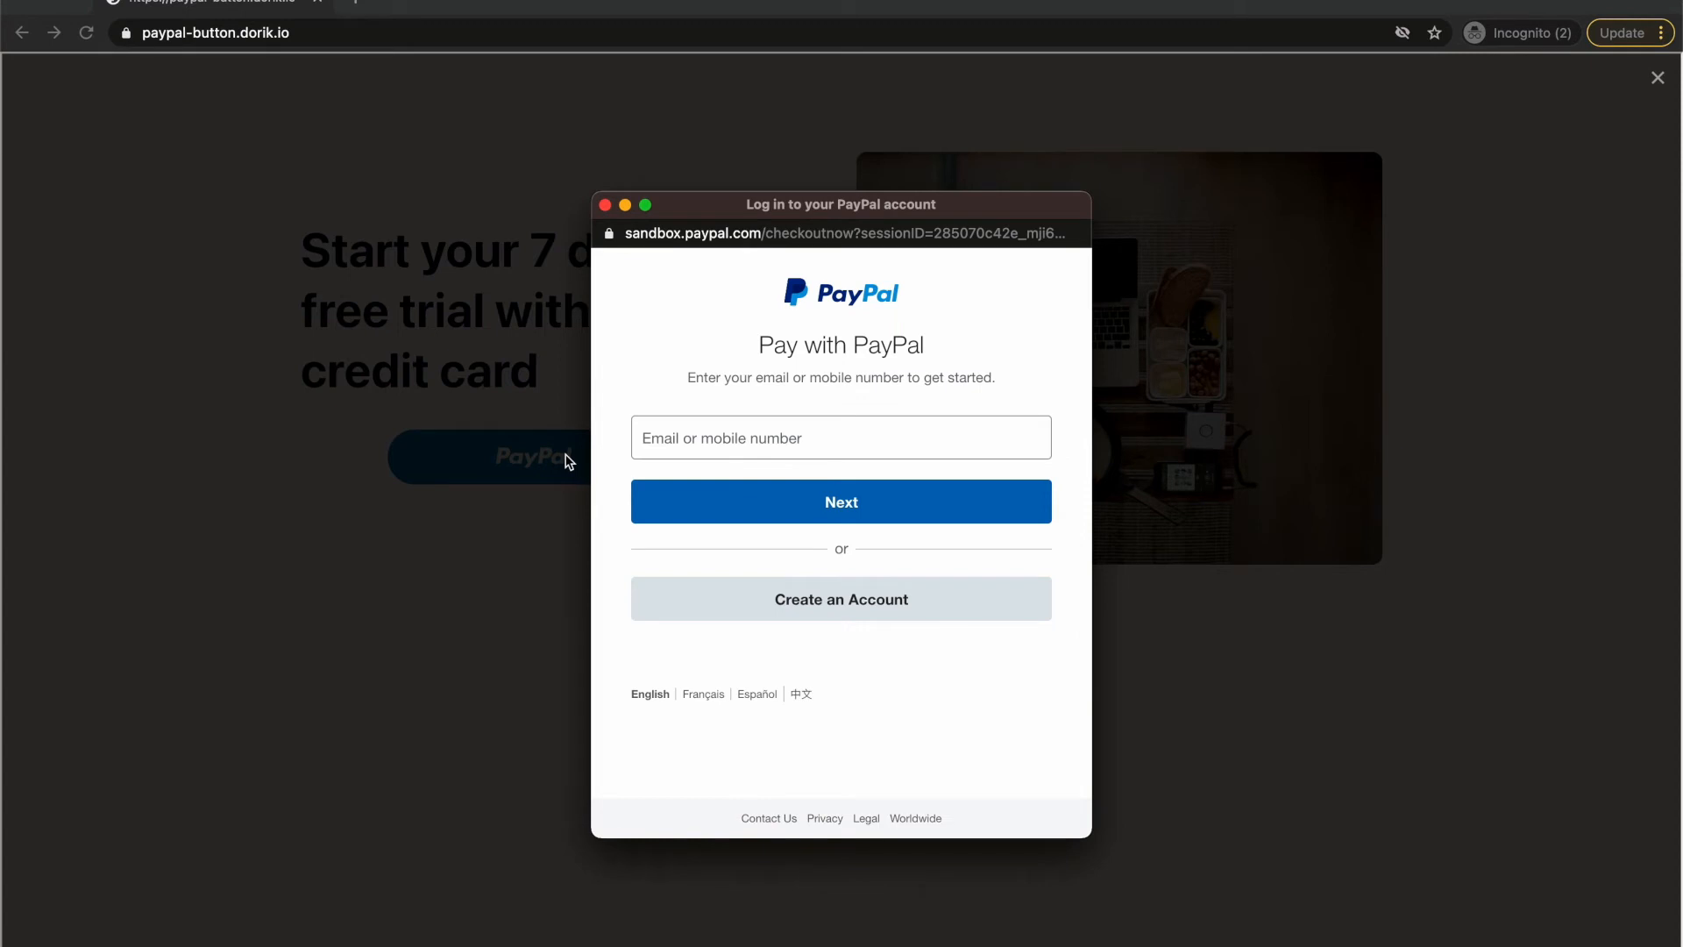
mouse_move(536, 503)
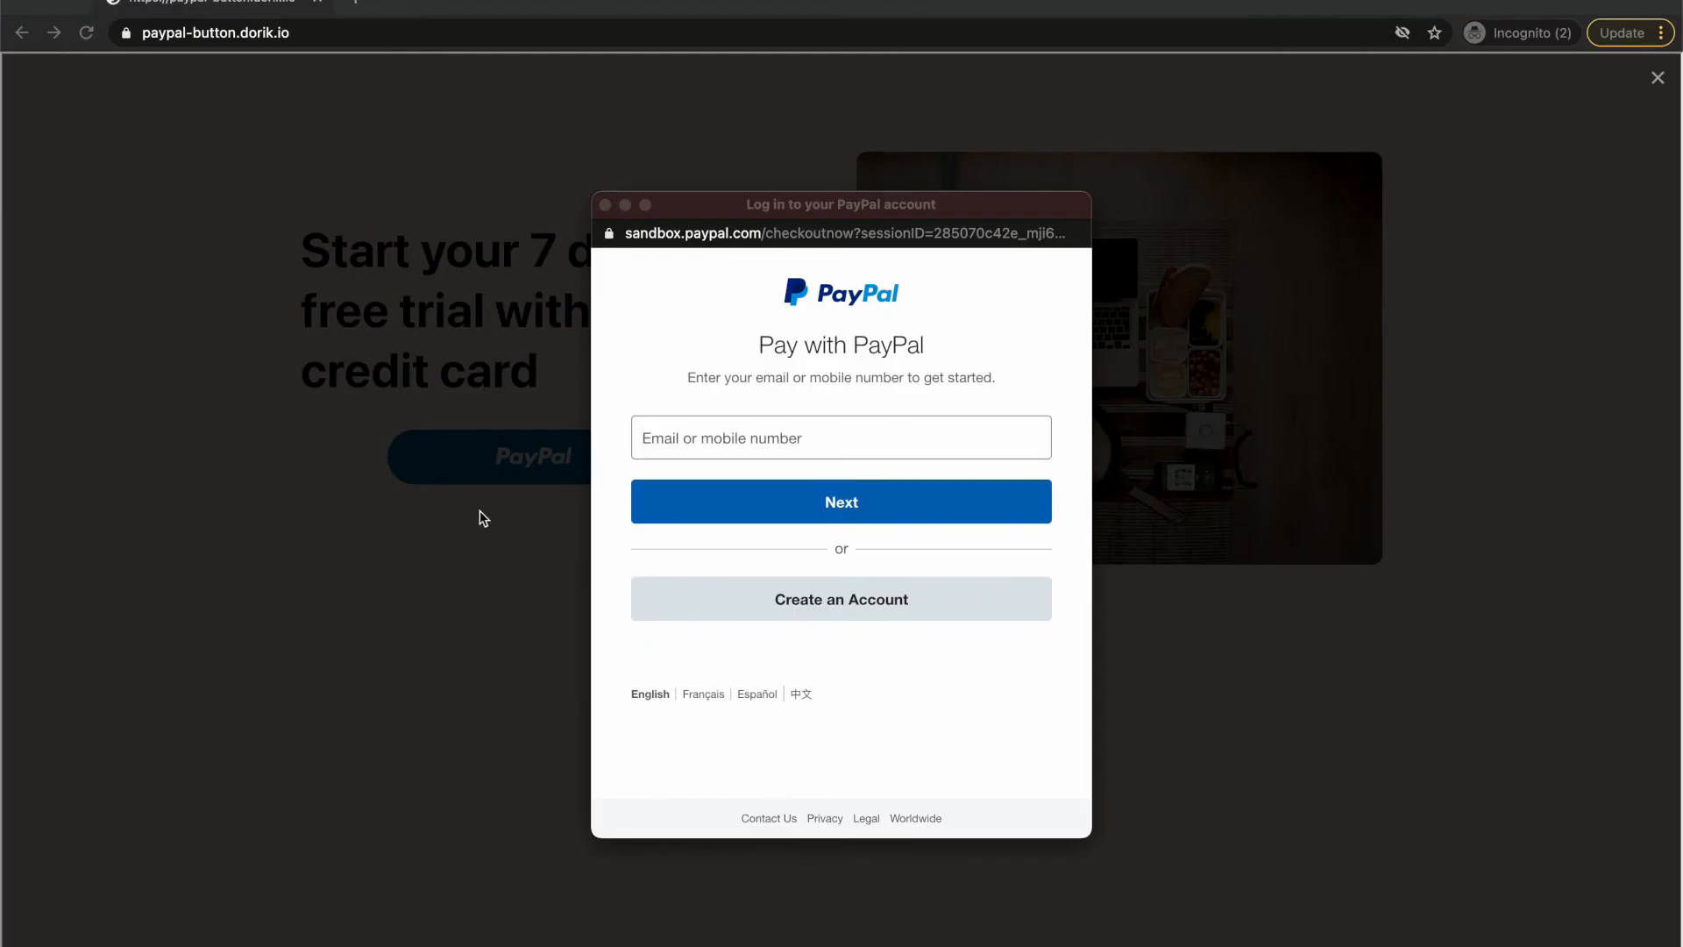
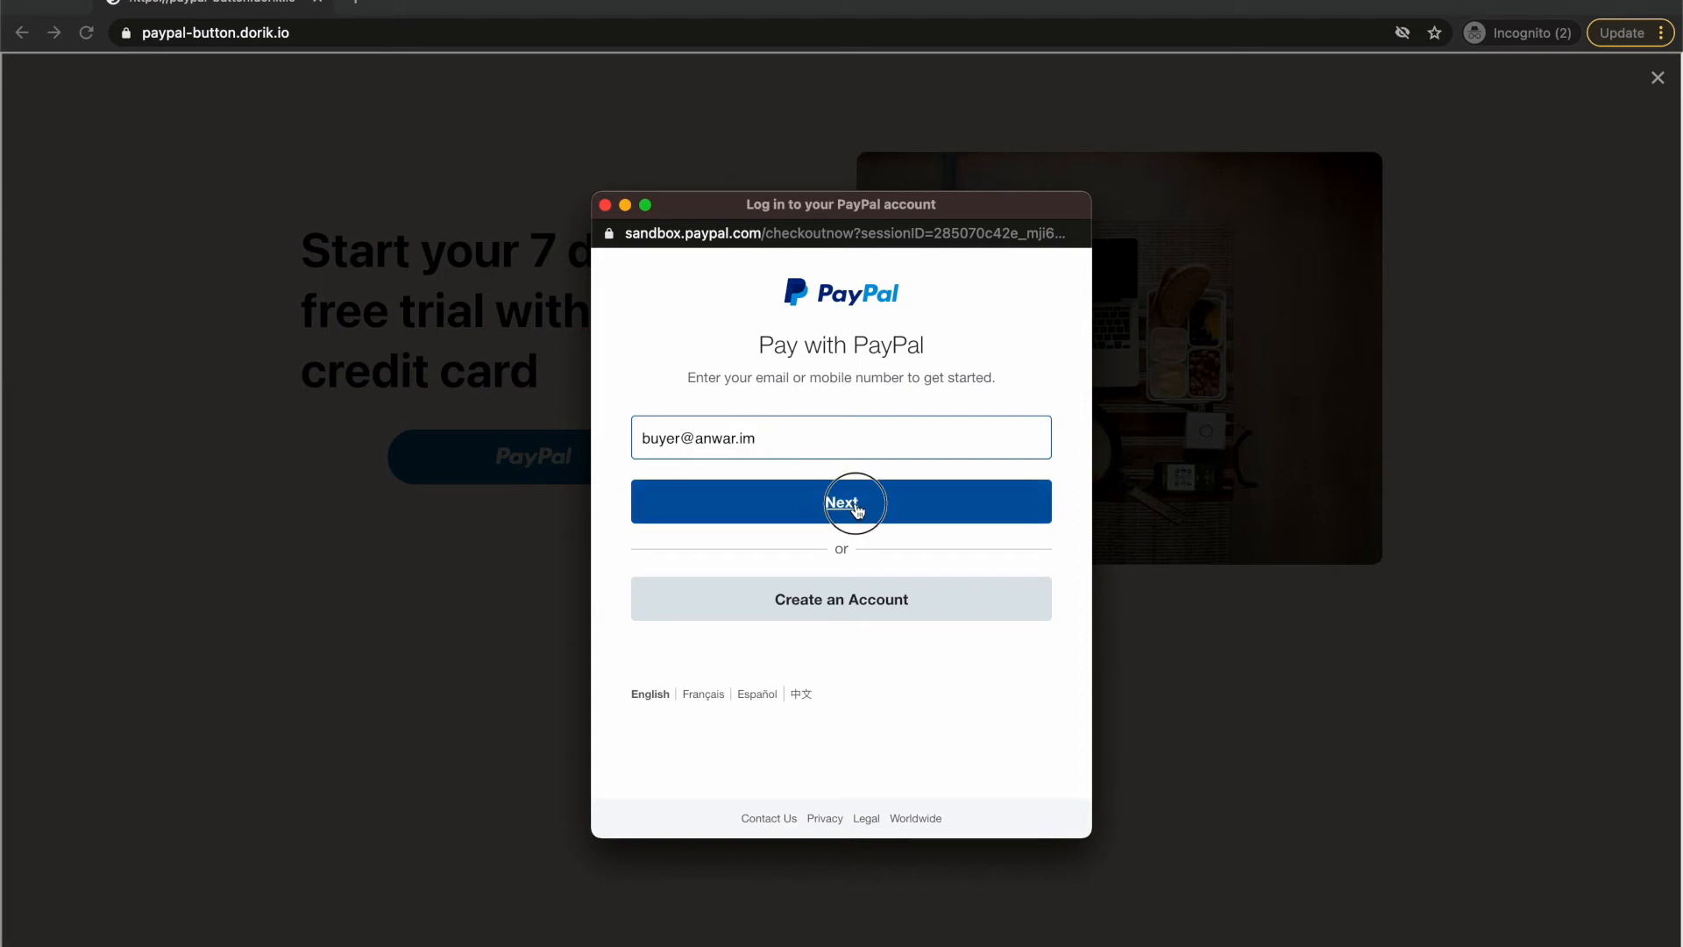
left_click(840, 502)
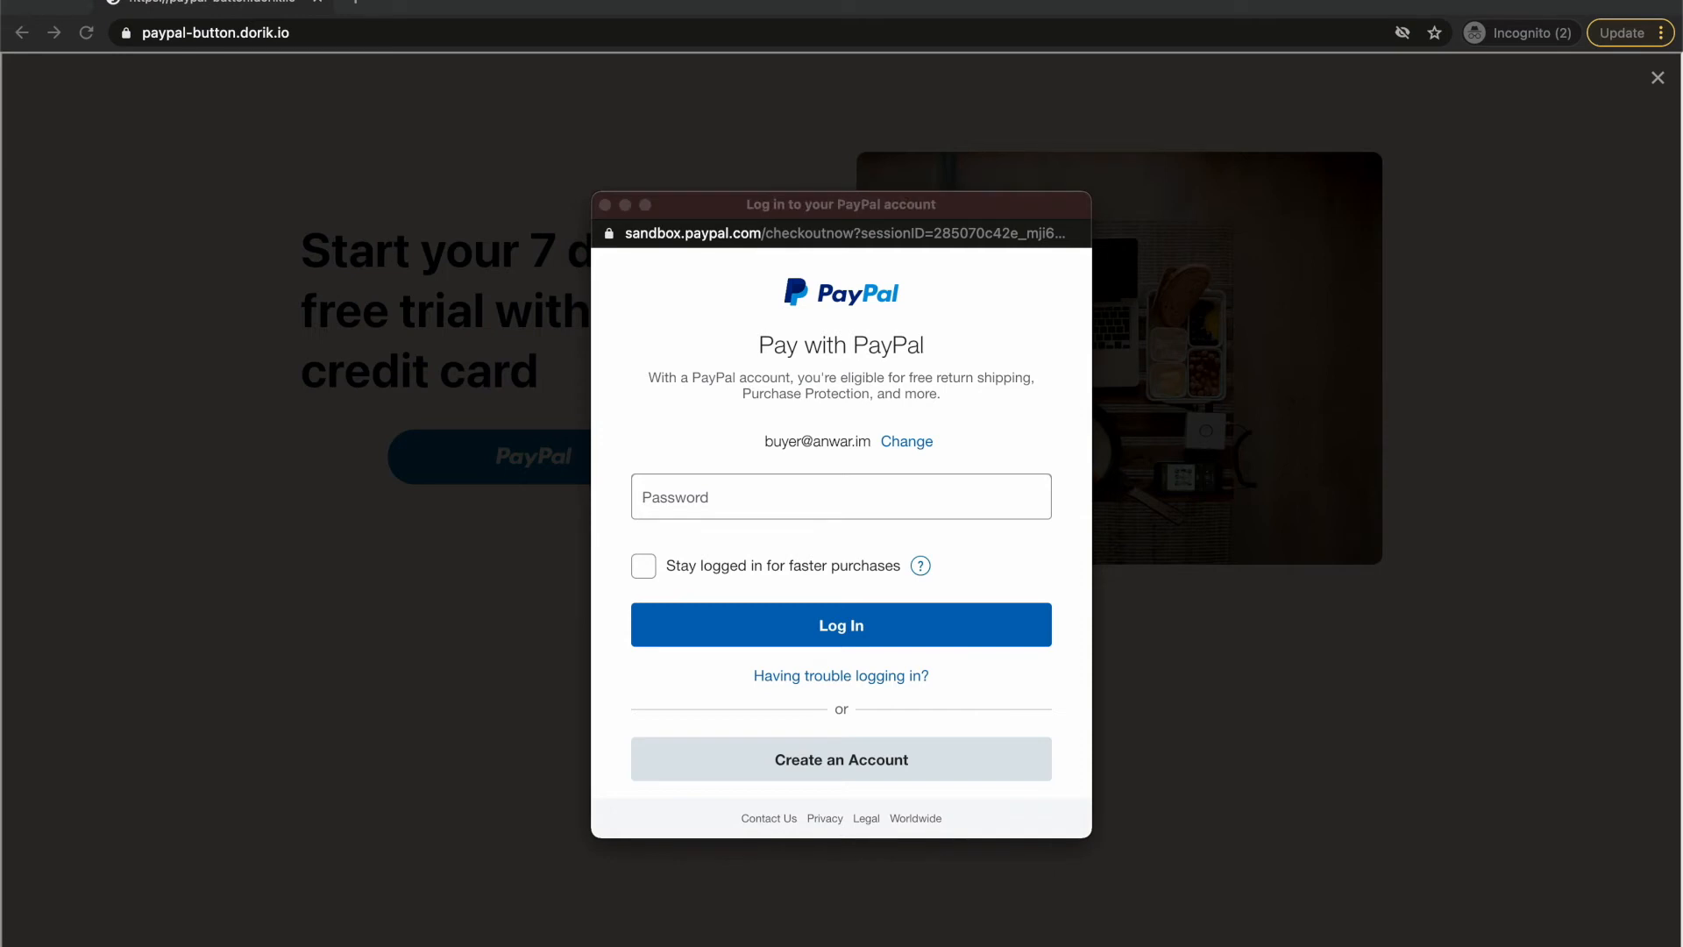
mouse_move(748, 526)
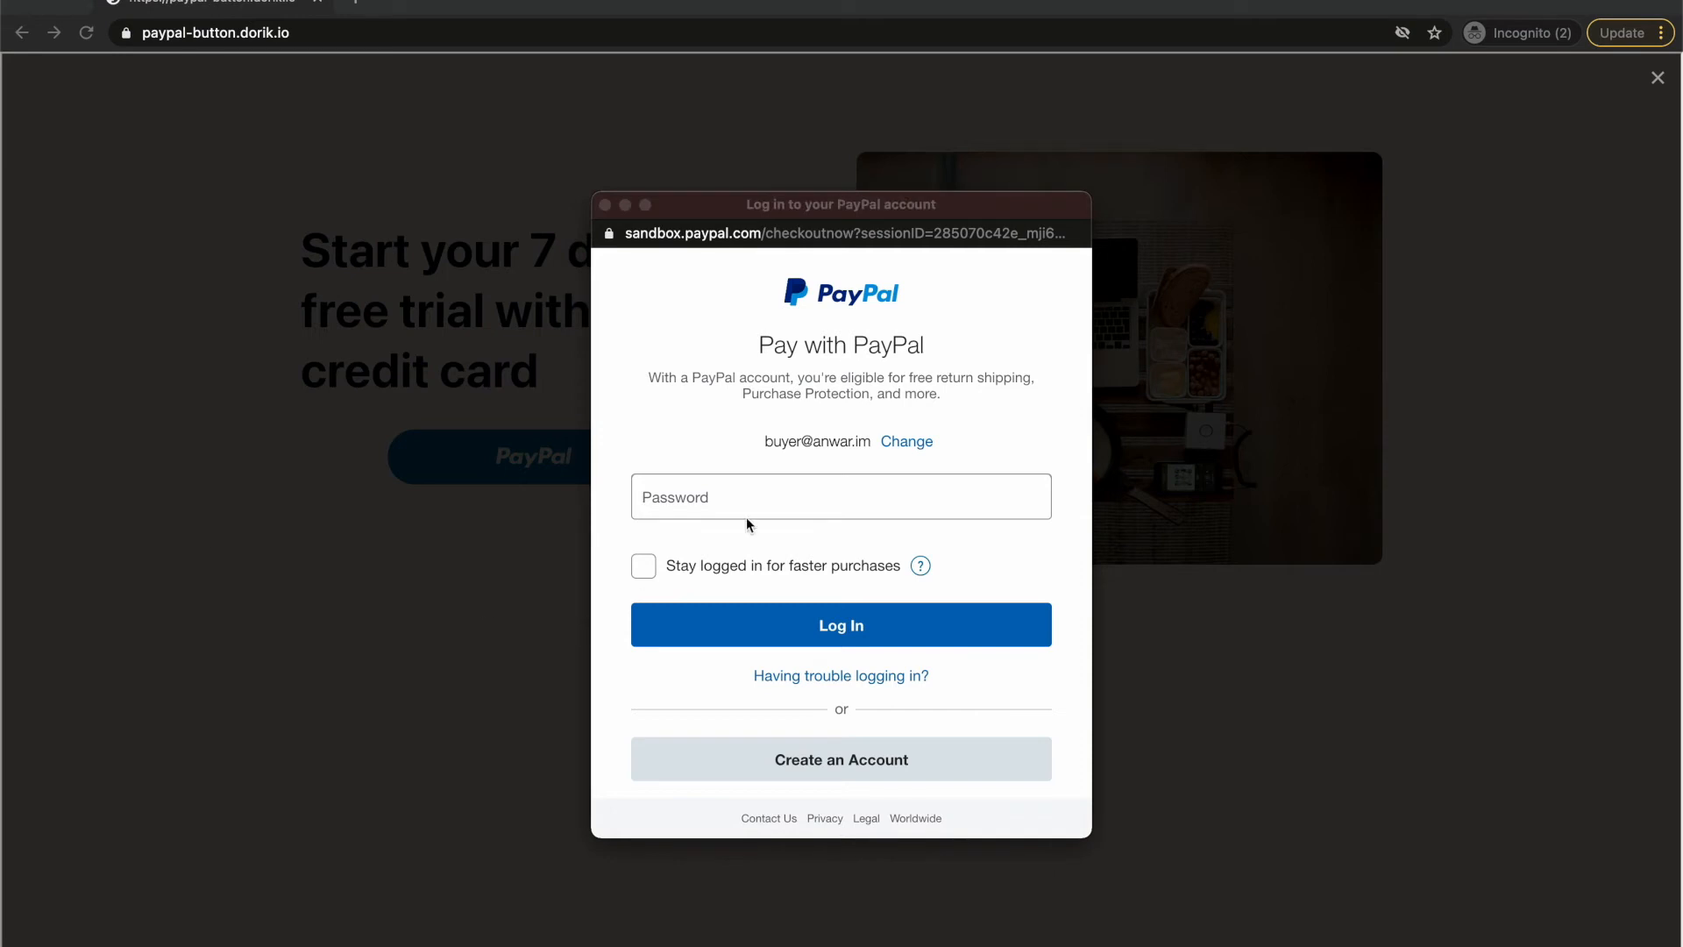
left_click(840, 626)
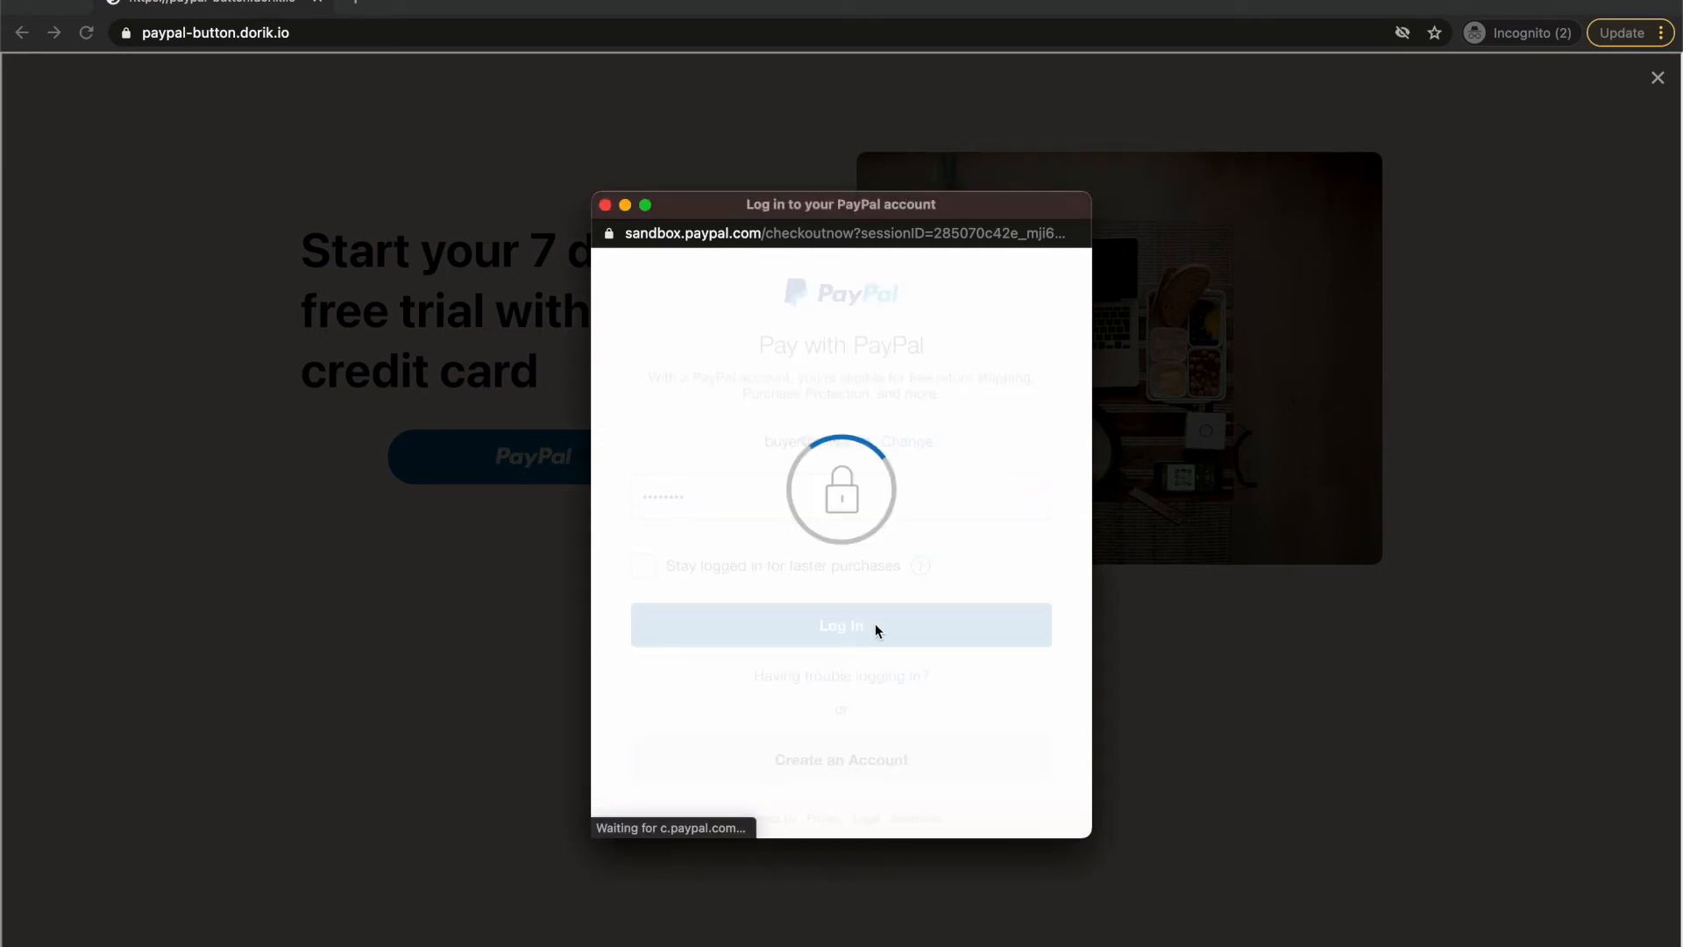
left_click(841, 625)
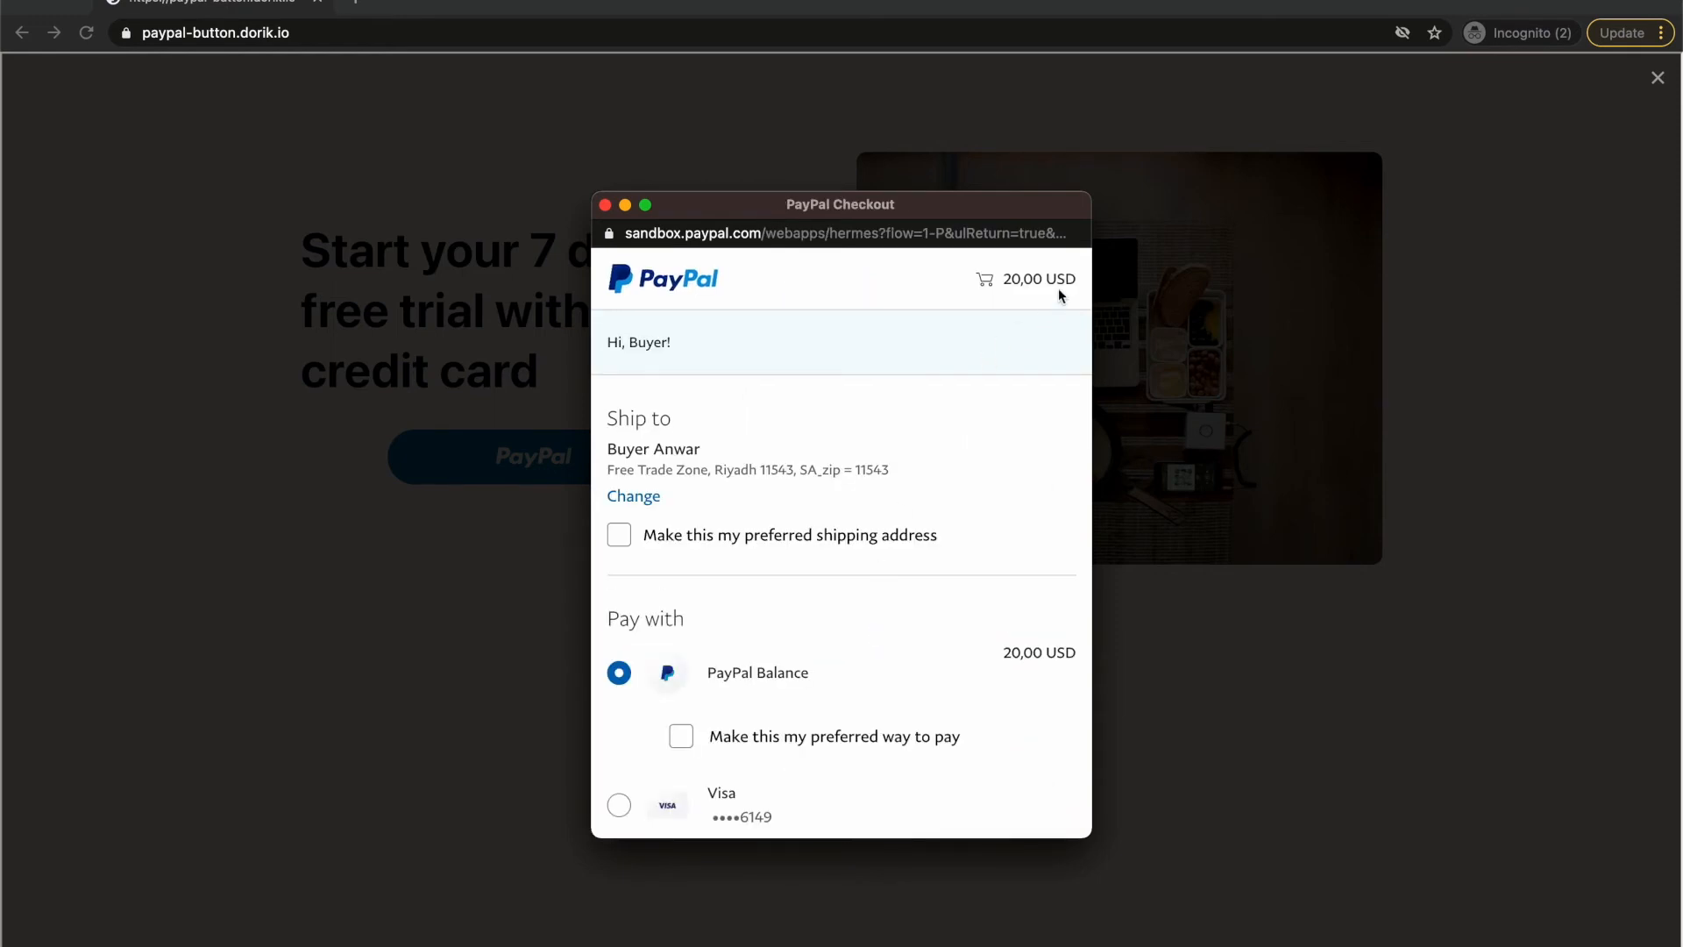
mouse_move(1018, 292)
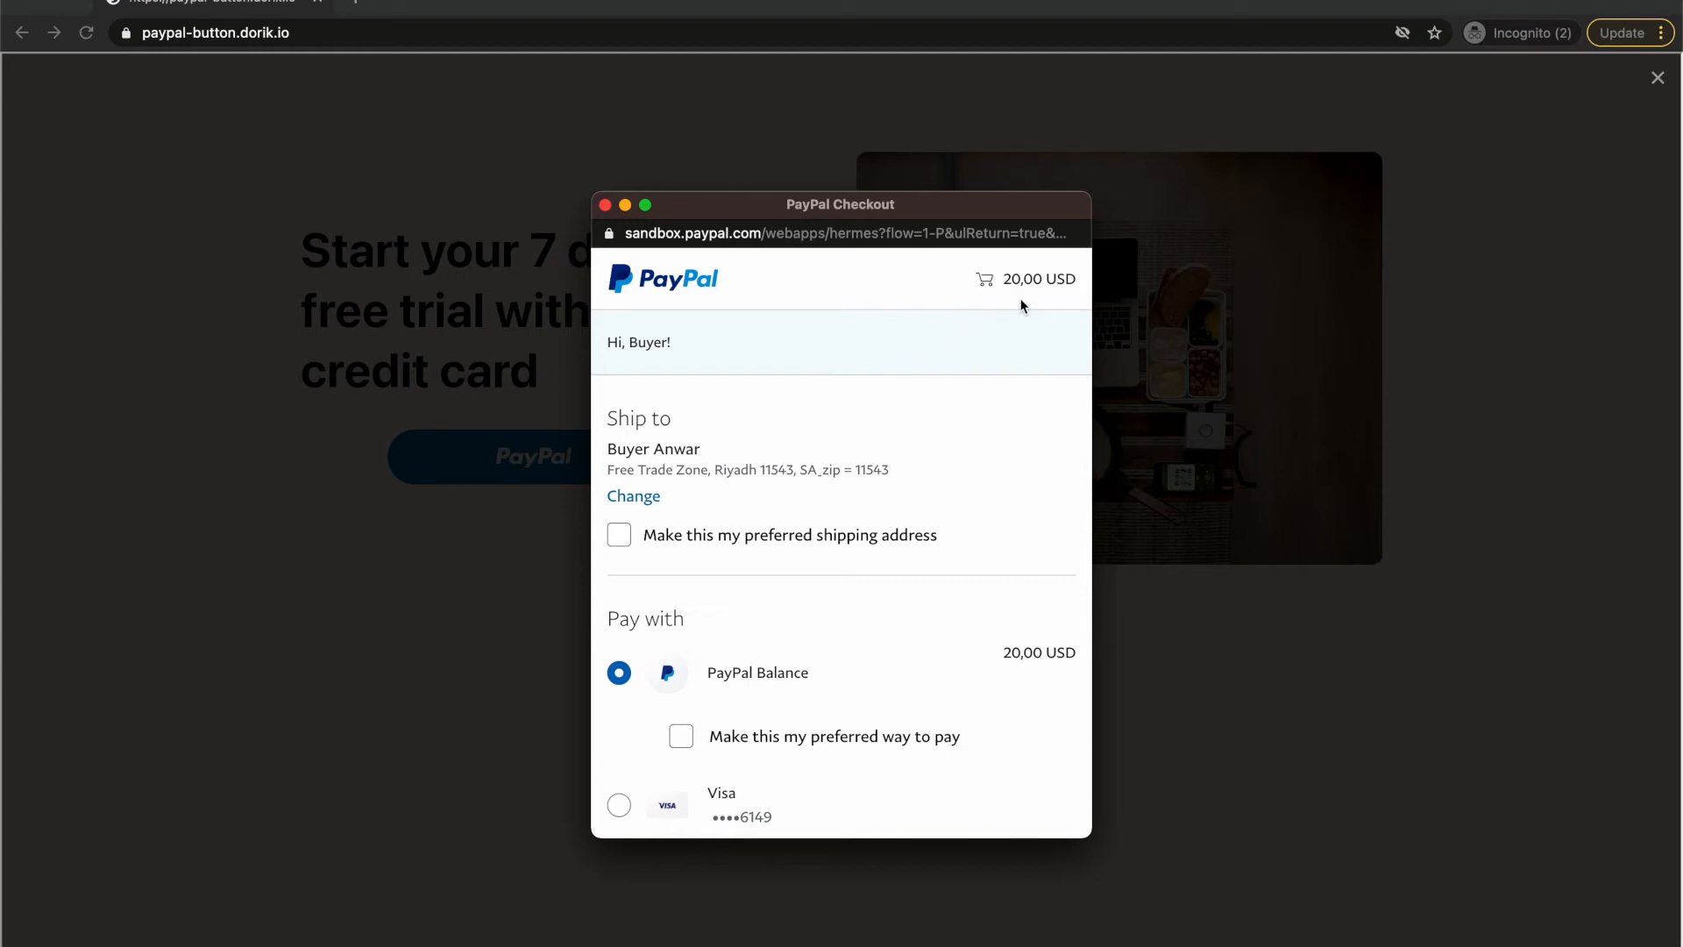
Pay the 20 USD with the PayPal balance.
scroll("down", 3)
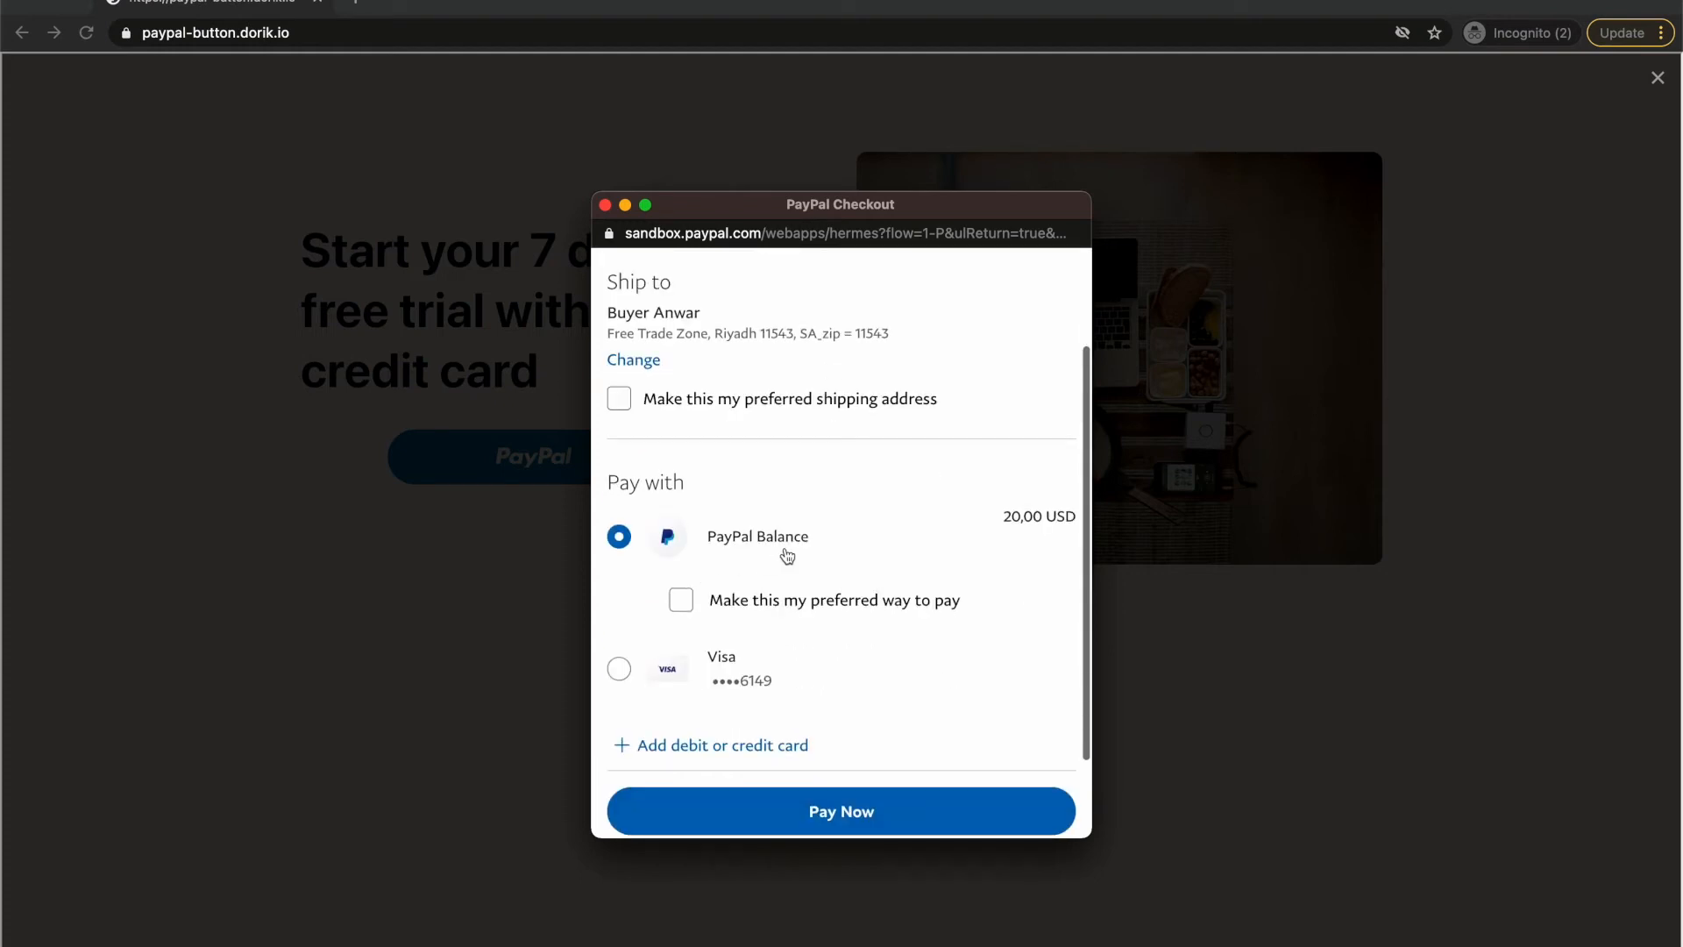
left_click(841, 810)
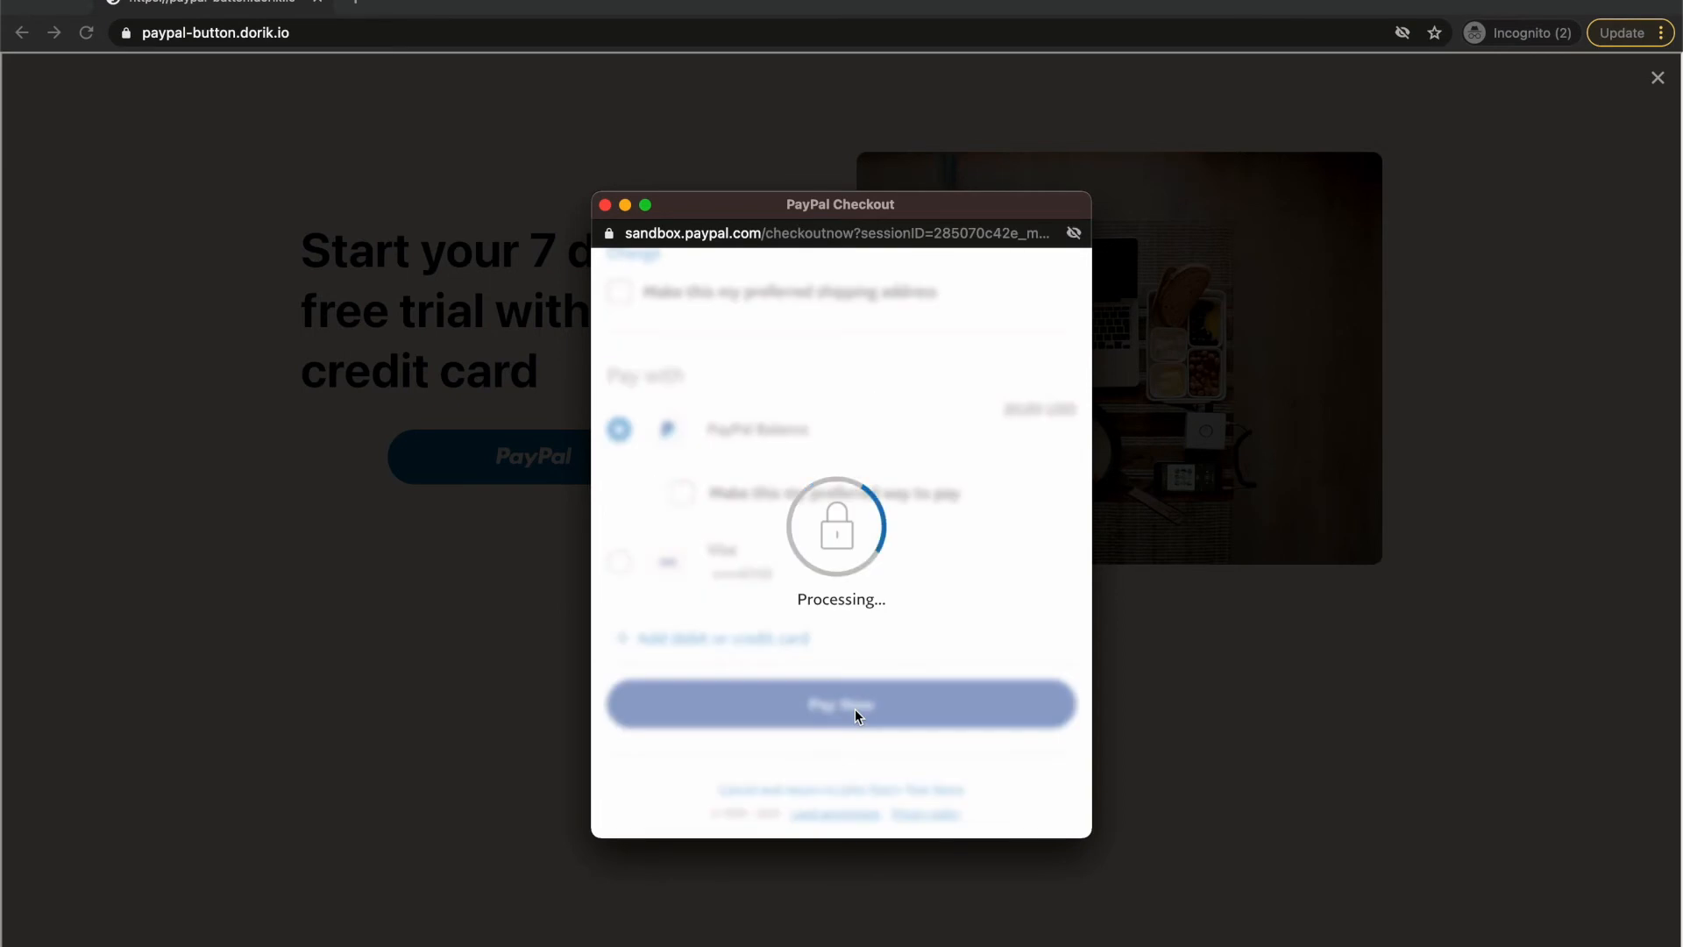
left_click(841, 704)
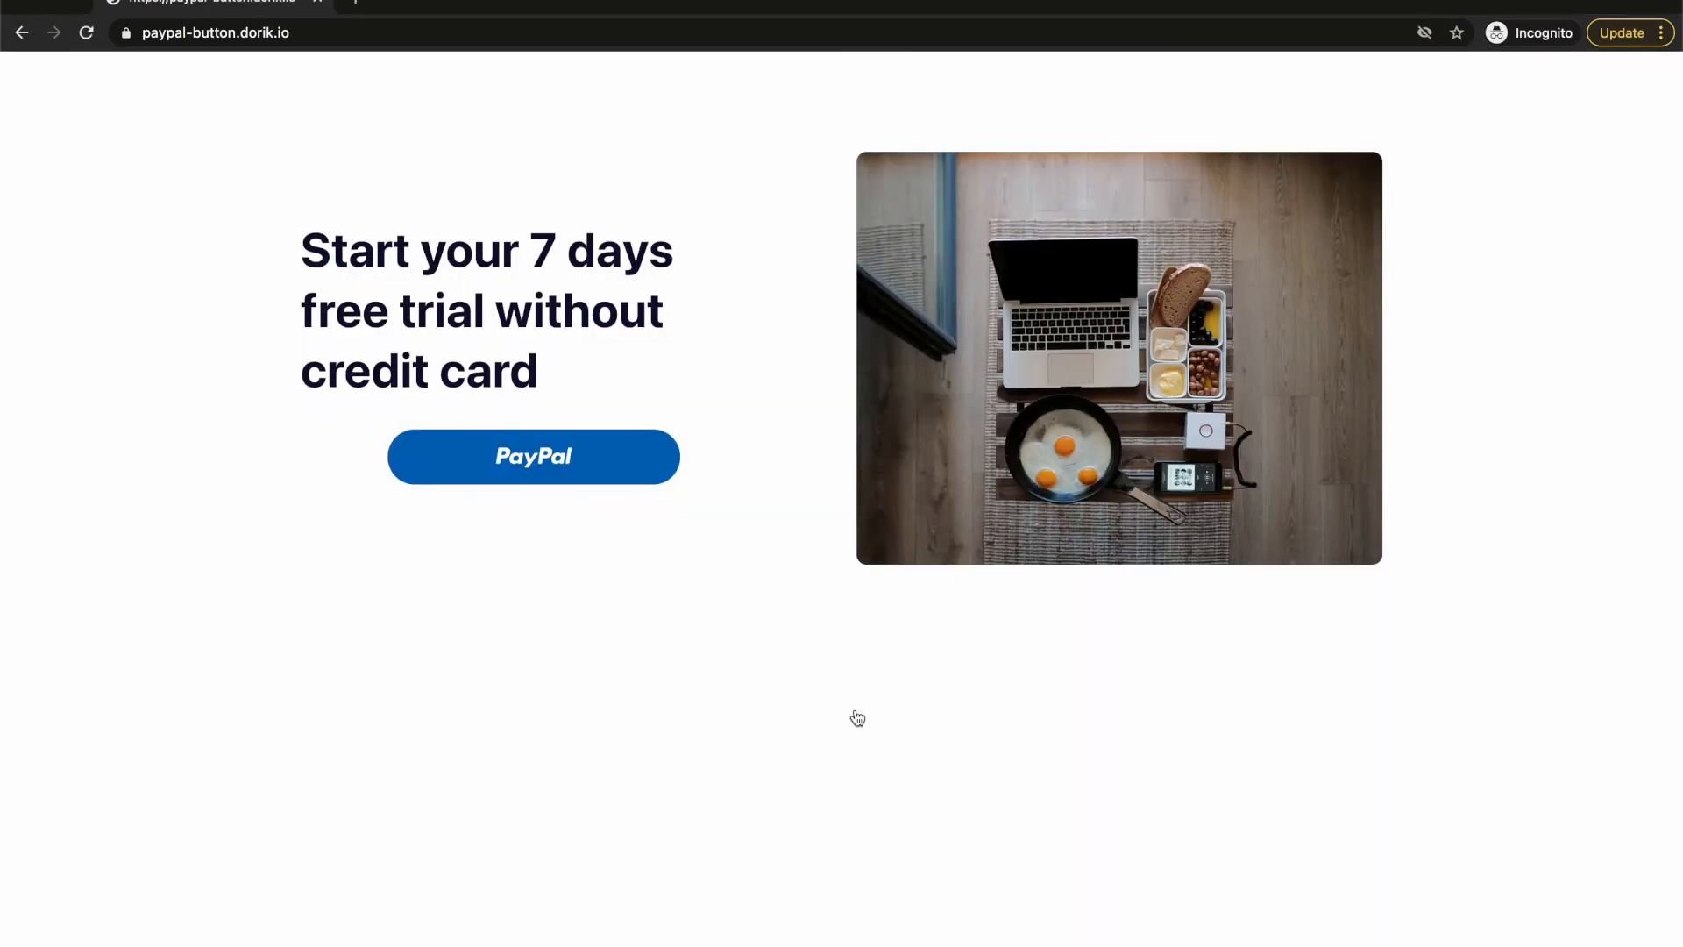
Select the purchase success message under the PayPal button.
left_click(532, 456)
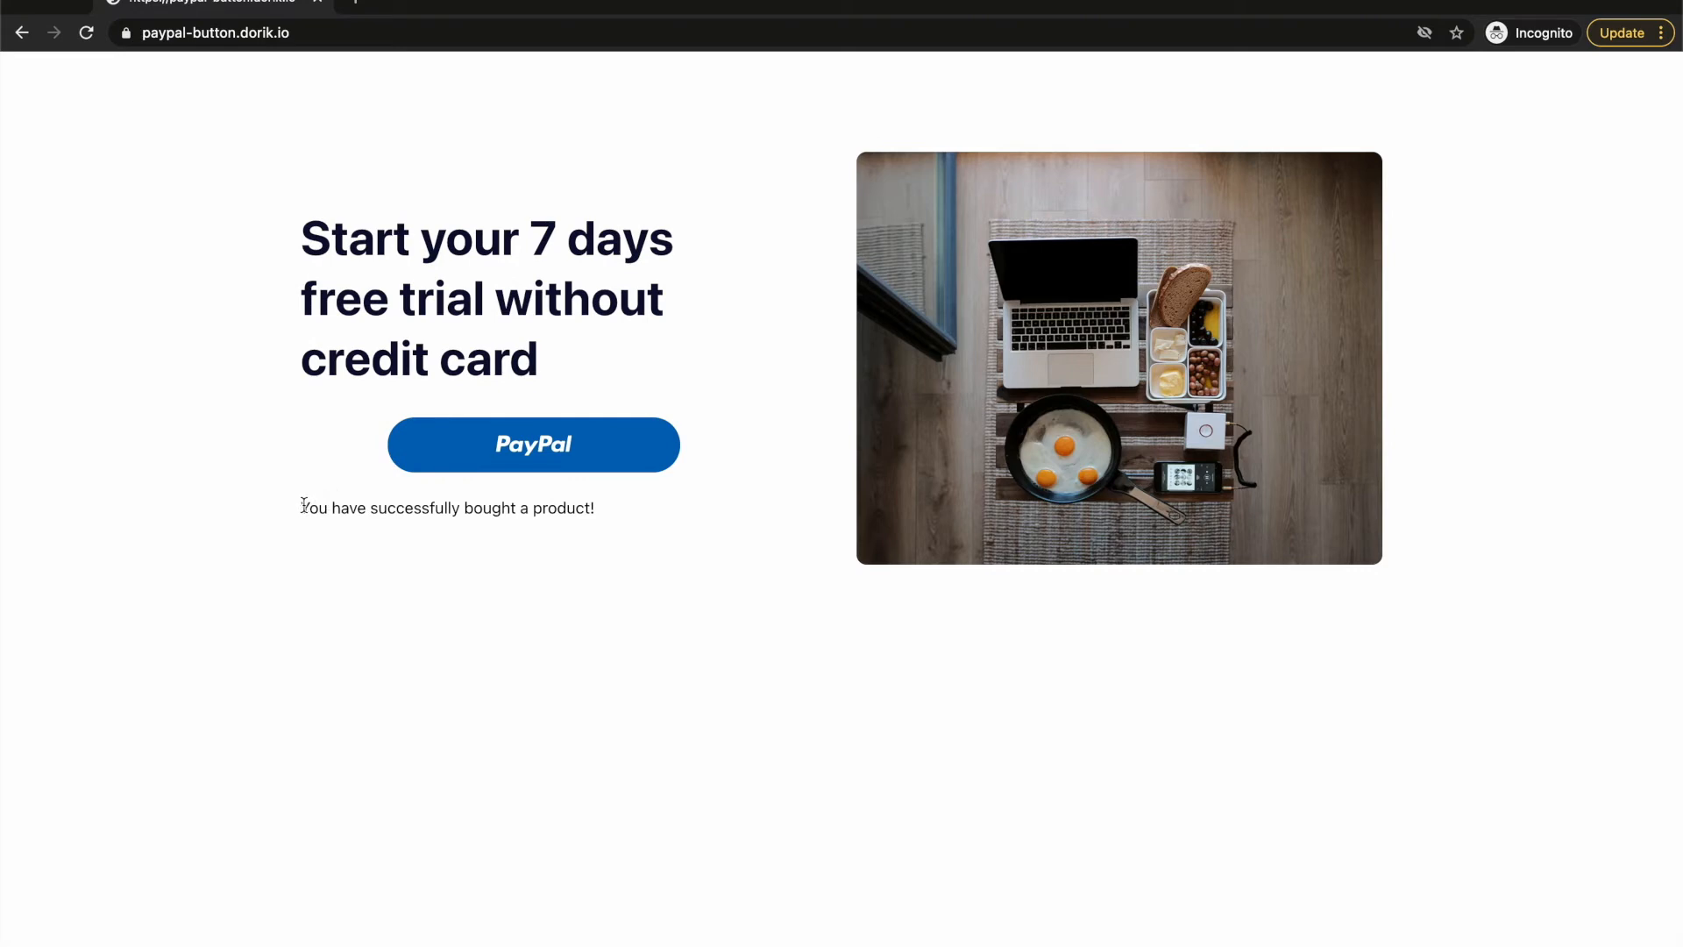
triple_click(446, 507)
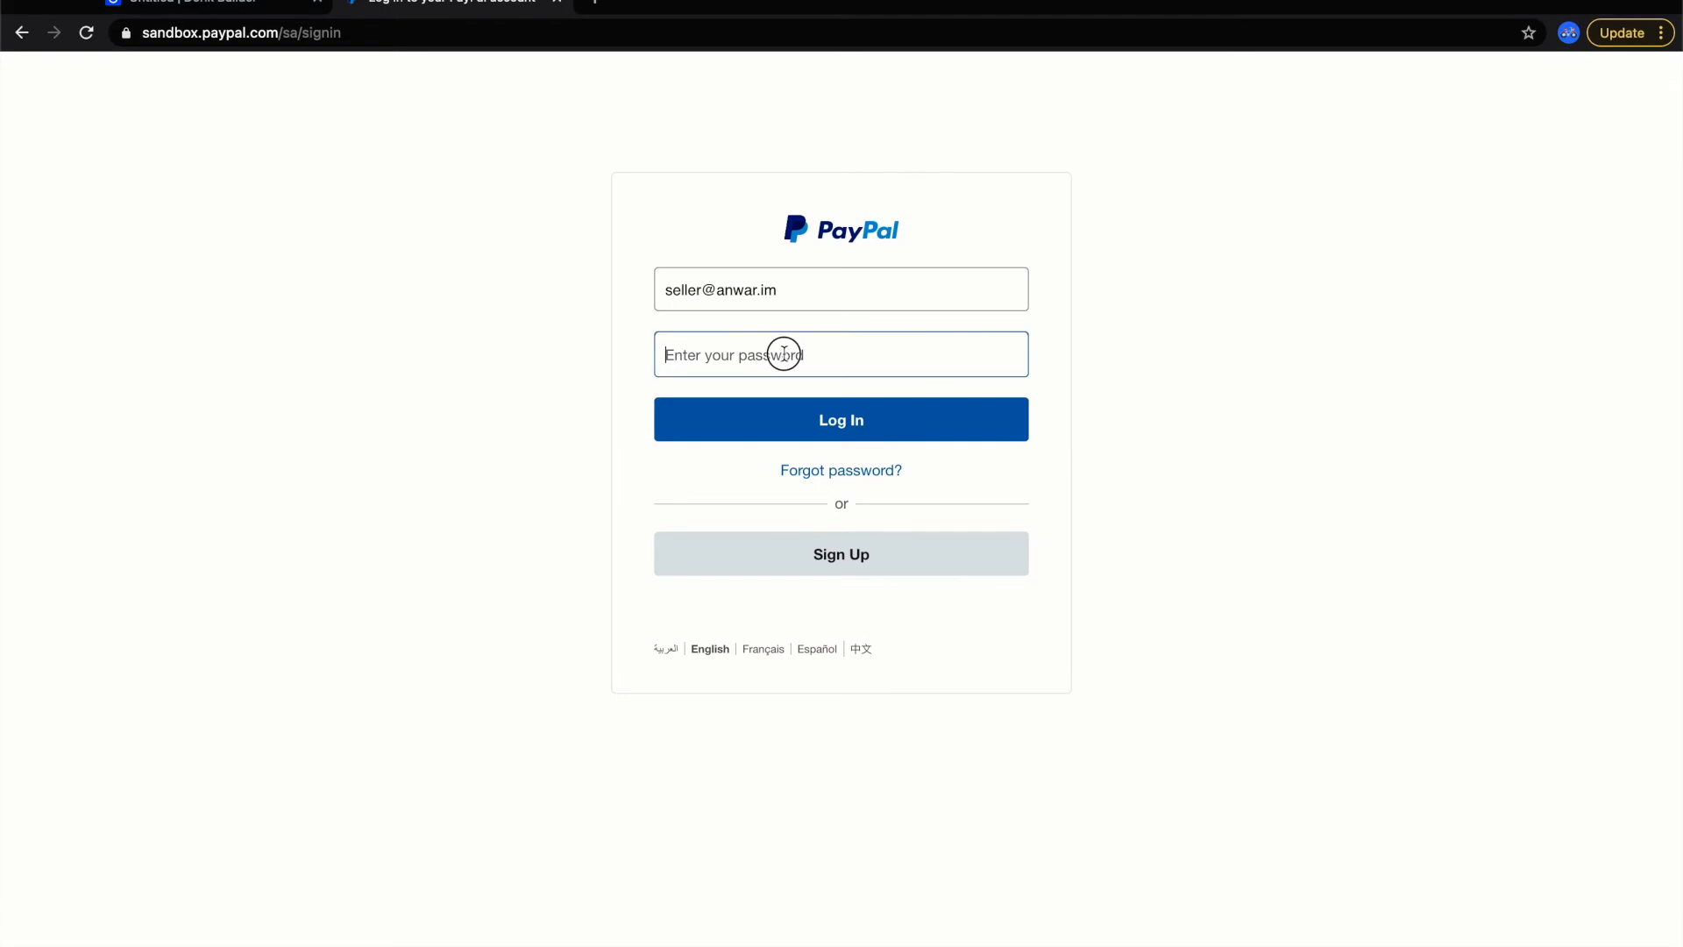
Log in to the seller sandbox account and review Recent activity's 20 USD payment from Buyer Anwar.
left_click(841, 419)
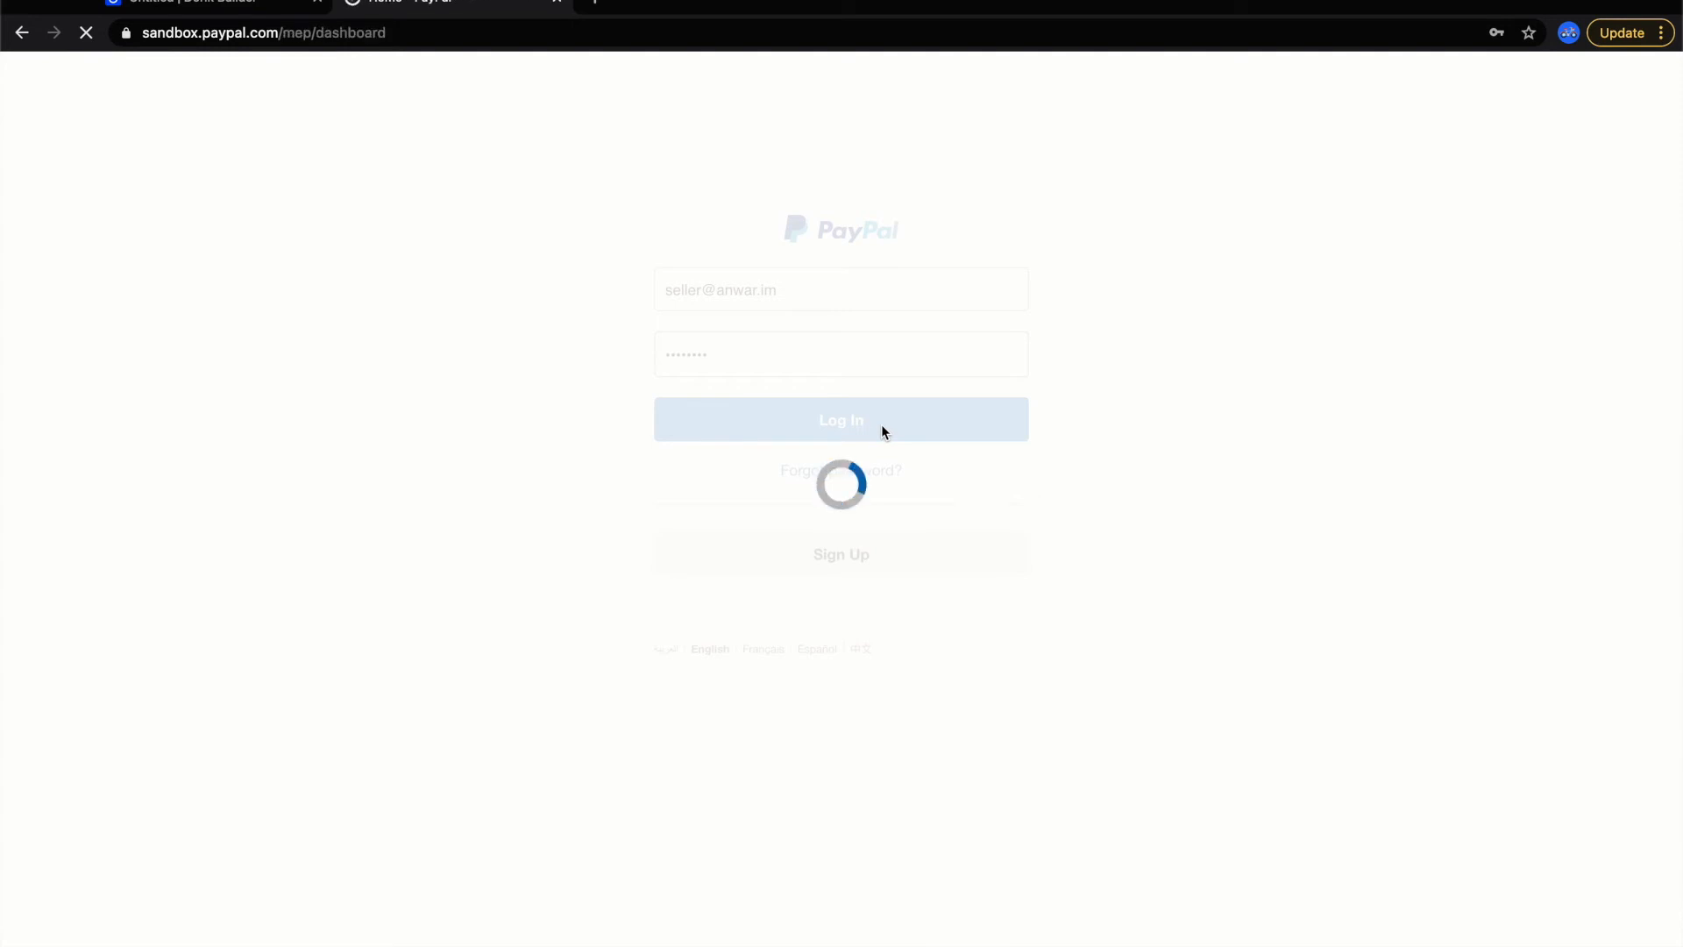
left_click(841, 419)
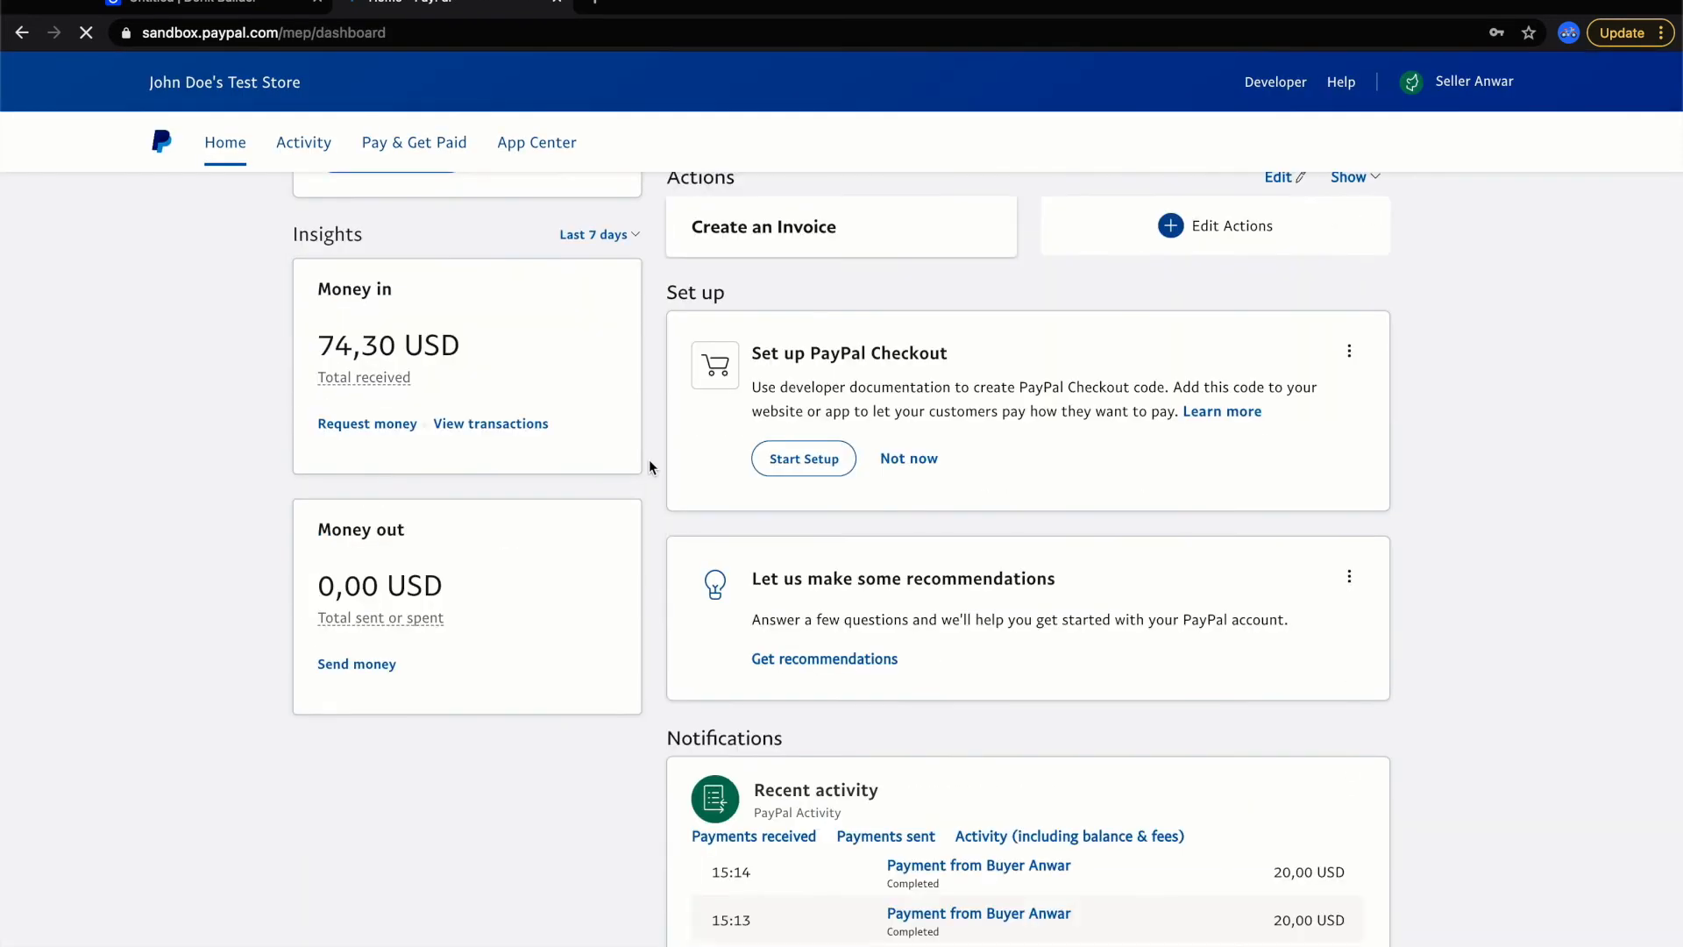
scroll("down", 3)
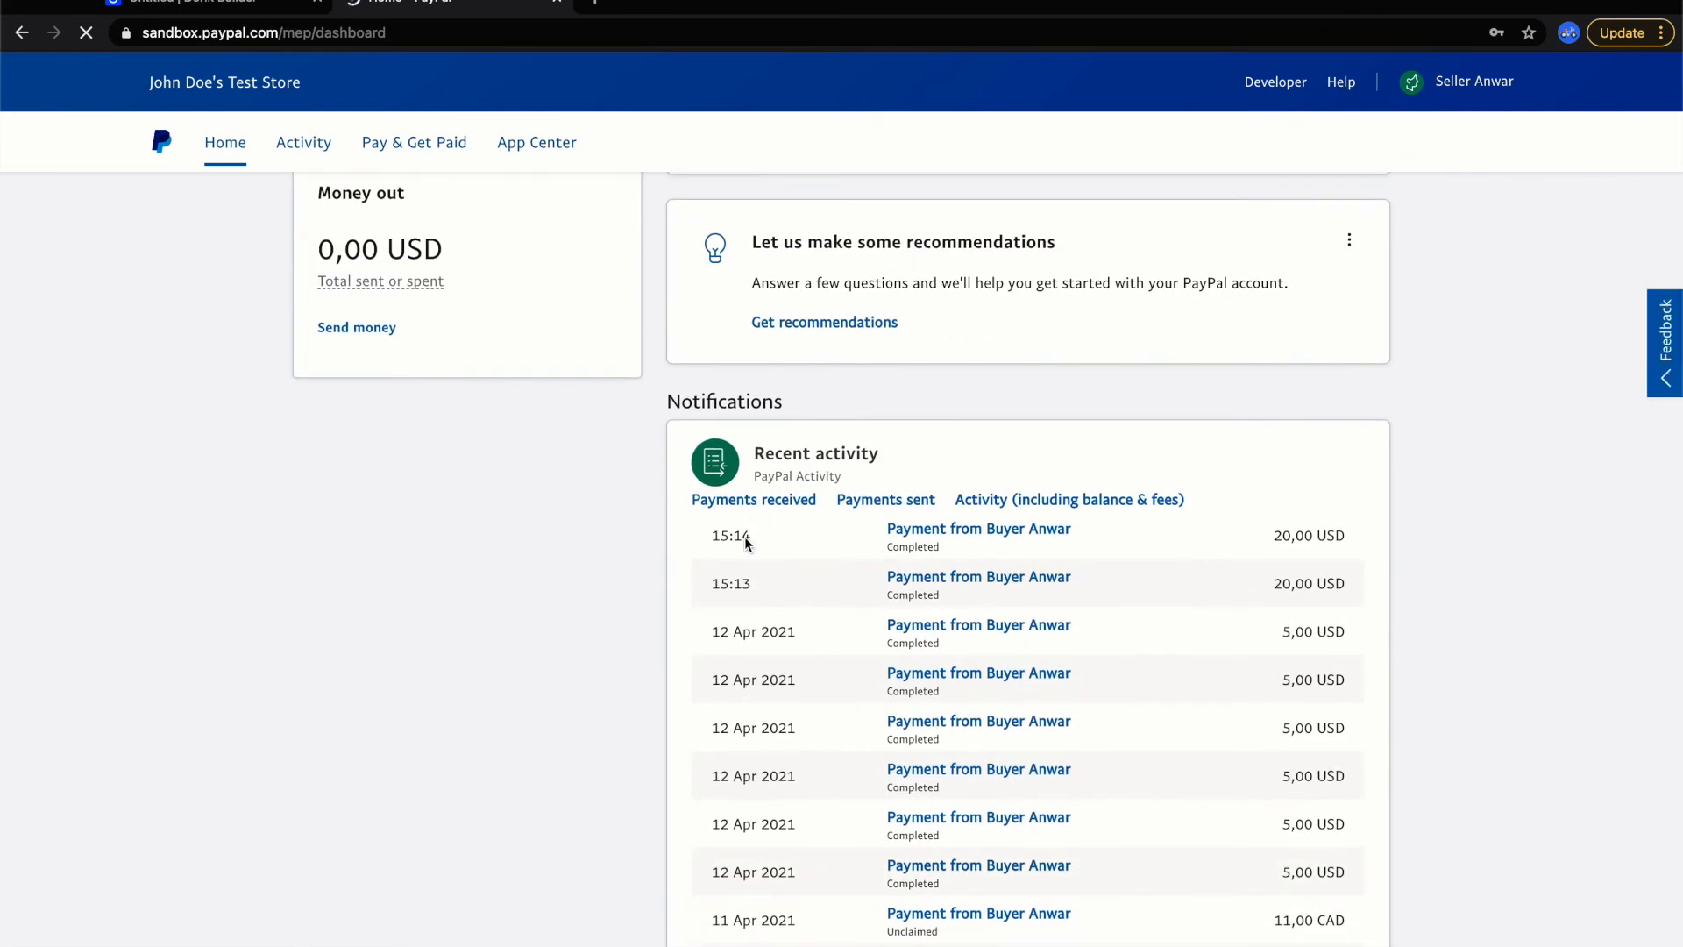
mouse_move(1070, 576)
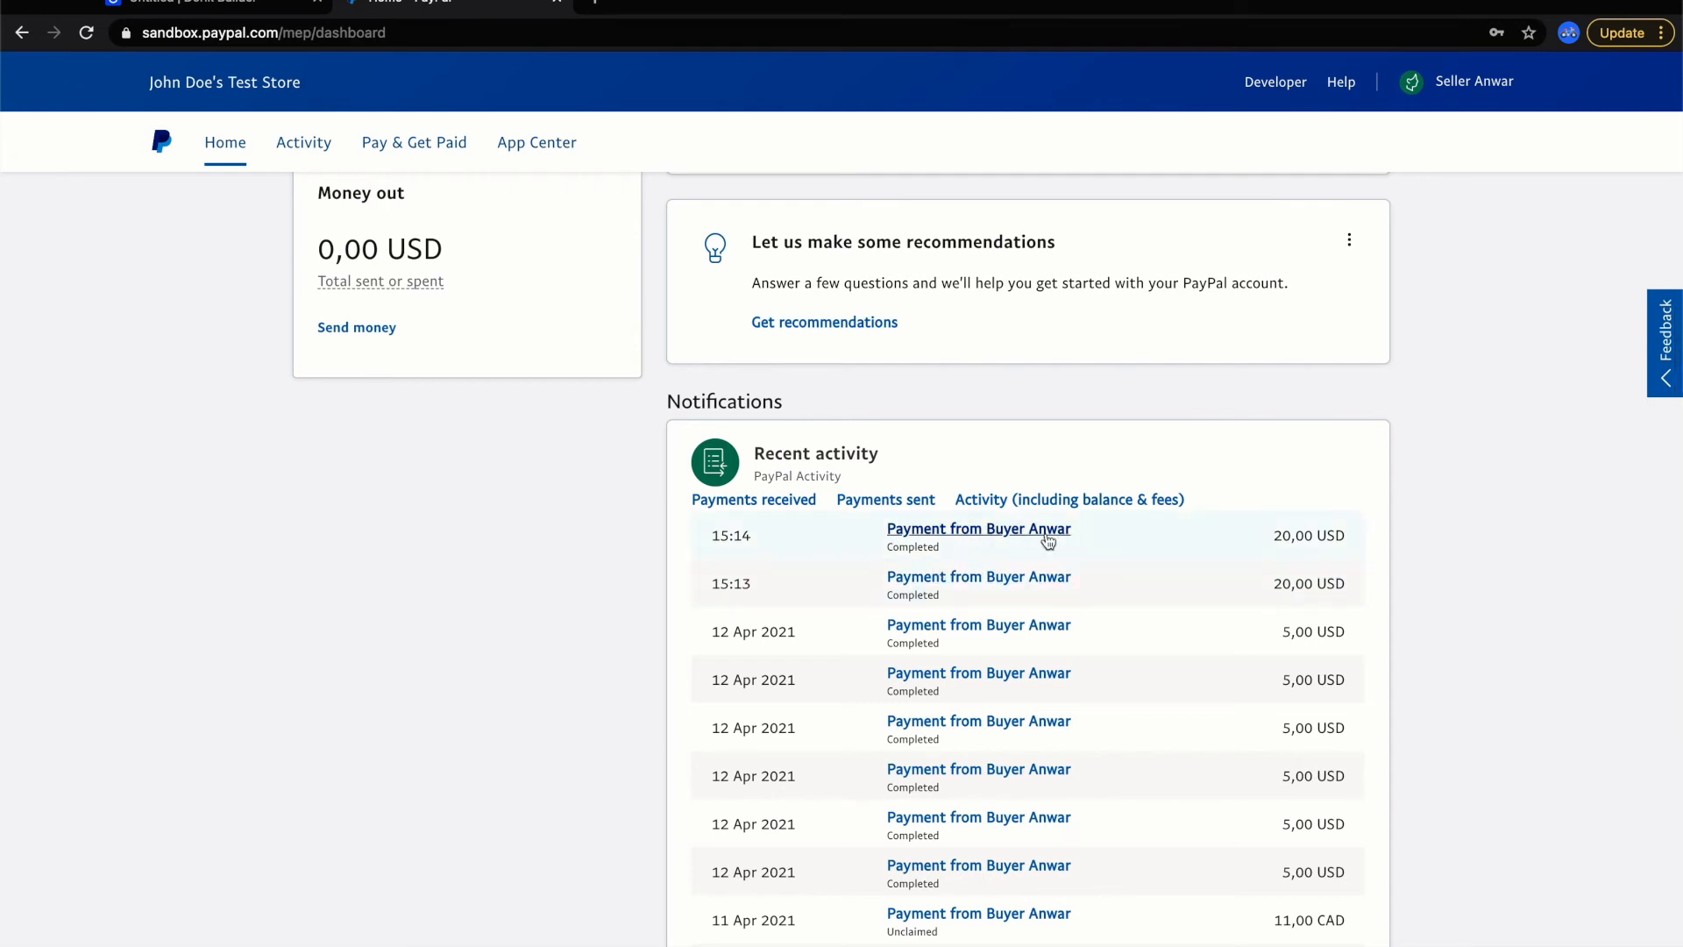
mouse_move(948, 560)
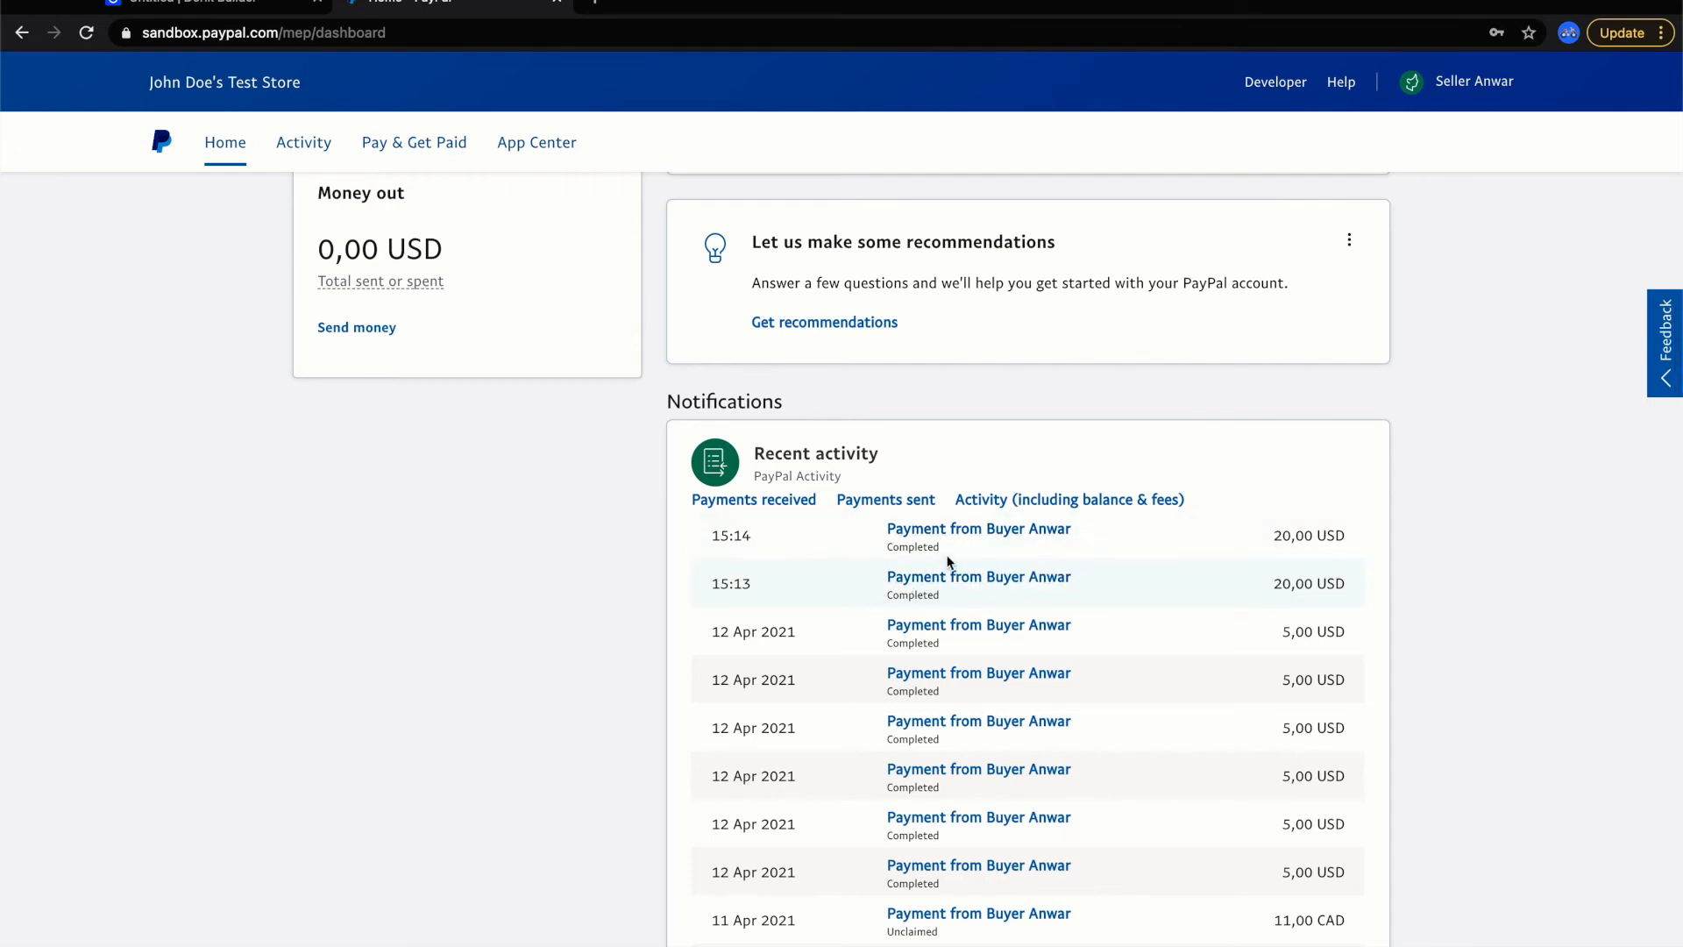
scroll("up", 3)
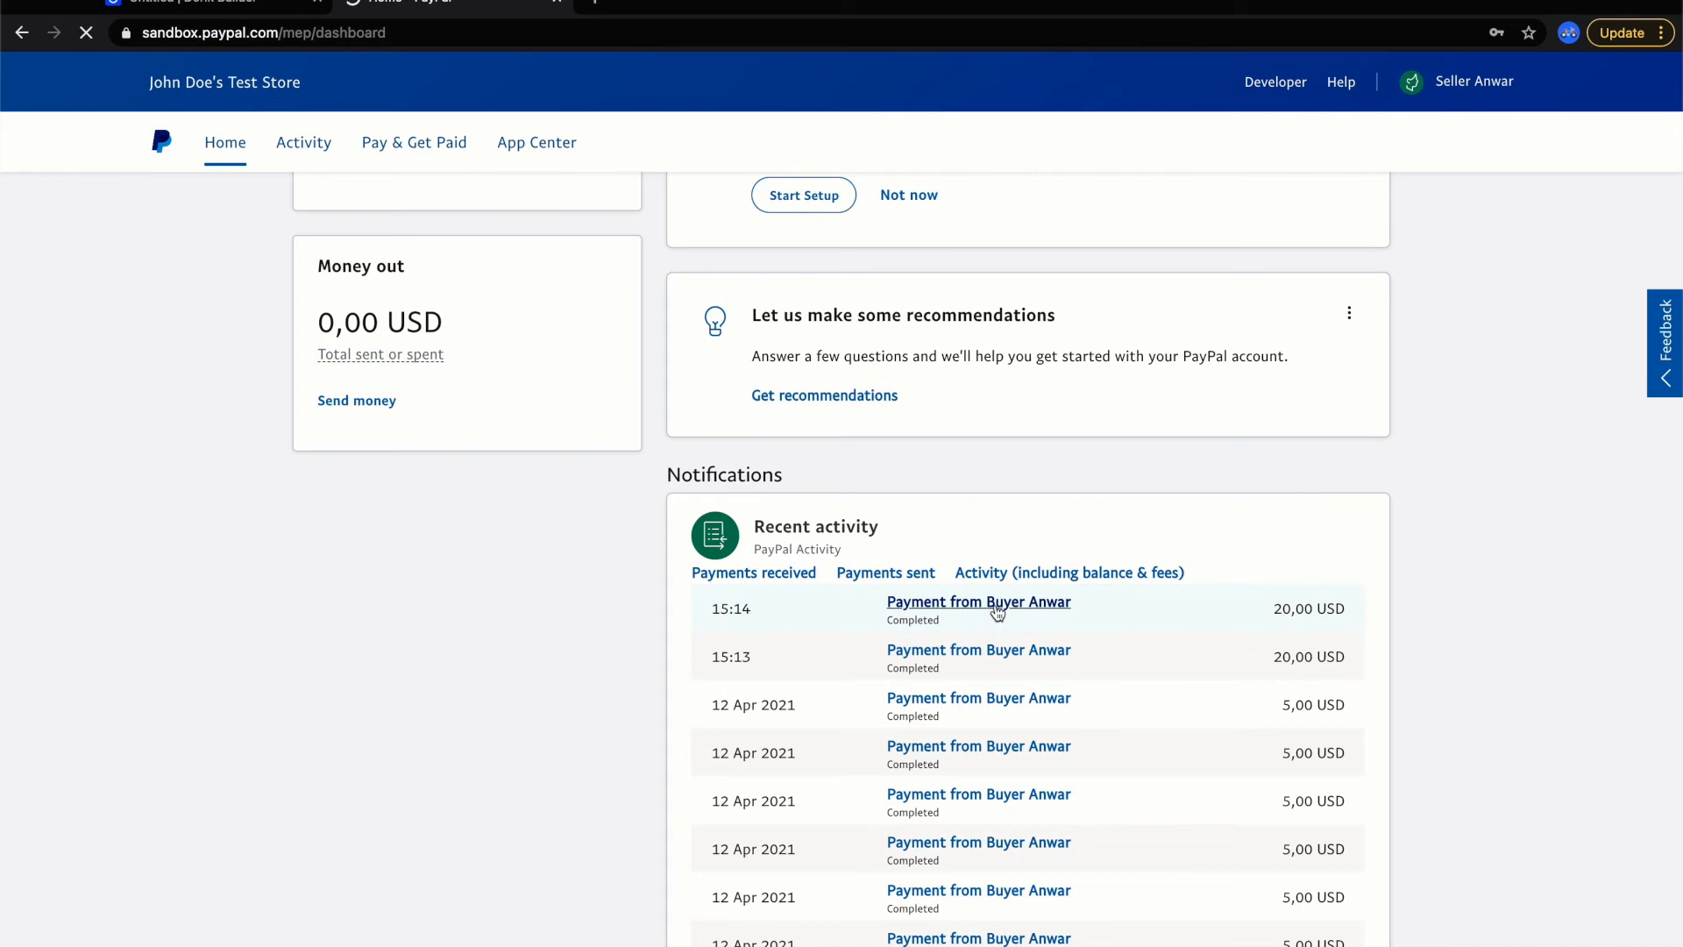
Open the 15:14 20 USD payment details, showing a 1.28 USD fee and 18.72 USD net.
left_click(979, 601)
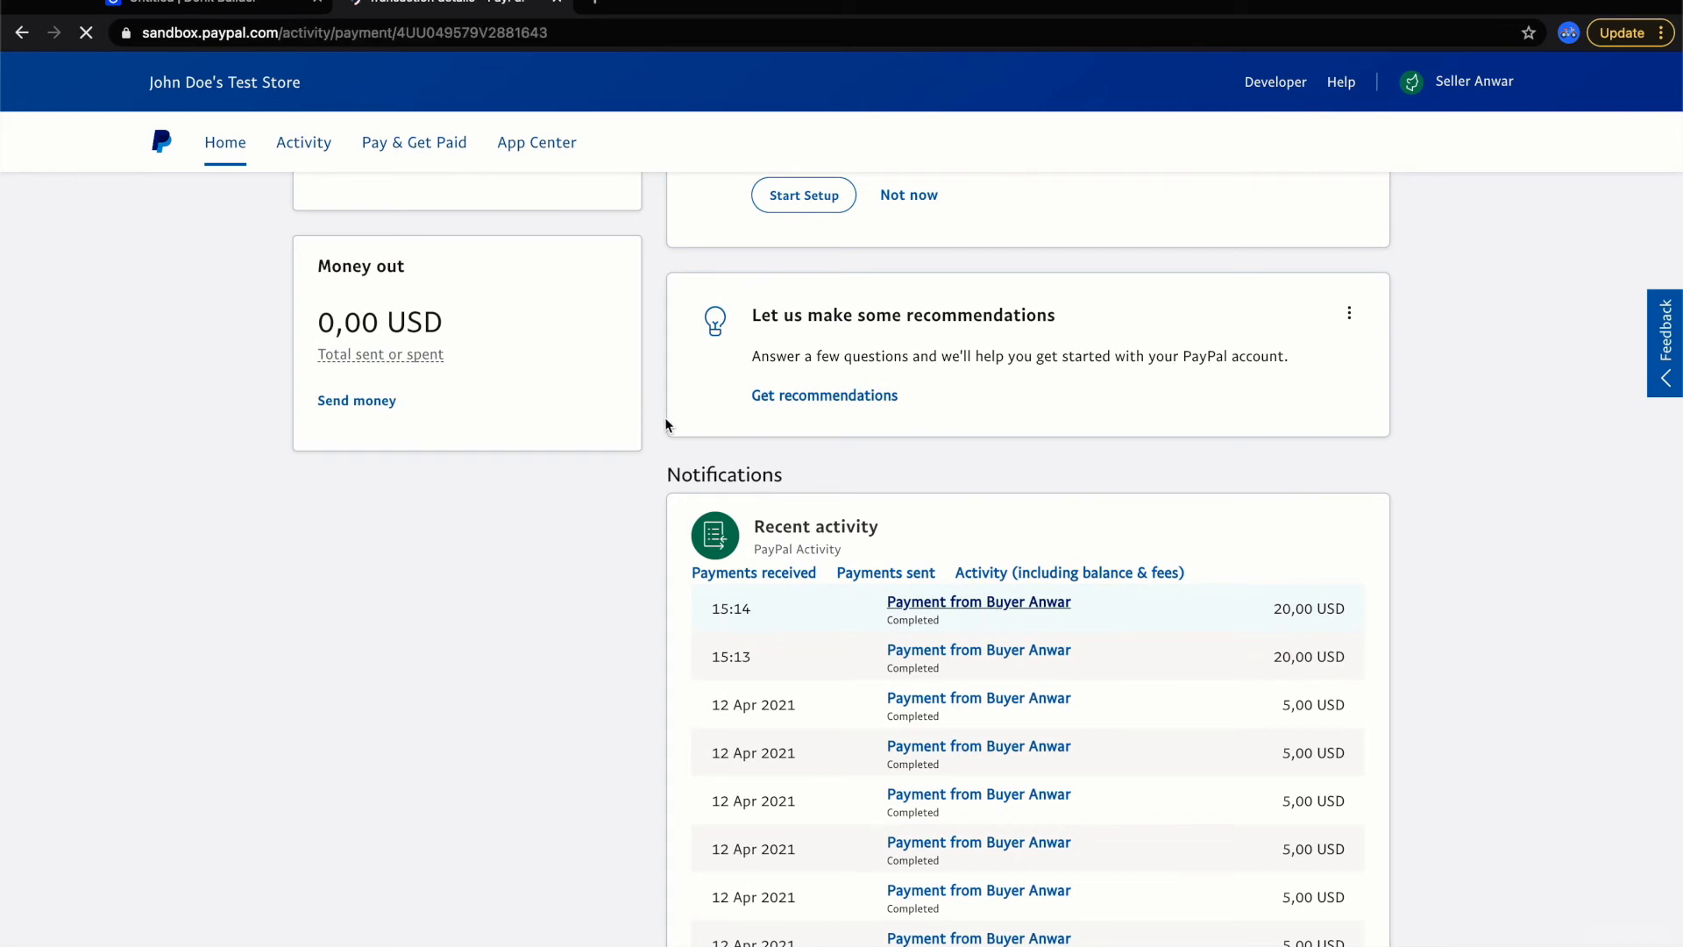
left_click(979, 601)
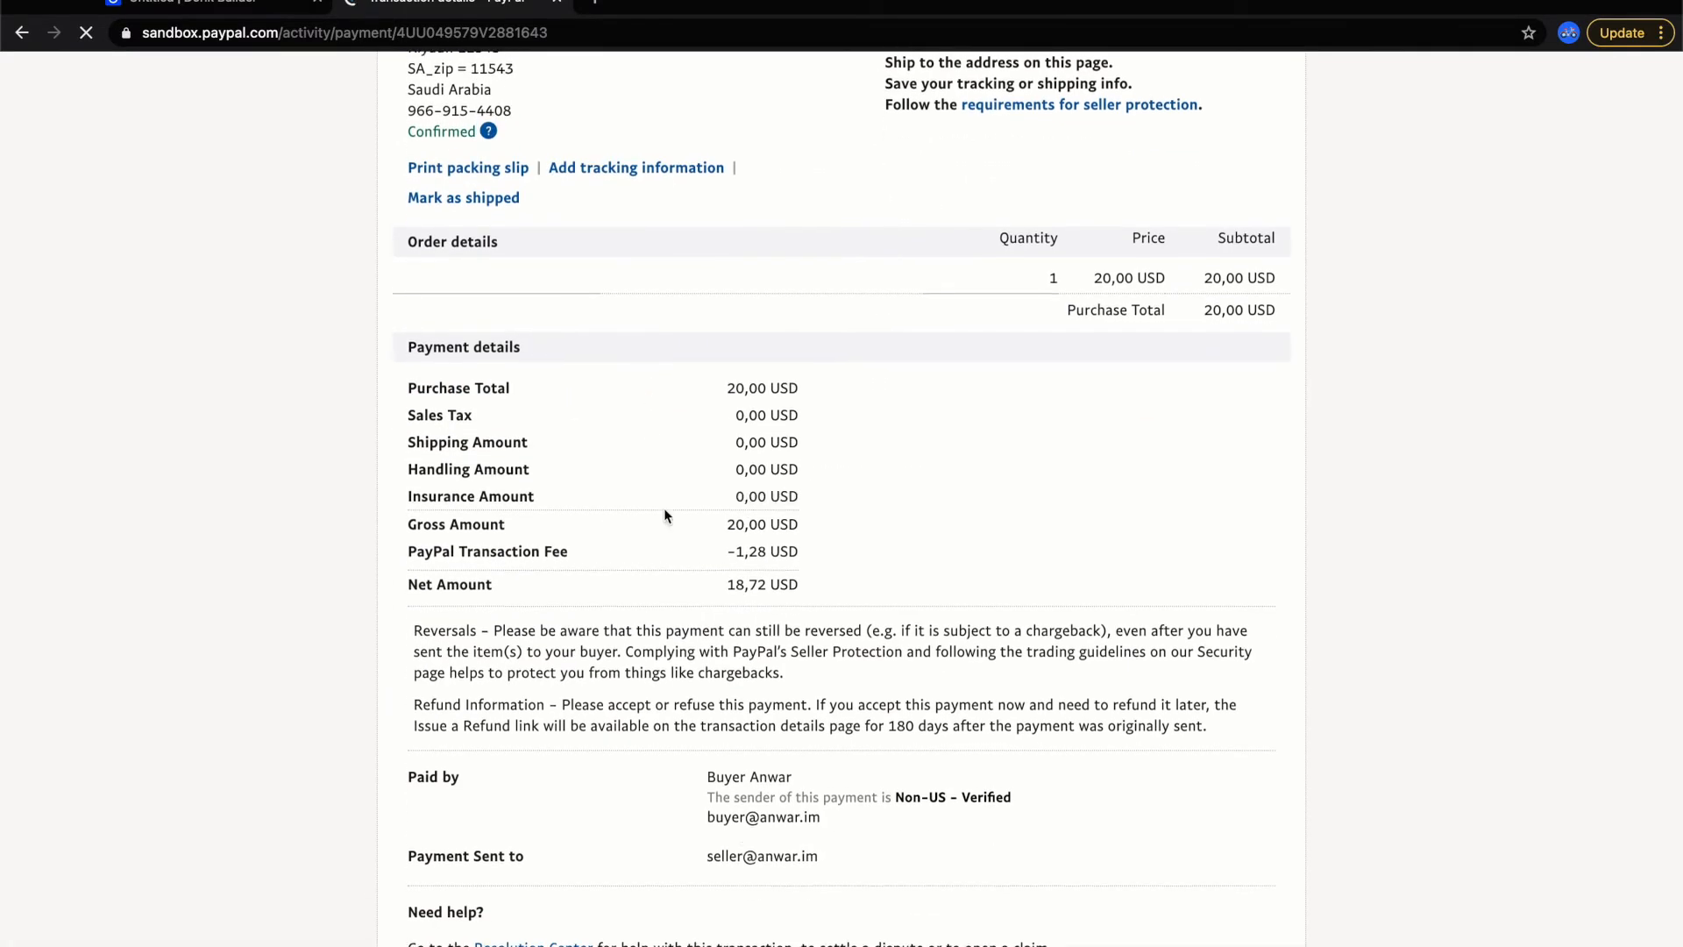
double_click(762, 819)
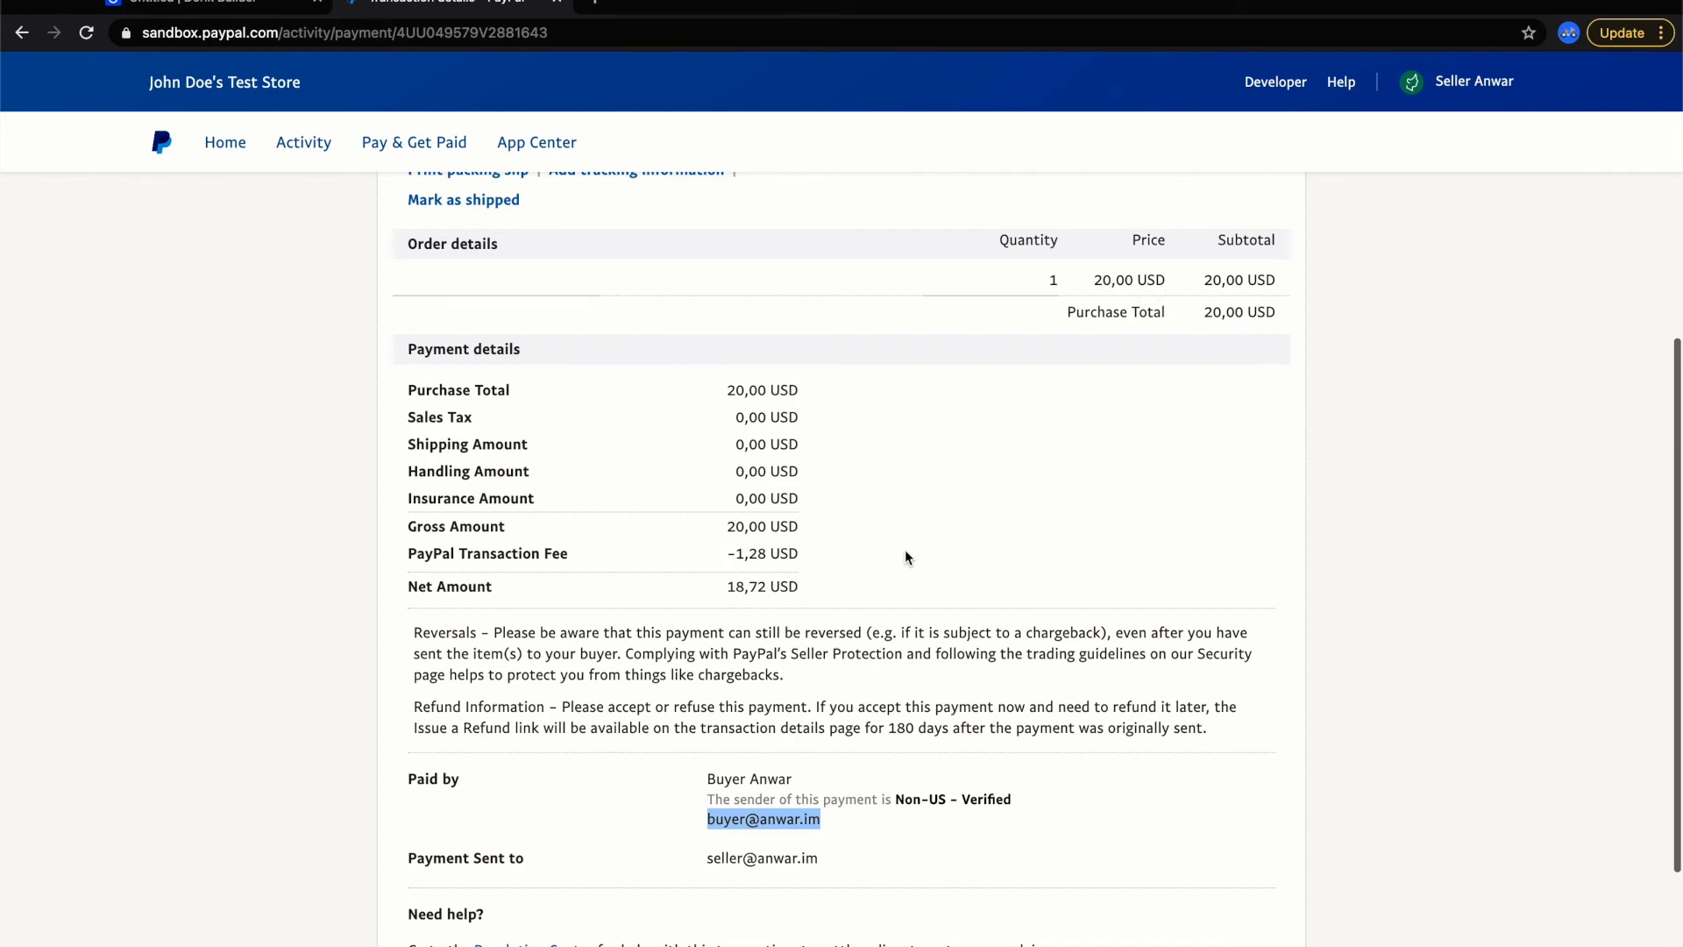
mouse_move(846, 511)
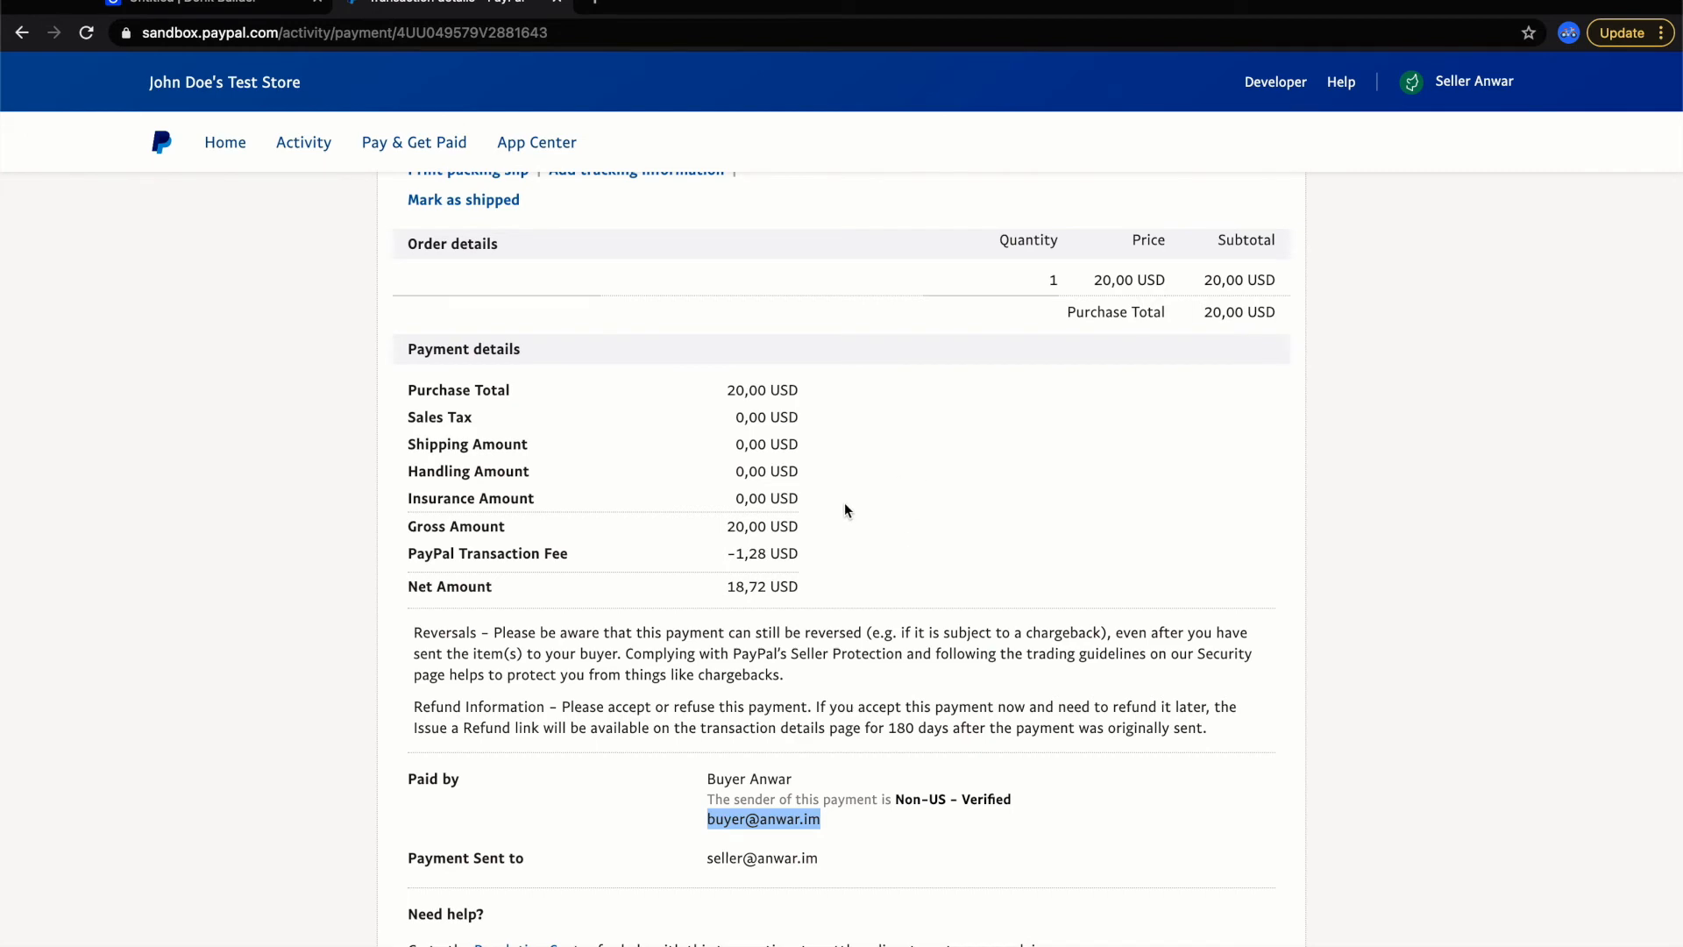
scroll("up", 3)
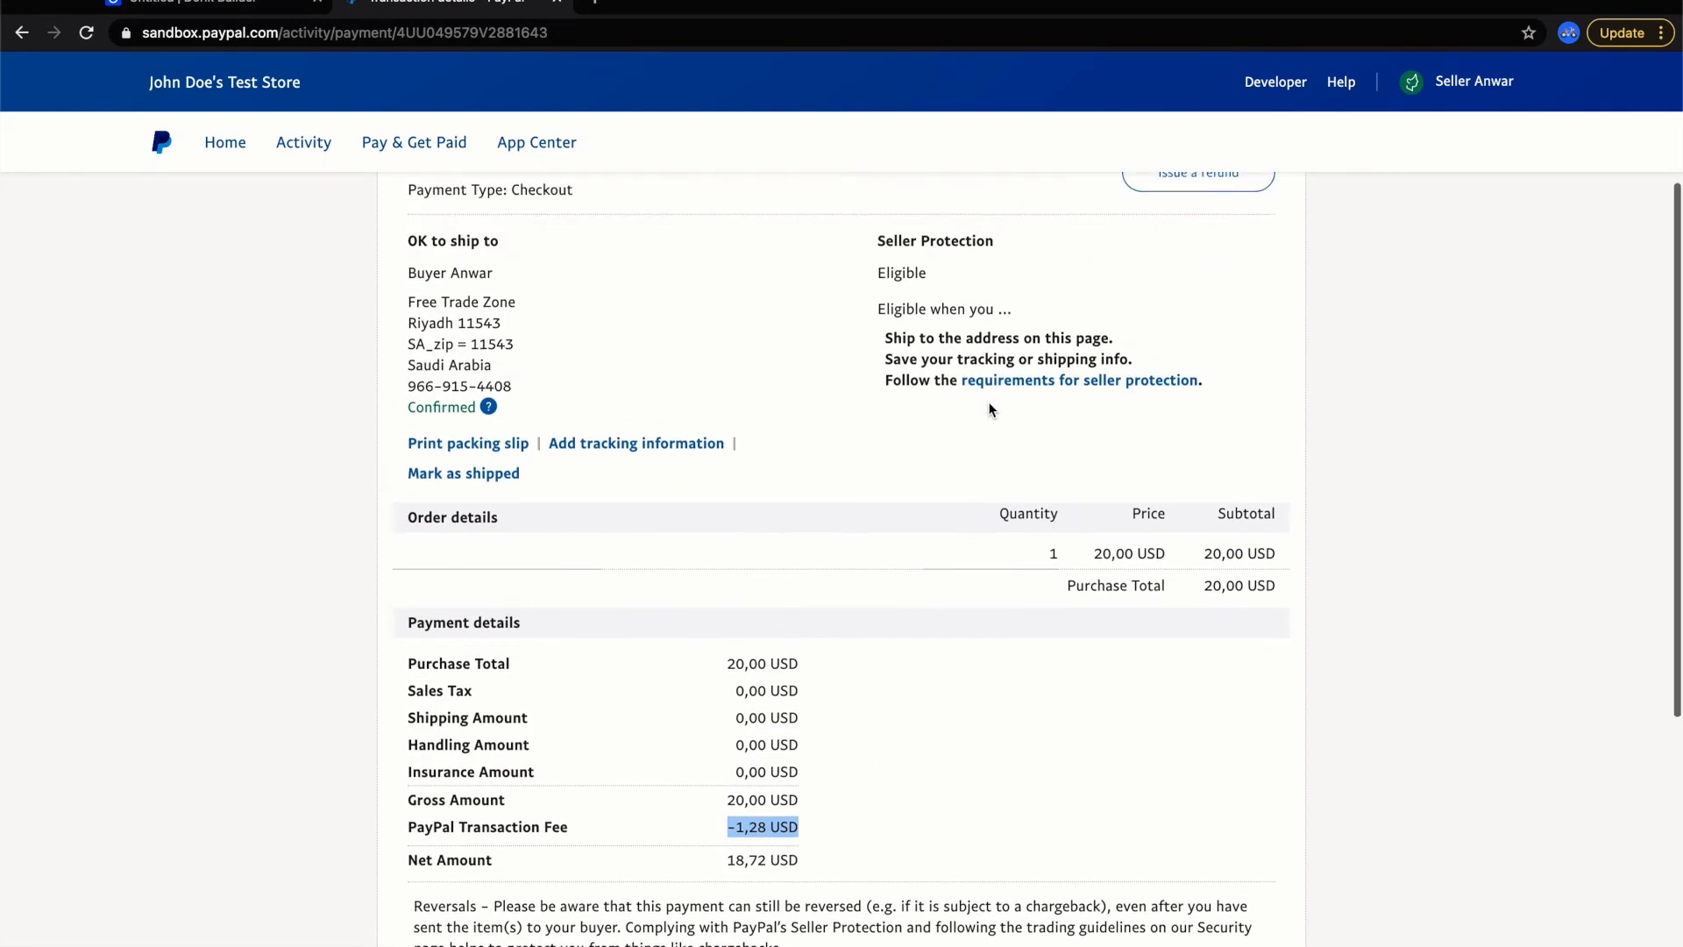
scroll("up", 3)
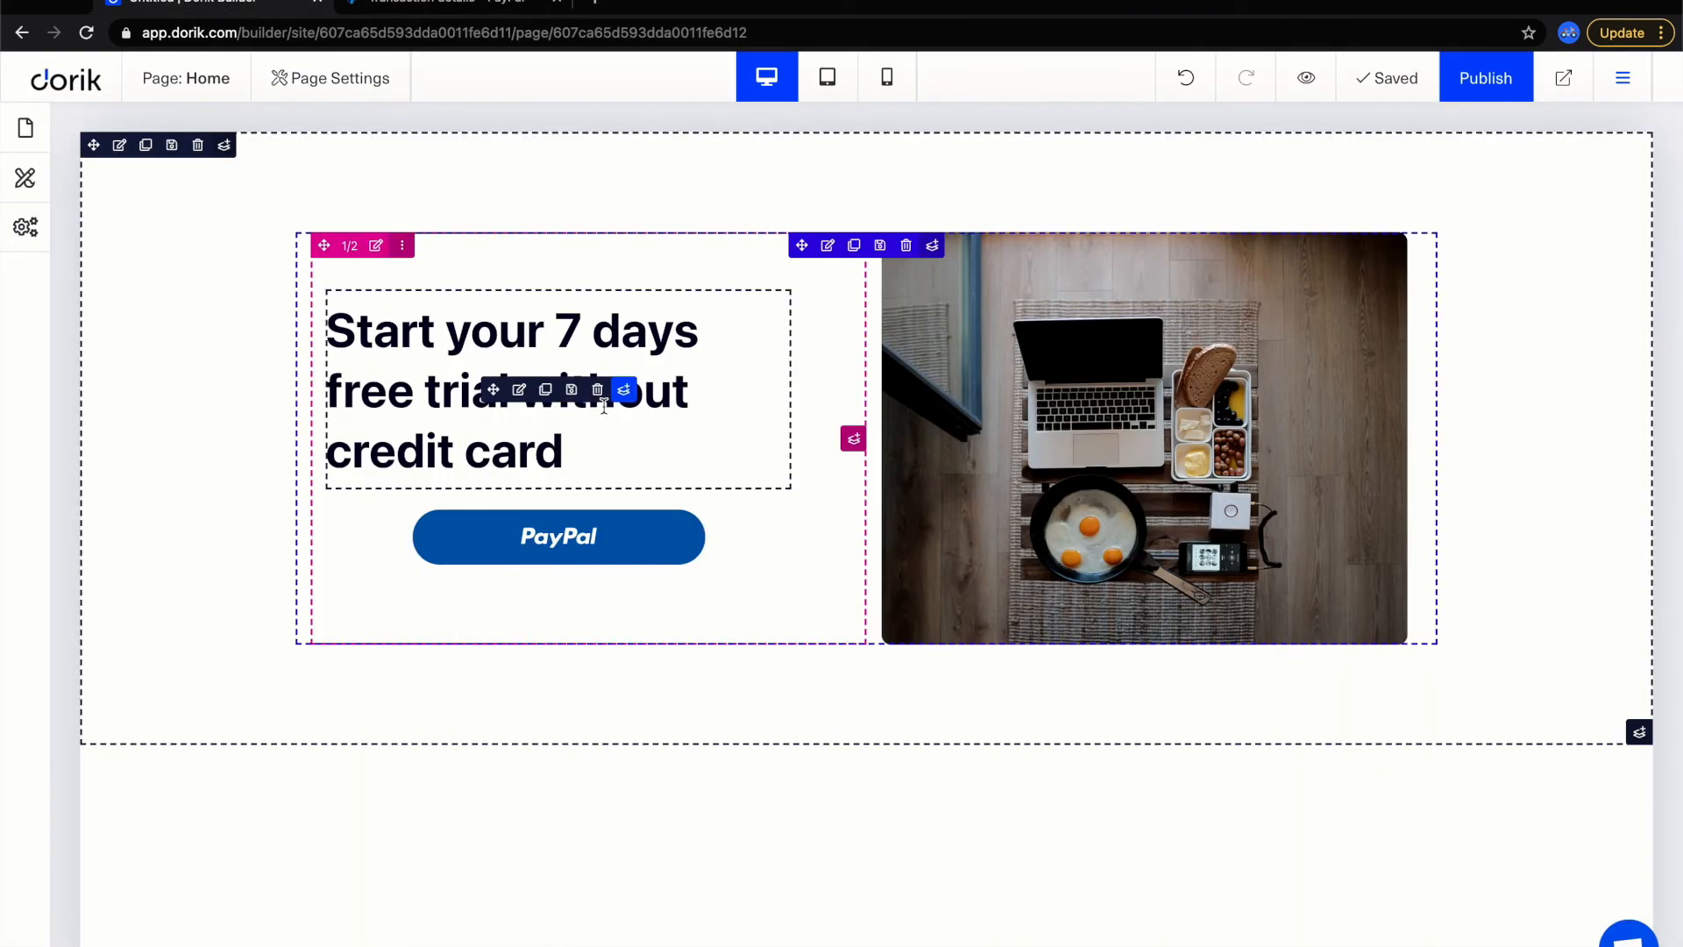
Set the Dorik PayPal button's Payment Type to One-Time Payment.
left_click(558, 537)
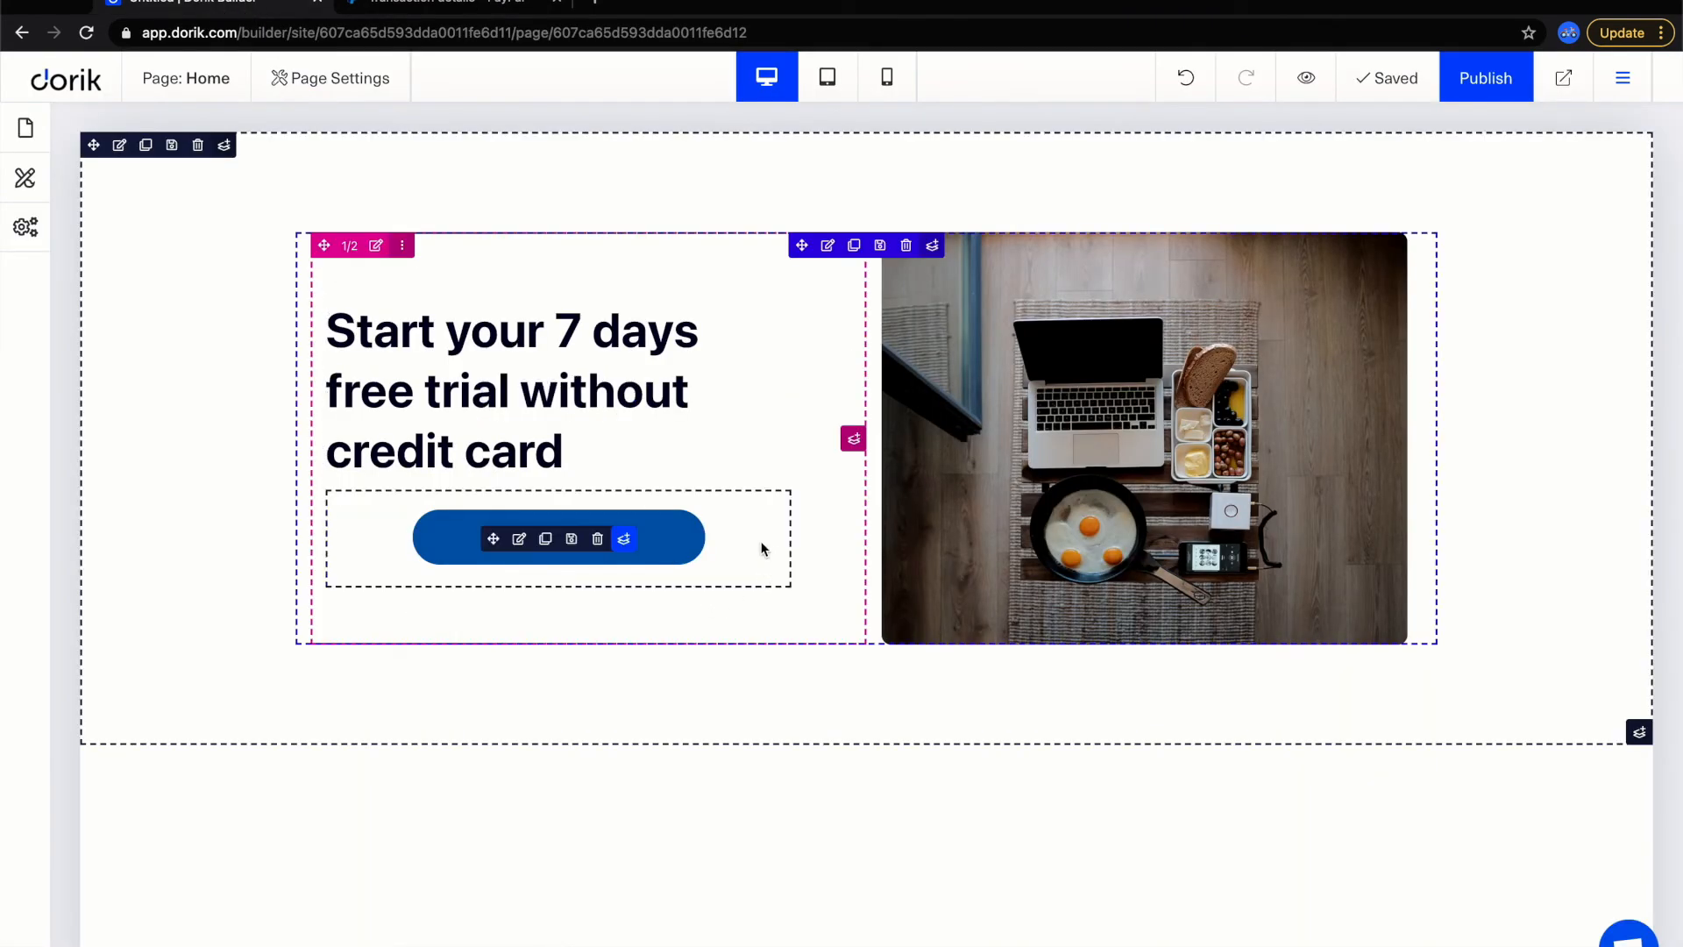
mouse_move(518, 537)
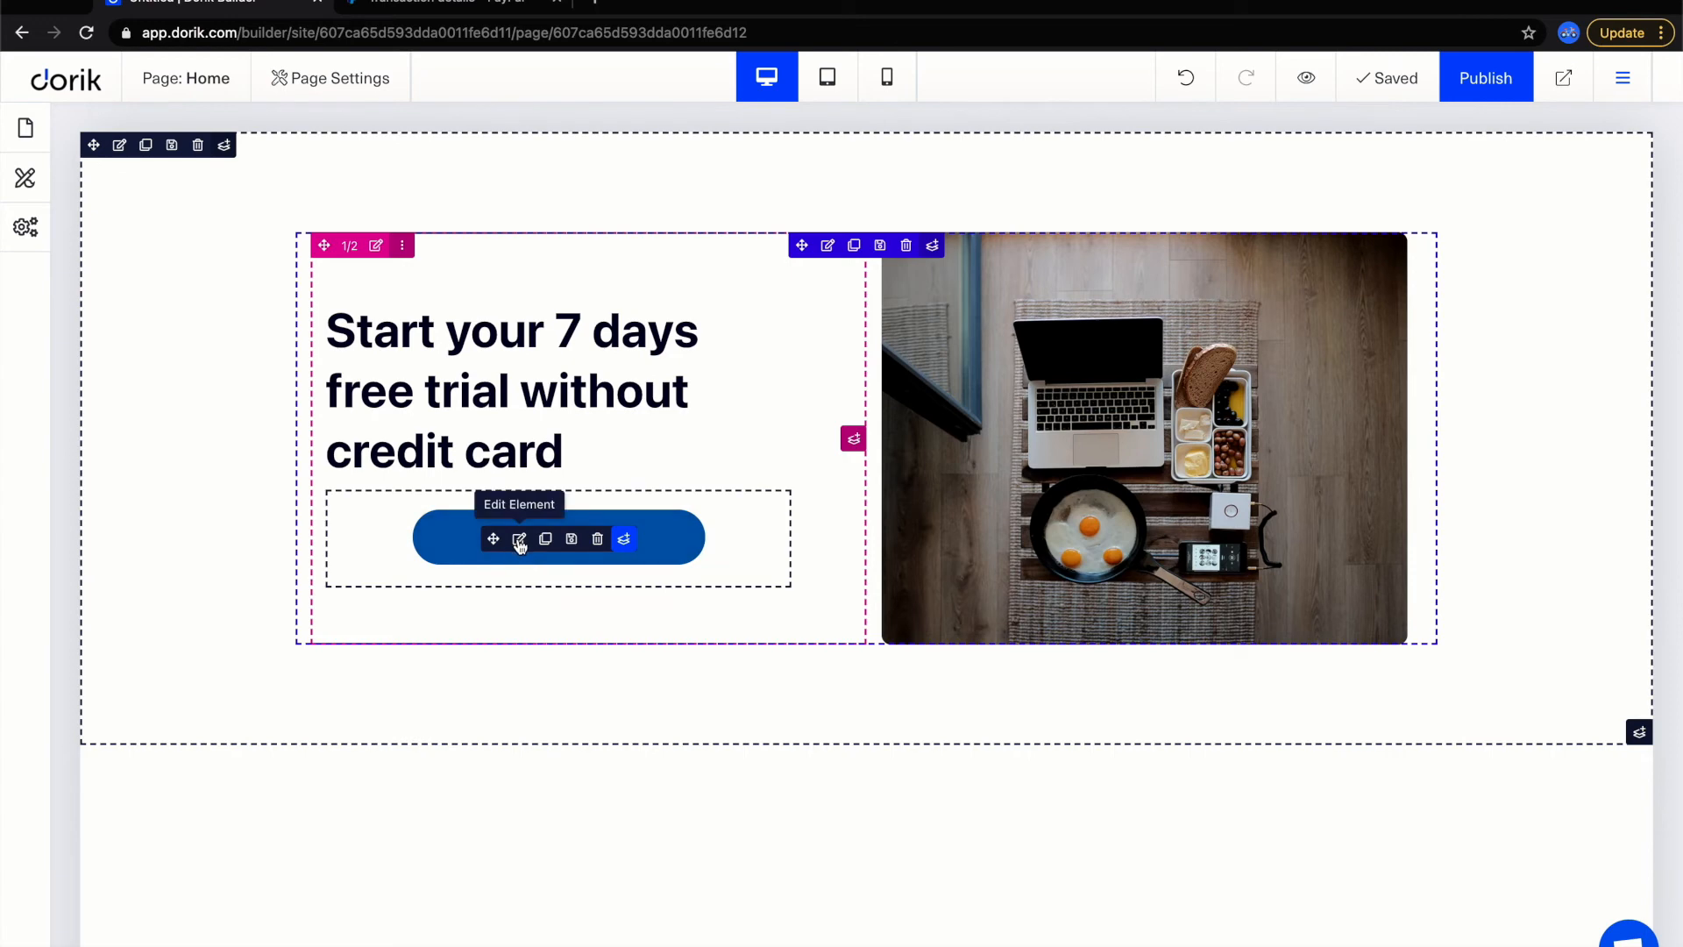
left_click(519, 539)
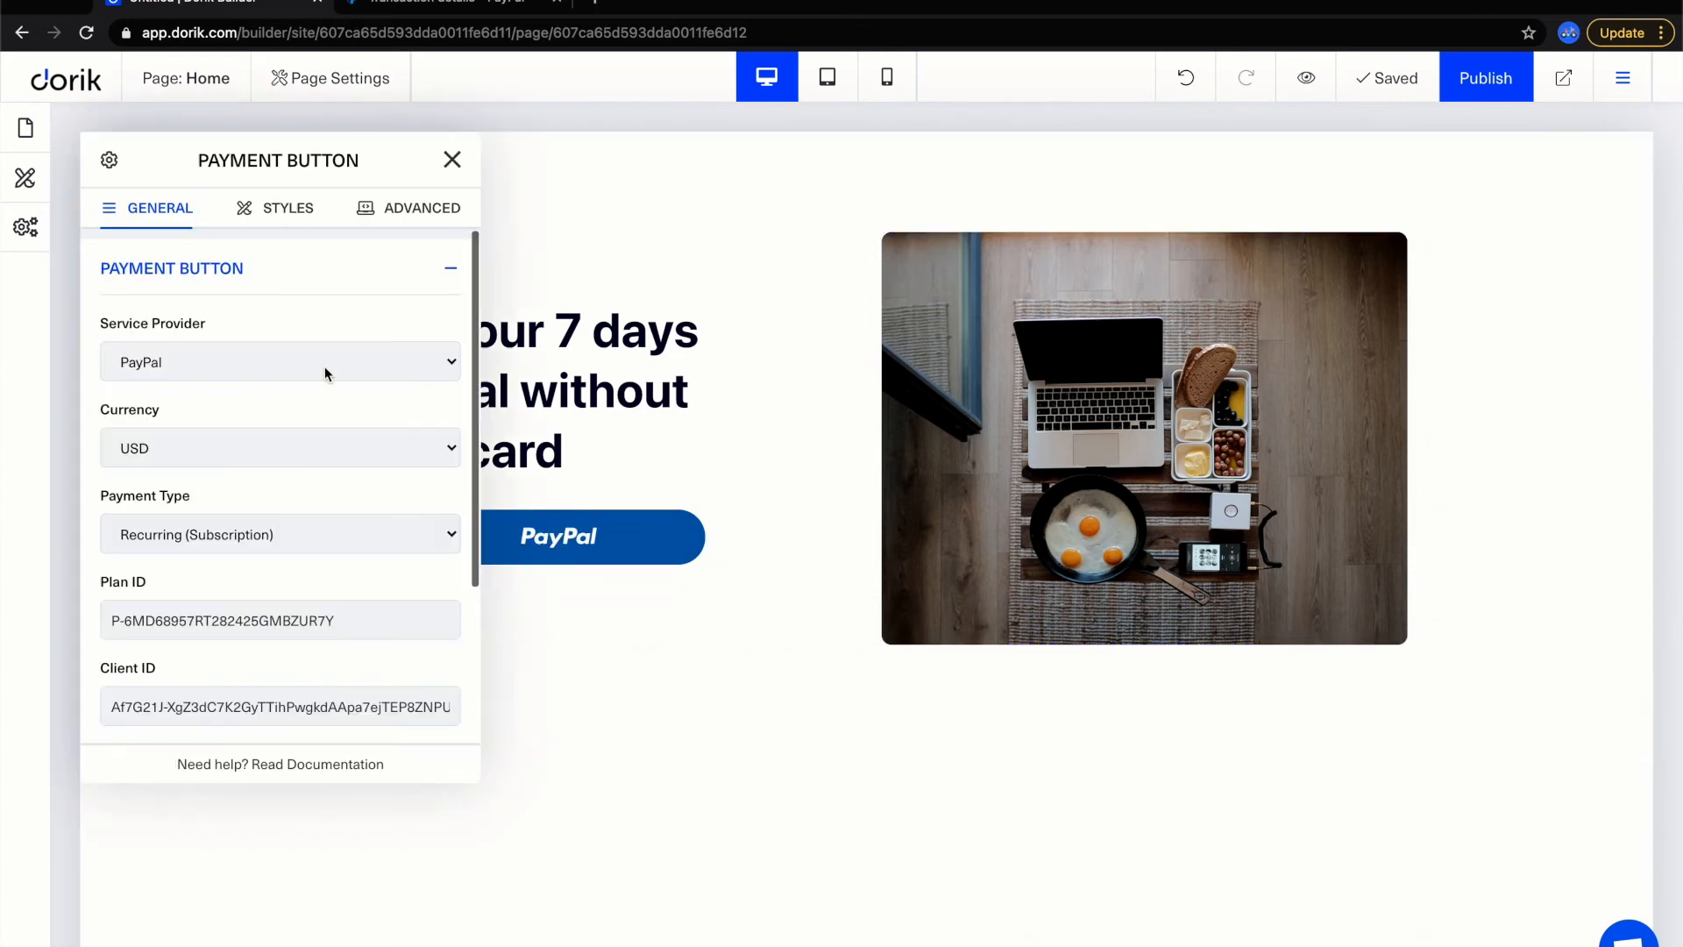
left_click(279, 534)
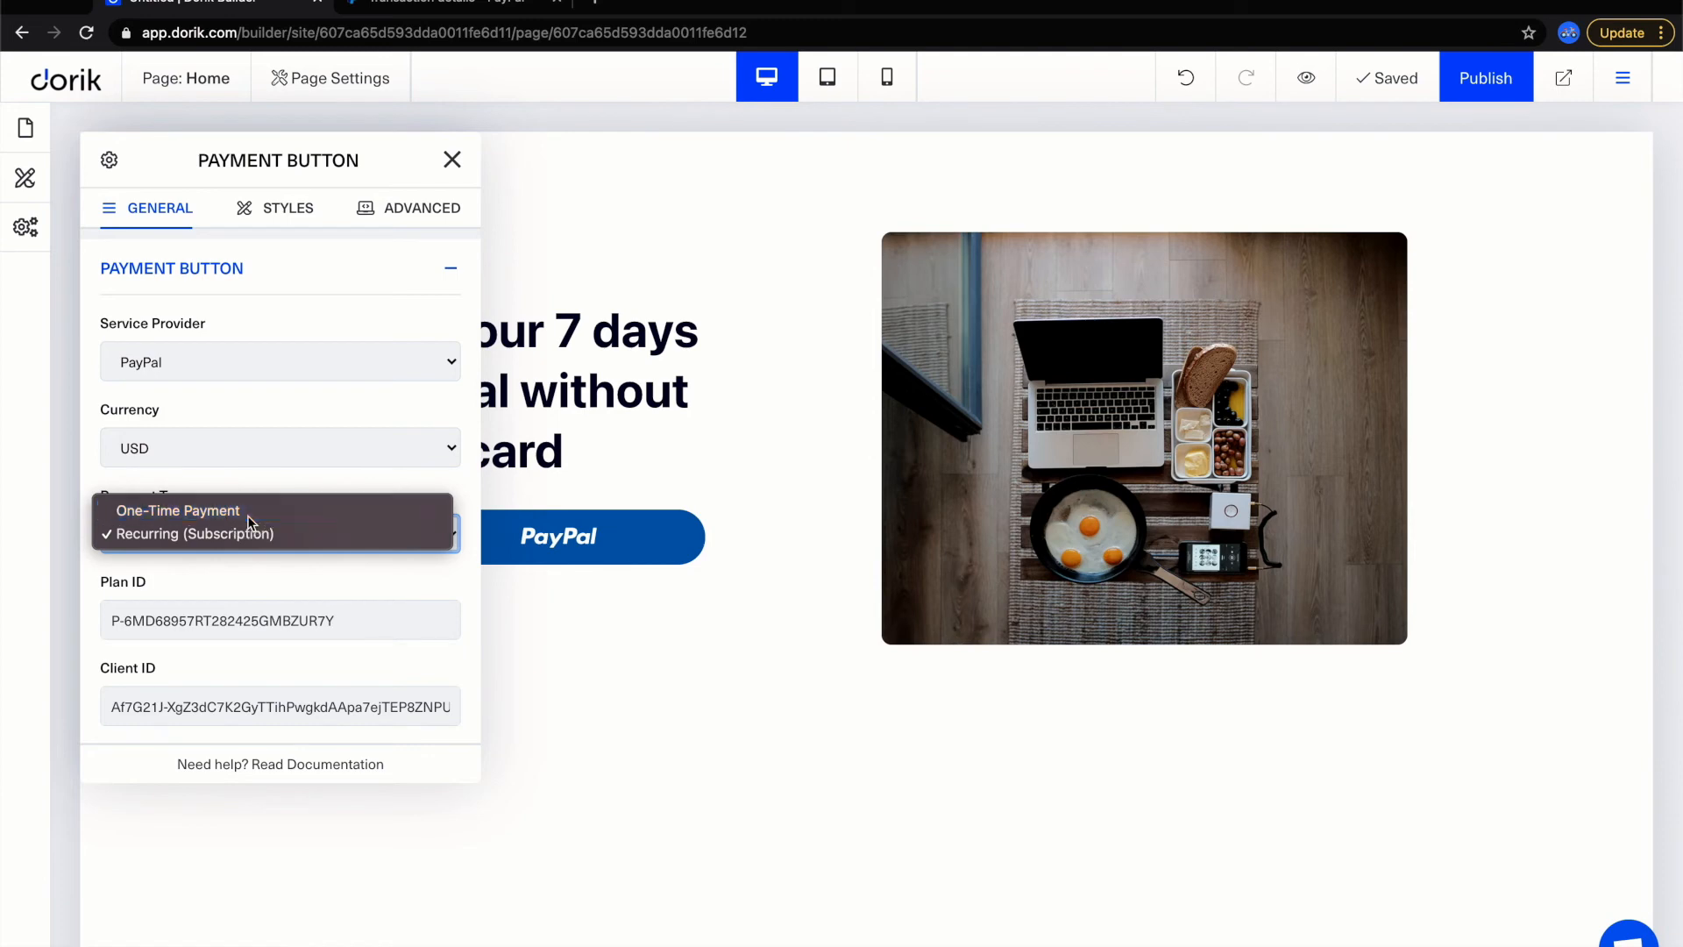
left_click(177, 510)
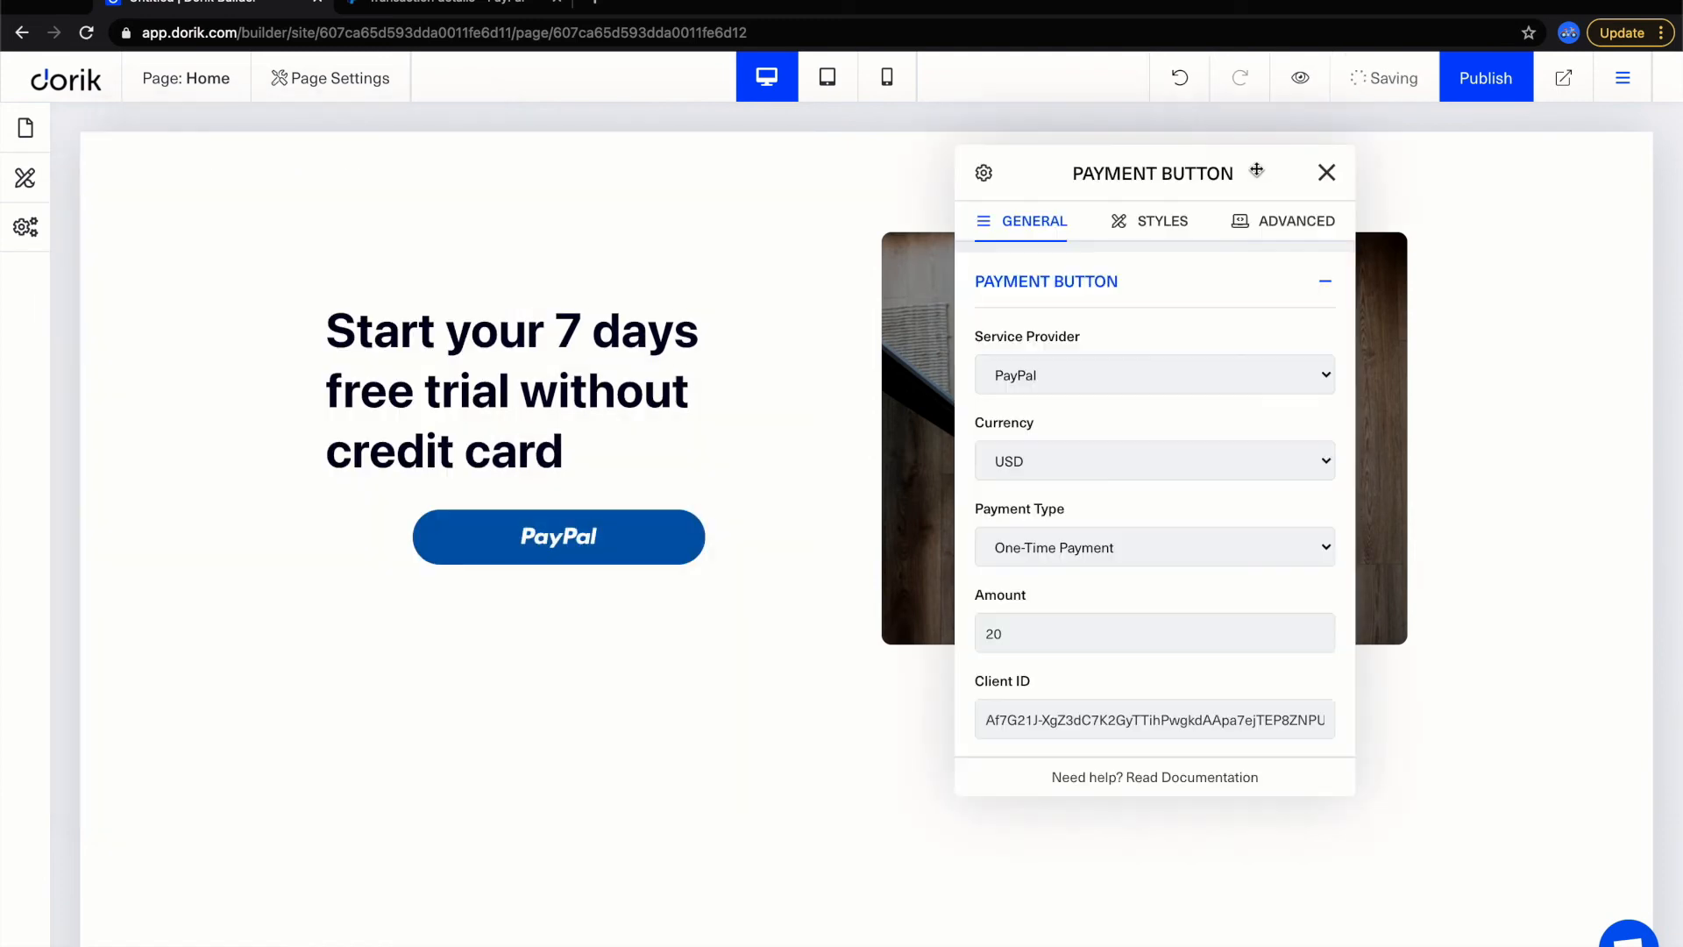
left_click(1153, 546)
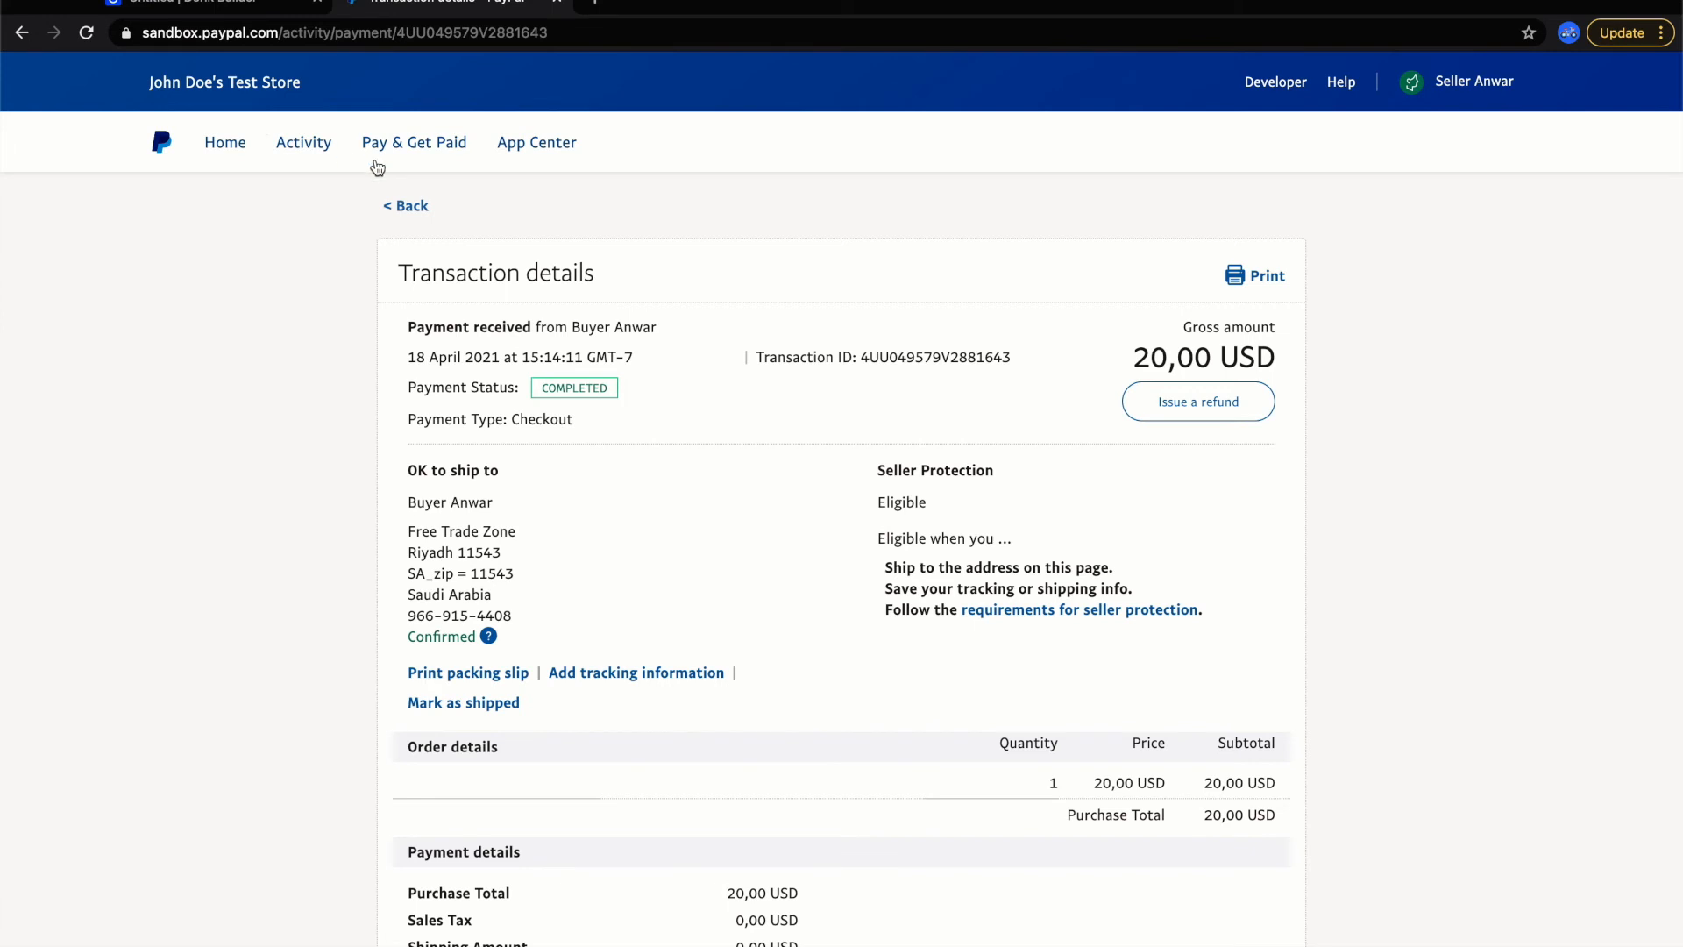
mouse_move(535, 150)
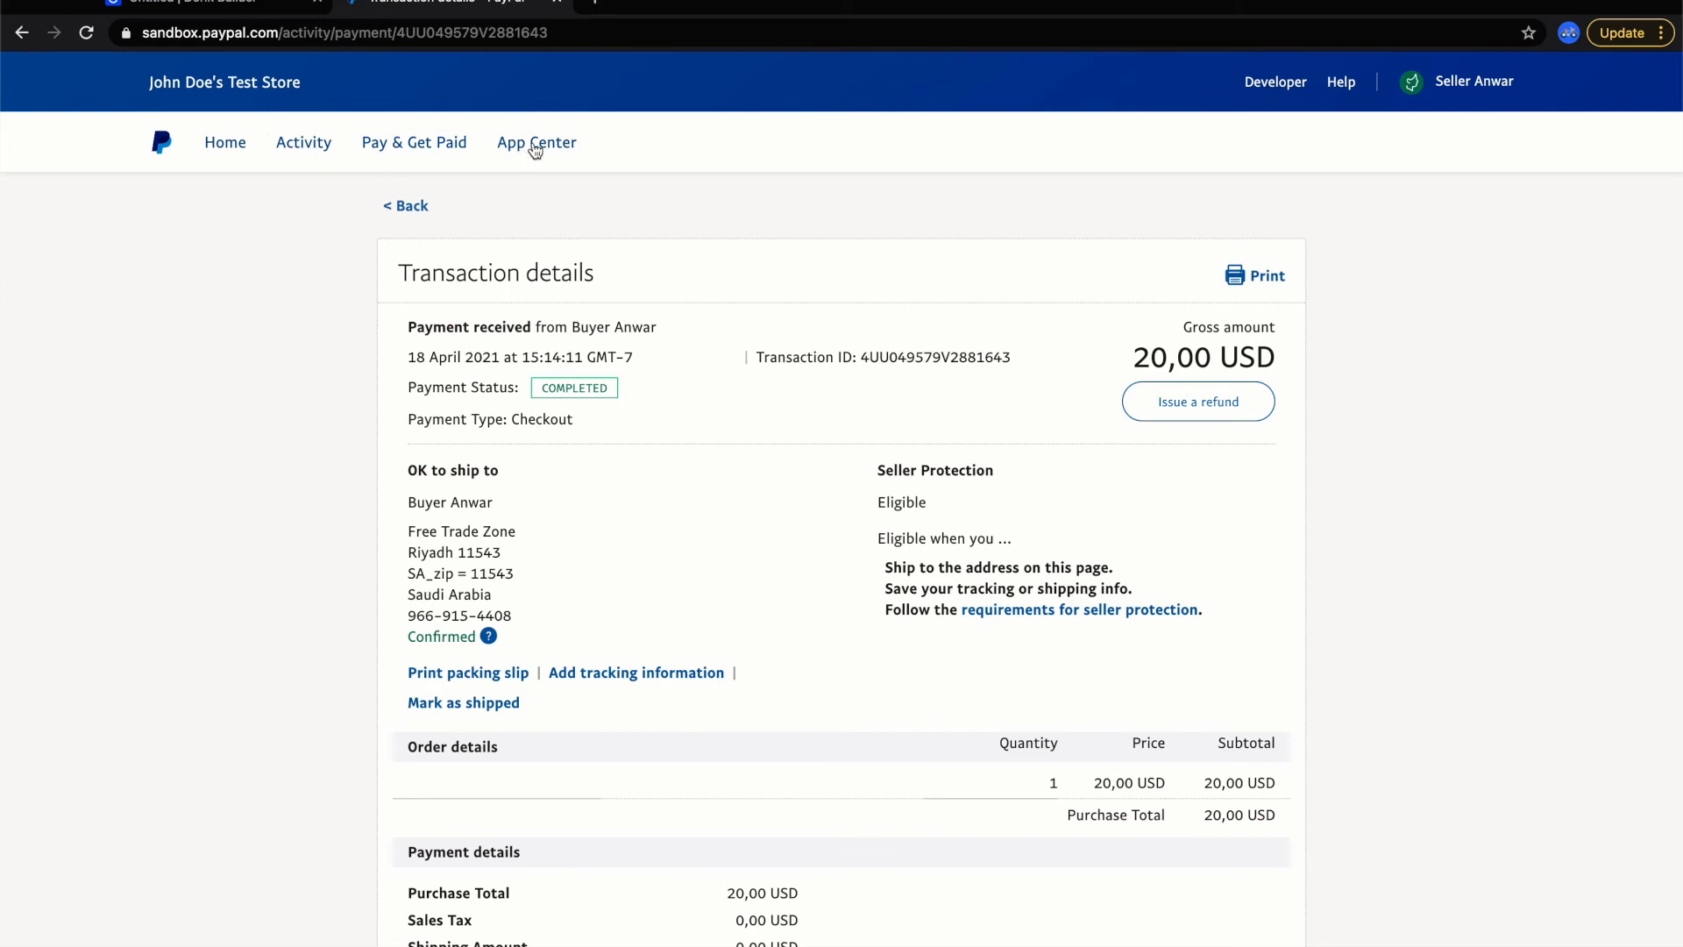
Go from Tools and resources to Subscription plans and open Test Plan 1's details.
left_click(537, 142)
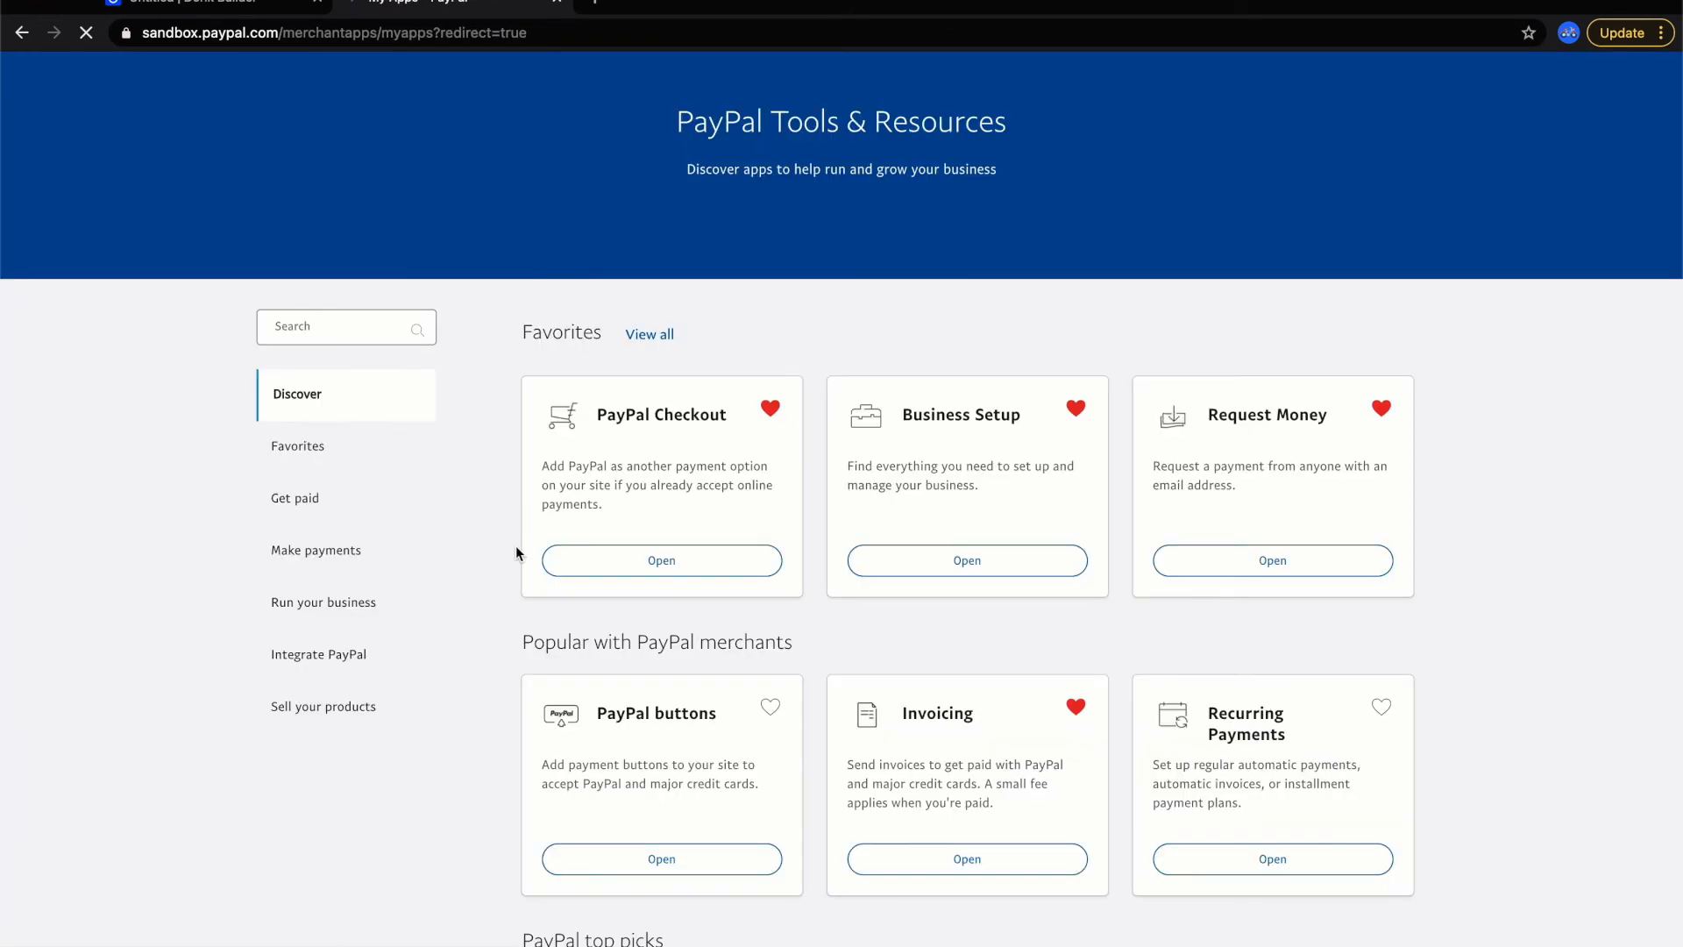
scroll("down", 3)
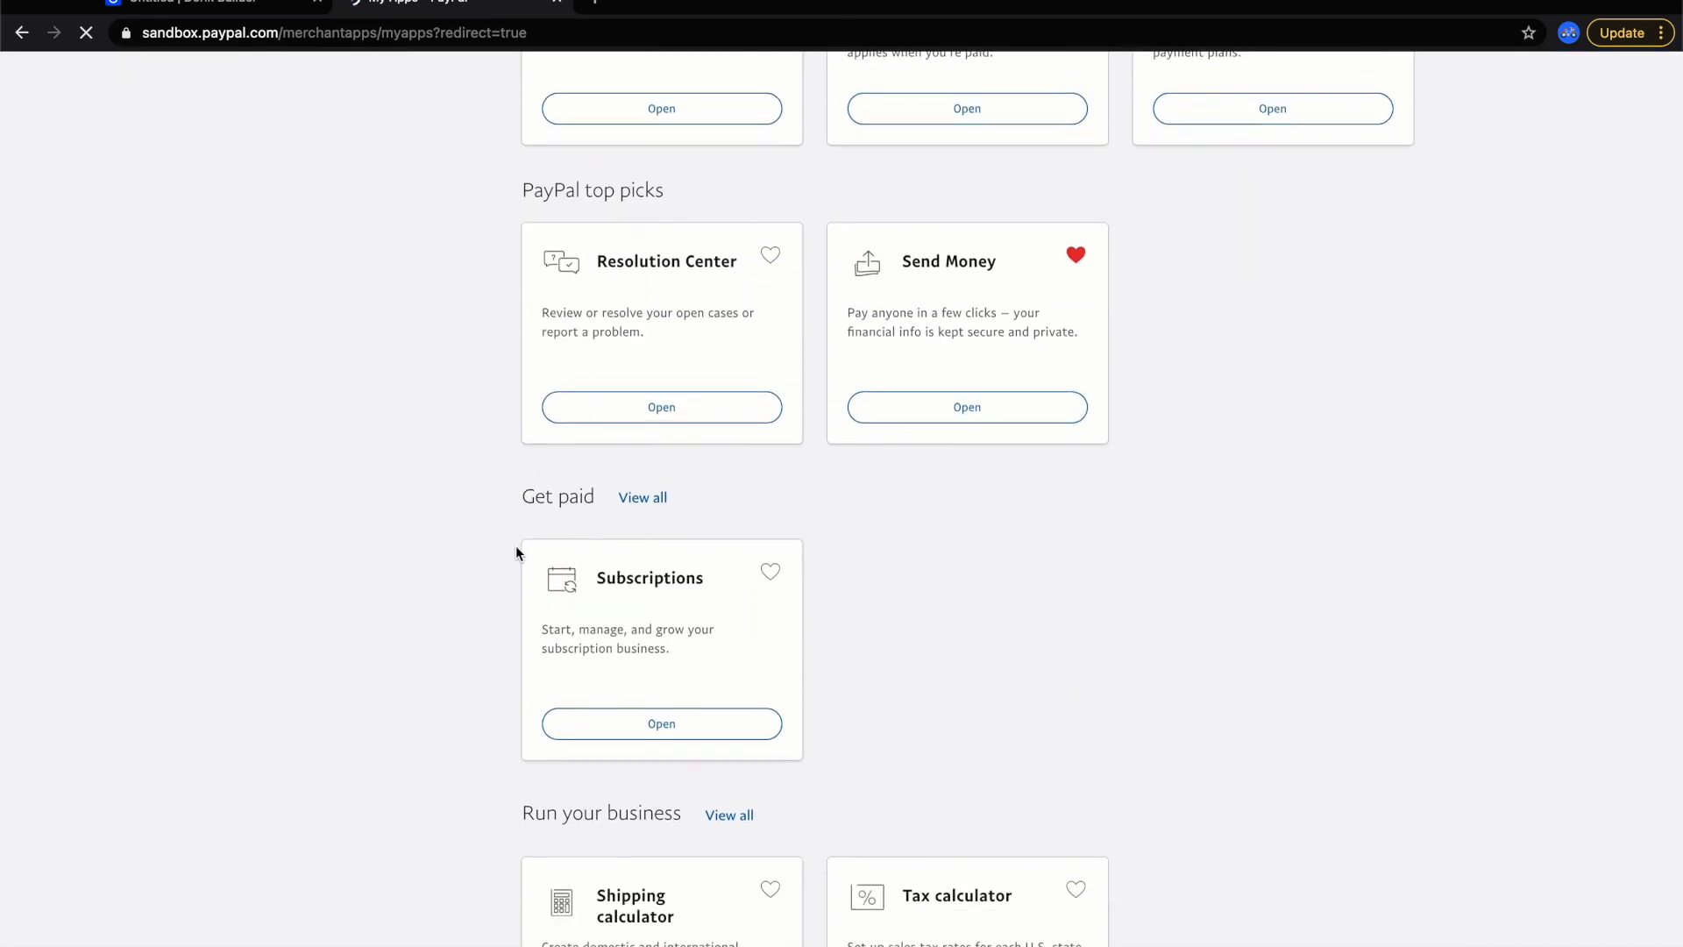
scroll("down", 3)
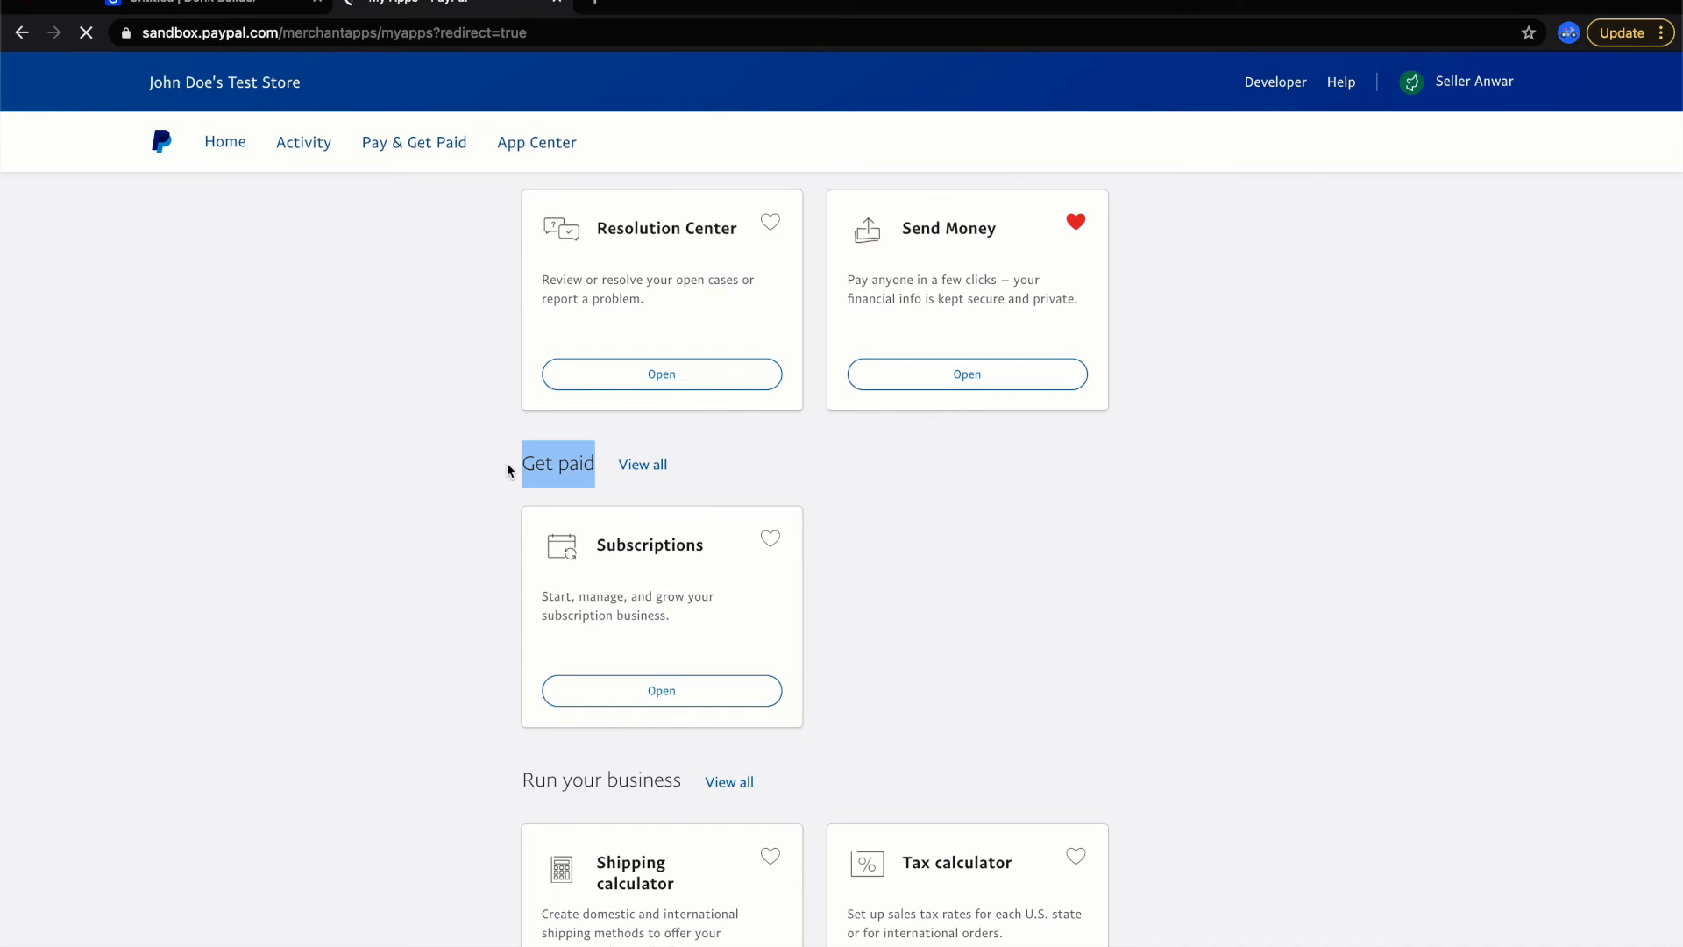
mouse_move(661, 690)
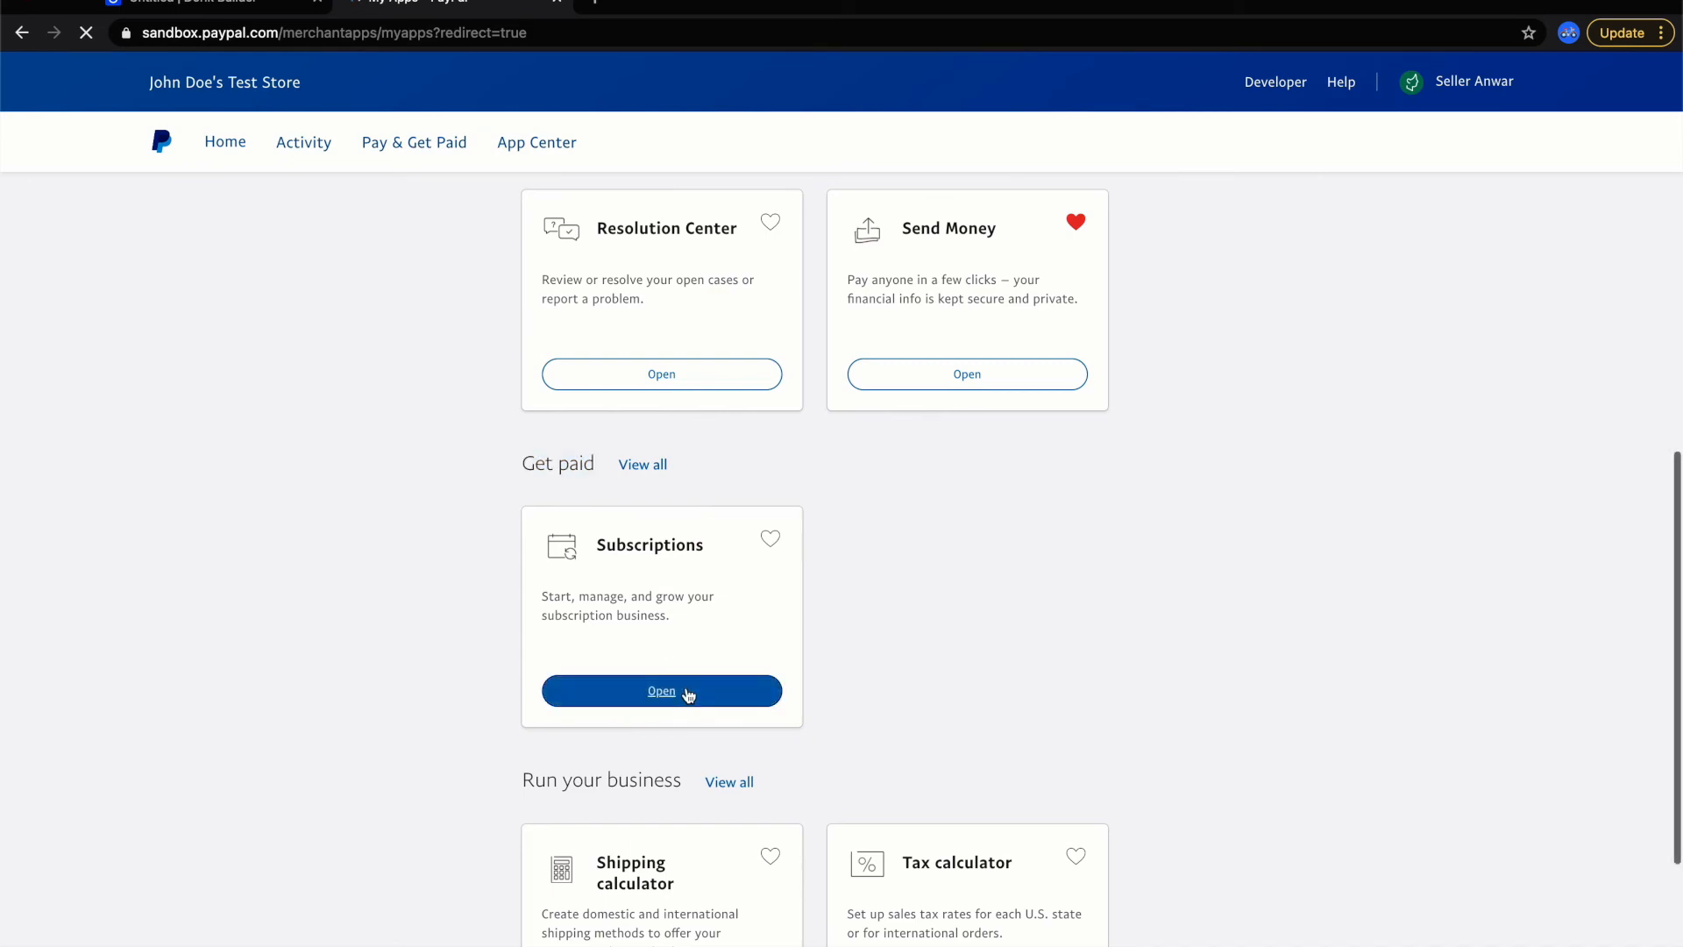
left_click(661, 691)
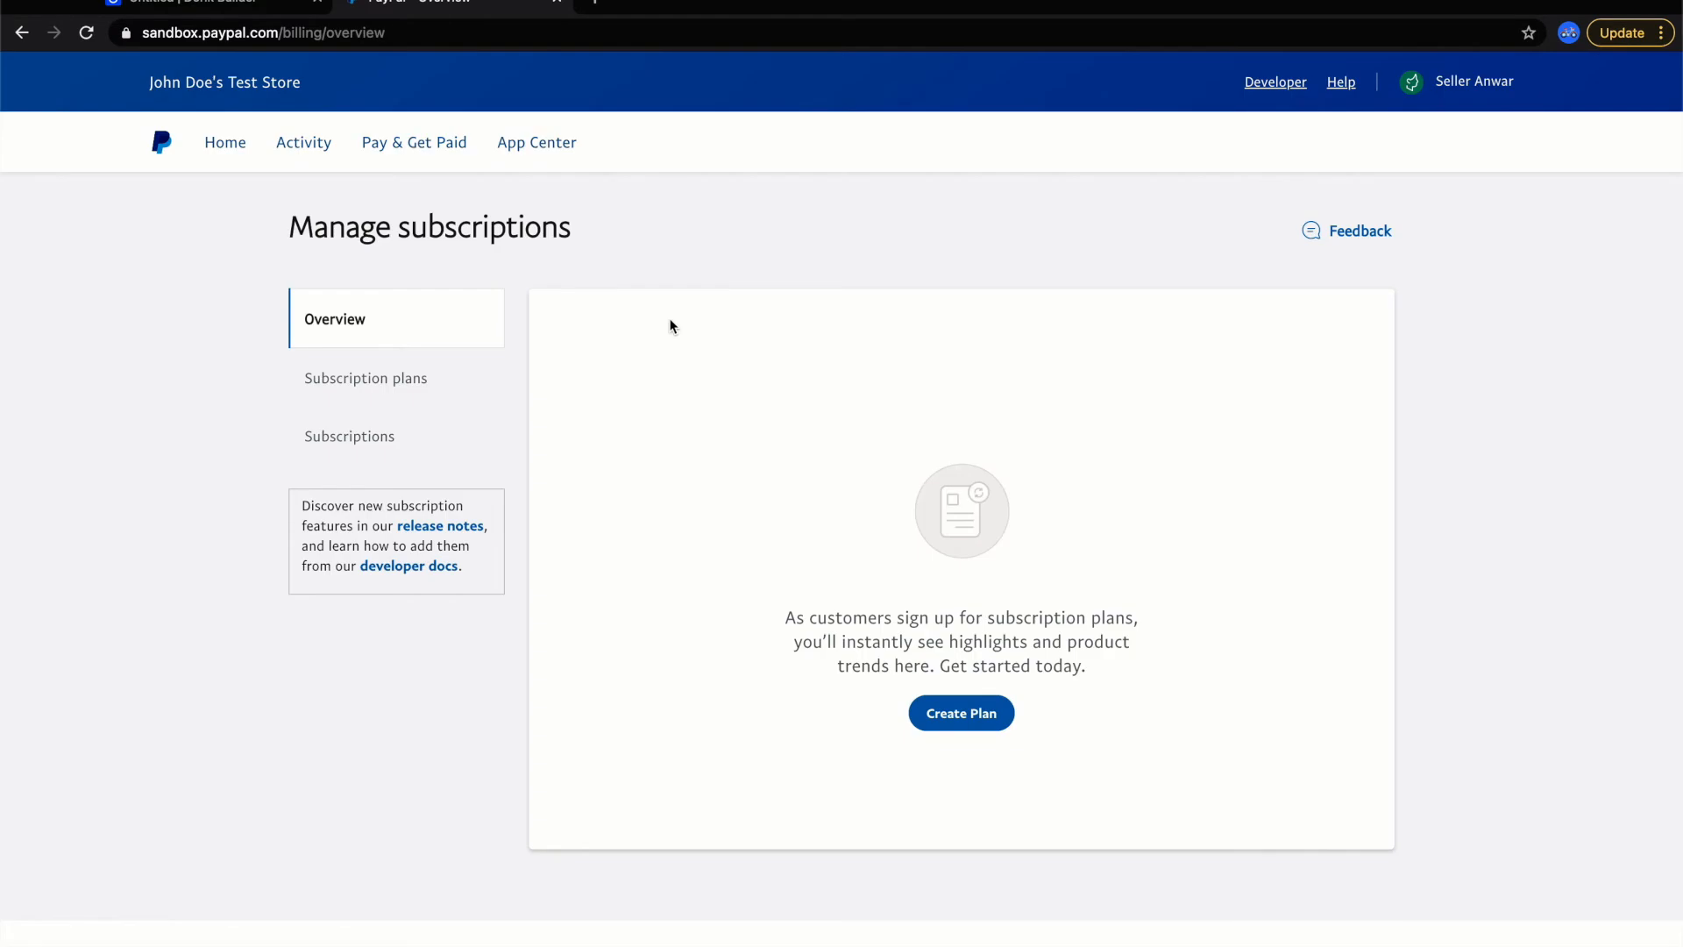
mouse_move(459, 415)
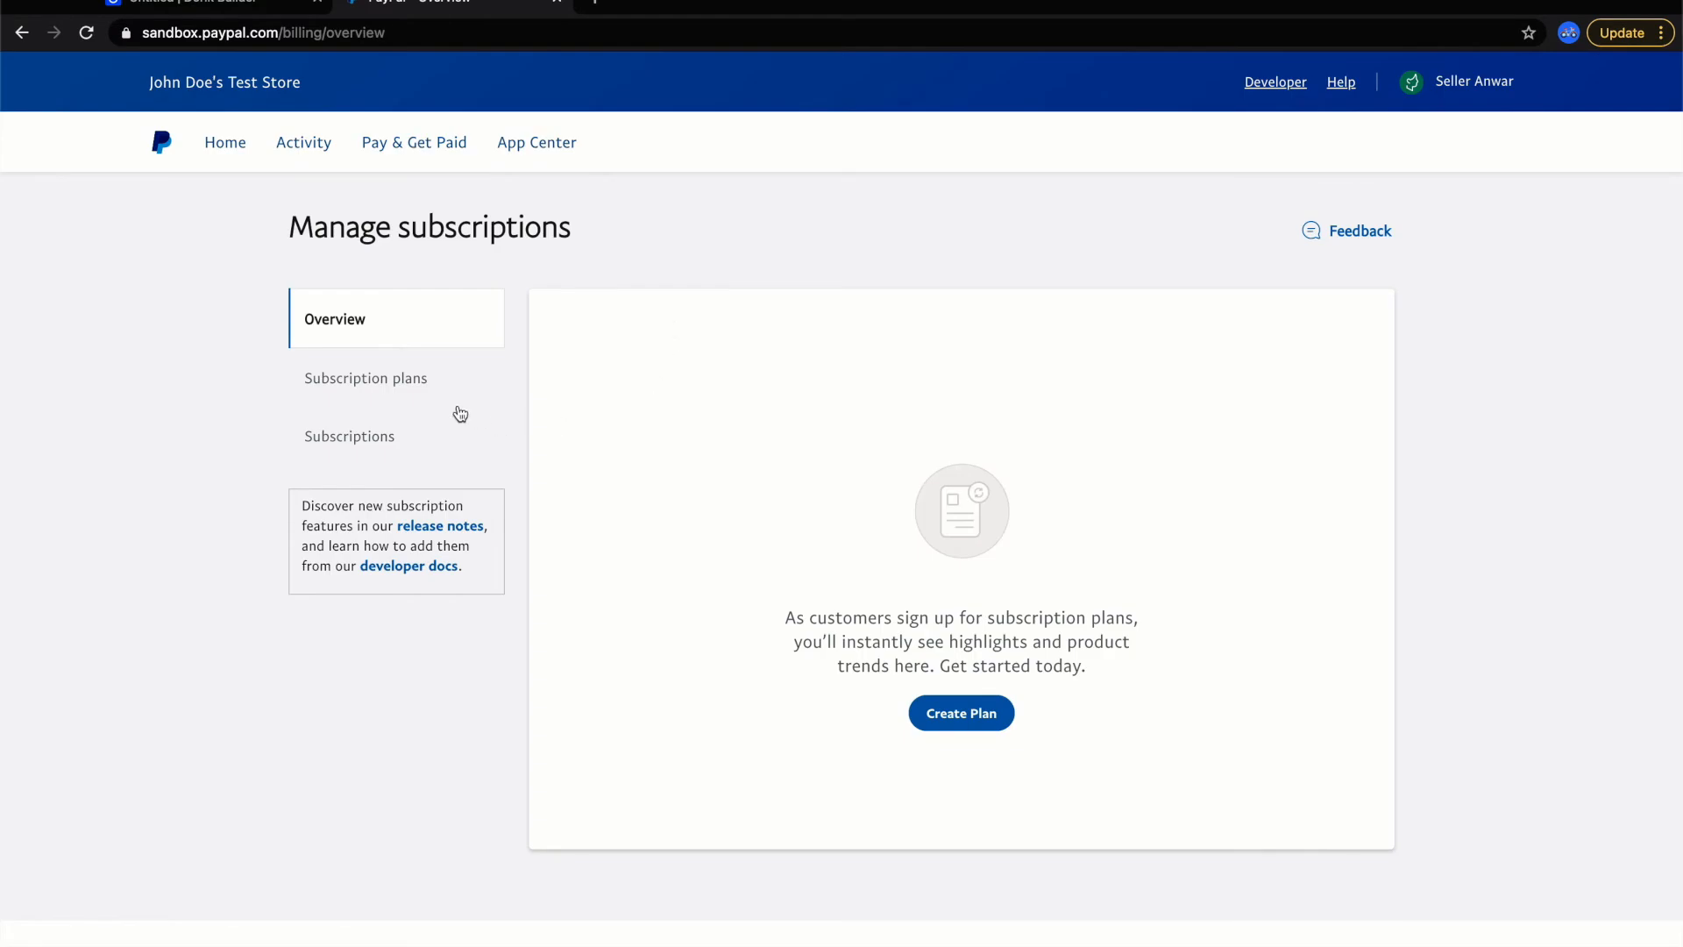
left_click(365, 377)
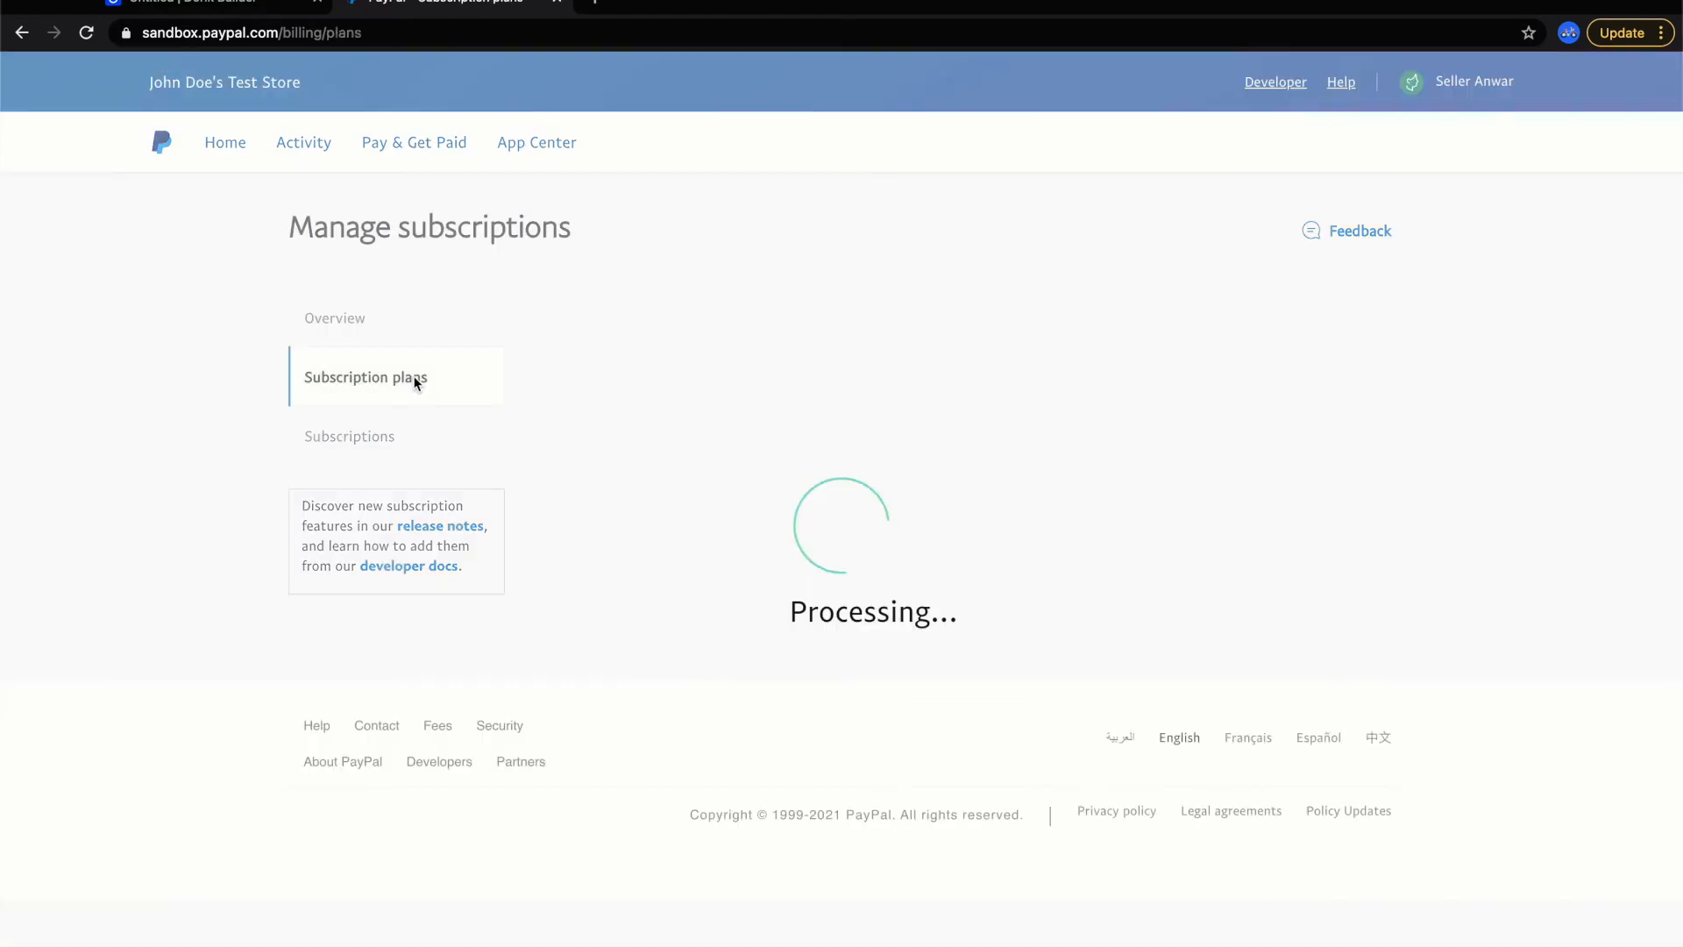
left_click(365, 377)
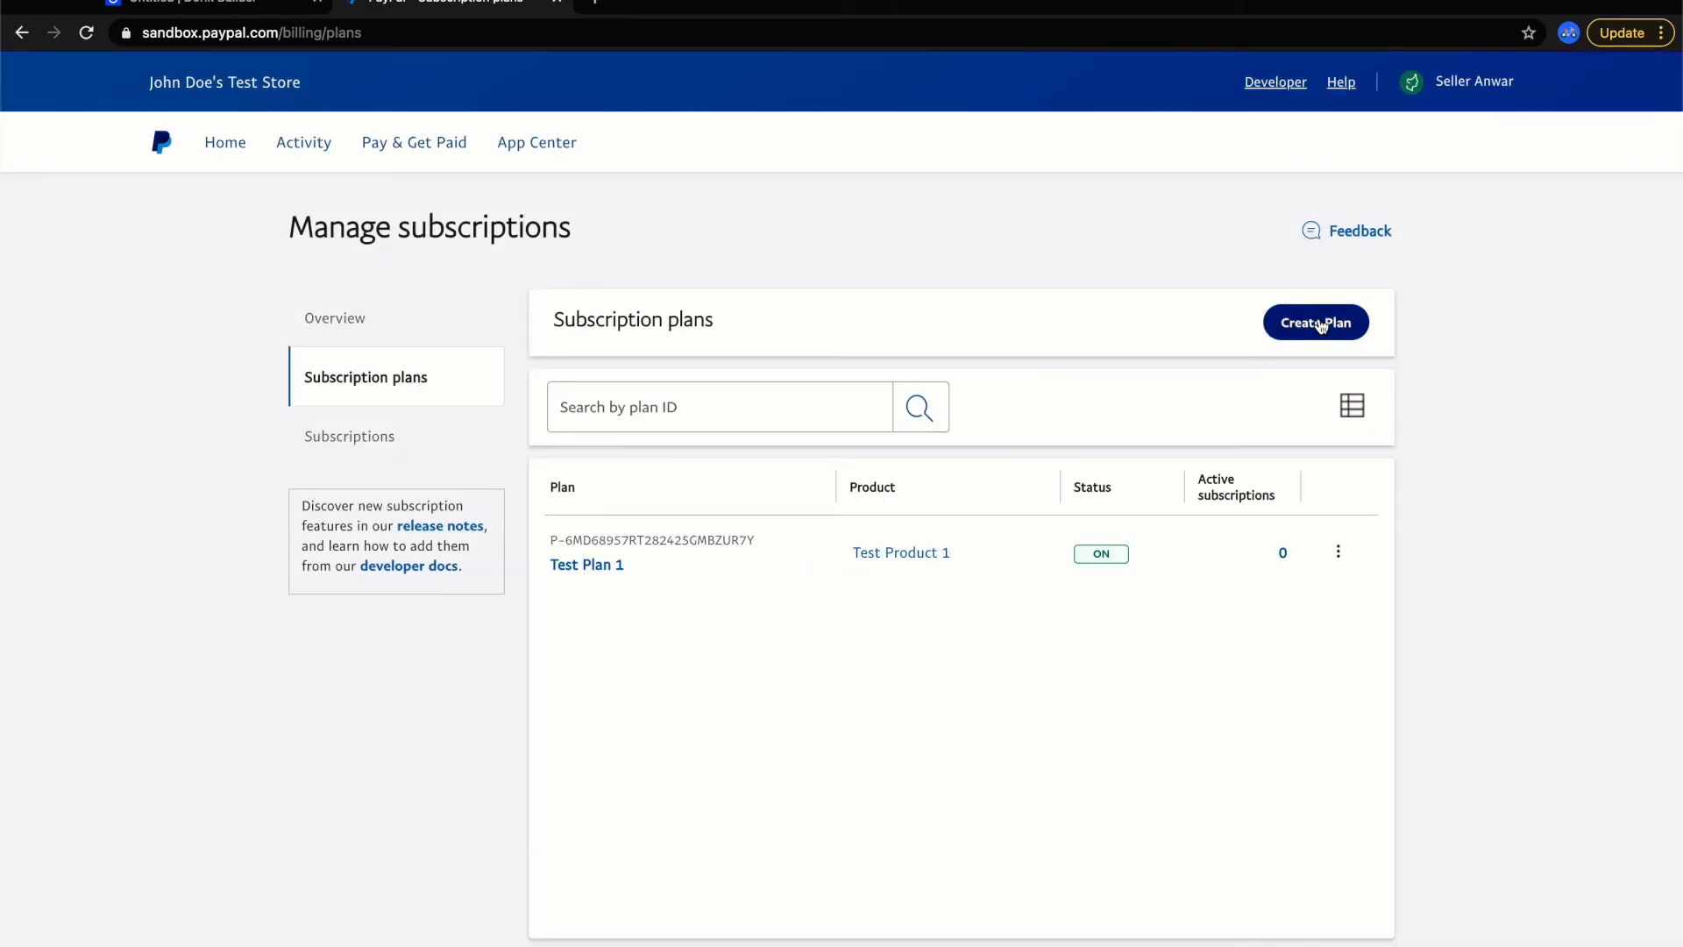
mouse_move(992, 397)
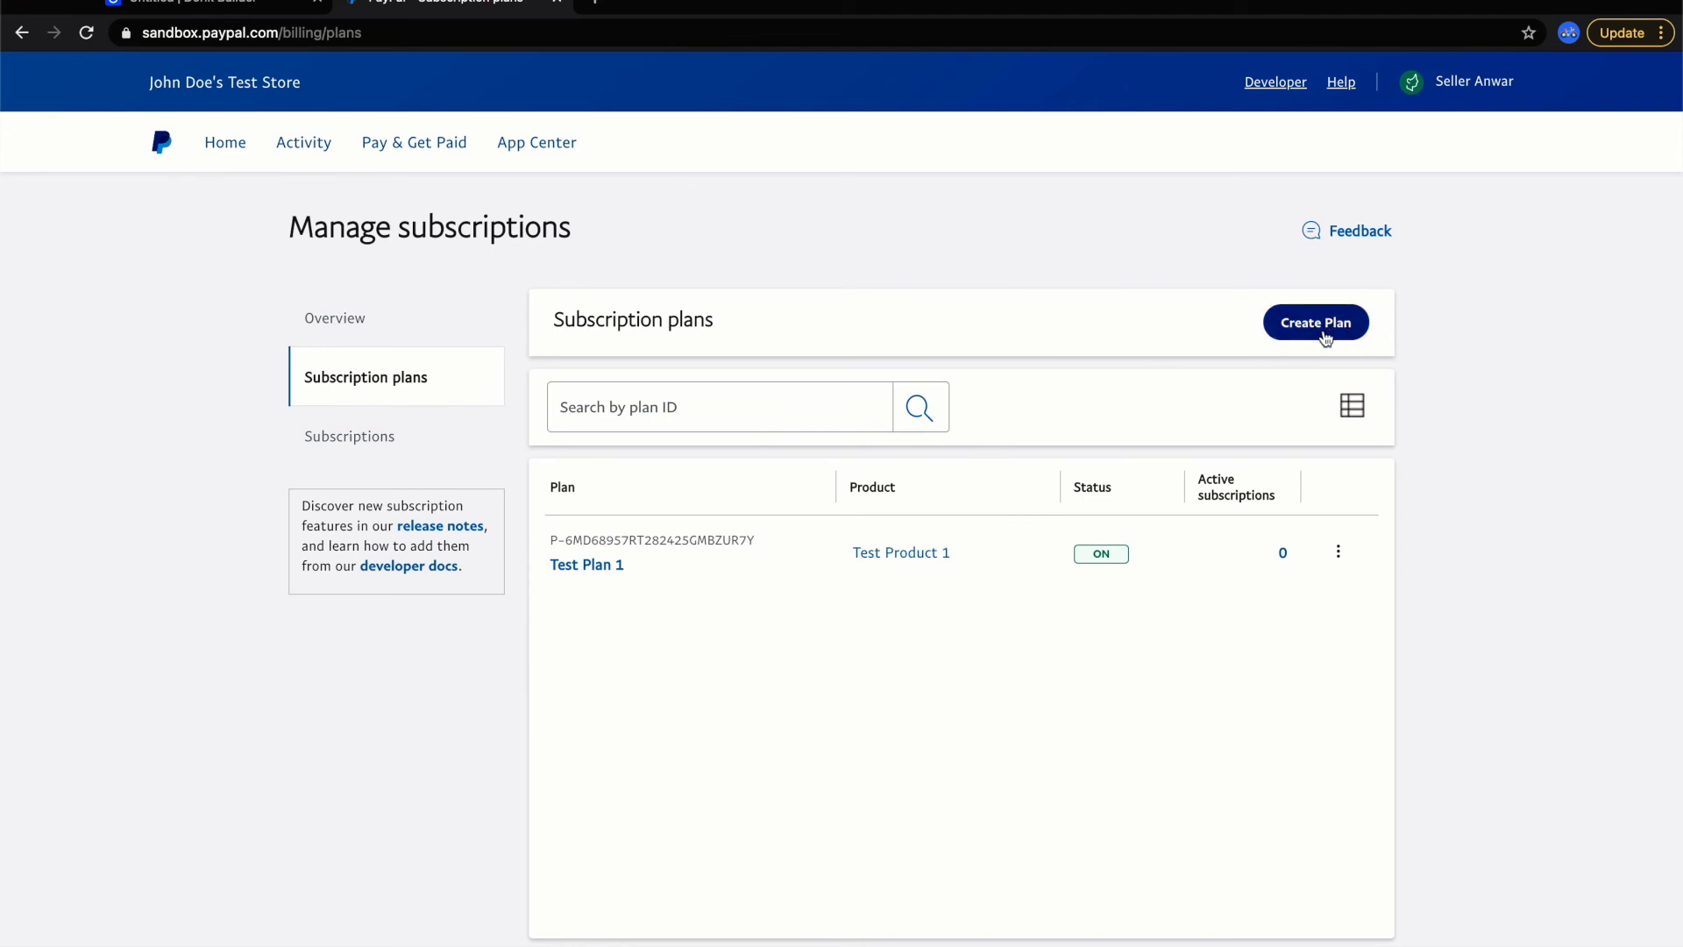
mouse_move(553, 541)
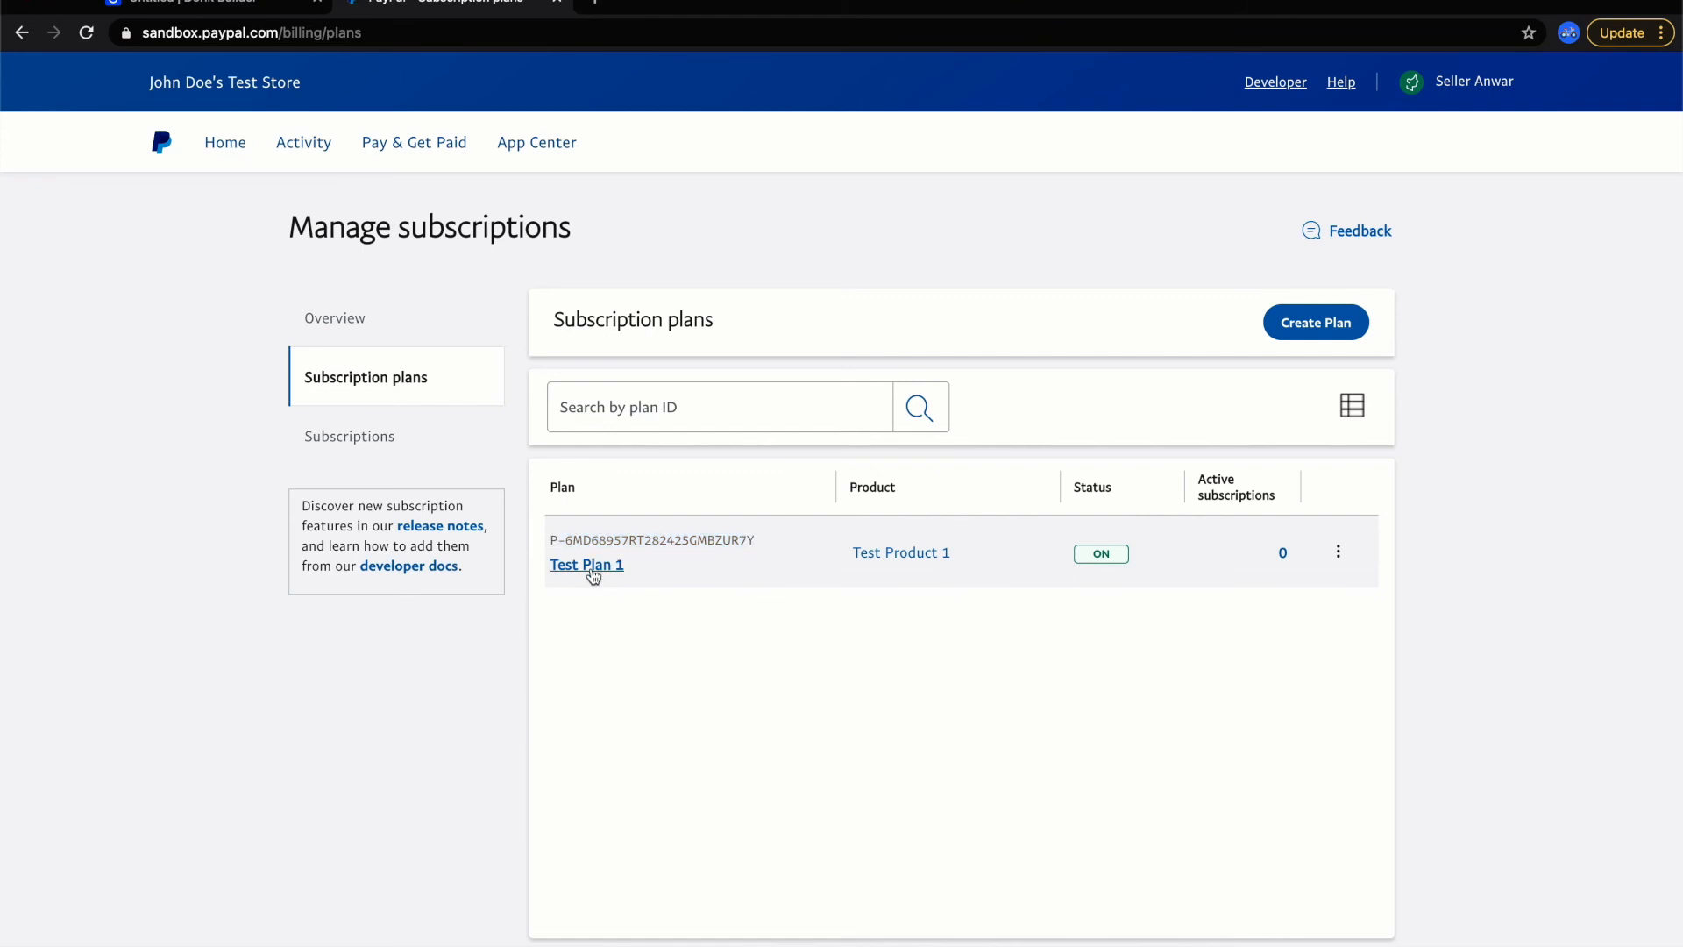
left_click(587, 564)
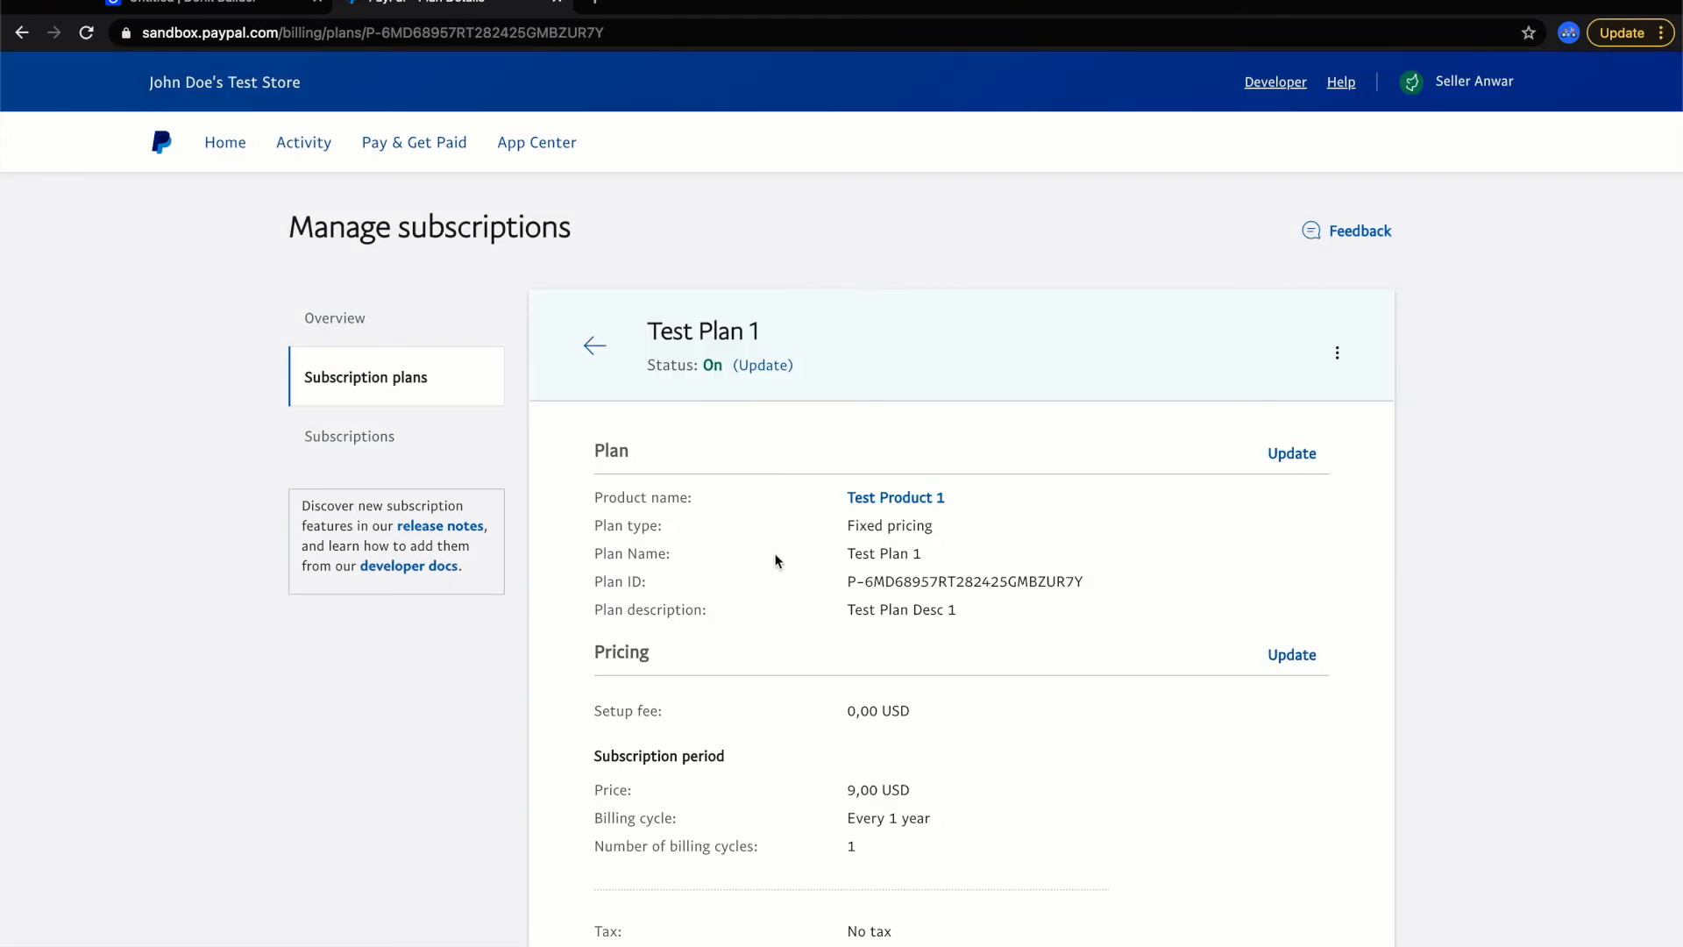
scroll("down", 3)
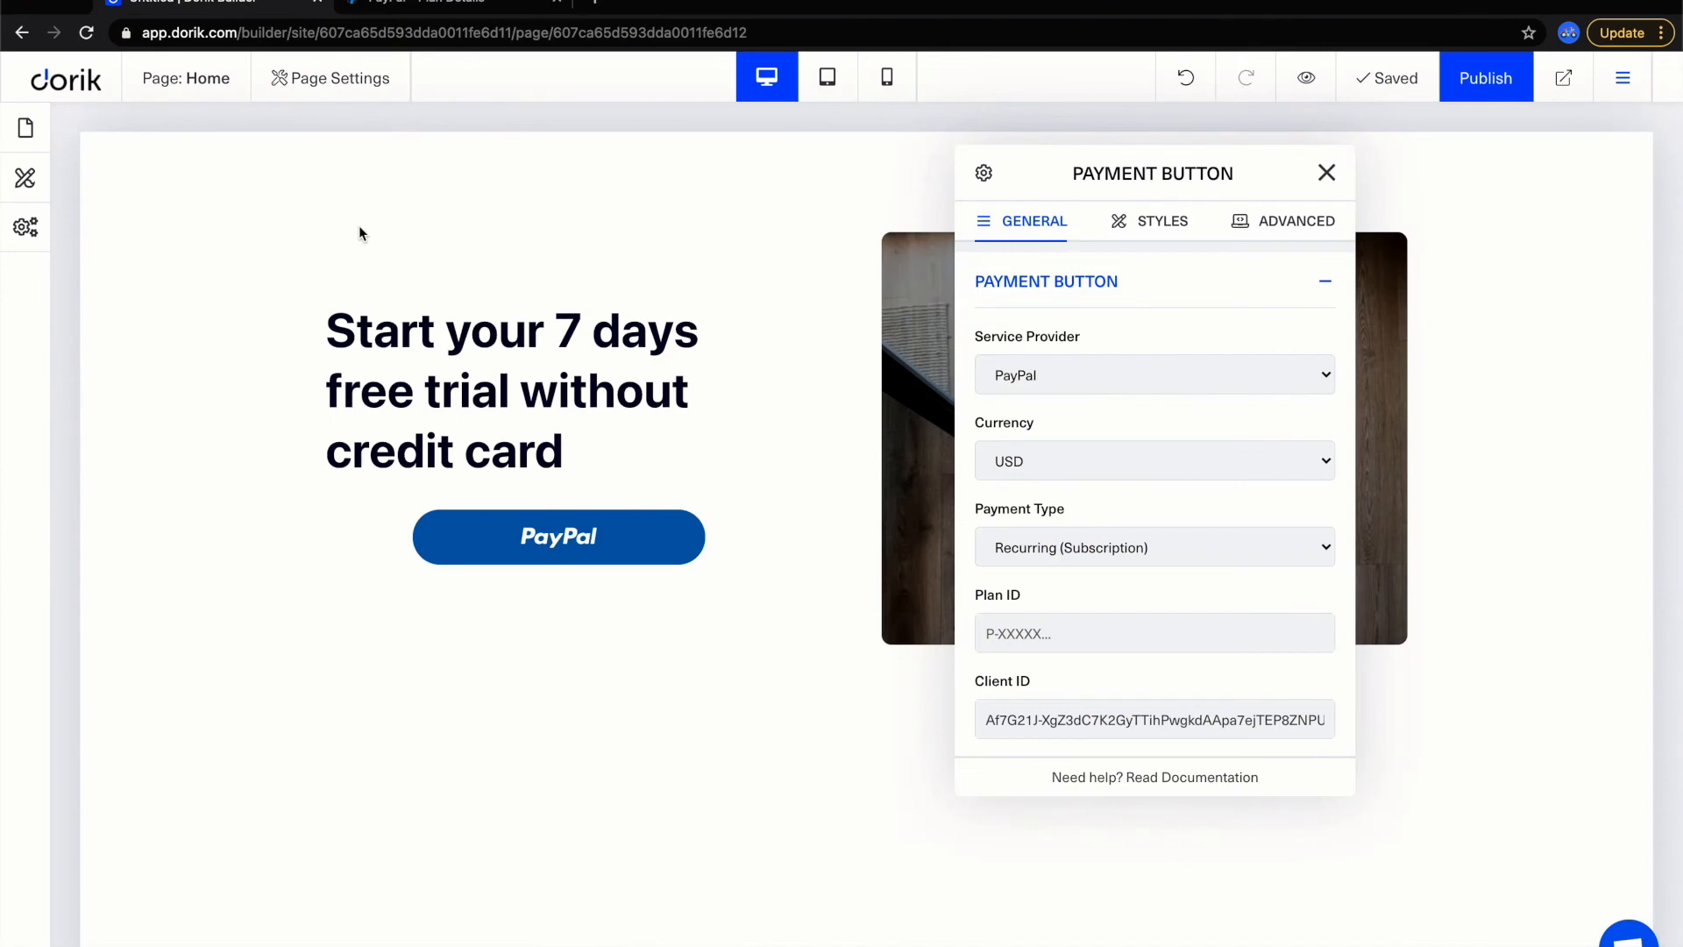
Enter plan ID P-6MD68957RT282425GMBZUR7Y, close the button settings, and open the live page.
type("P-6MD68957RT282425GMBZUR7Y")
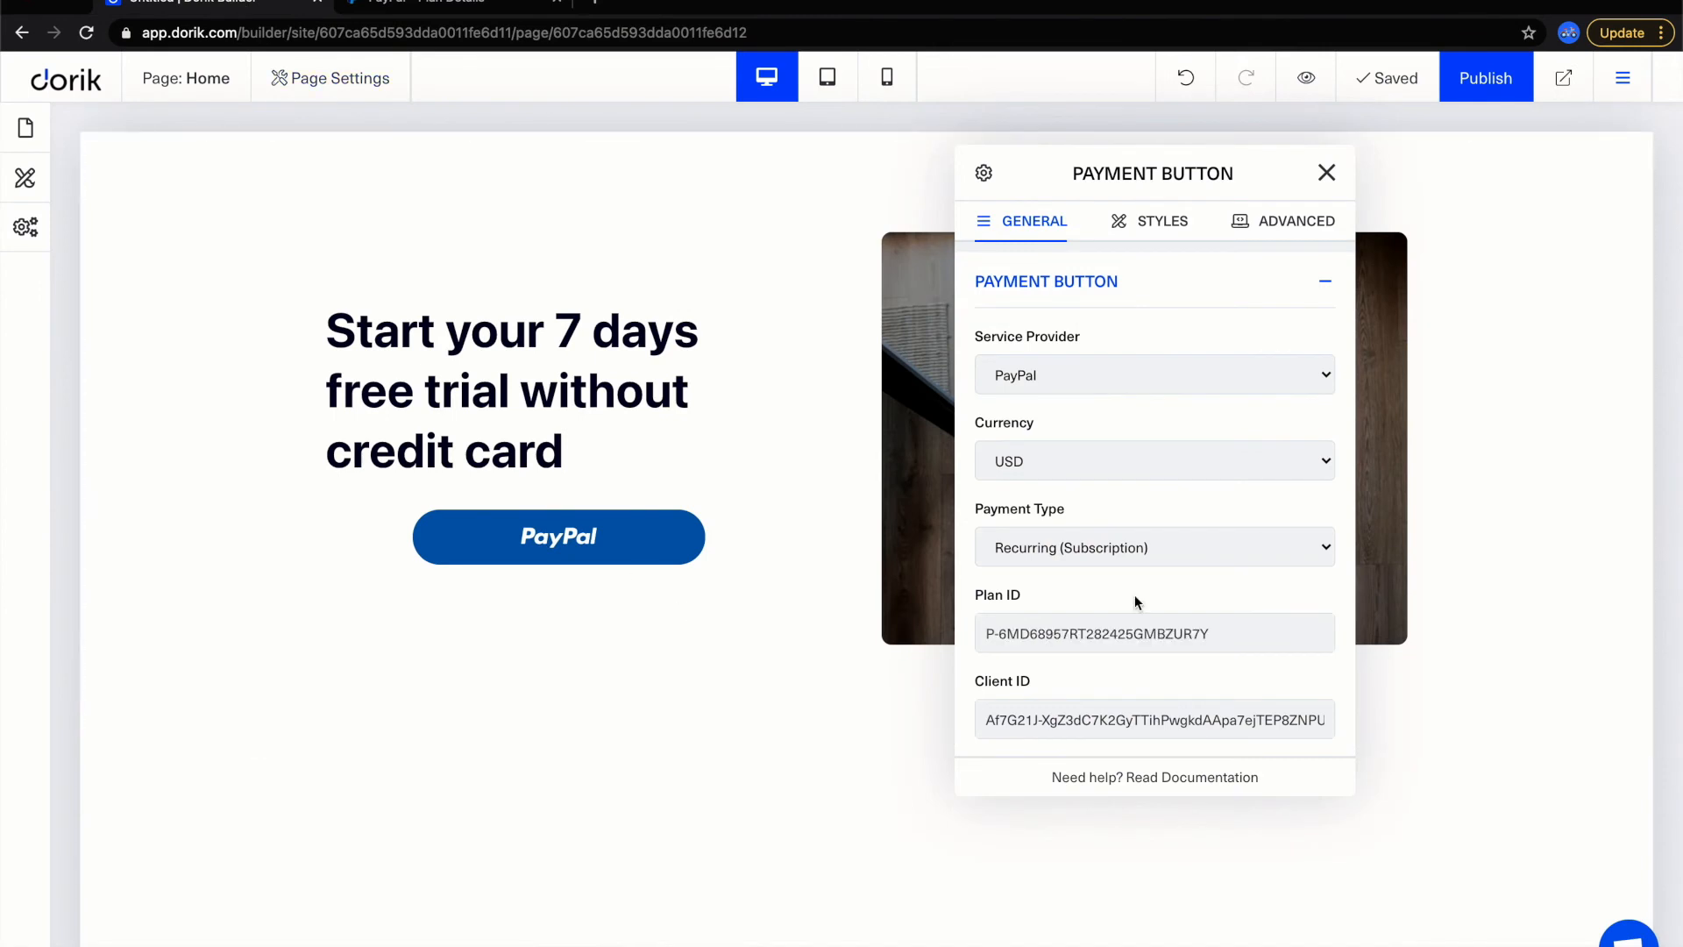
scroll("down", 3)
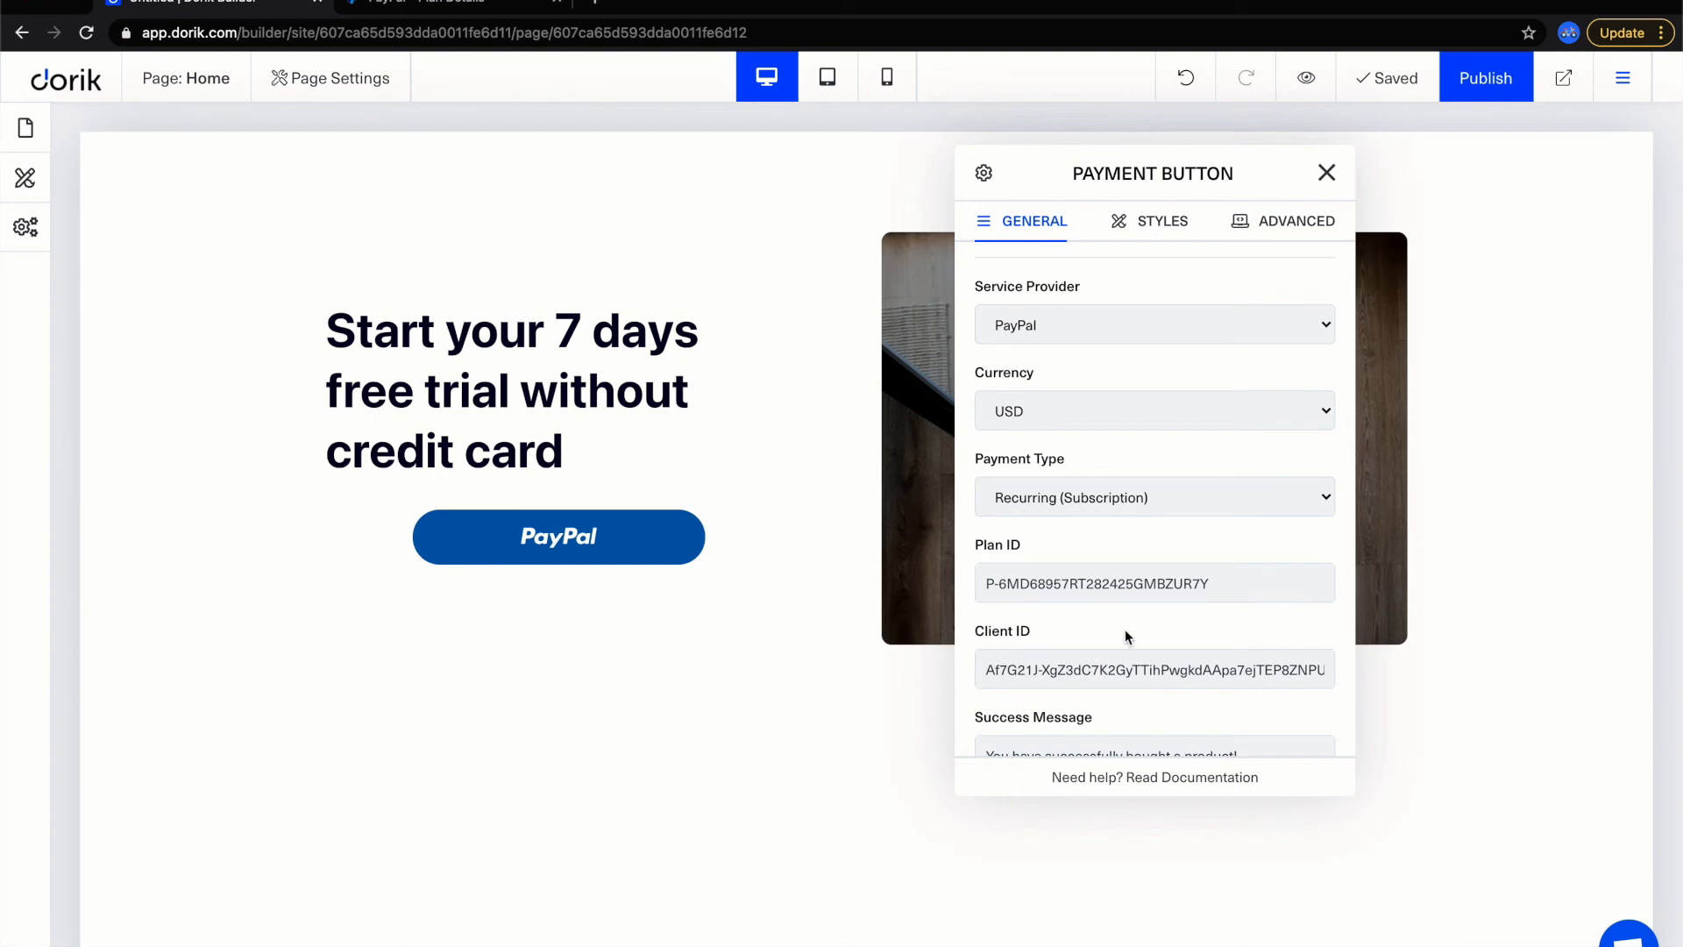
left_click(1326, 173)
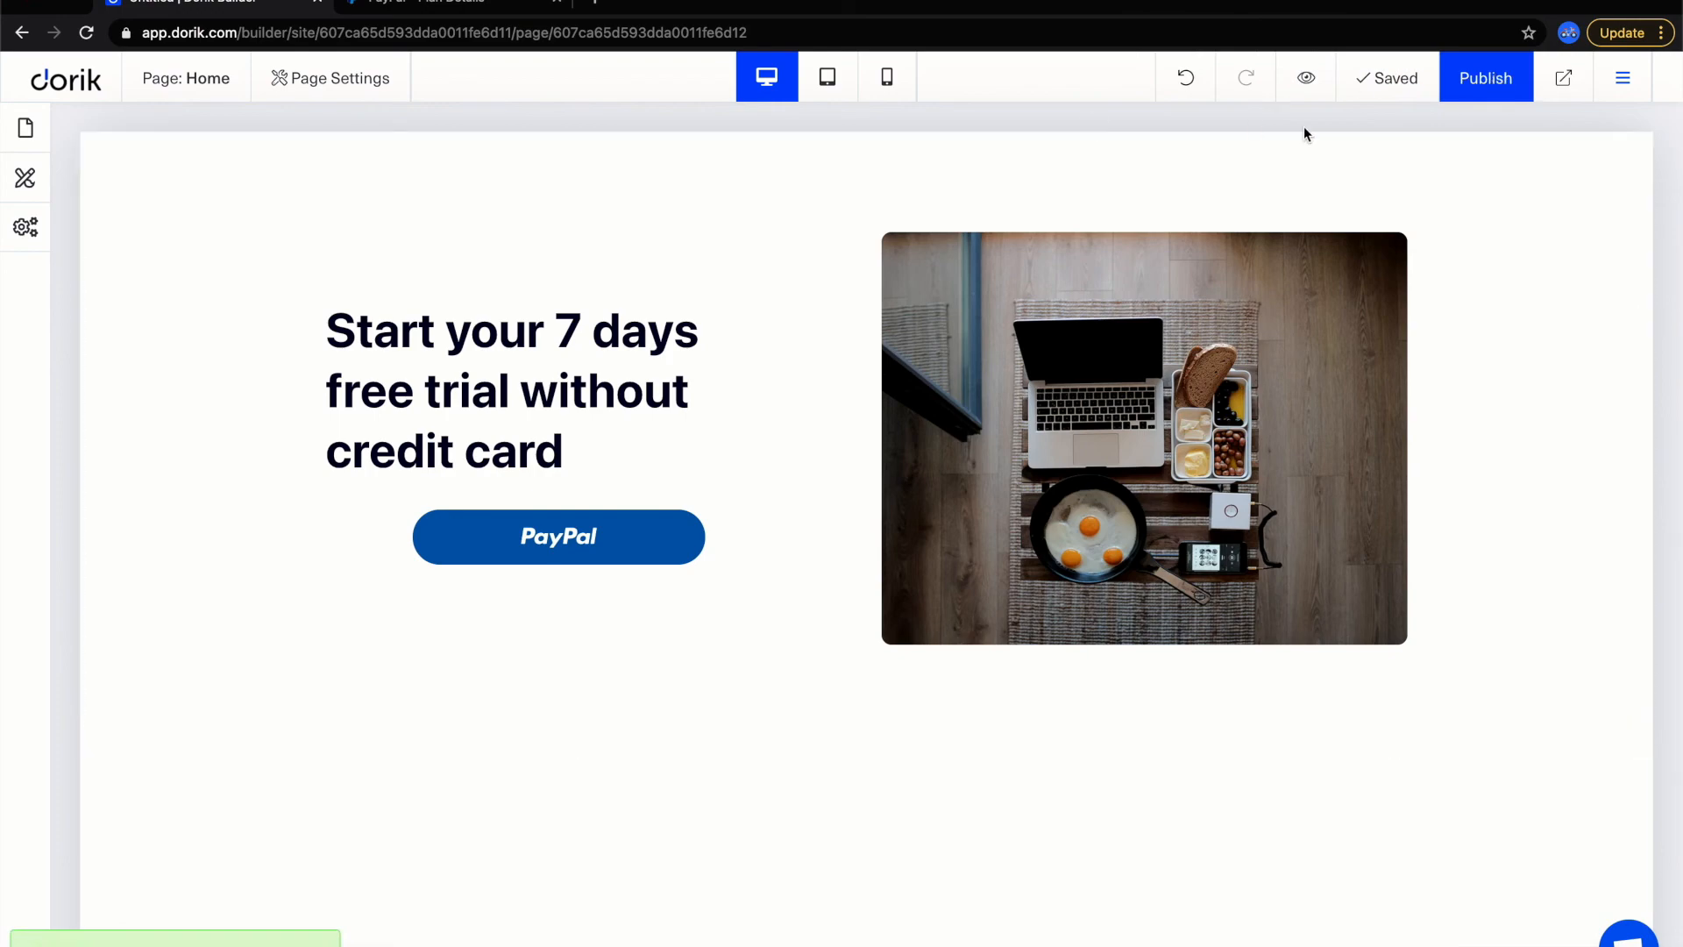
left_click(558, 537)
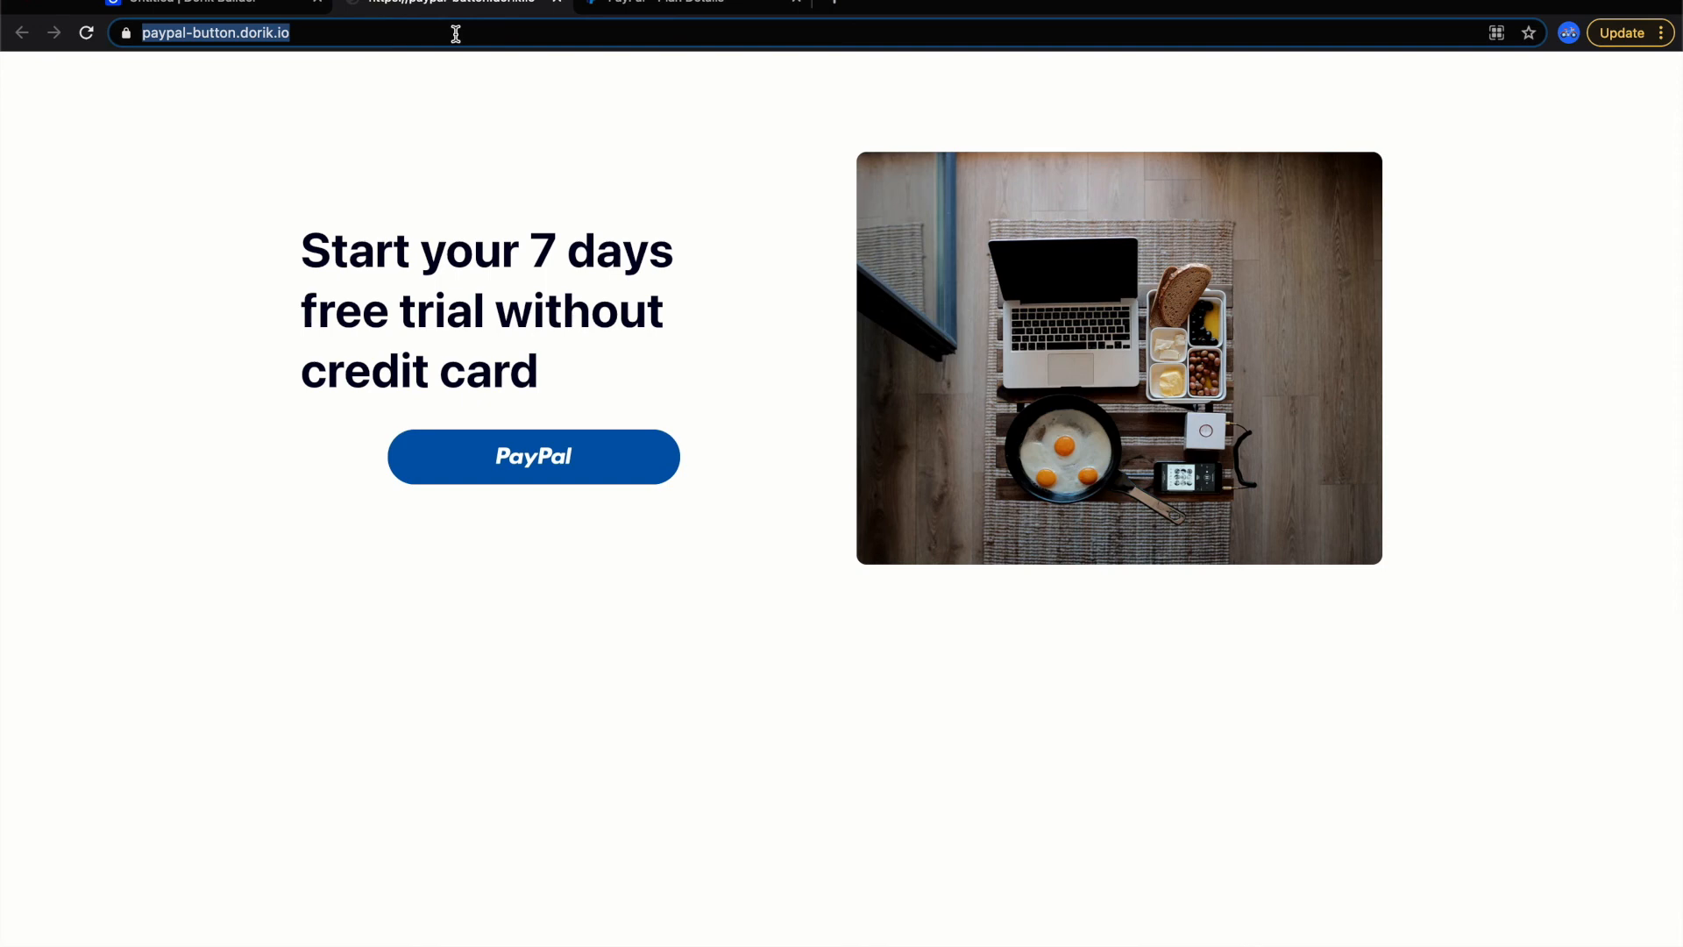
mouse_move(508, 255)
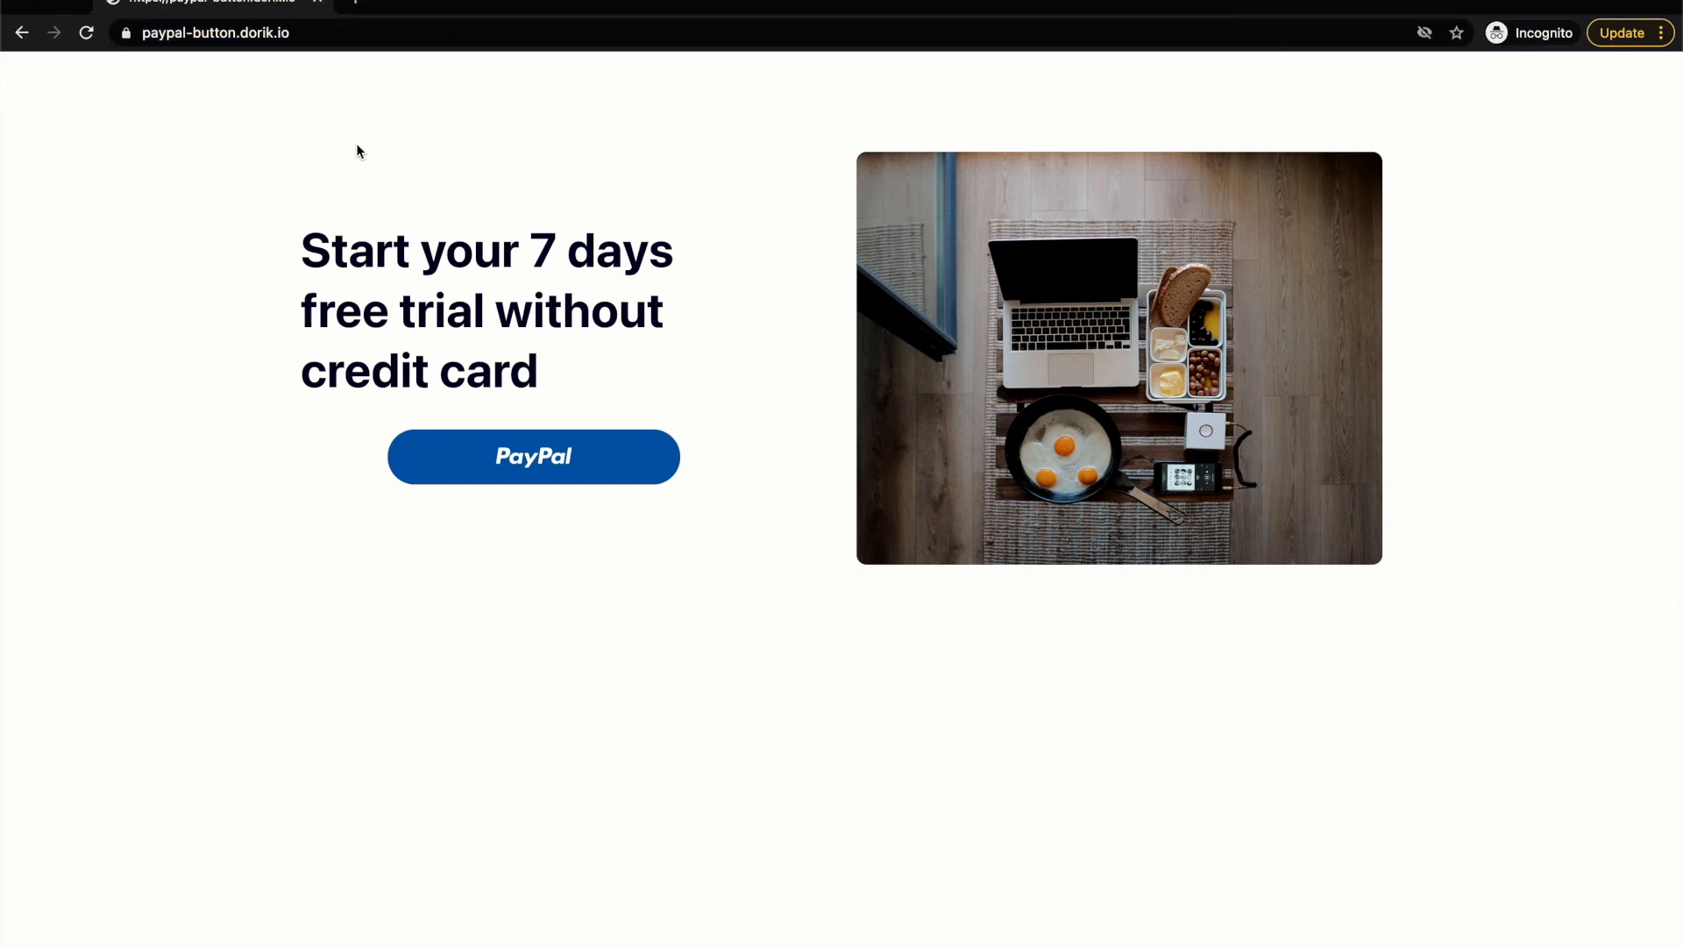
Start the live page's PayPal checkout and agree to the 9 USD subscription as the sandbox buyer.
left_click(534, 456)
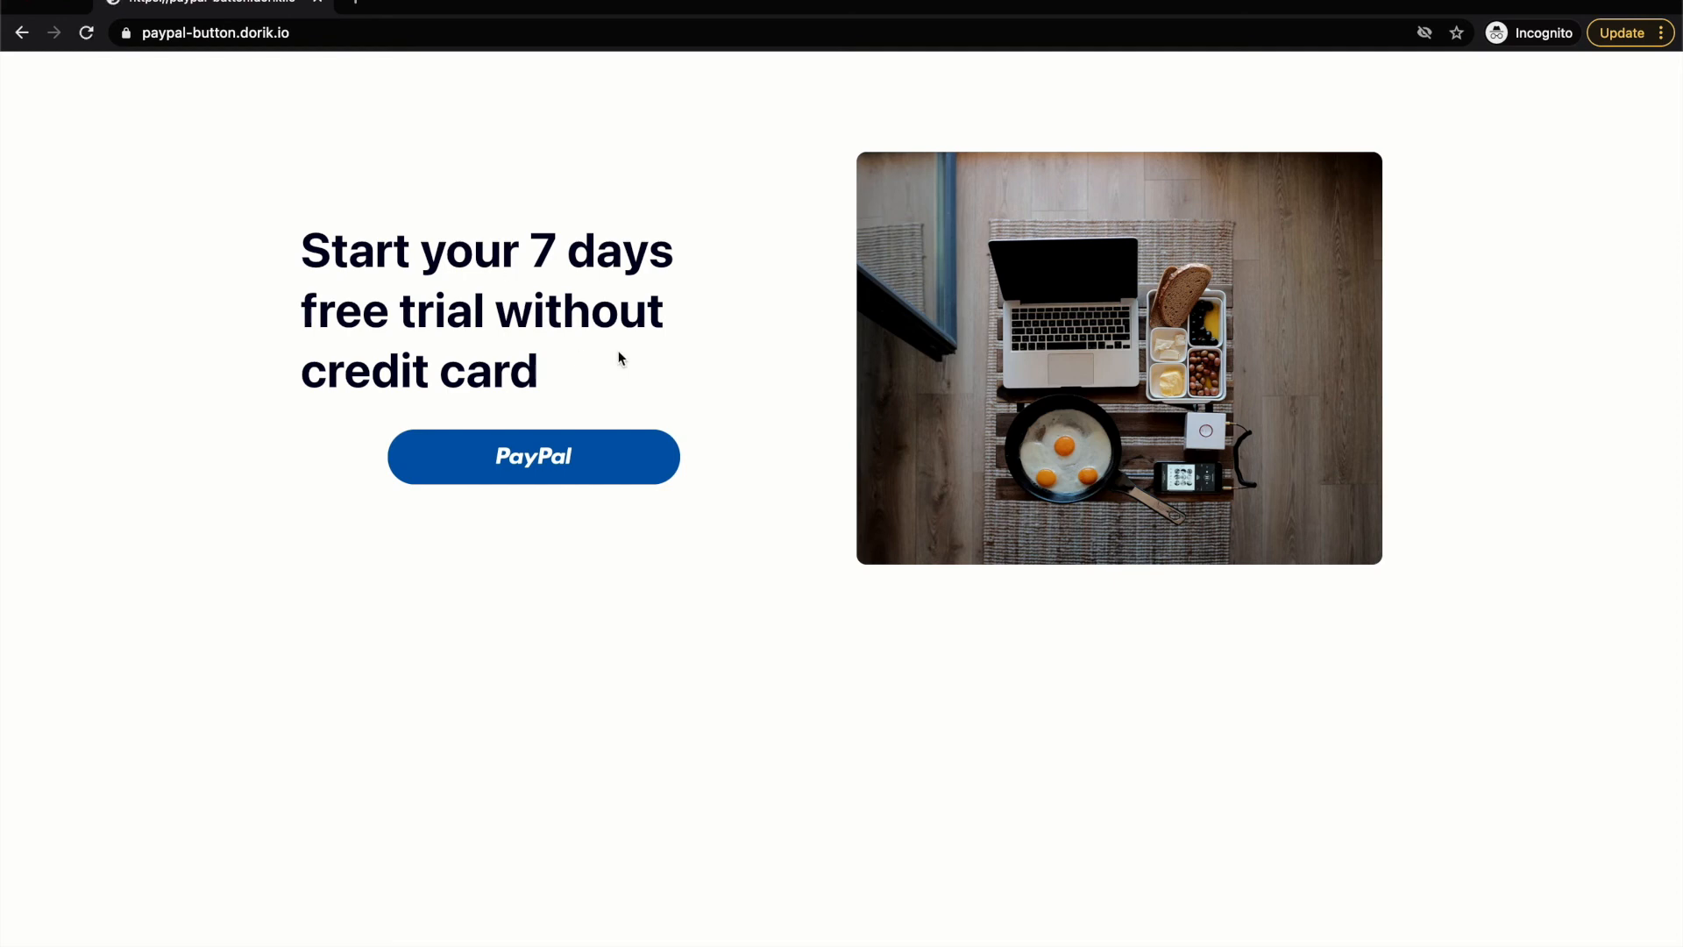
mouse_move(589, 474)
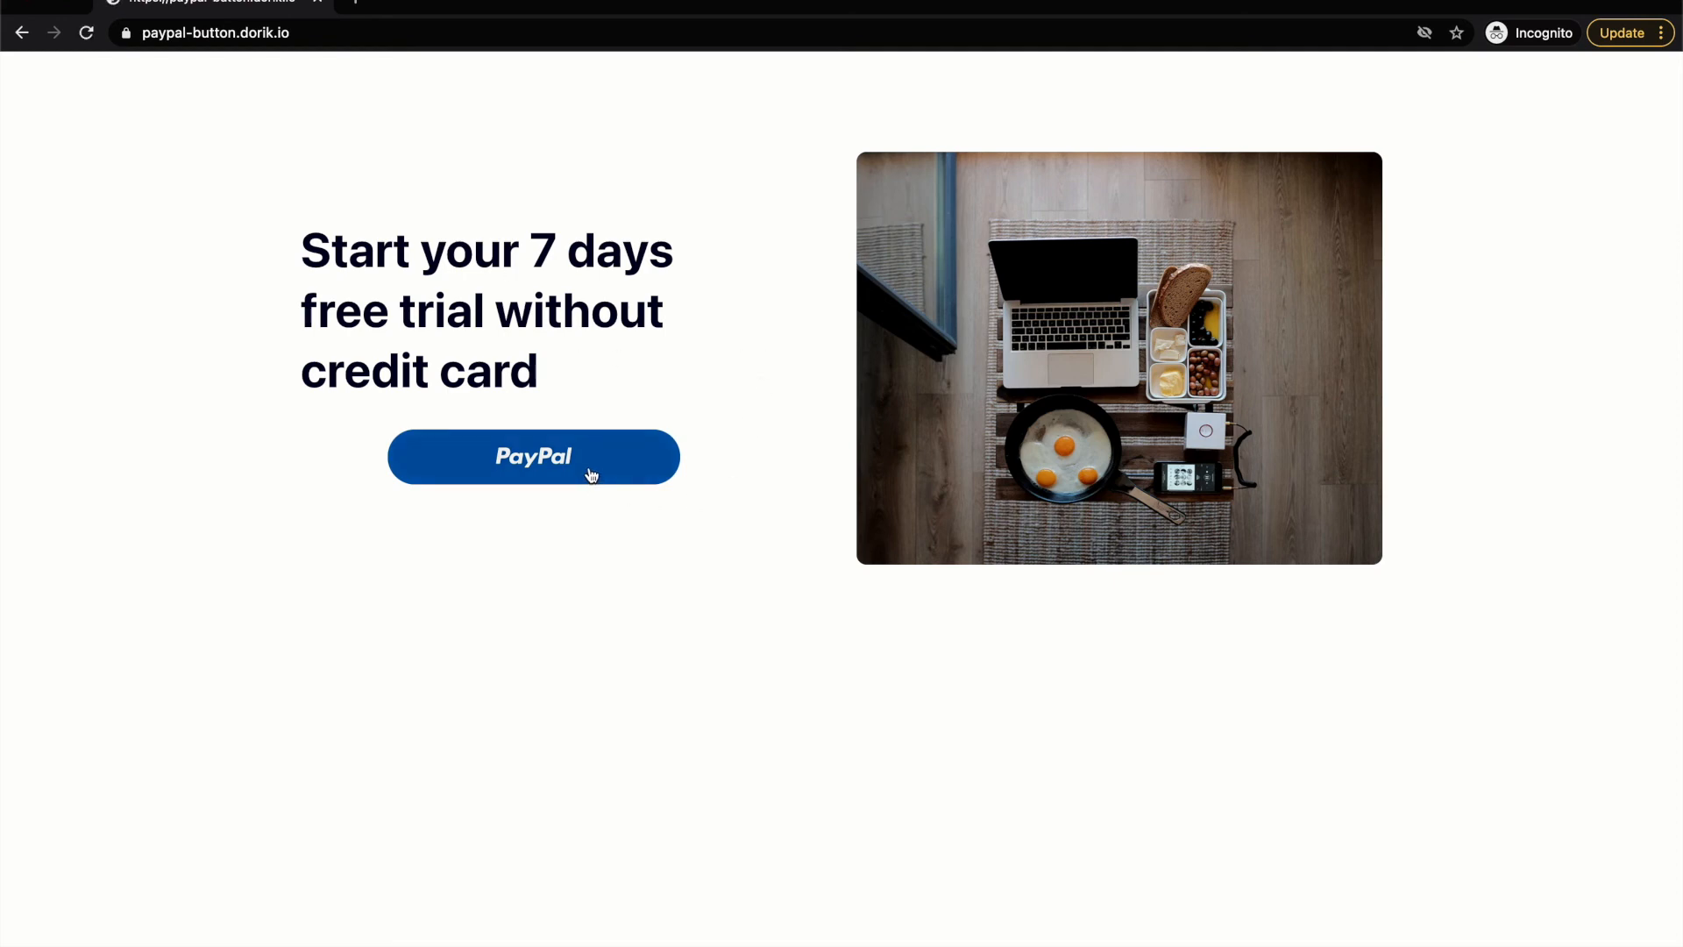
left_click(534, 456)
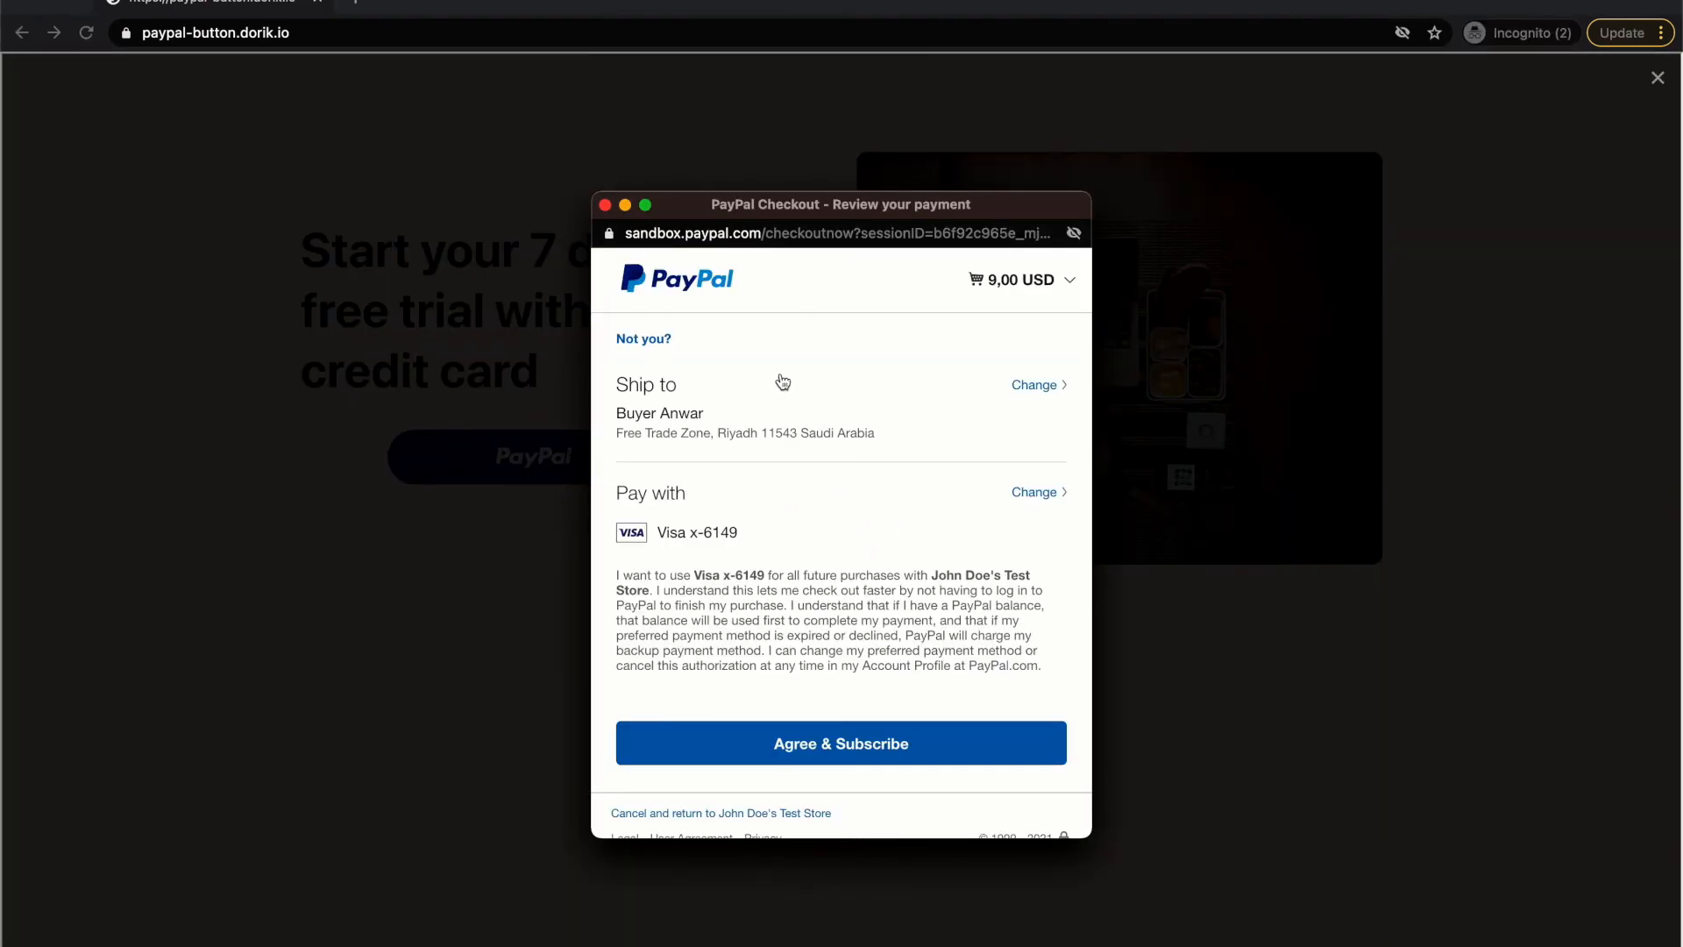
mouse_move(996, 363)
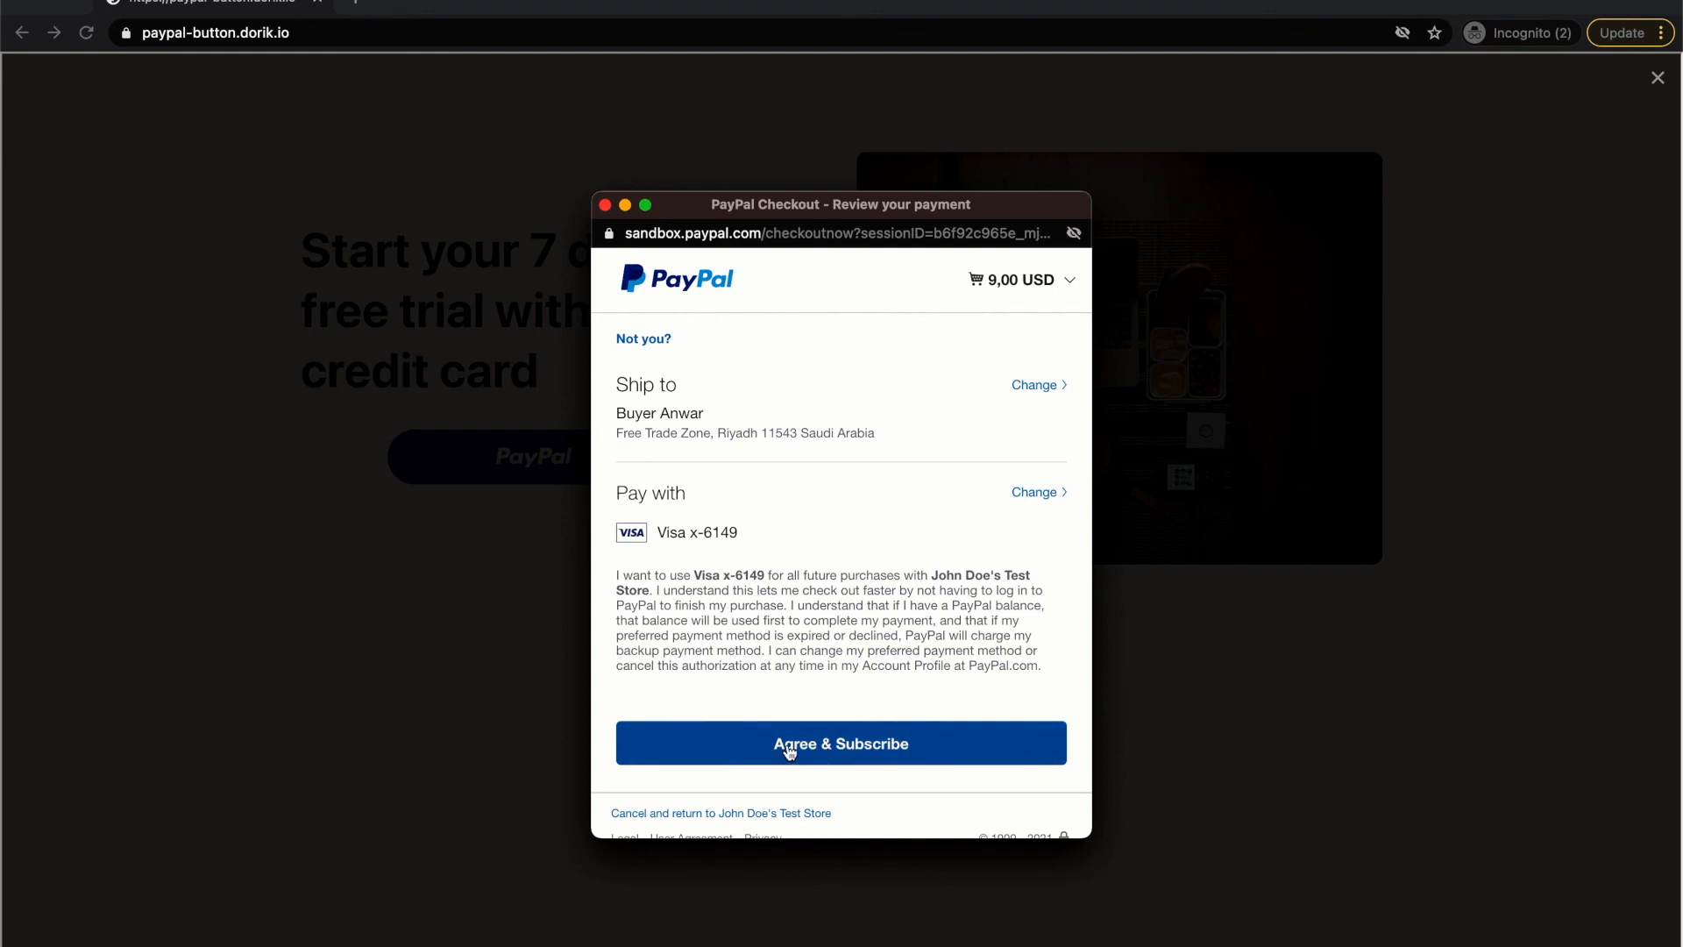
mouse_move(1000, 298)
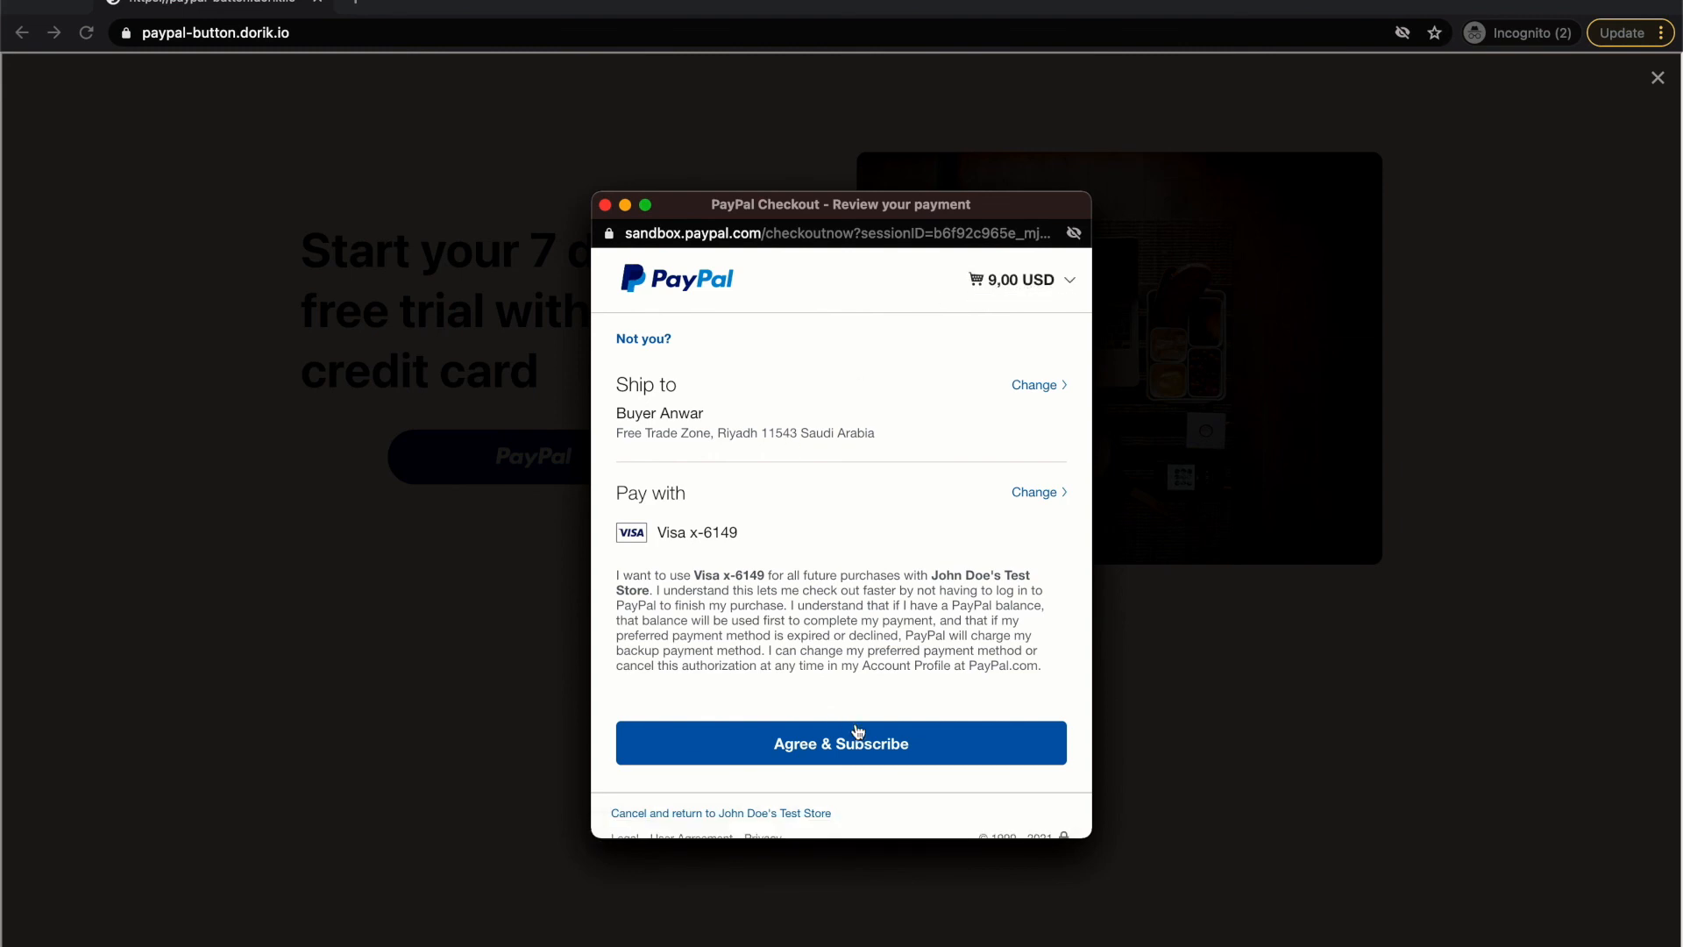
left_click(841, 743)
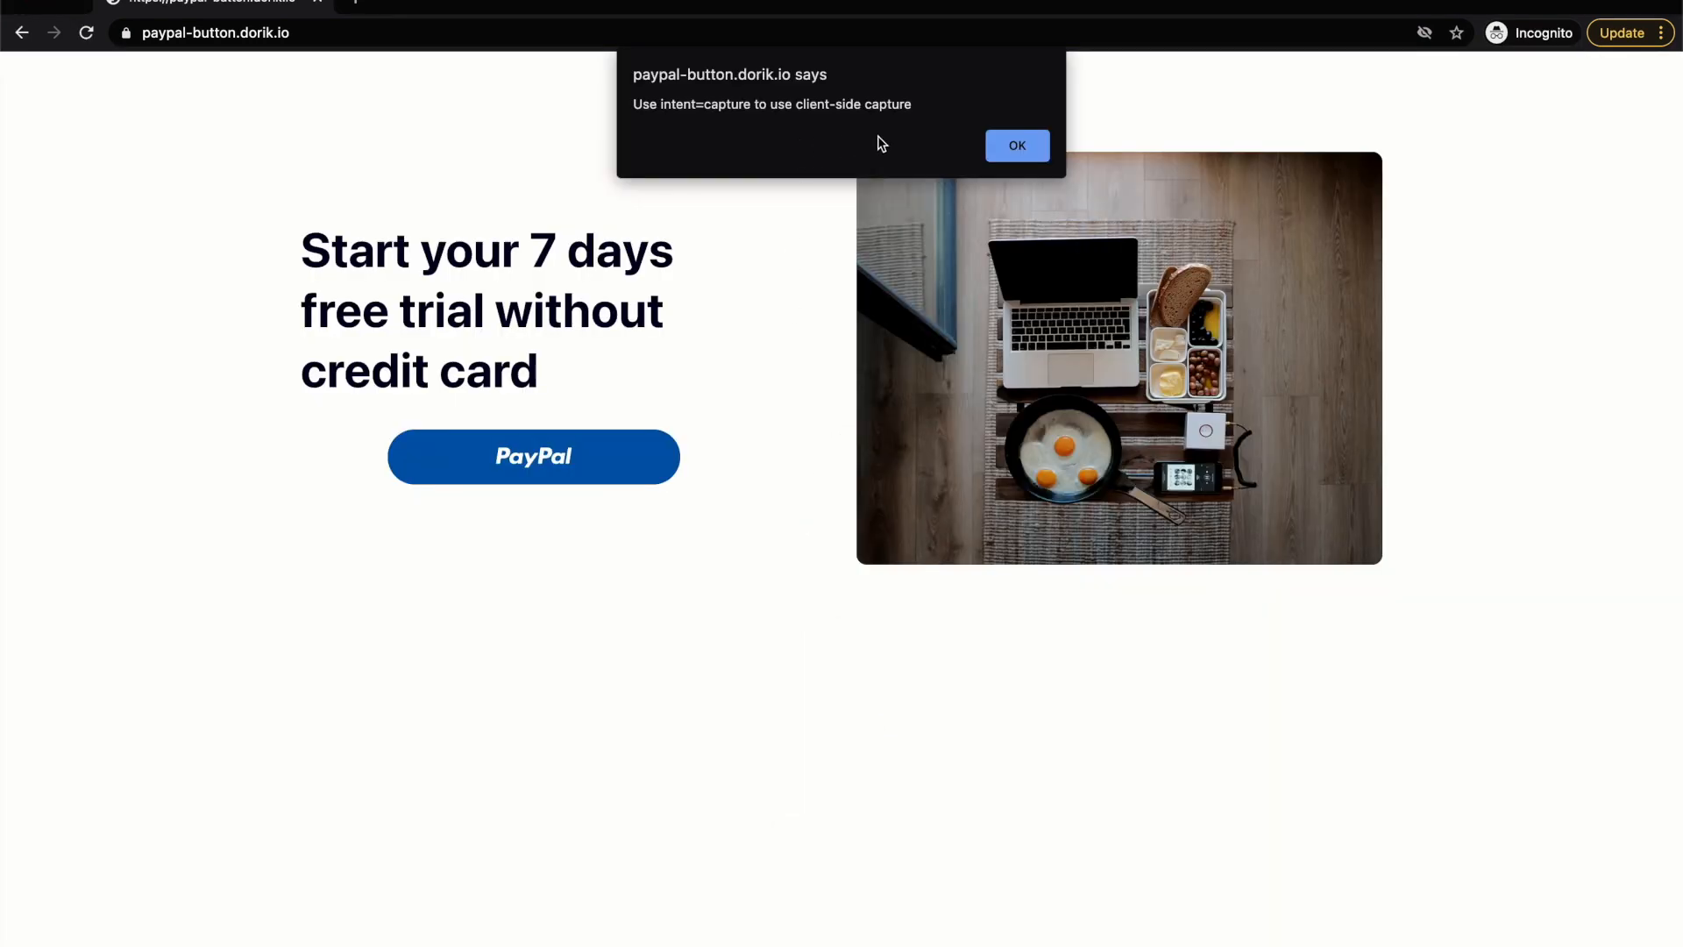
mouse_move(852, 125)
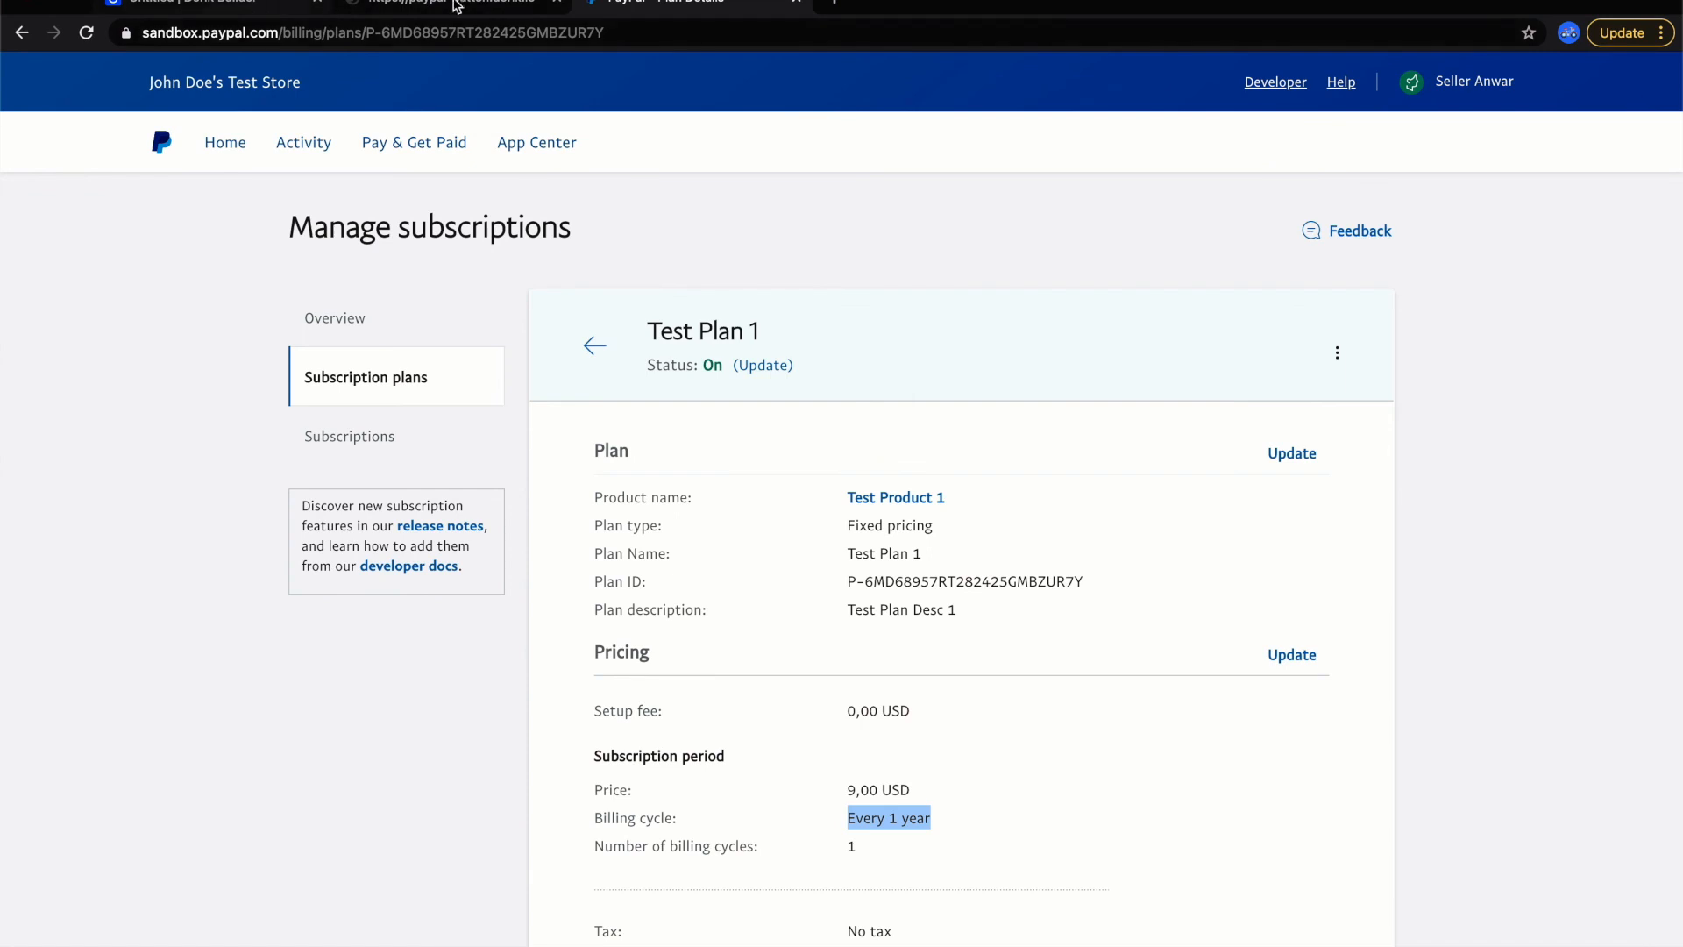
mouse_move(225, 150)
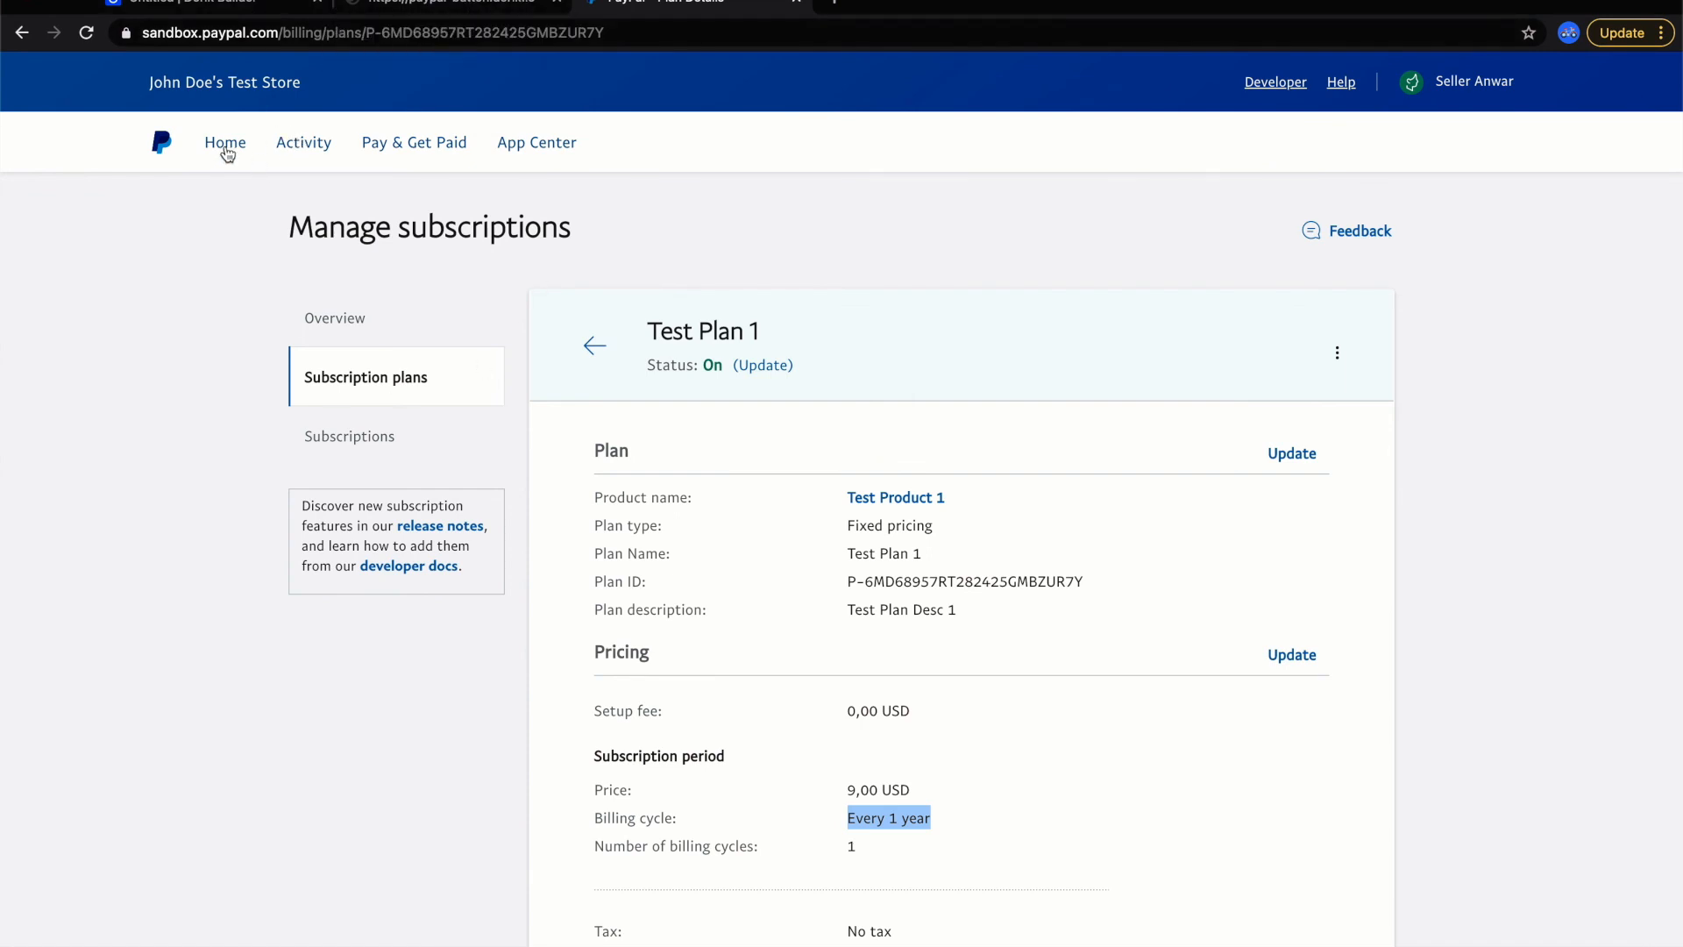
Show All Transactions from the PayPal Sandbox Activity menu.
left_click(304, 142)
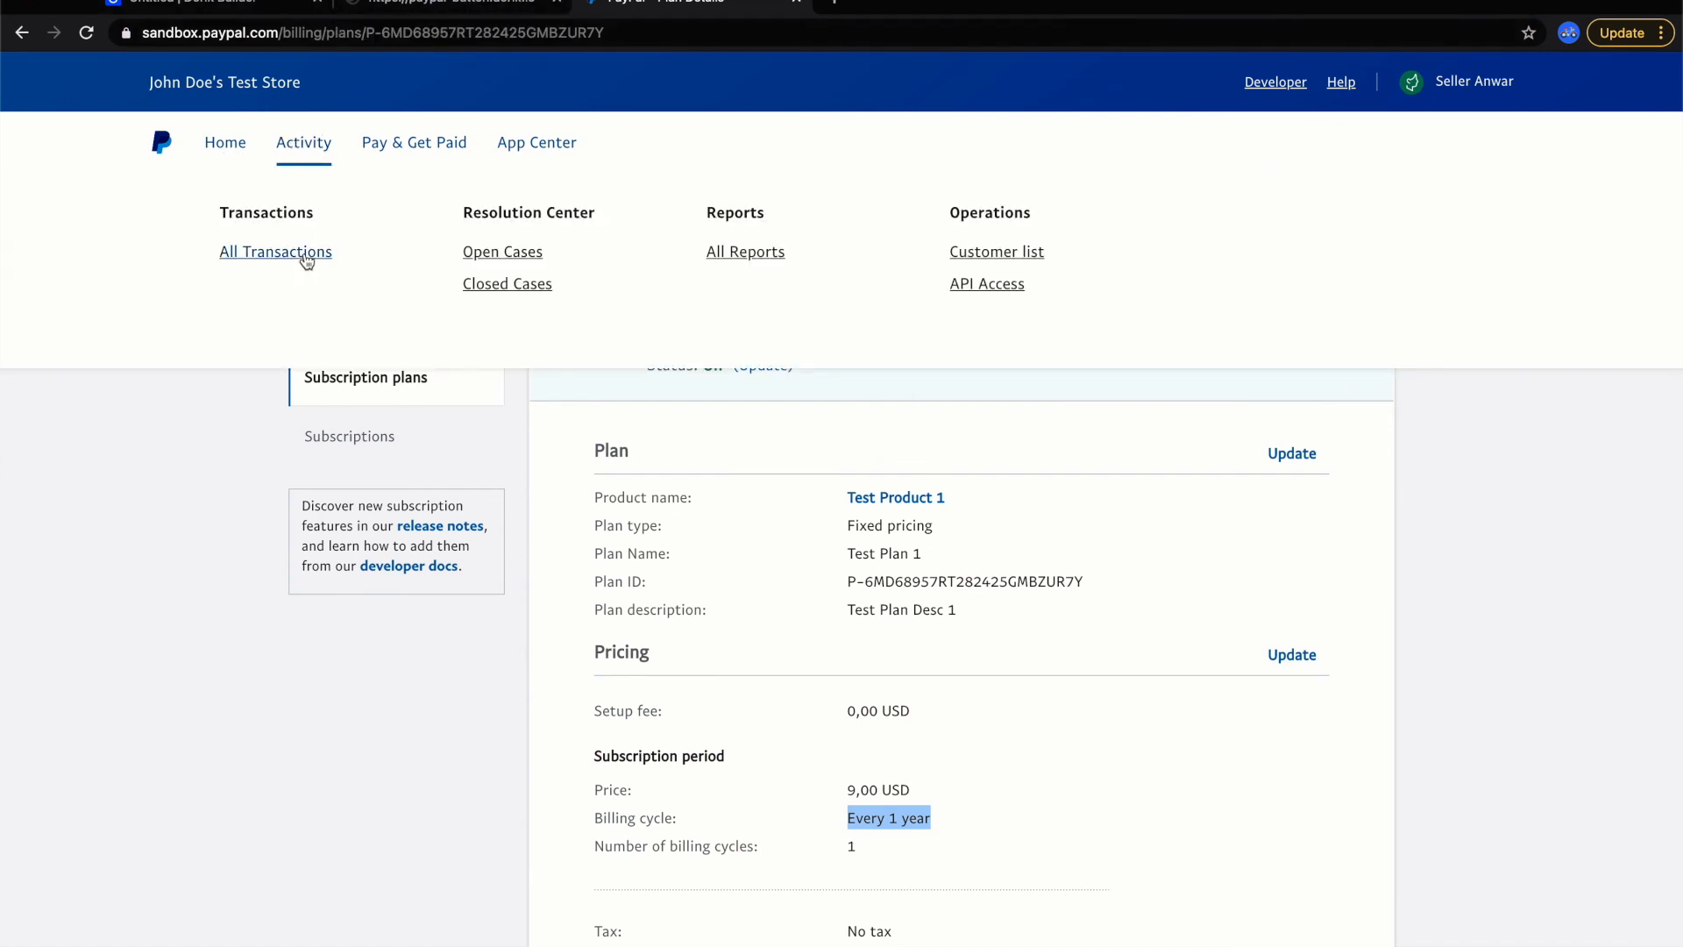
left_click(275, 252)
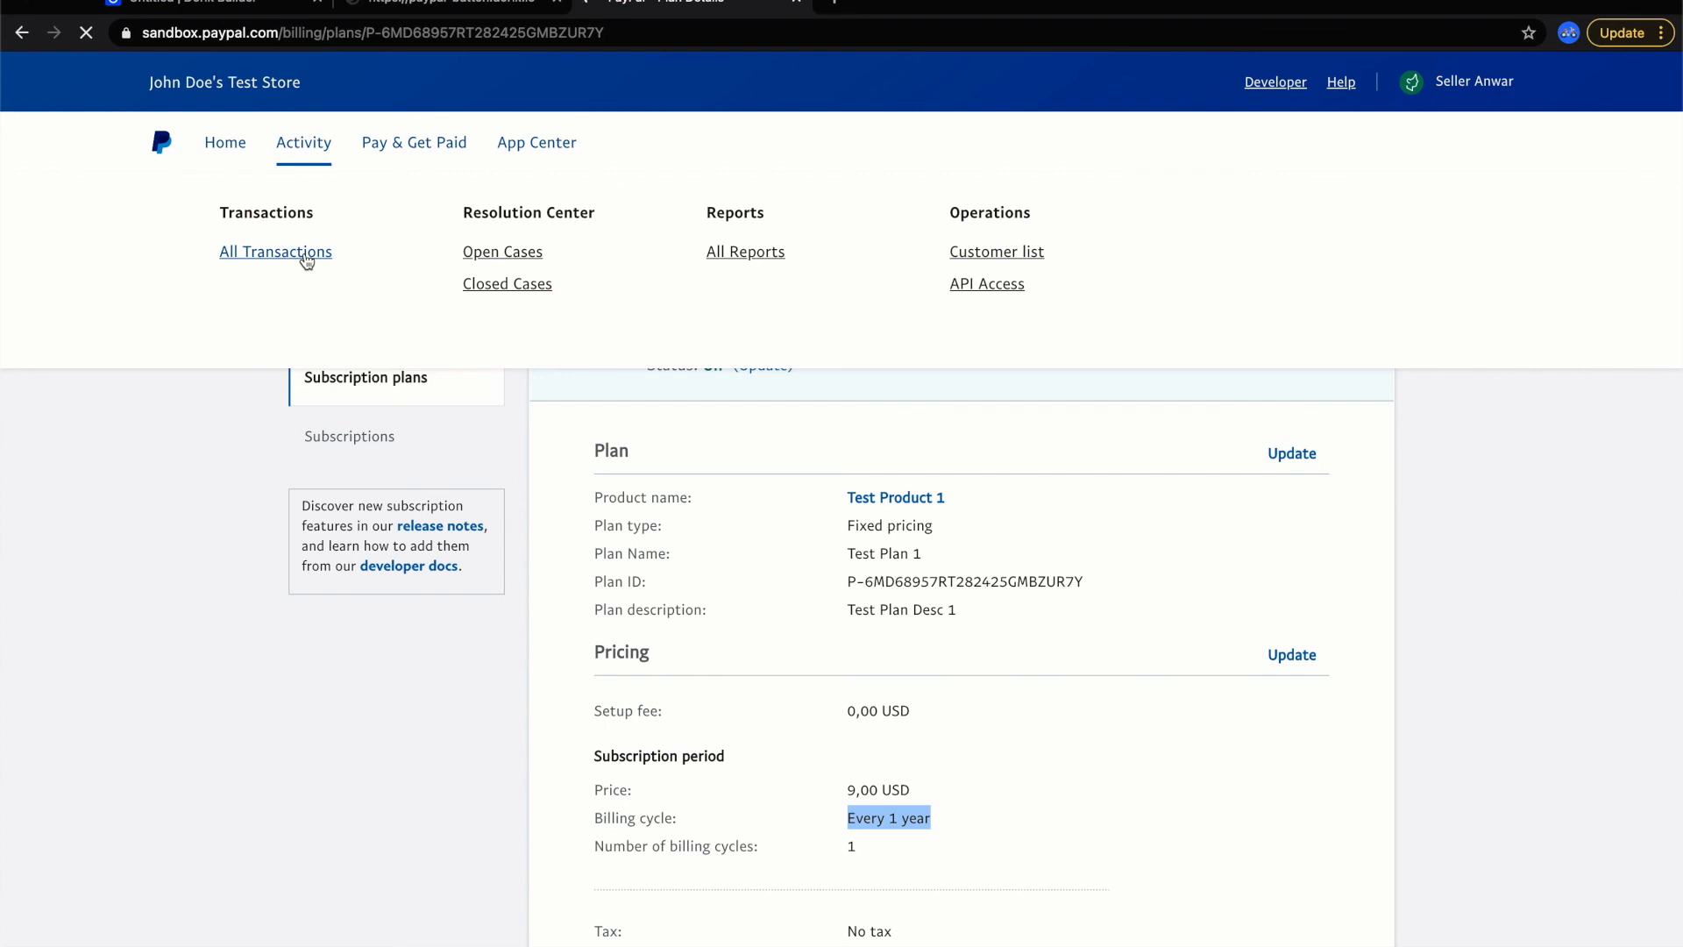
left_click(275, 252)
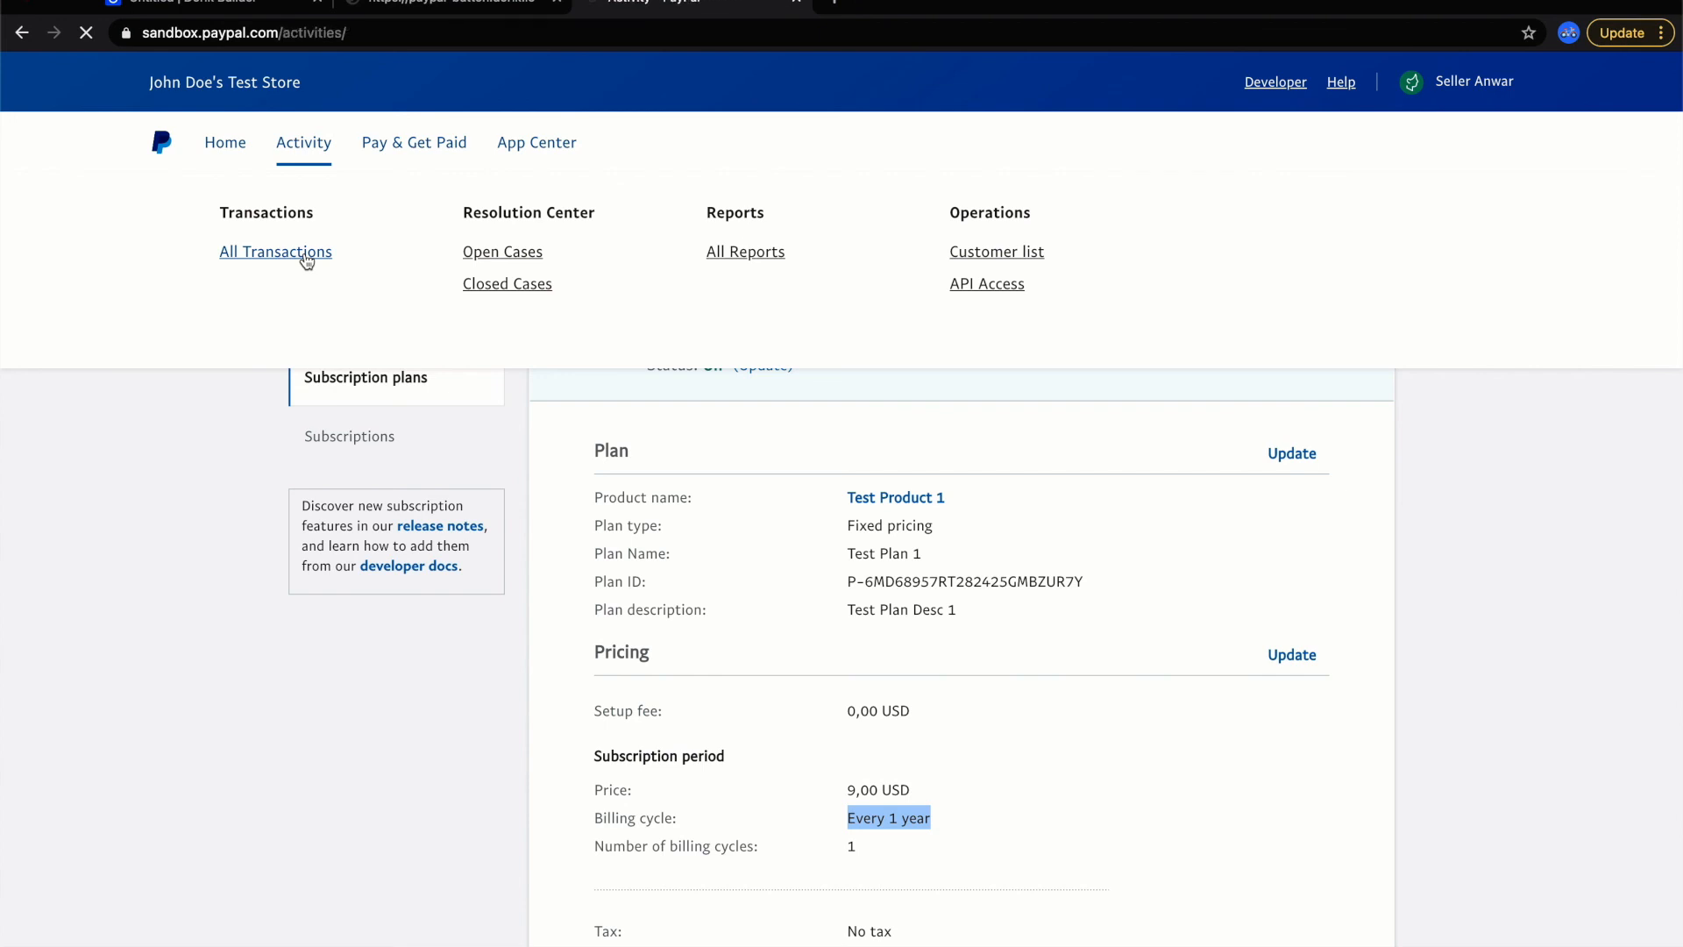
left_click(274, 251)
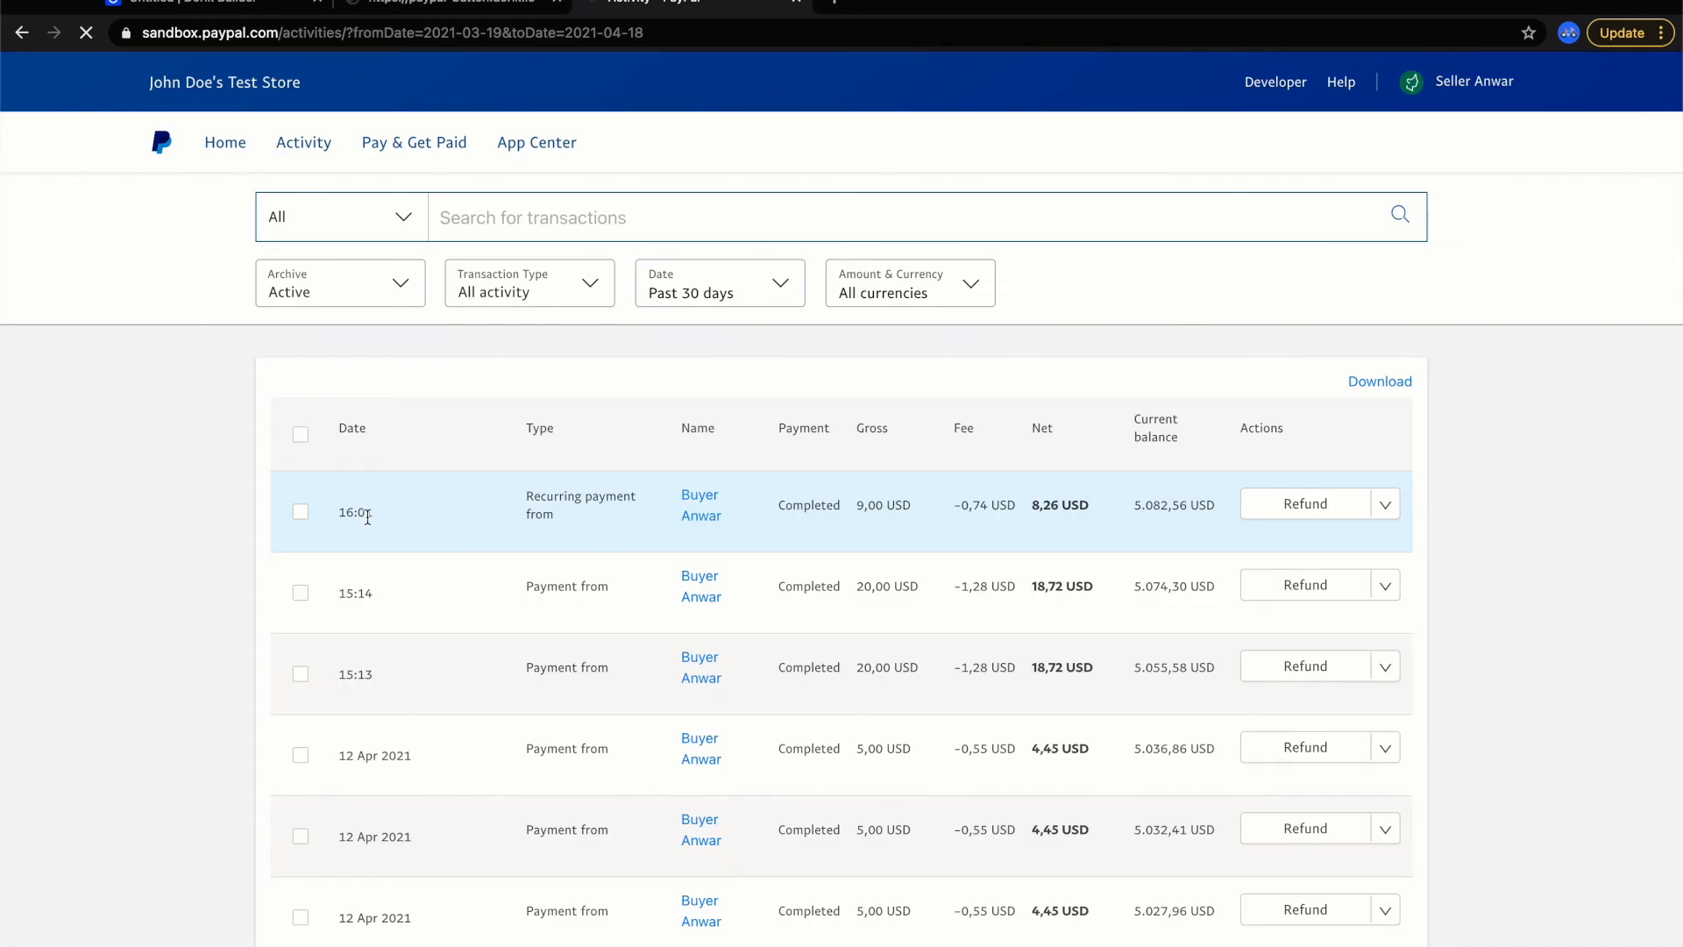
Inspect the newest row: a completed 9,00 USD recurring payment from Buyer Anwar.
double_click(579, 505)
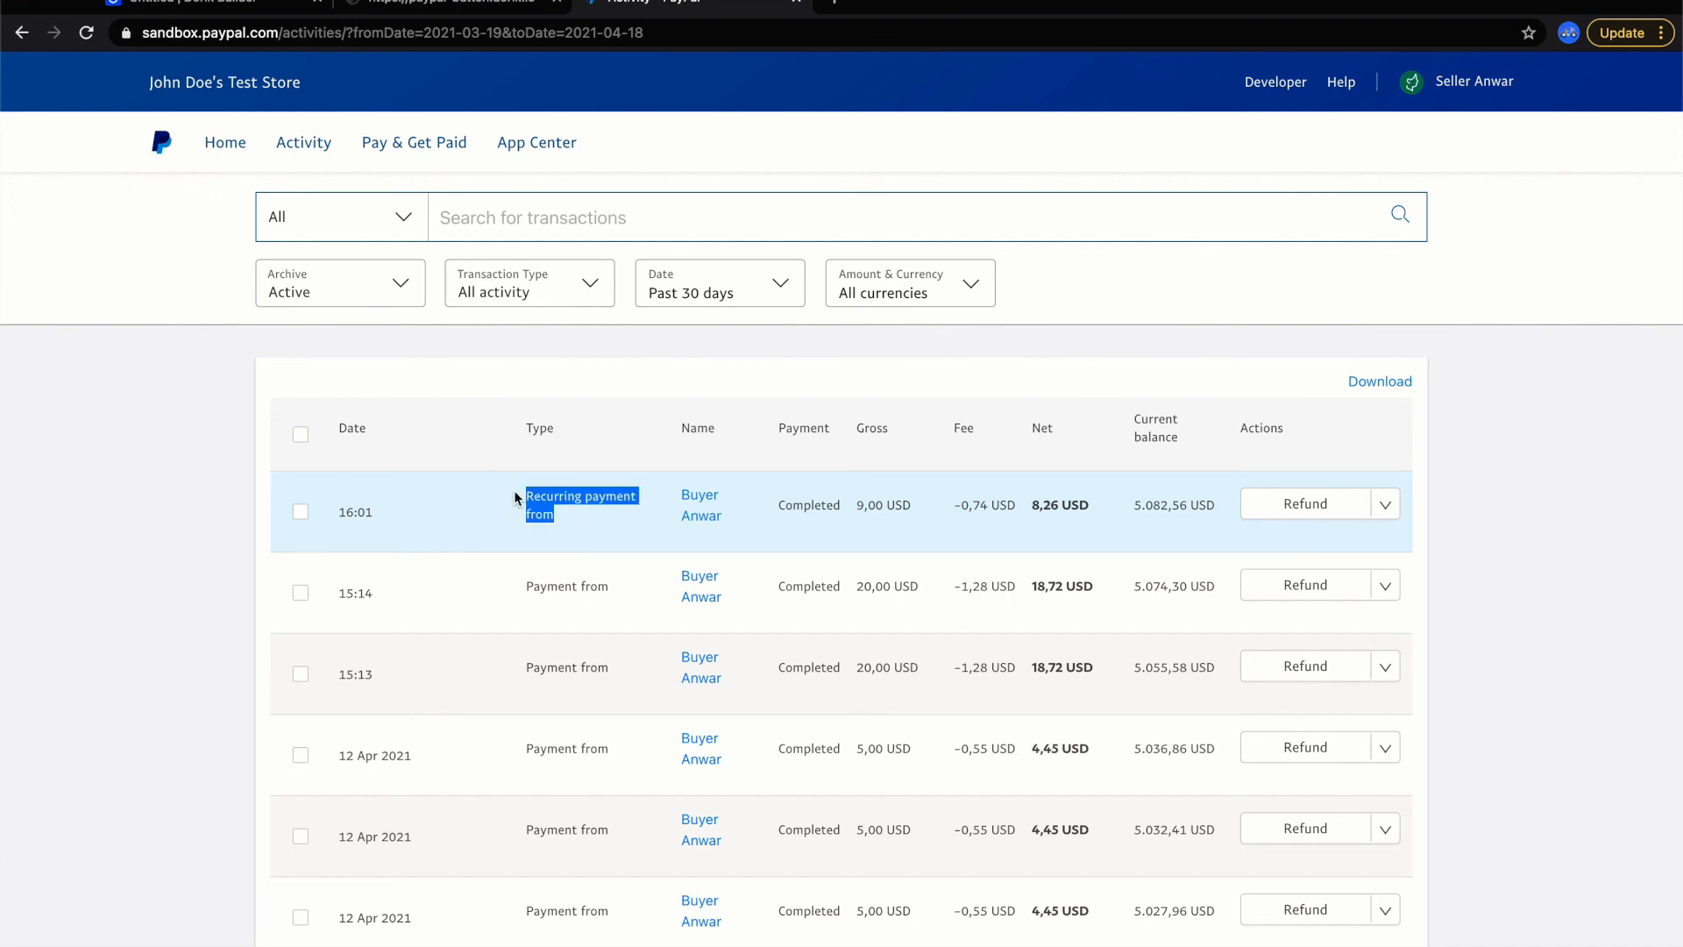
left_click(559, 512)
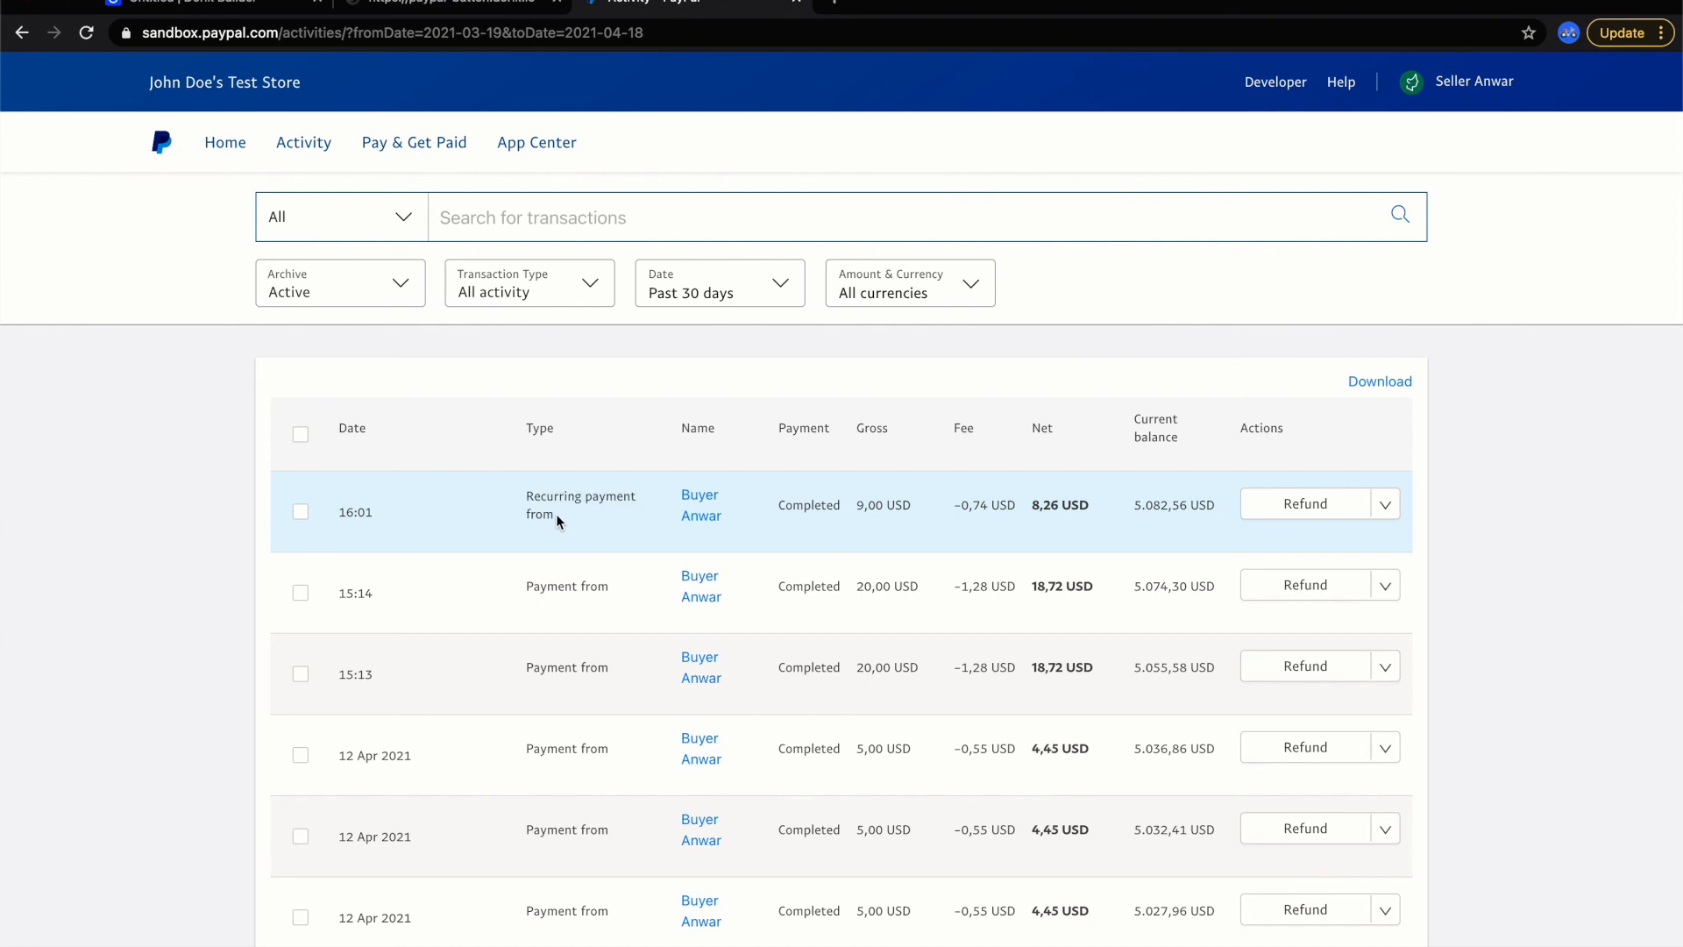
mouse_move(550, 513)
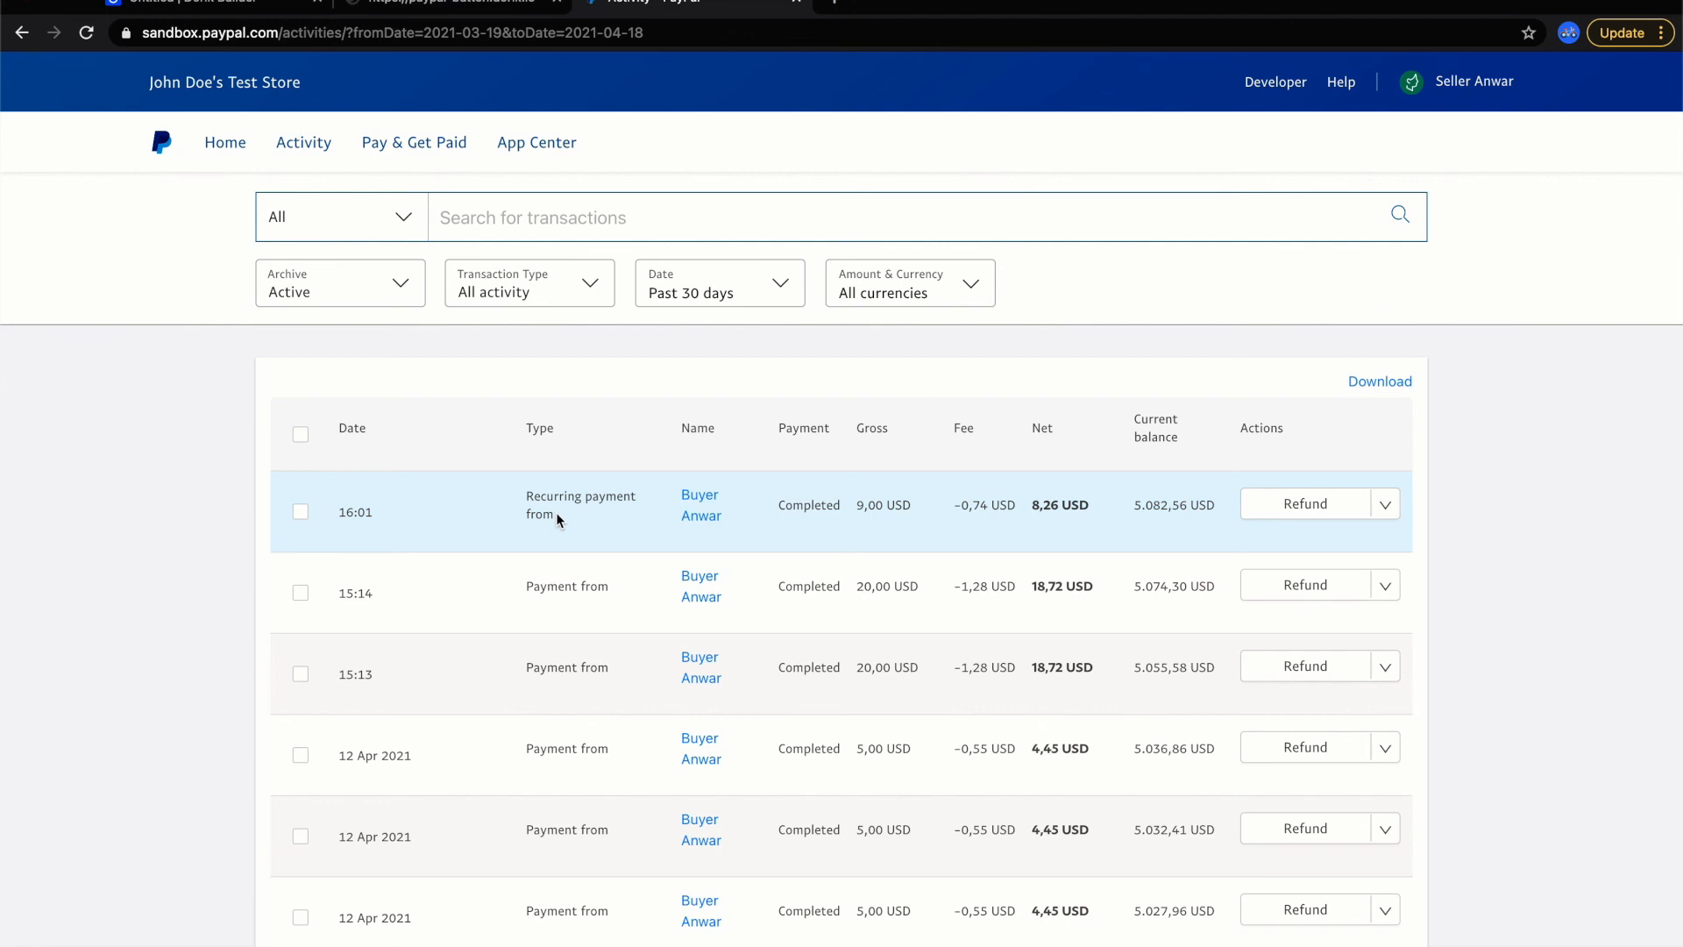
mouse_move(528, 499)
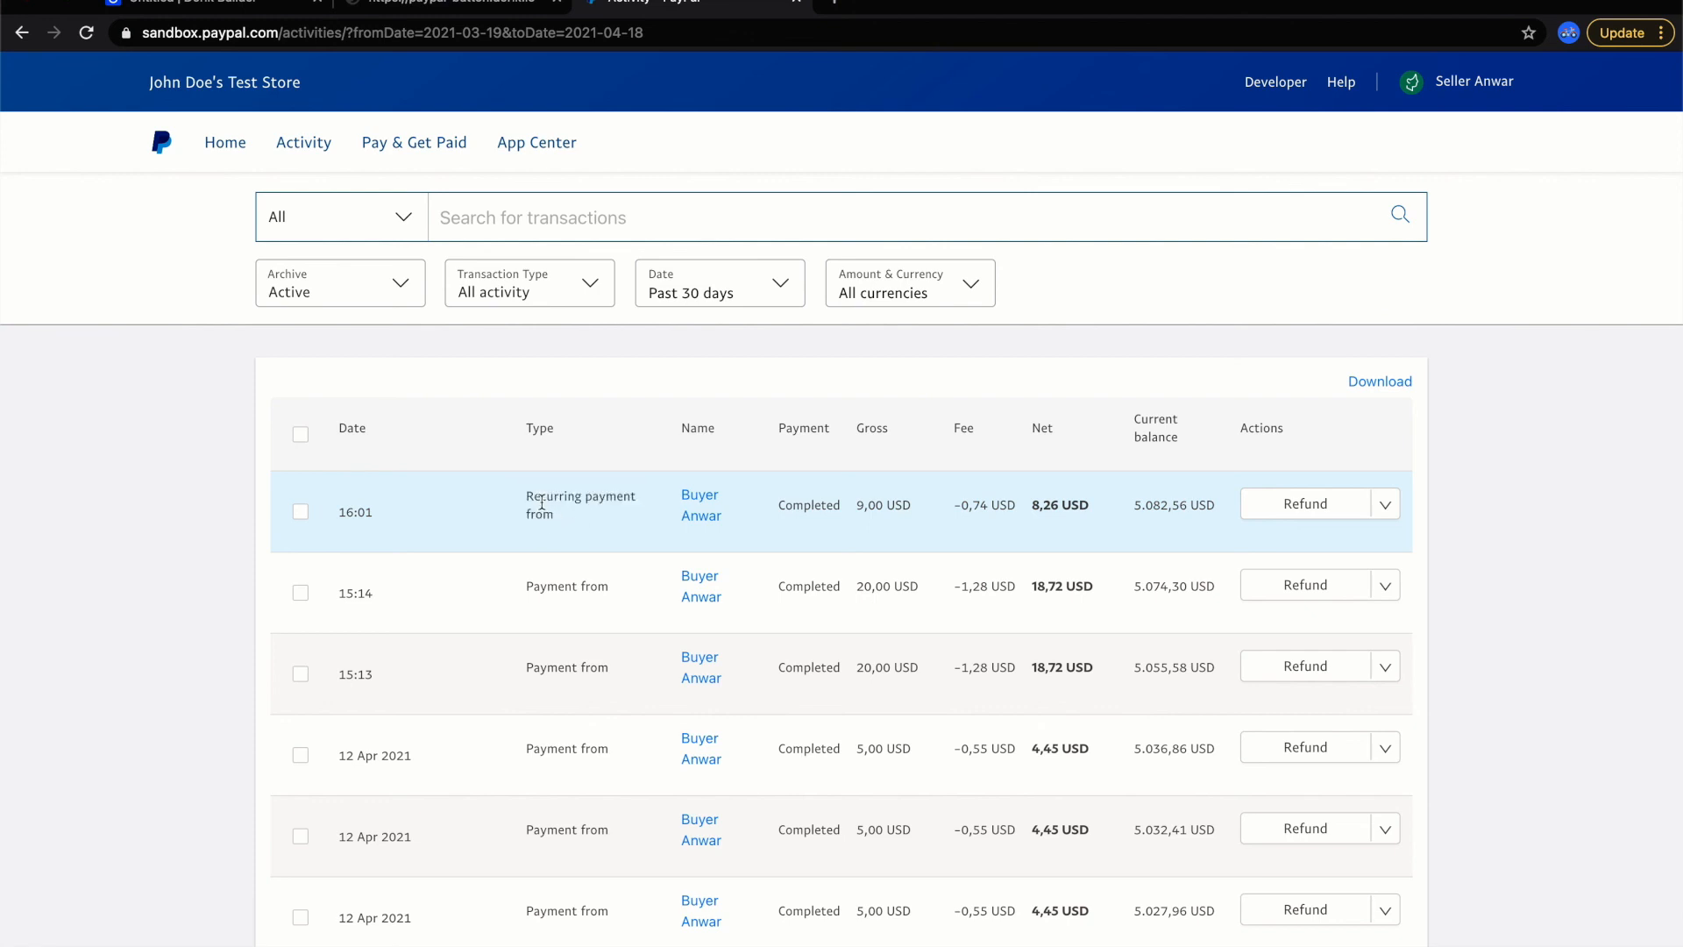
double_click(580, 505)
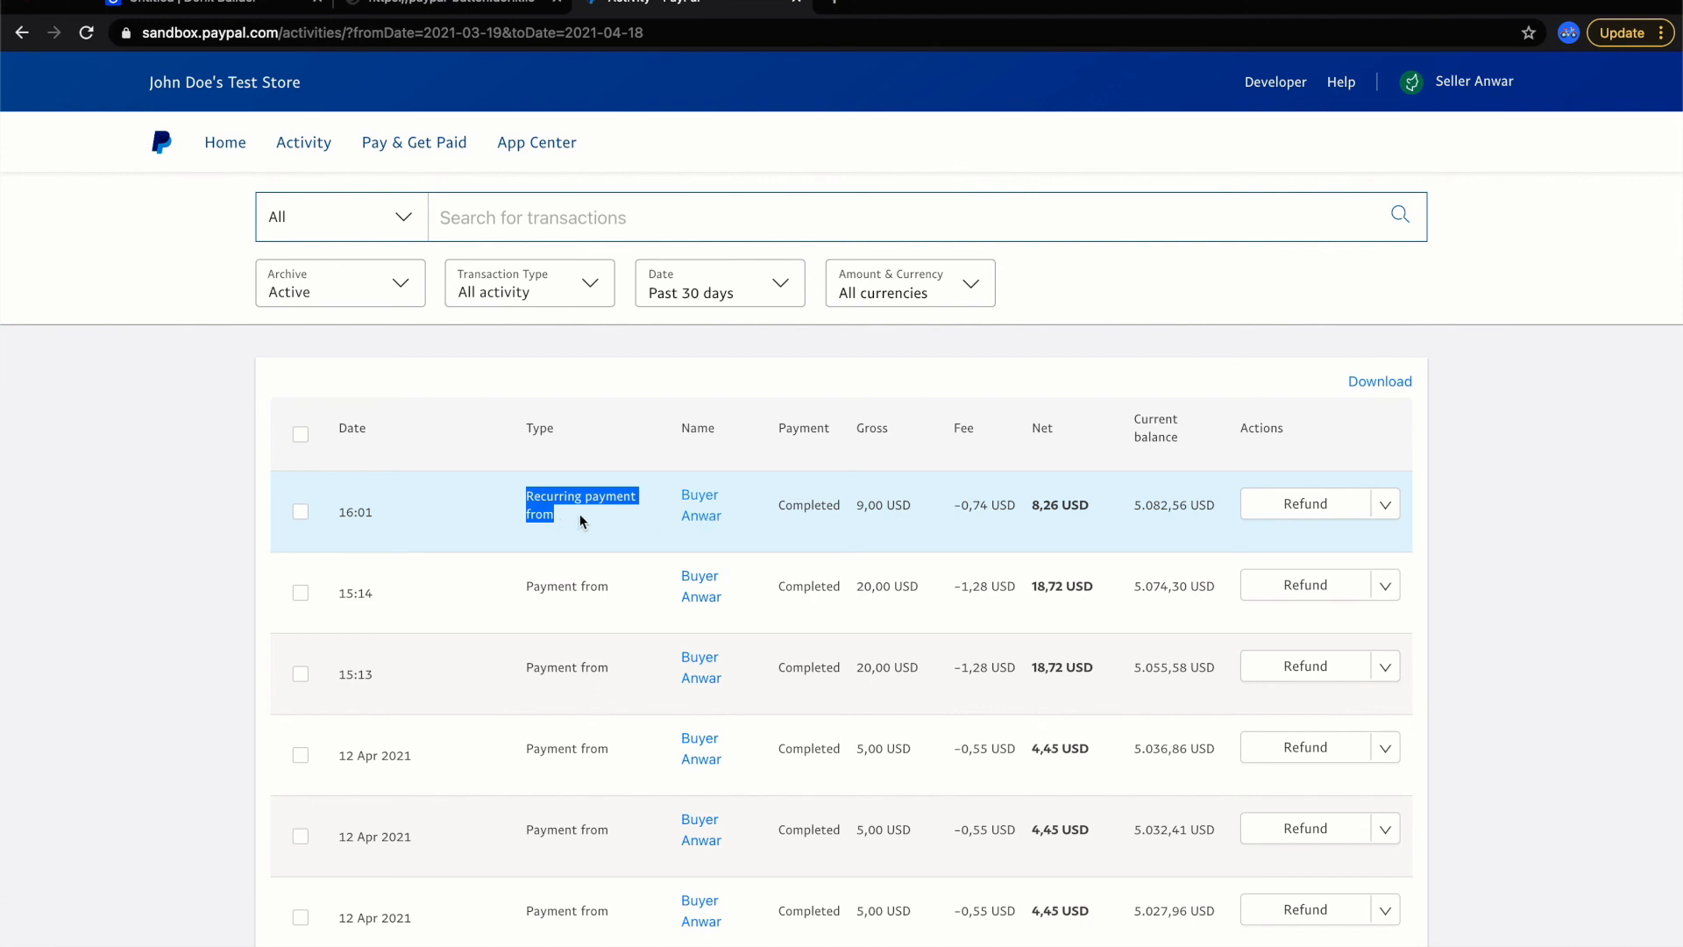
left_click(699, 506)
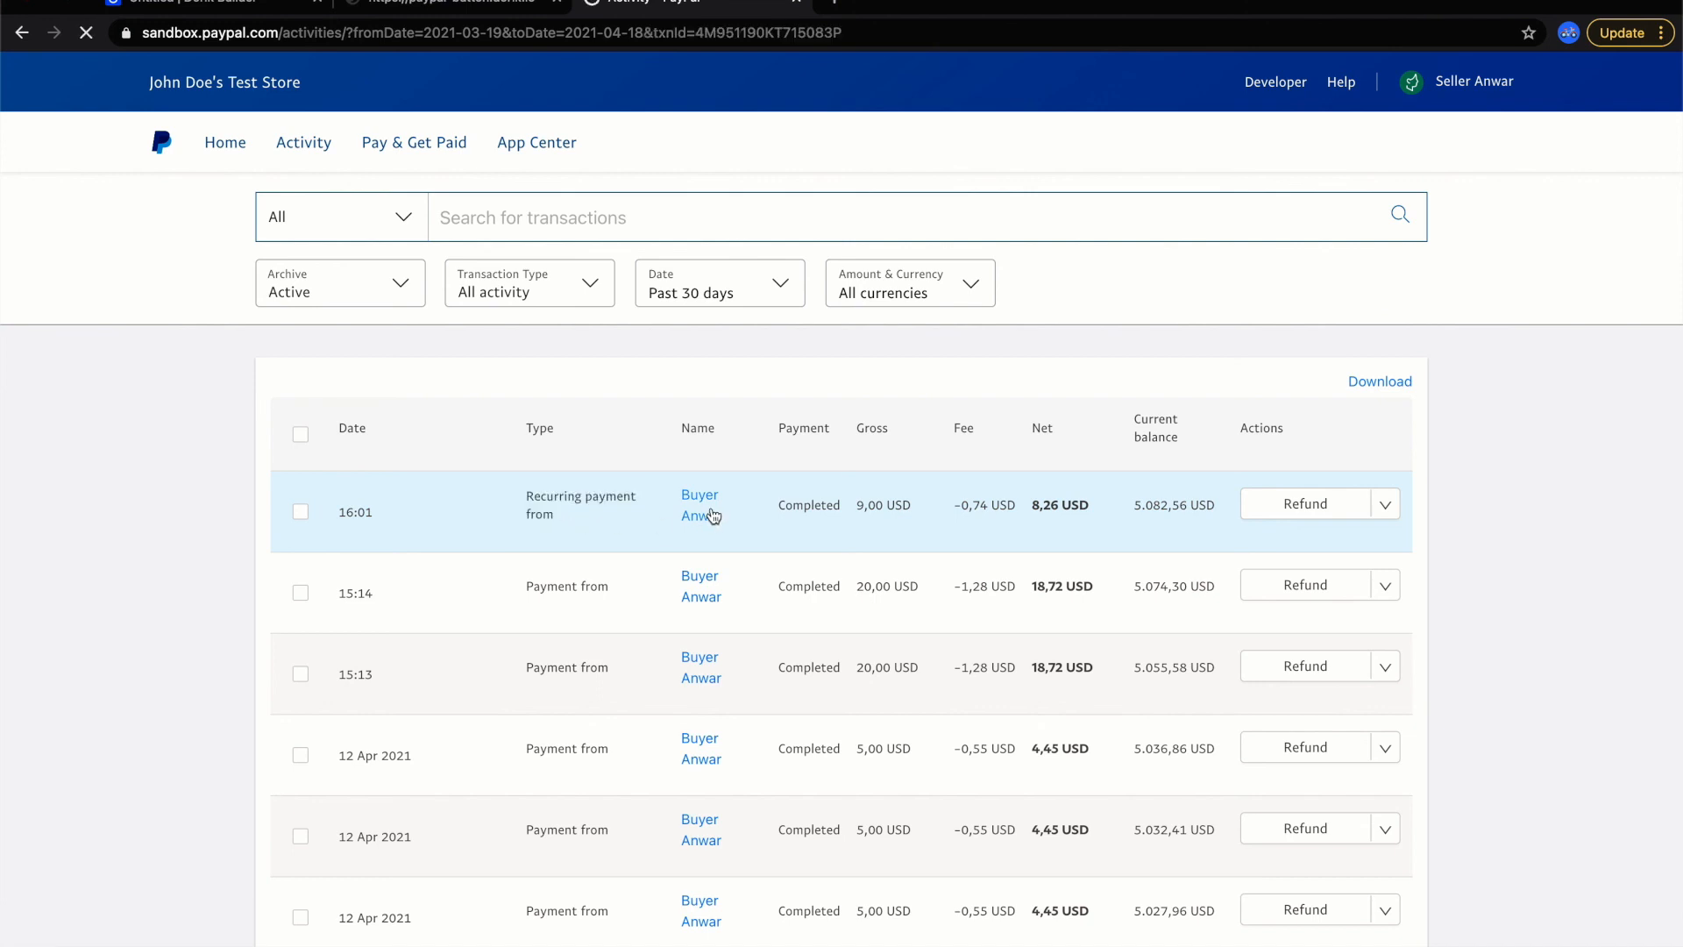
Review the recurring payment details: 9,00 USD gross, 0,74 USD fee, memo Test Plan 1.
left_click(699, 505)
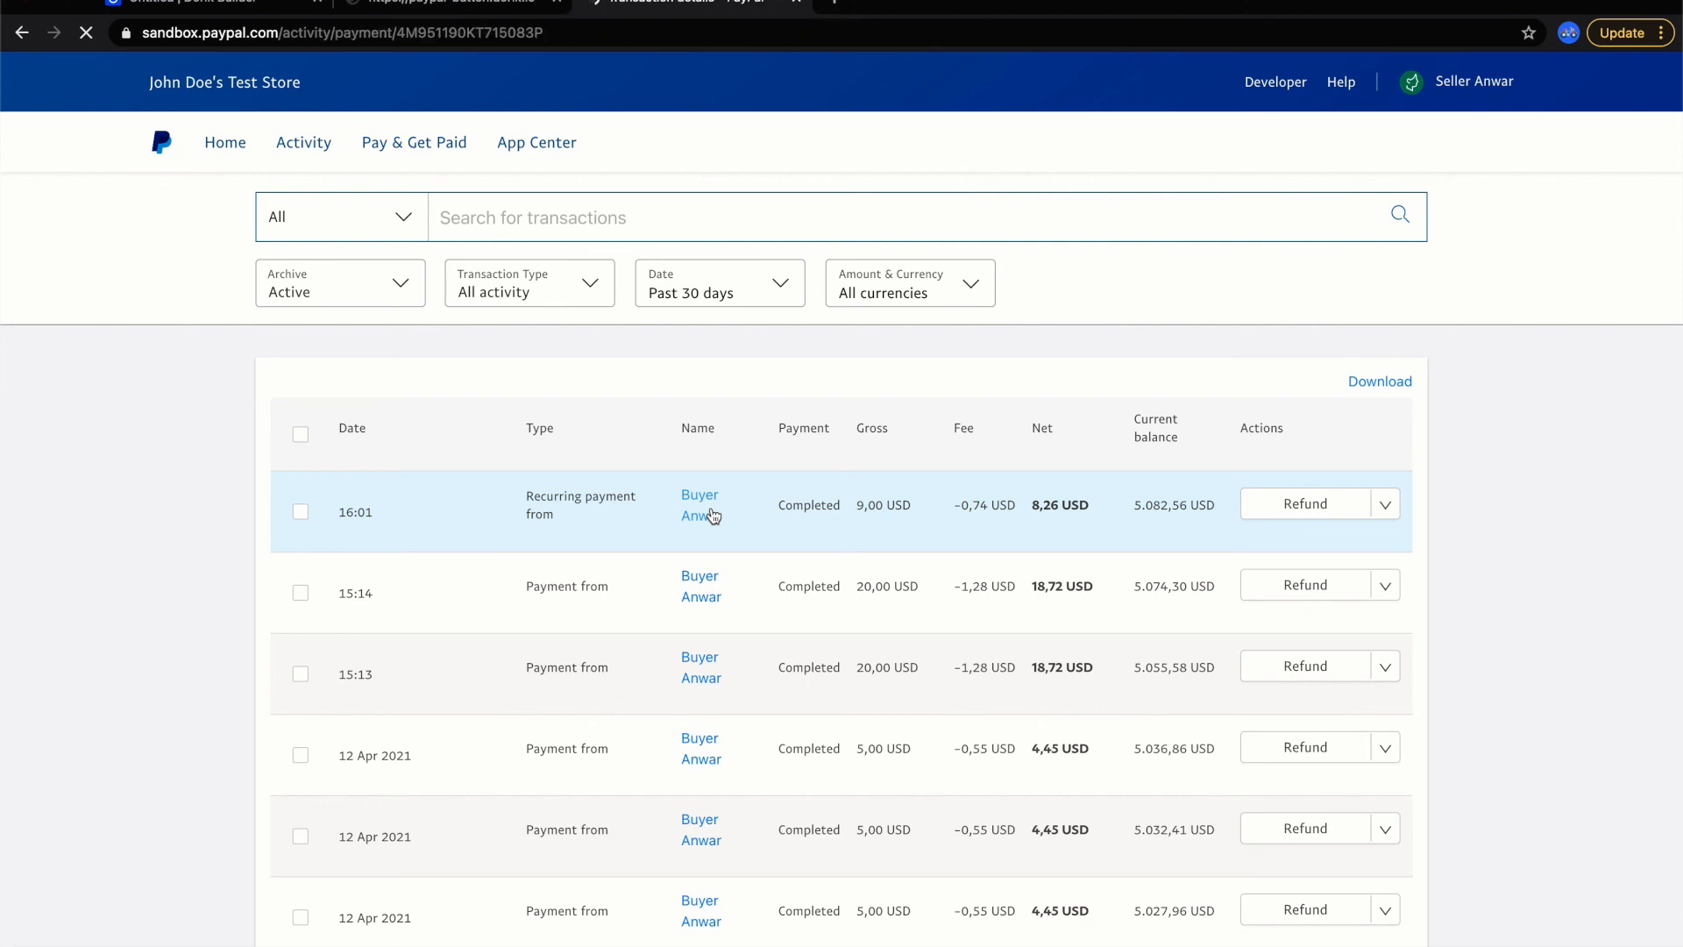
left_click(698, 505)
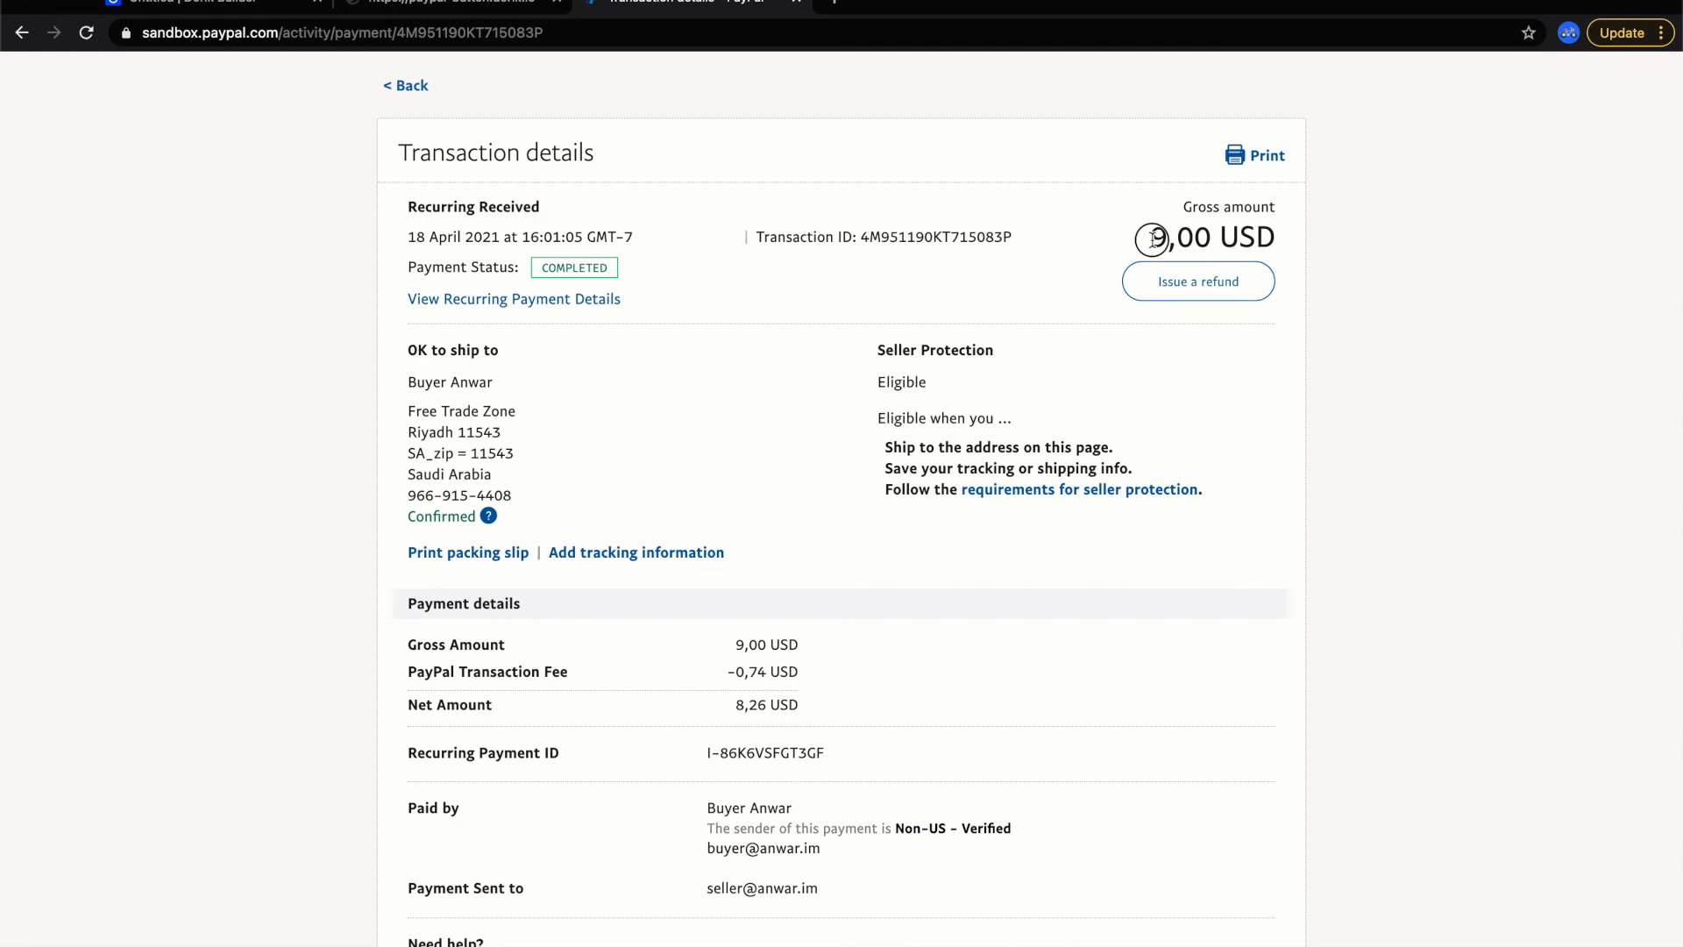
scroll("down", 3)
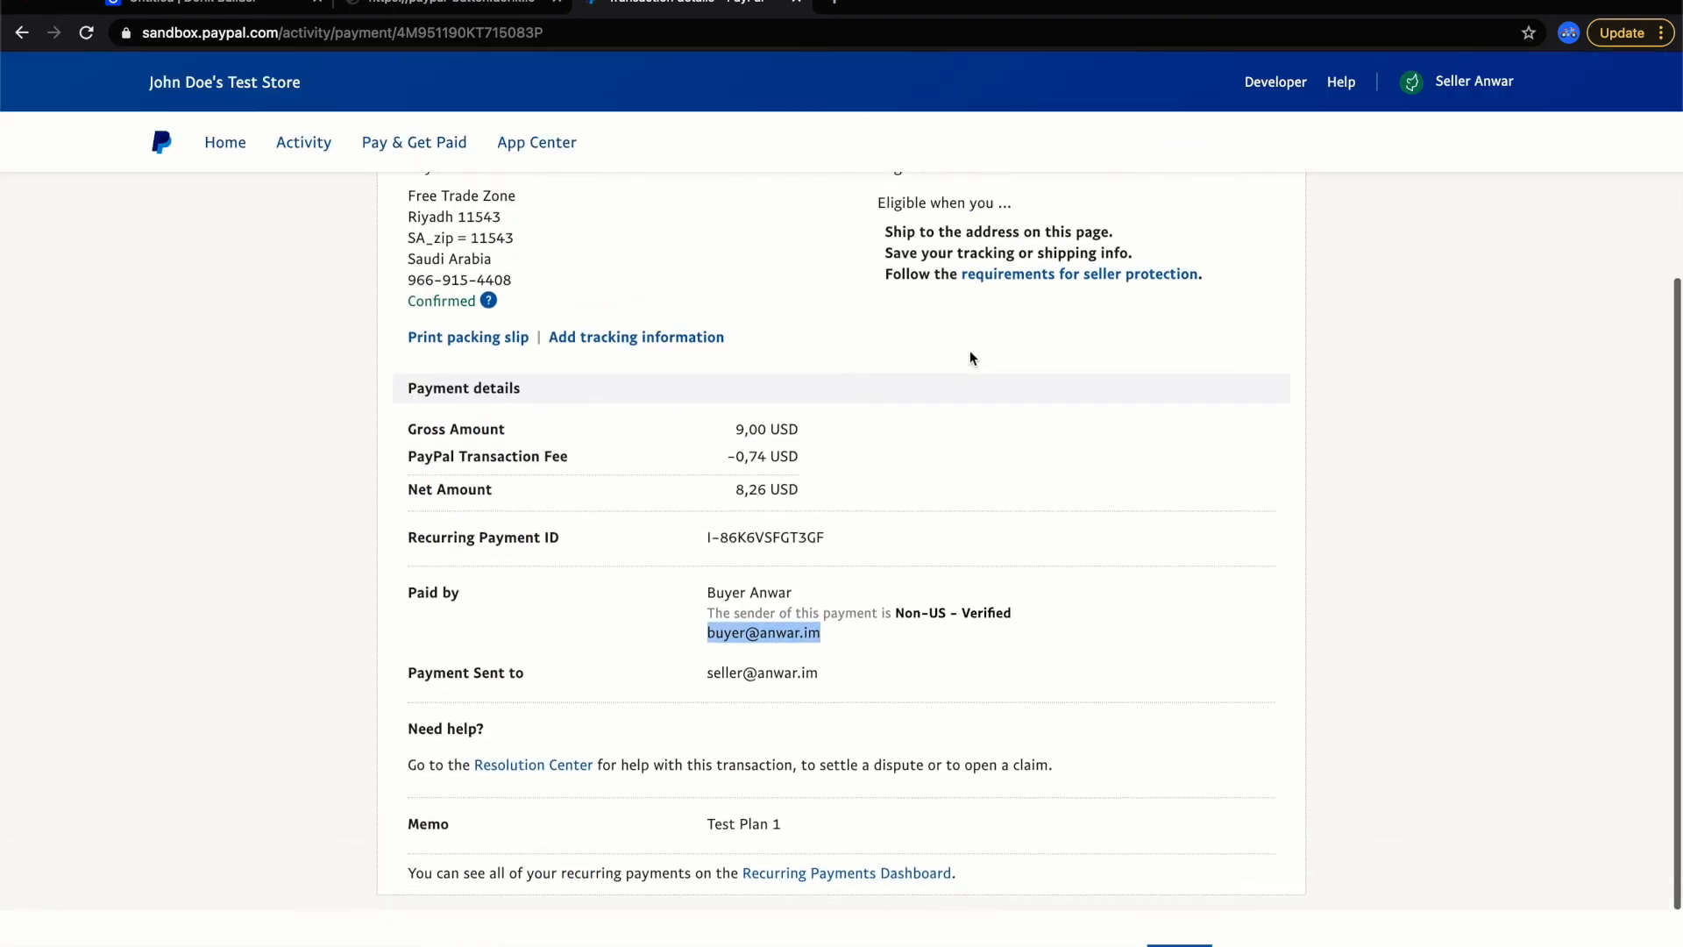
scroll("up", 3)
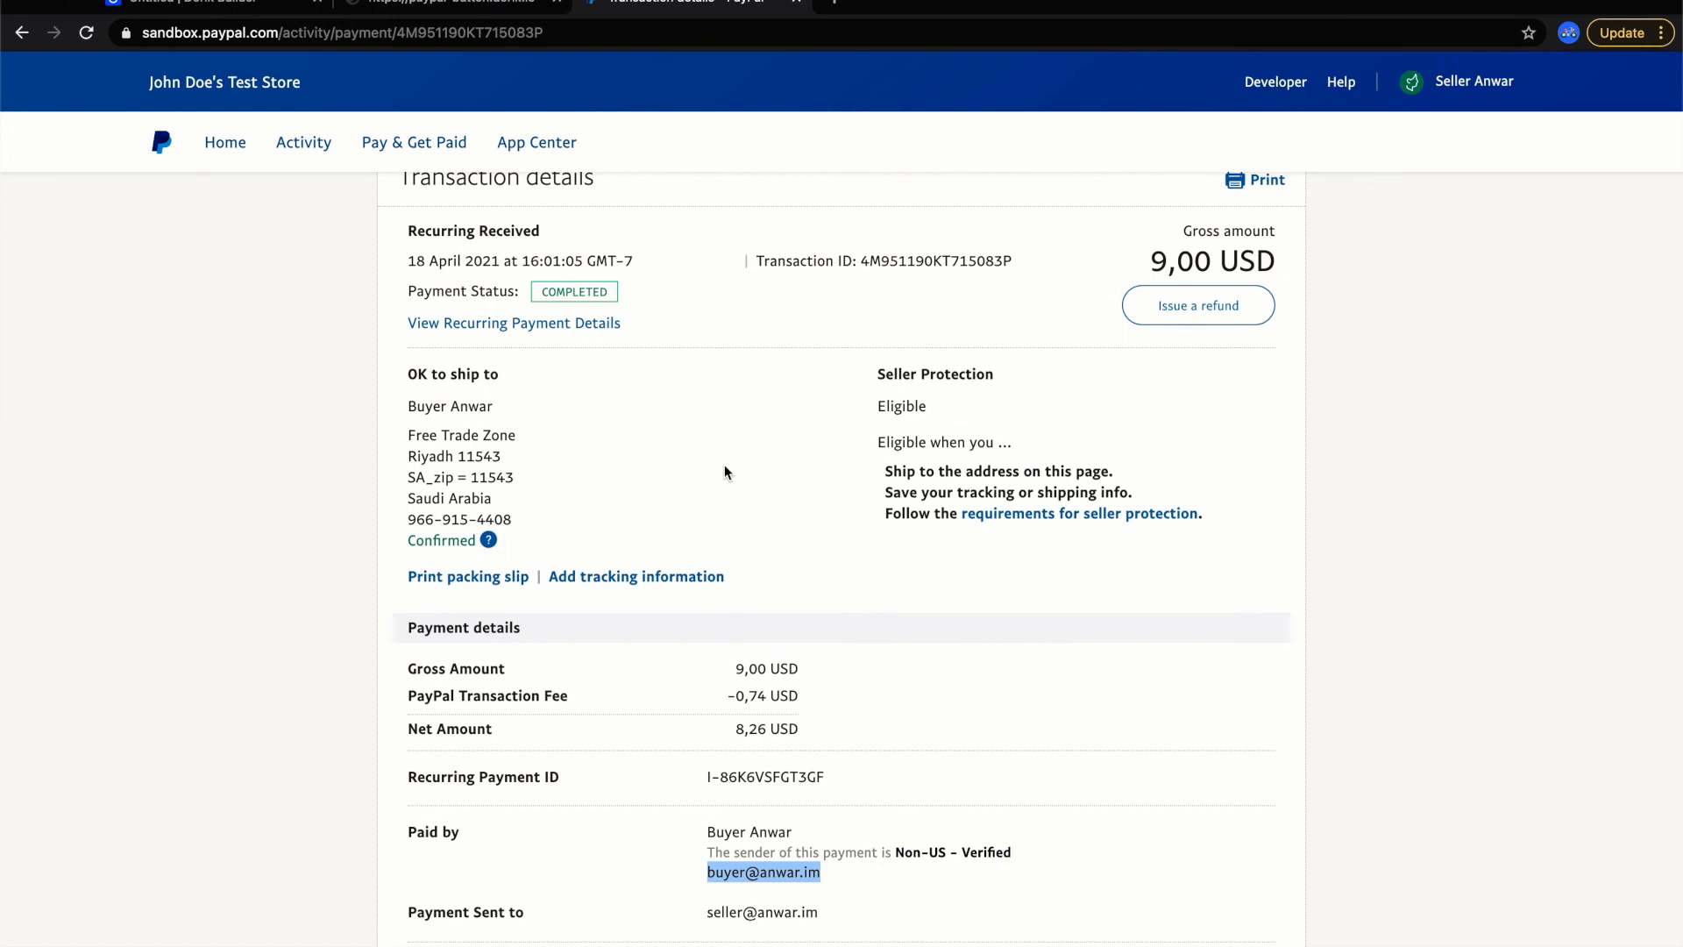